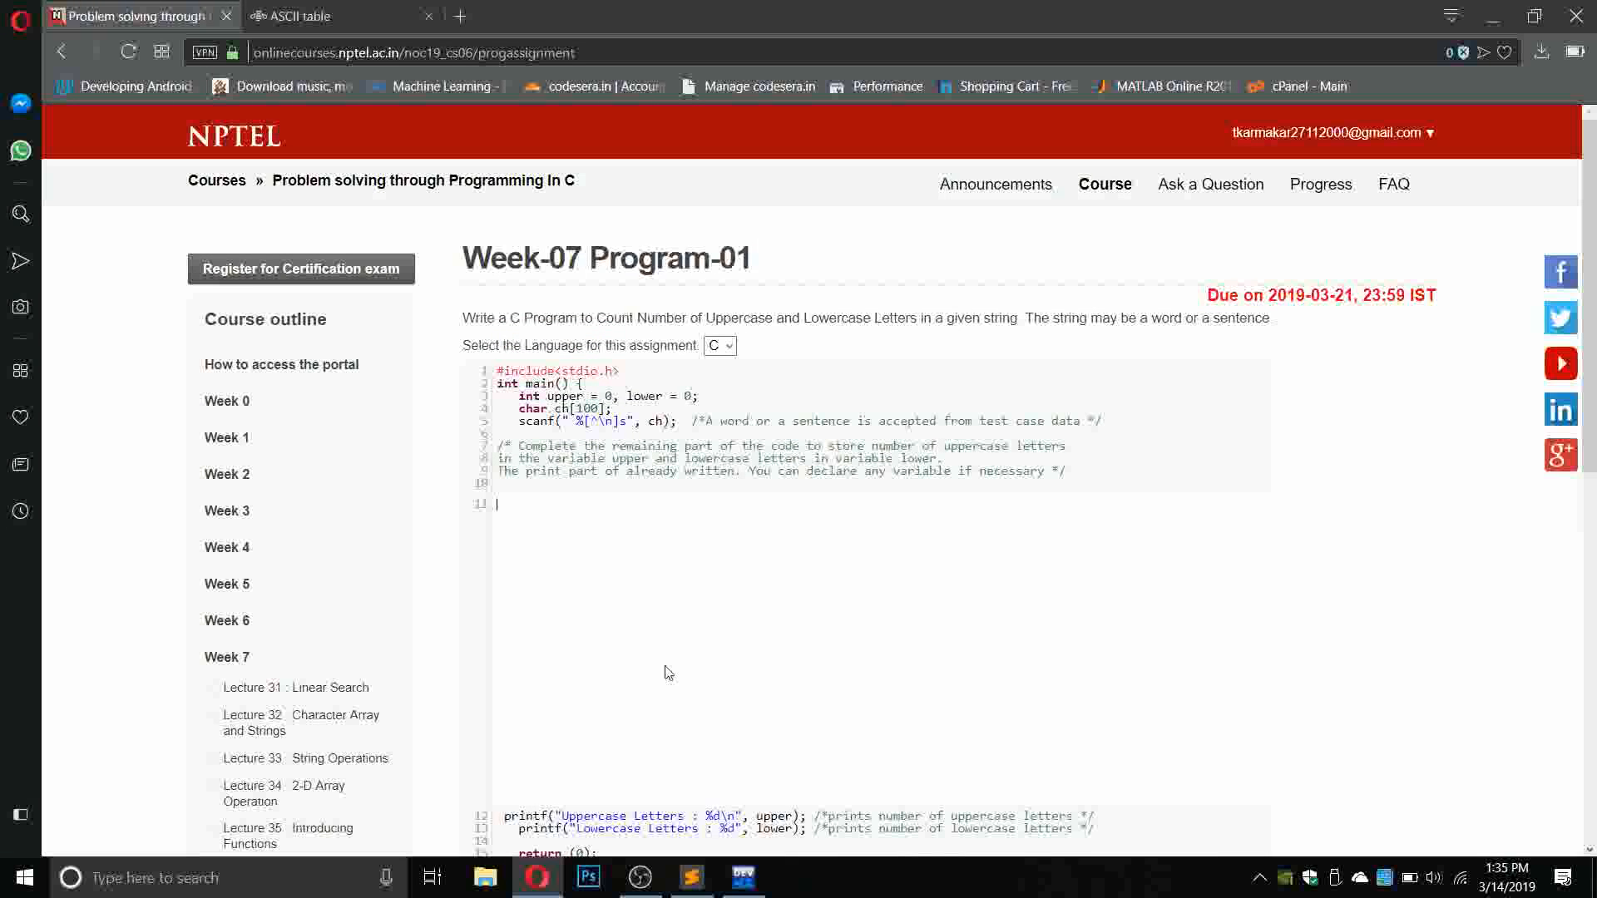
Select and copy the Week-07 Program-01 starter code, then scroll down to the test results.
{"action": "scroll", "scroll_direction": "down", "scroll_amount": 3}
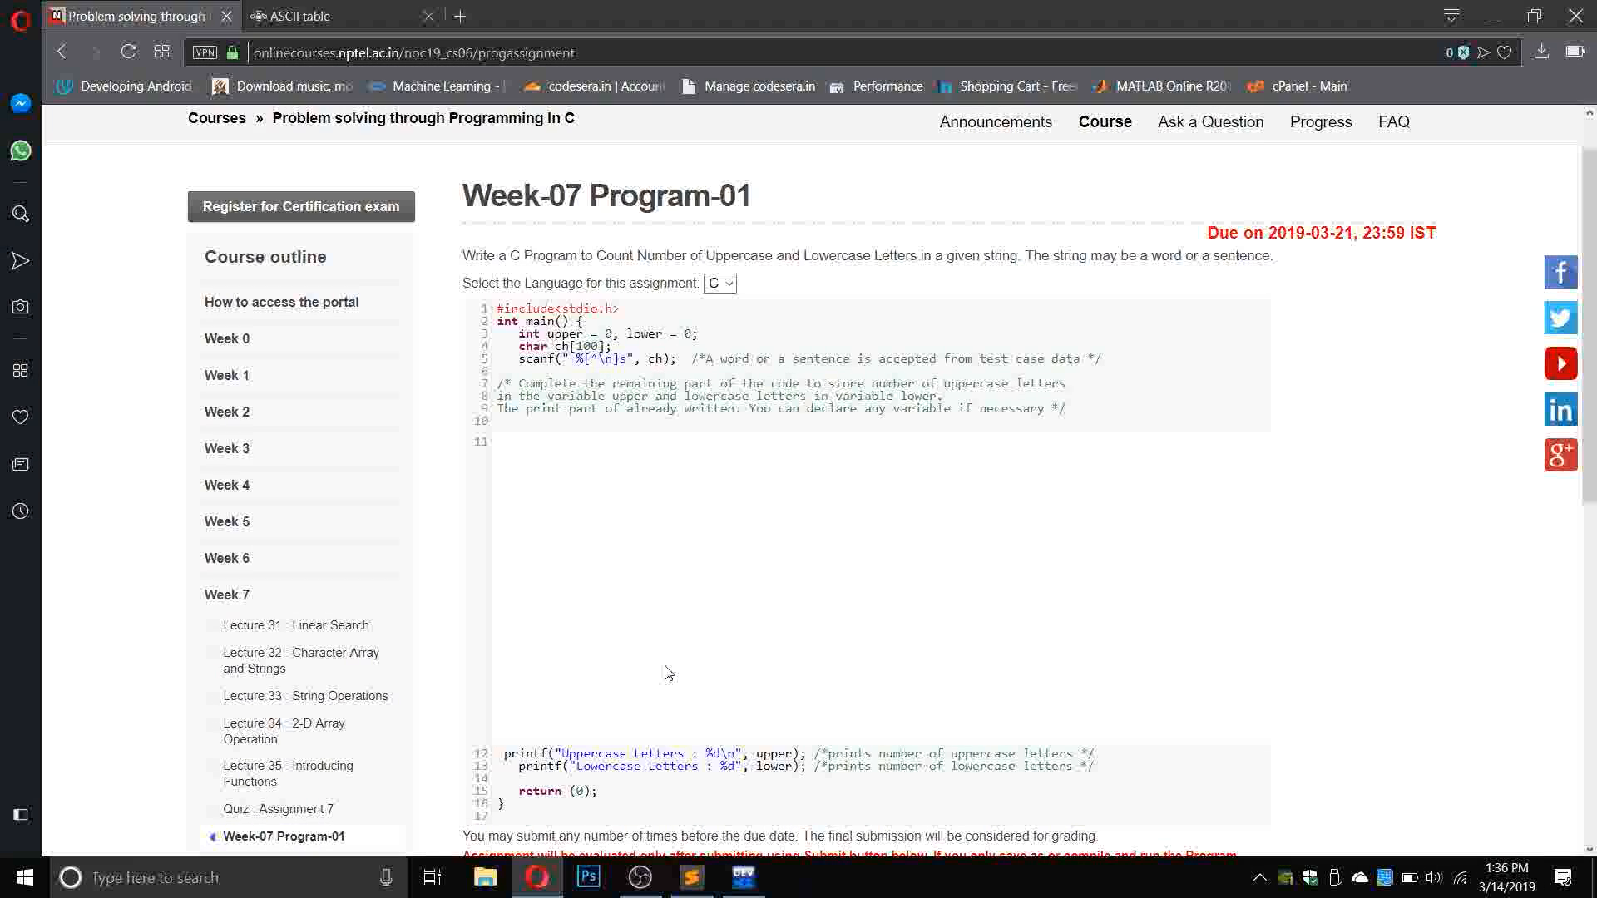
{"action": "mouse_move", "coordinate": [684, 488]}
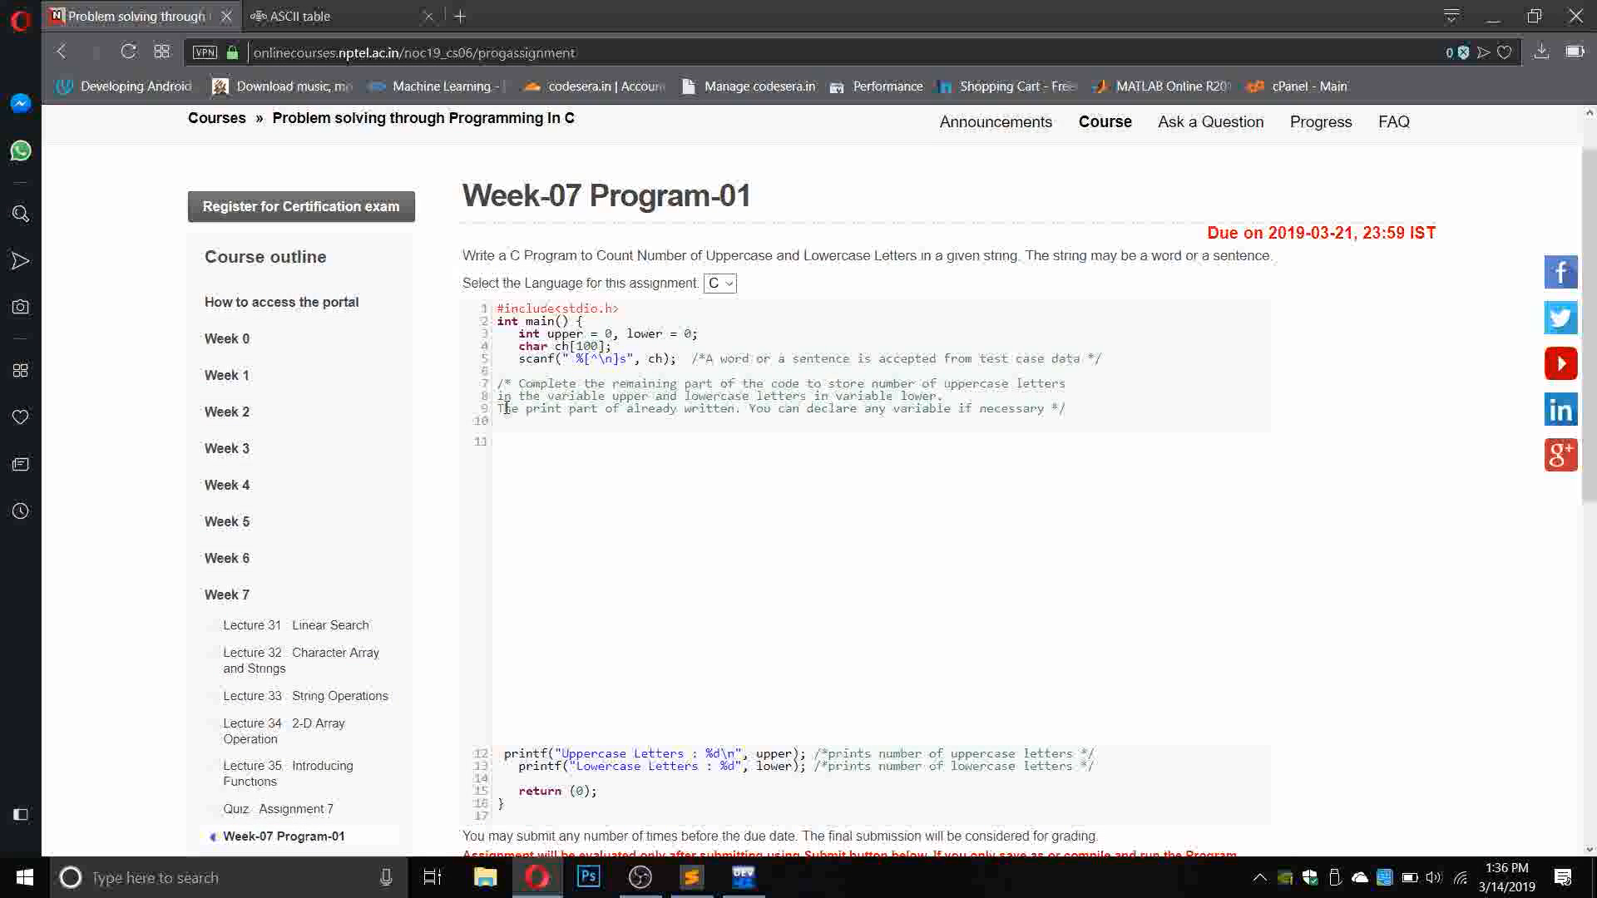
{"action": "left_click_drag", "start_coordinate": [499, 308], "coordinate": [1067, 408]}
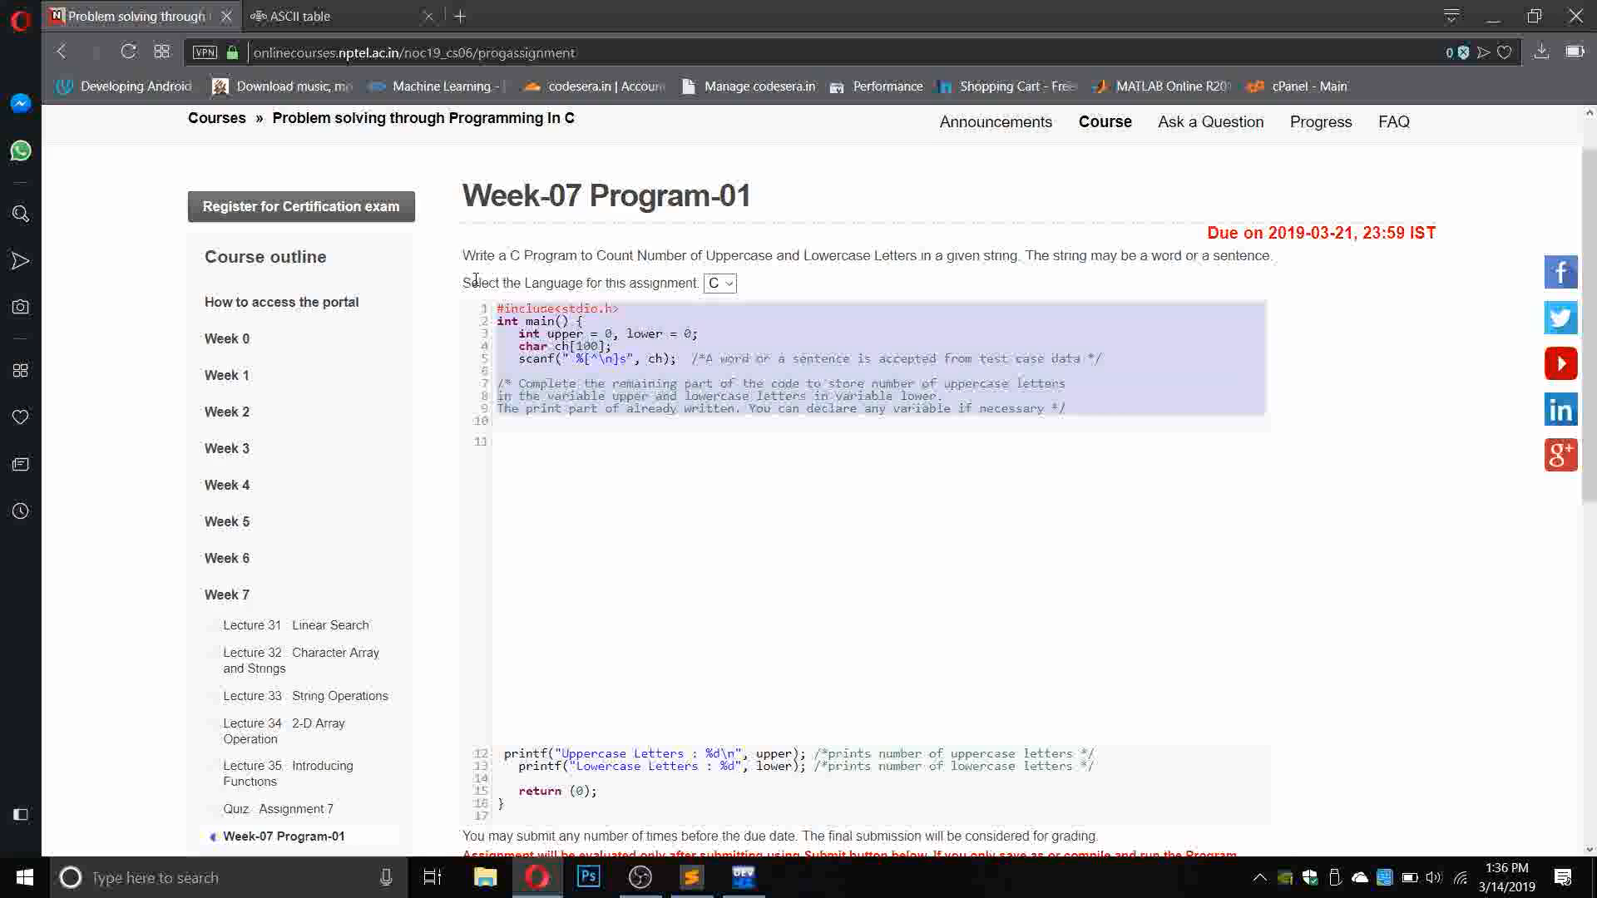
{"action": "left_click", "coordinate": [691, 877]}
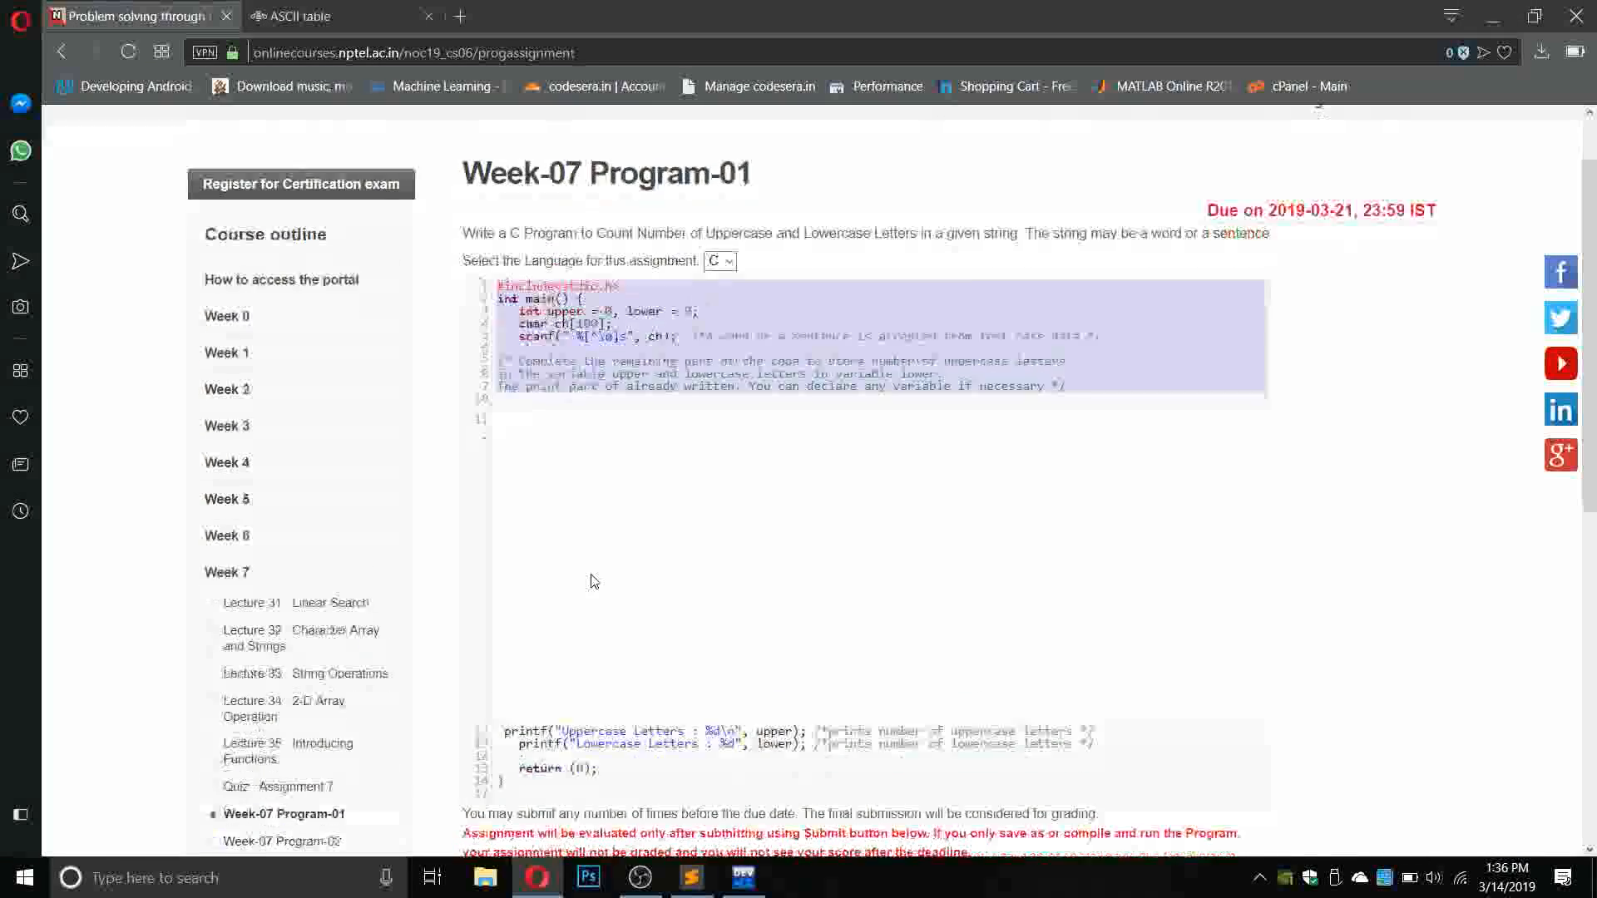
{"action": "scroll", "scroll_direction": "down", "scroll_amount": 3}
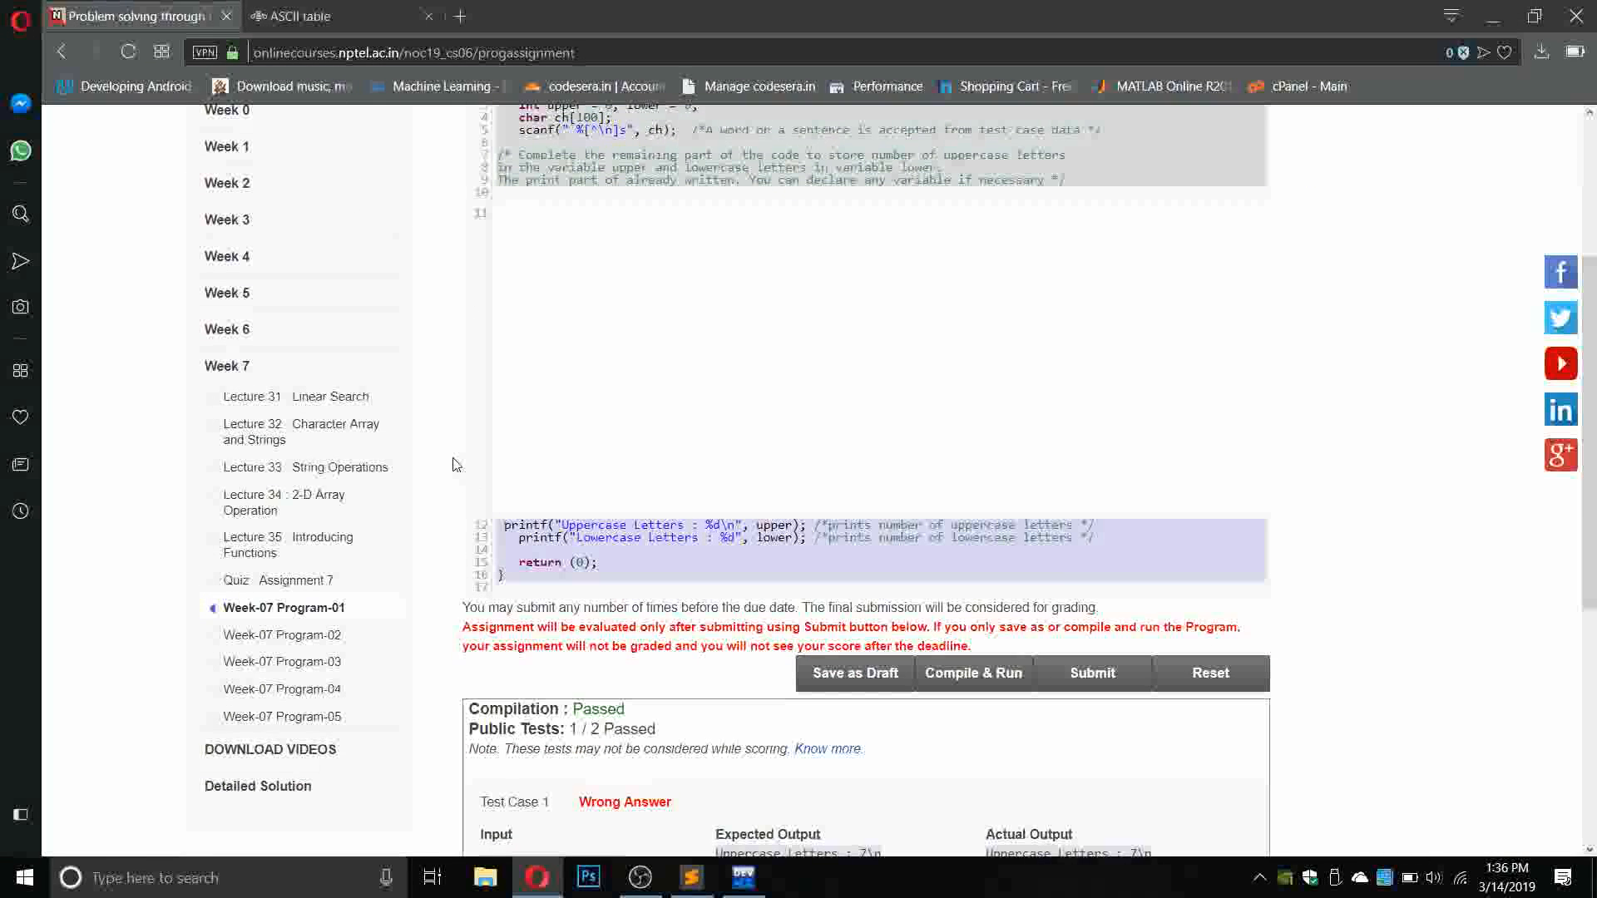
{"action": "left_click", "coordinate": [690, 877]}
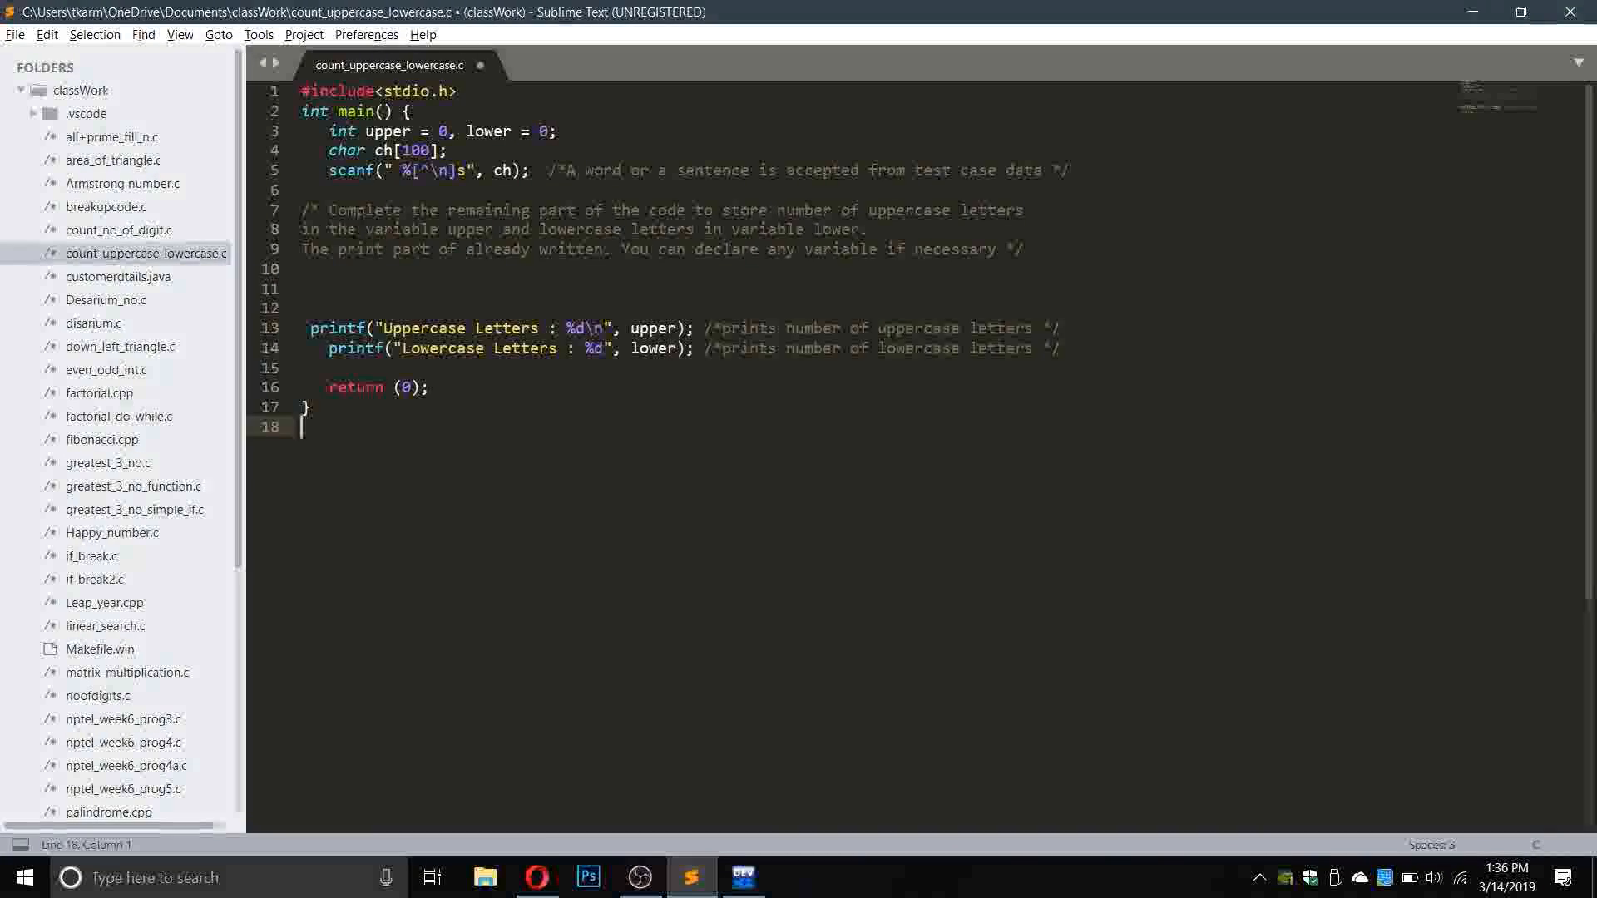
Declare int i,j,c; on blank line 10.
{"action": "left_click", "coordinate": [346, 268]}
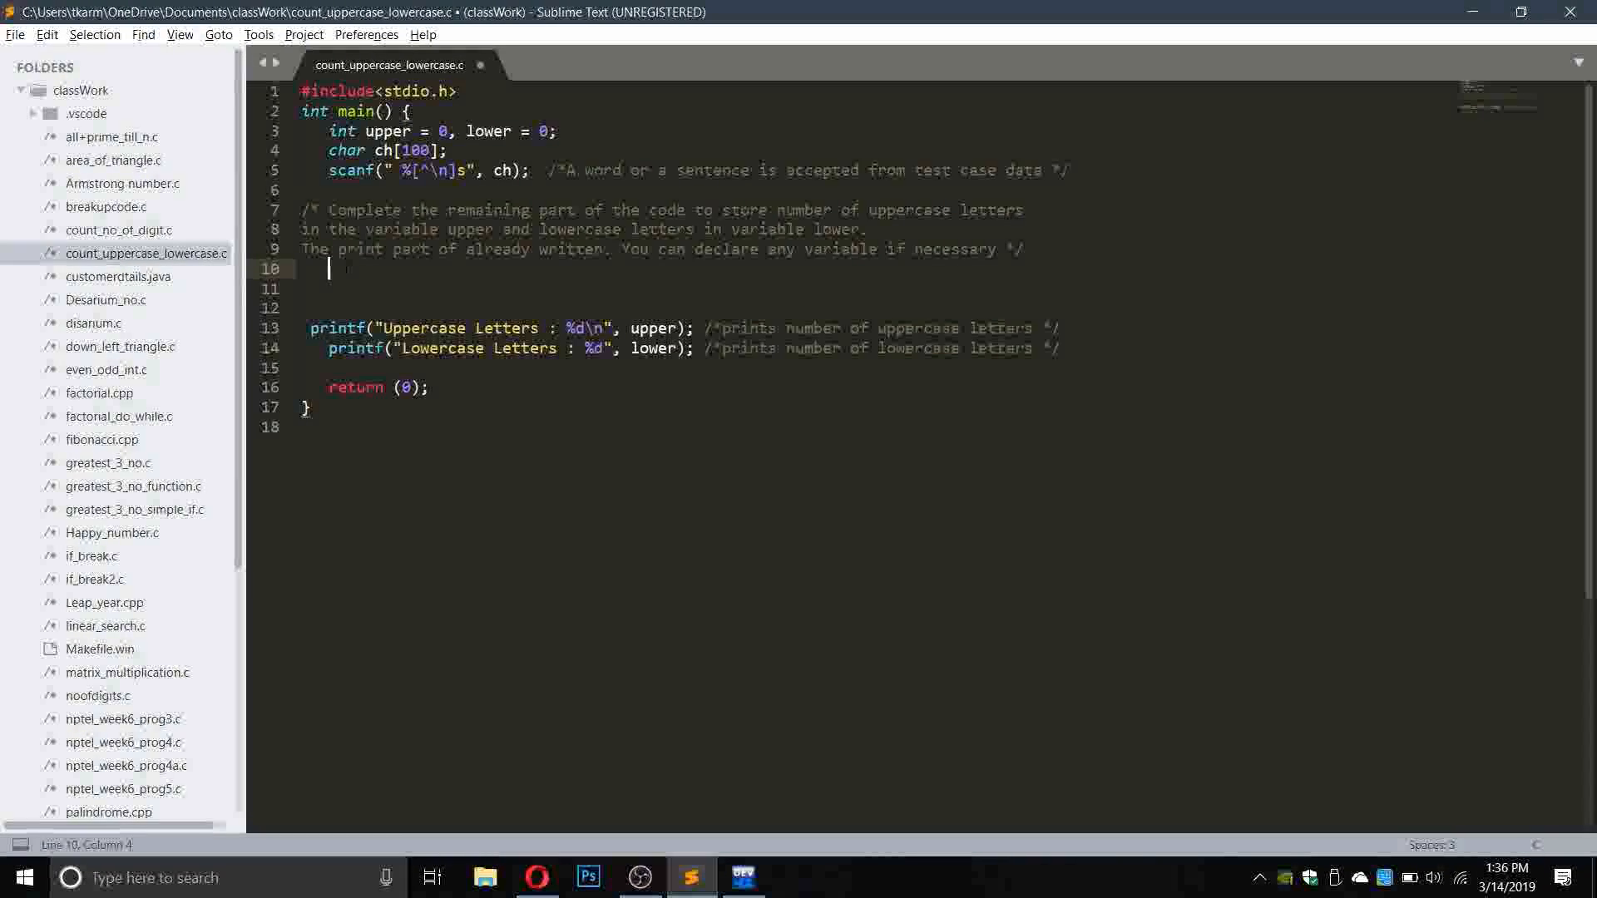
{"action": "type", "text": "int"}
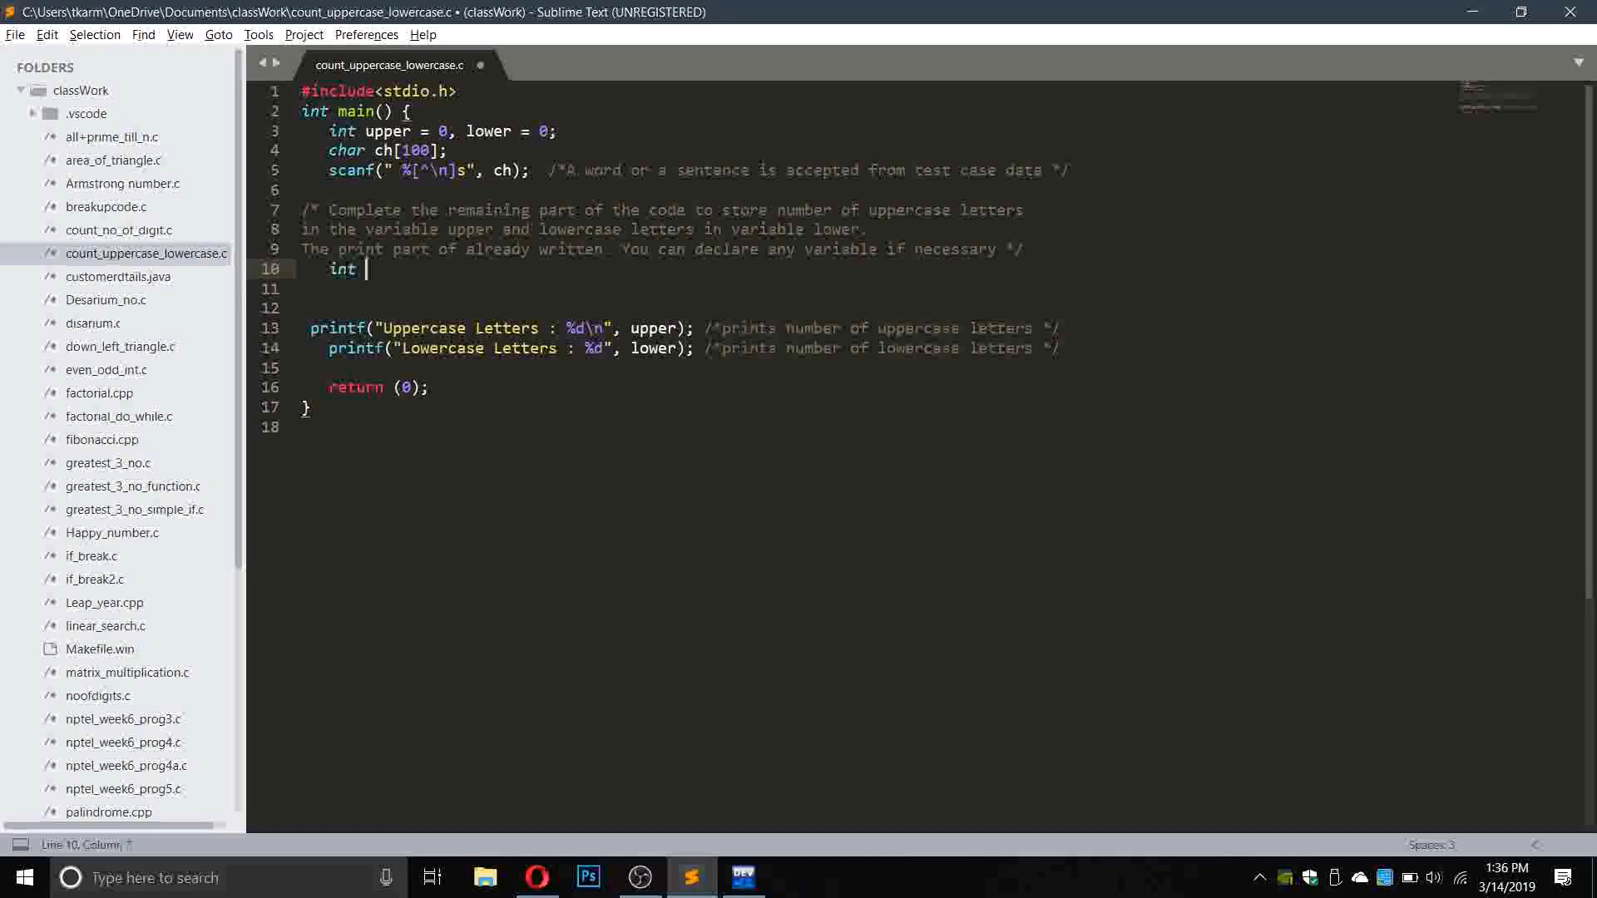
{"action": "type", "text": "i;"}
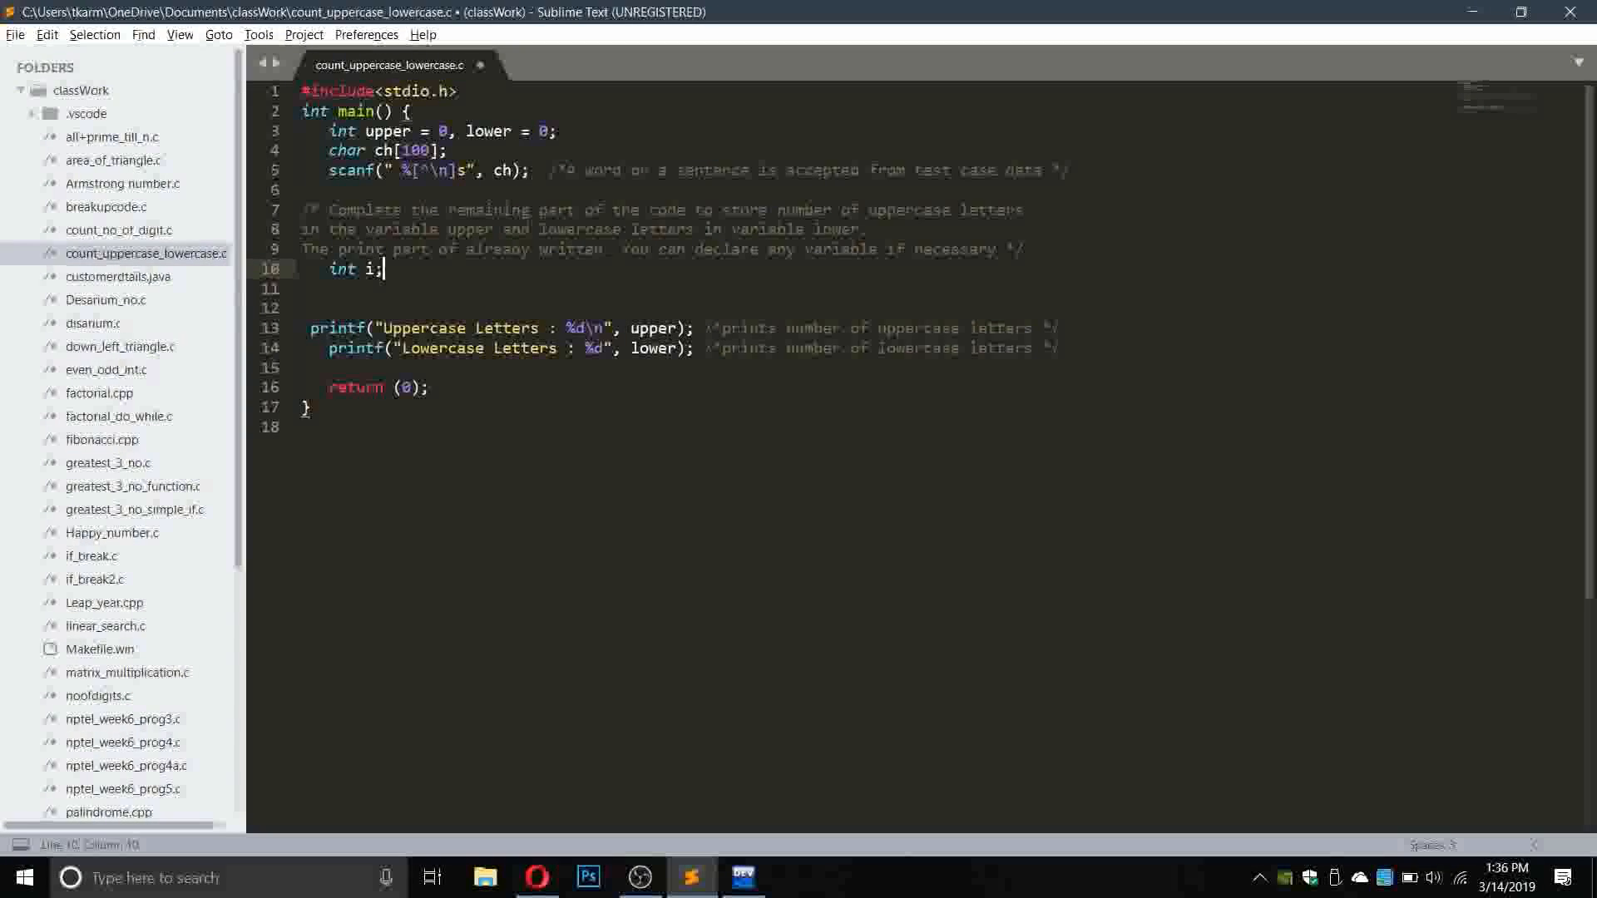
{"action": "type", "text": ",j"}
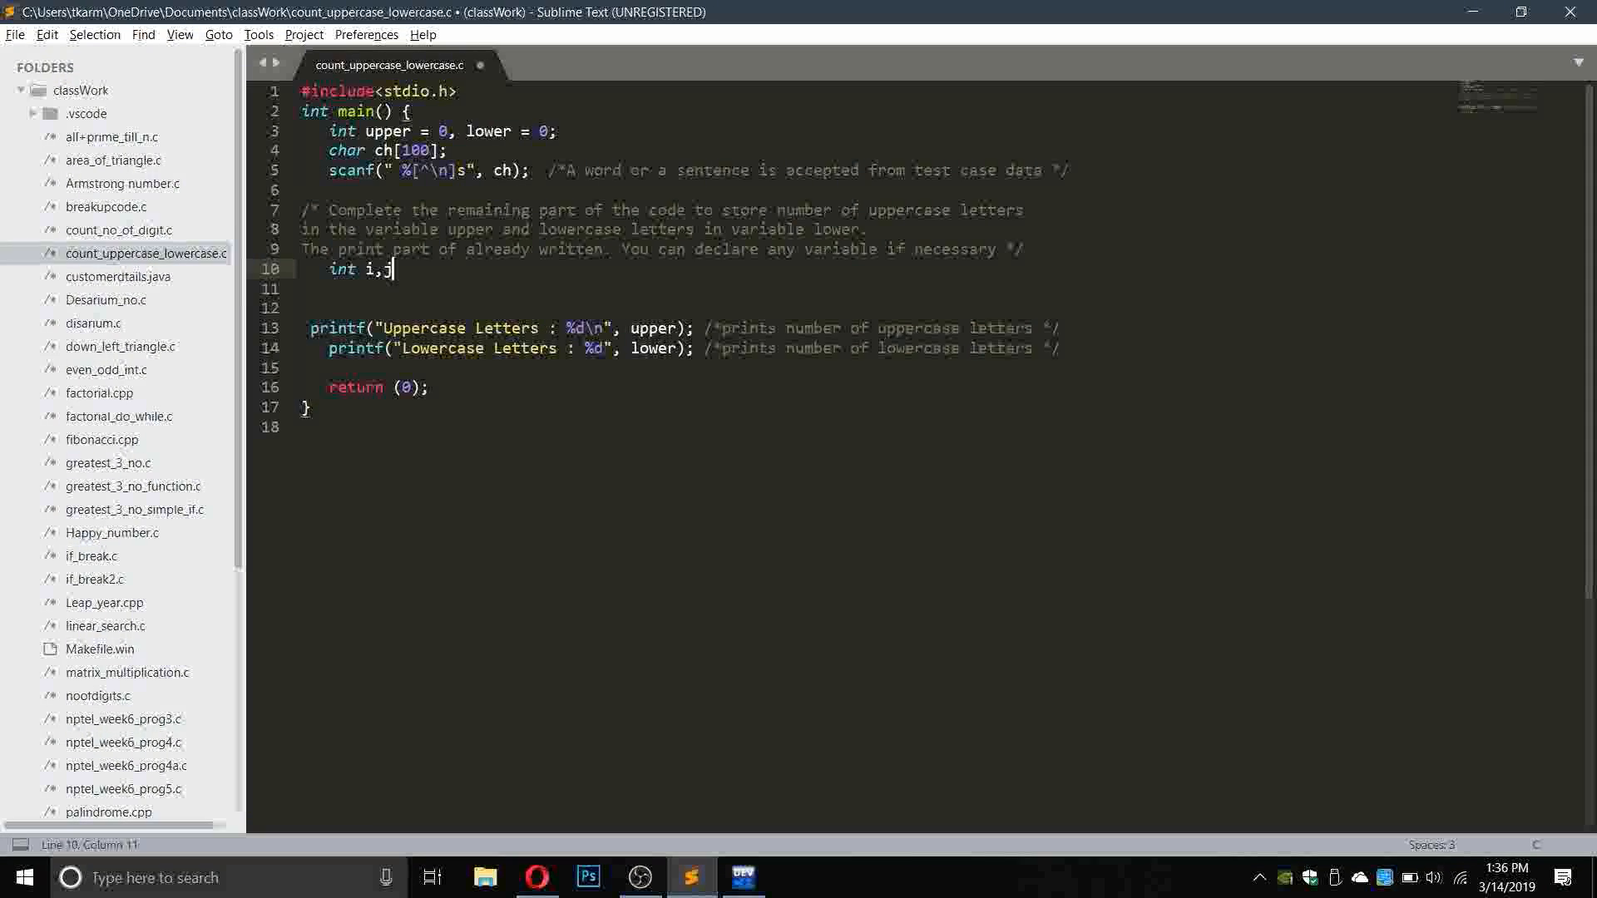
{"action": "type", "text": "c;"}
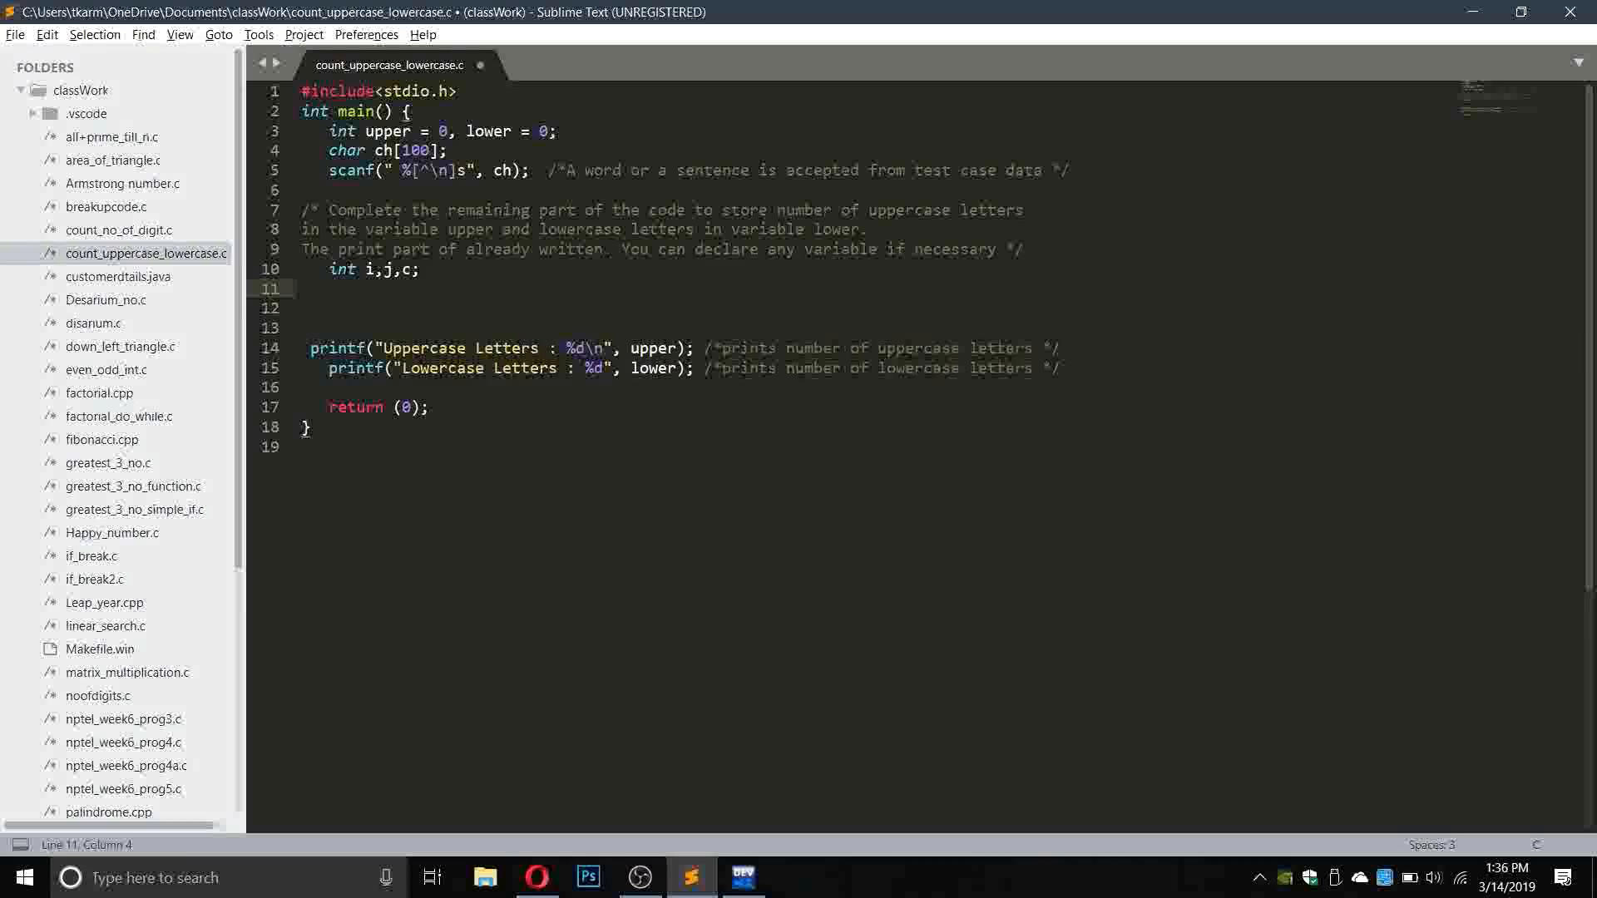
Add the bodiless loop for(j=0;ch[j]!='\0';++j); to count the string length.
{"action": "type", "text": "for(j="}
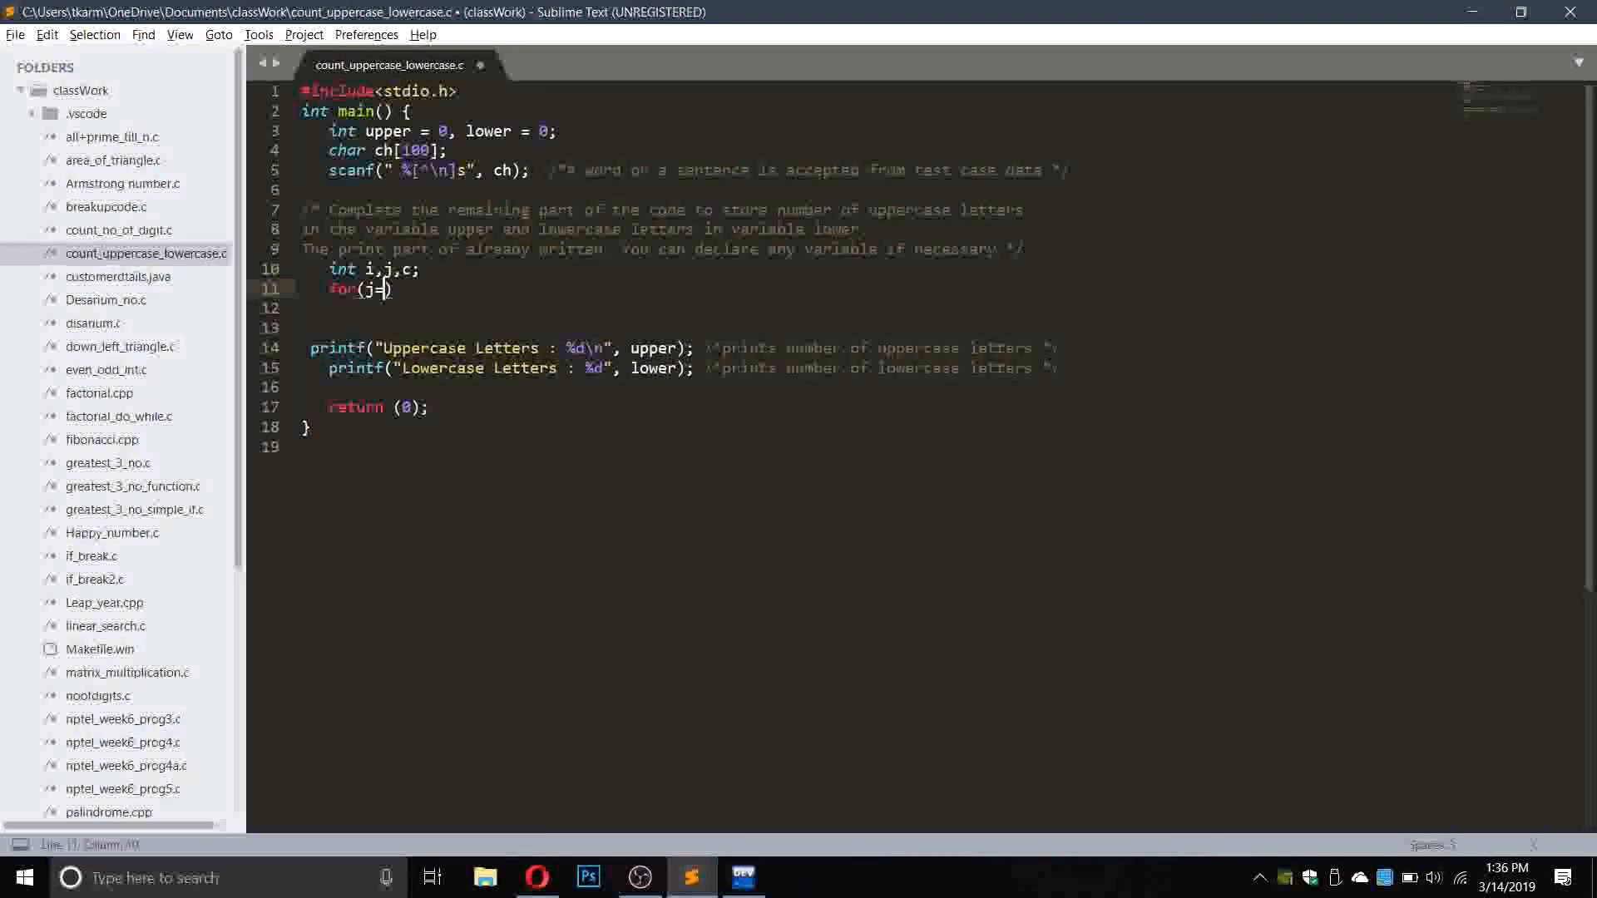
{"action": "type", "text": "0)"}
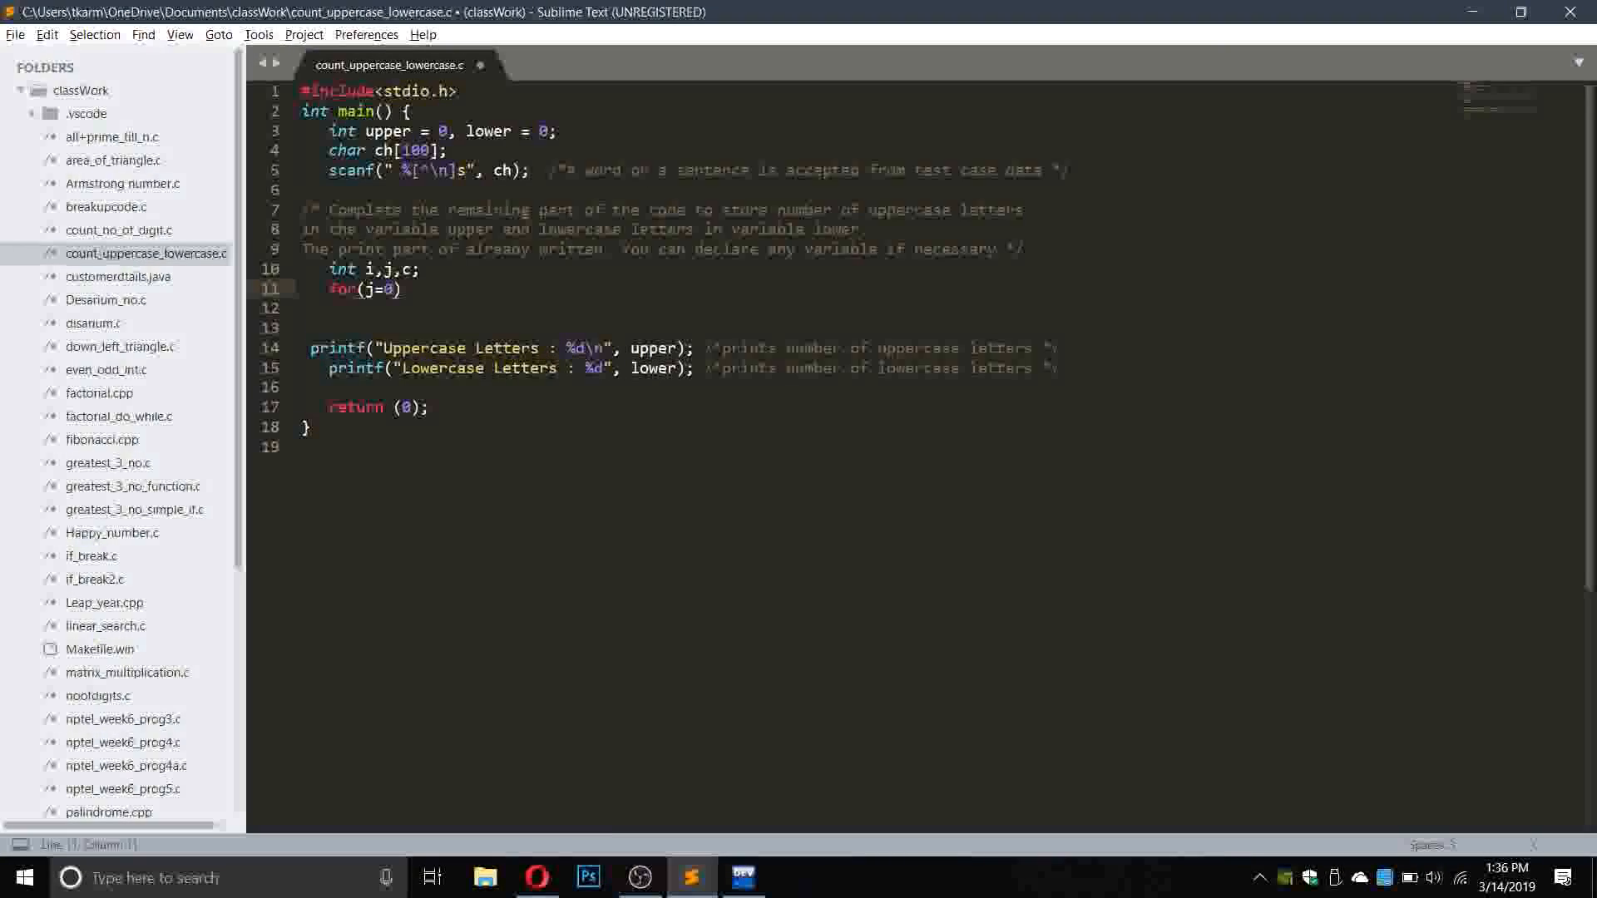
{"action": "type", "text": ";j"}
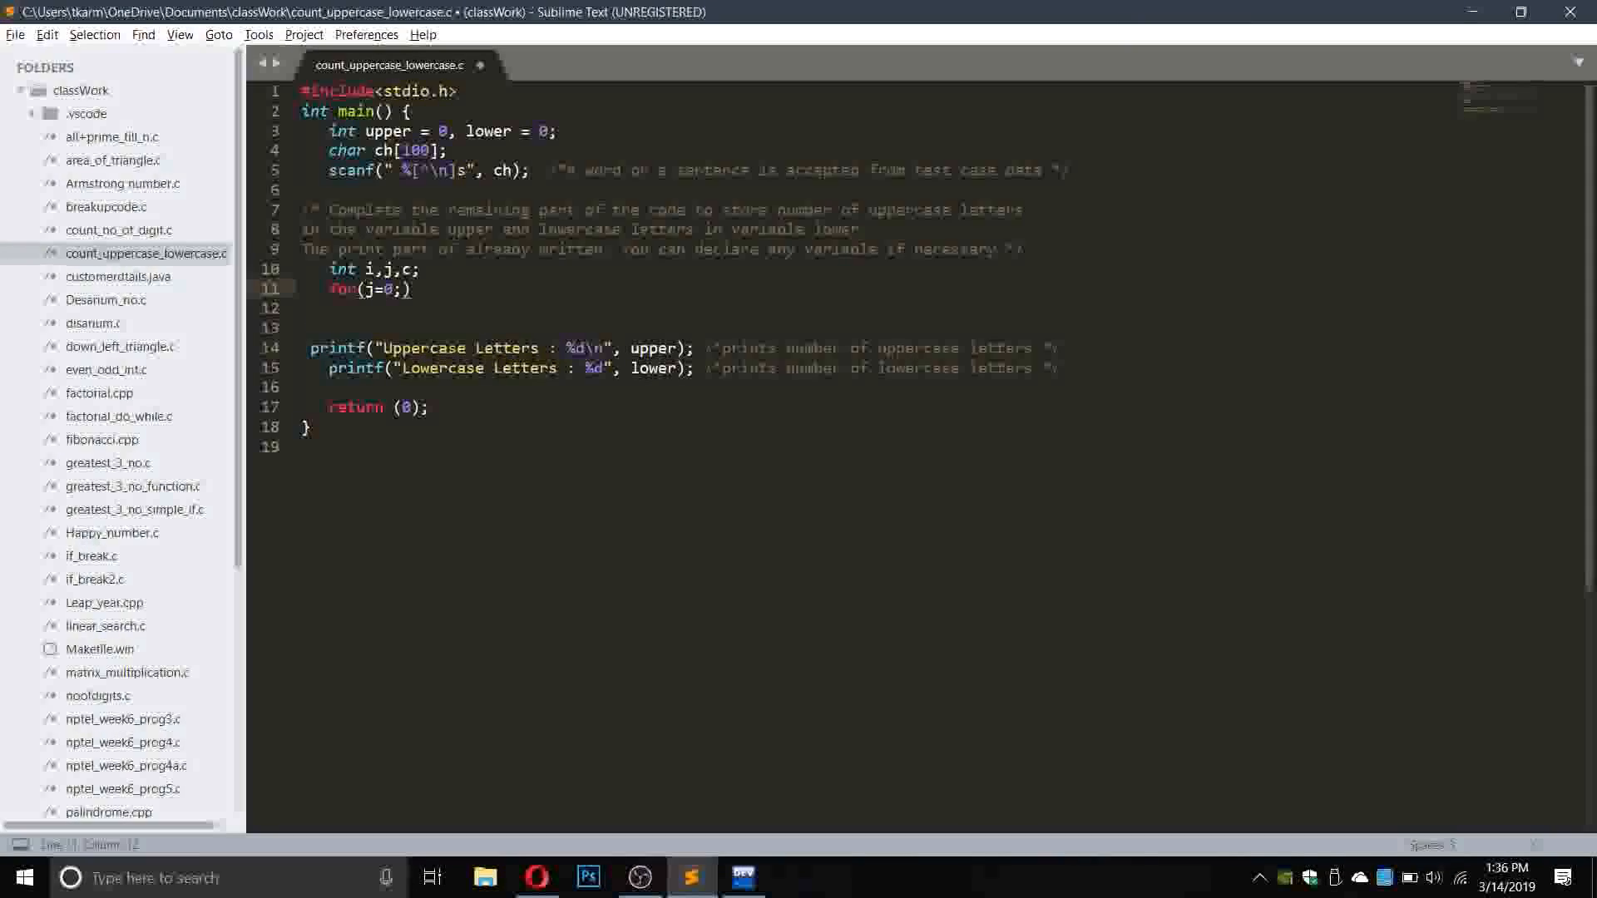
{"action": "type", "text": "ch[j"}
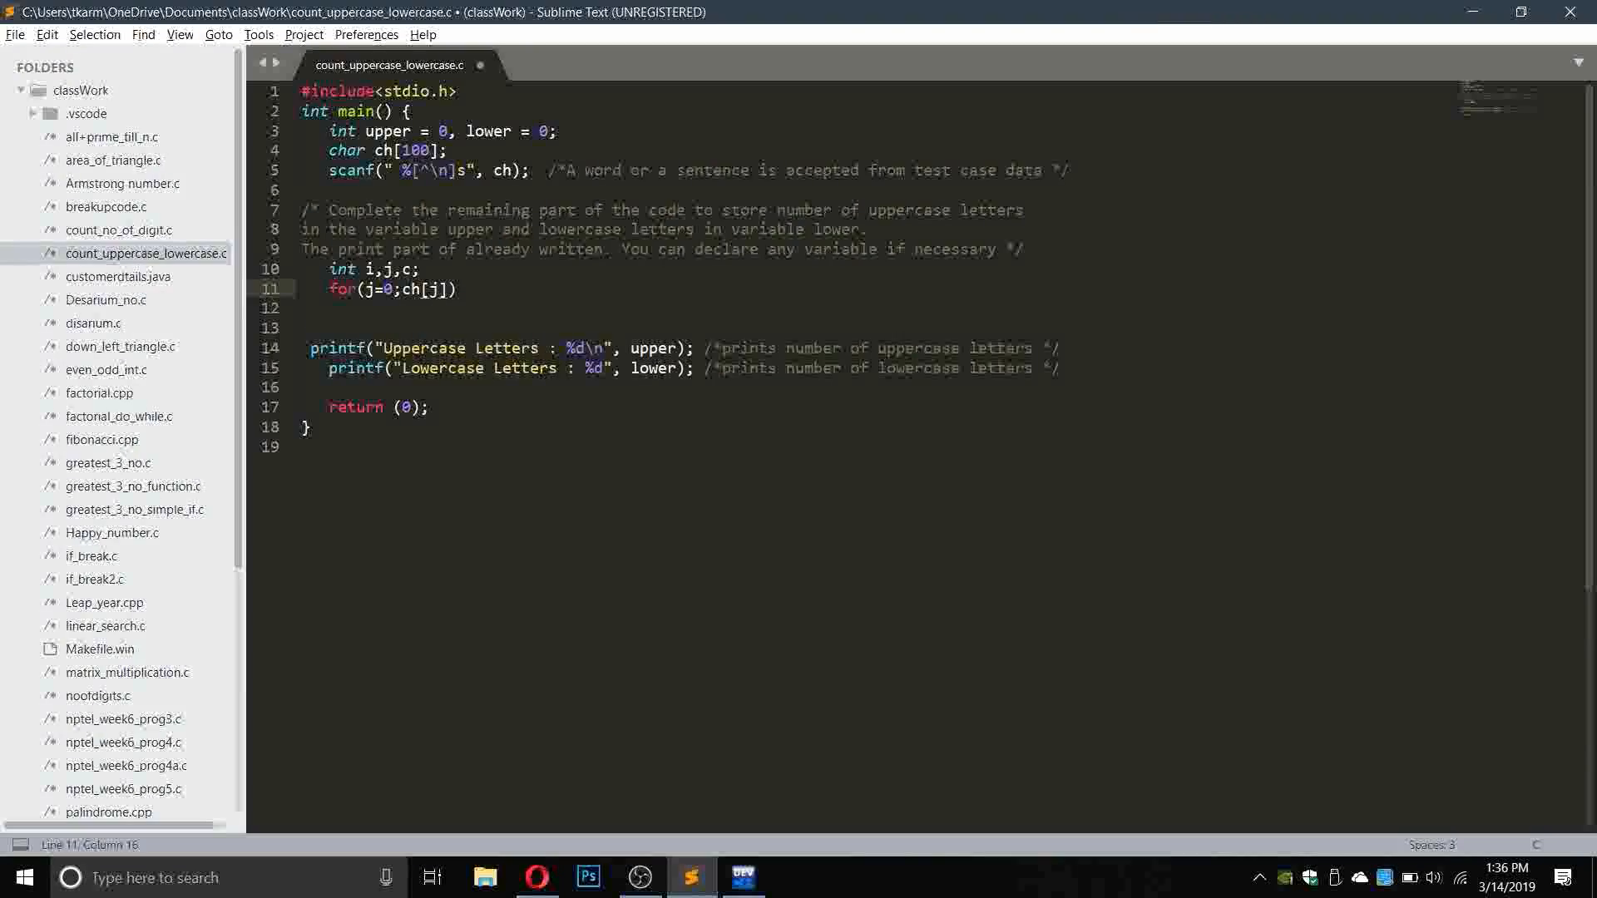
{"action": "type", "text": "!='"}
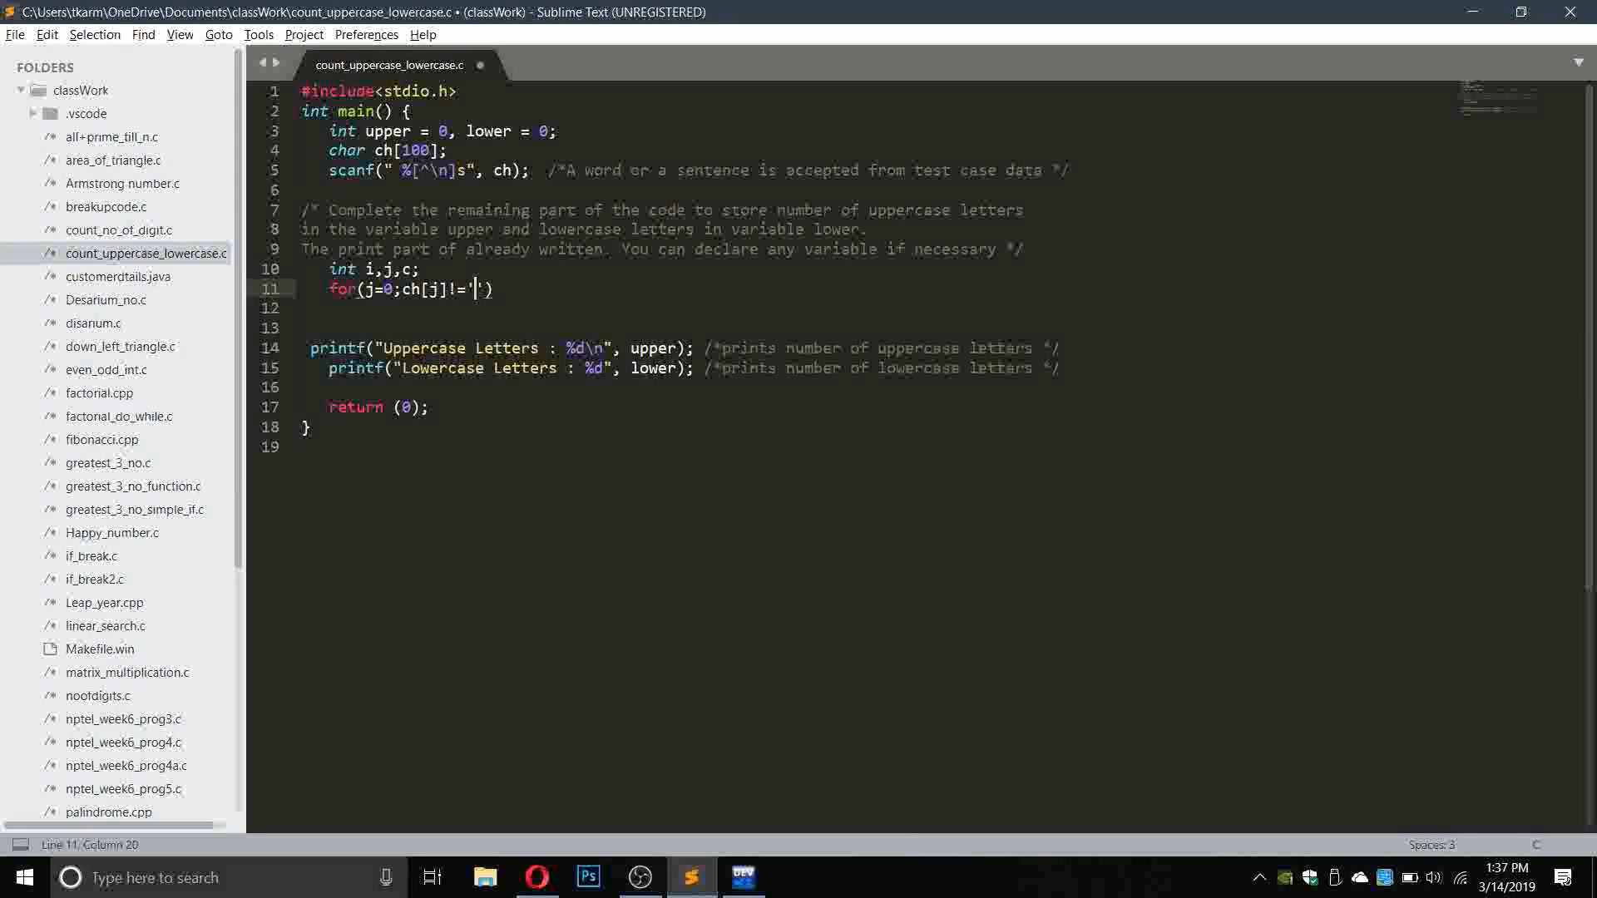
{"action": "type", "text": "\\0"}
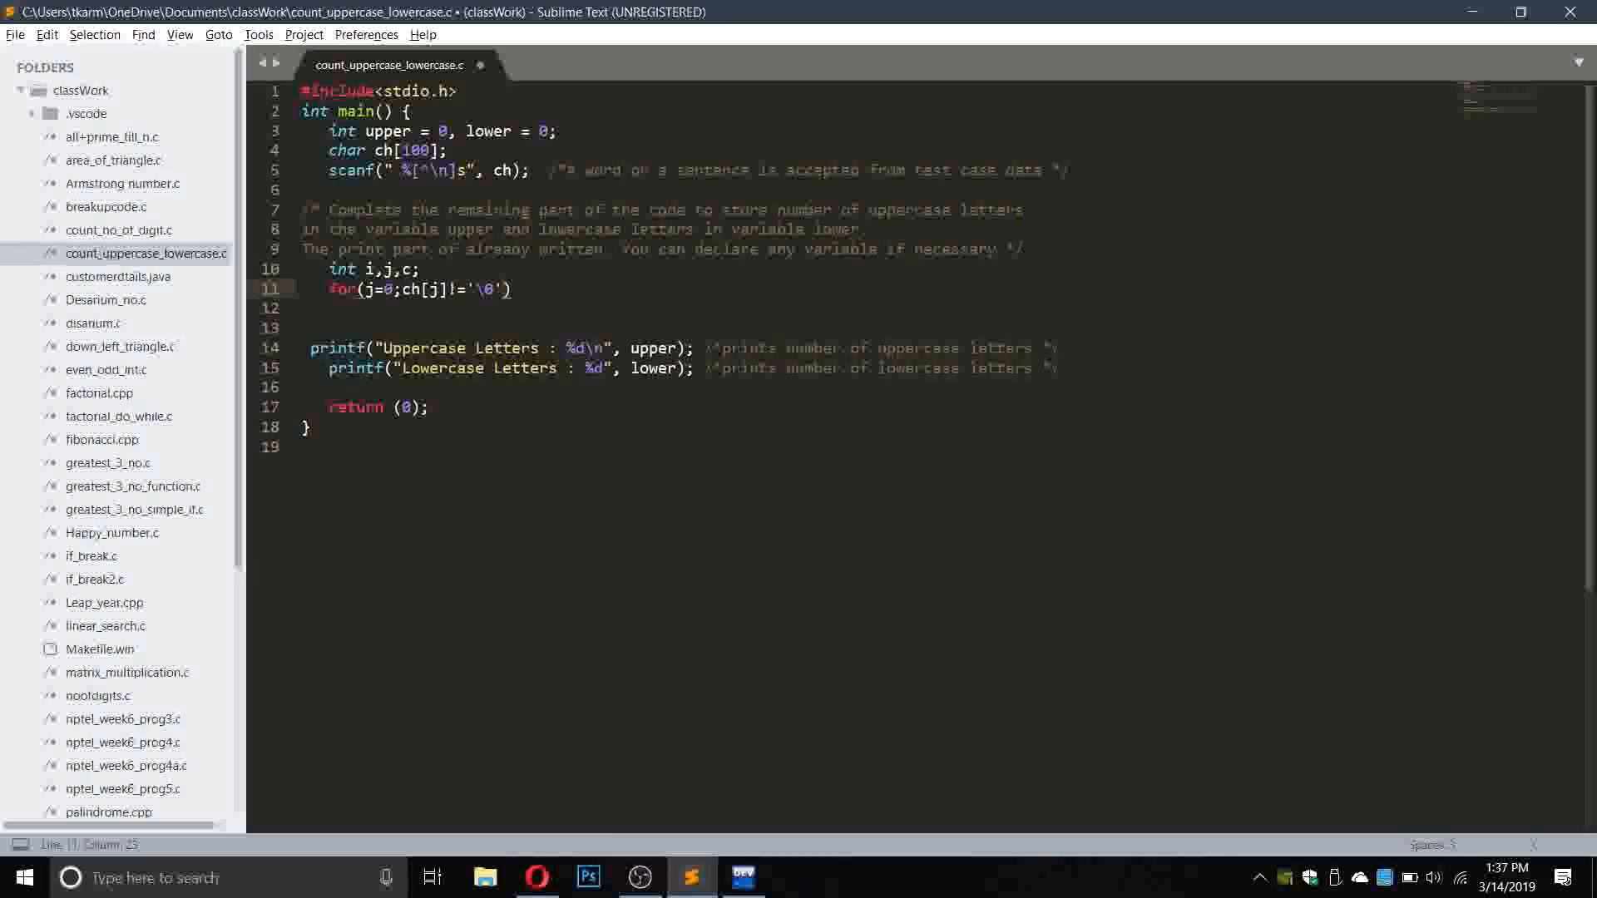
{"action": "type", "text": ";j++)"}
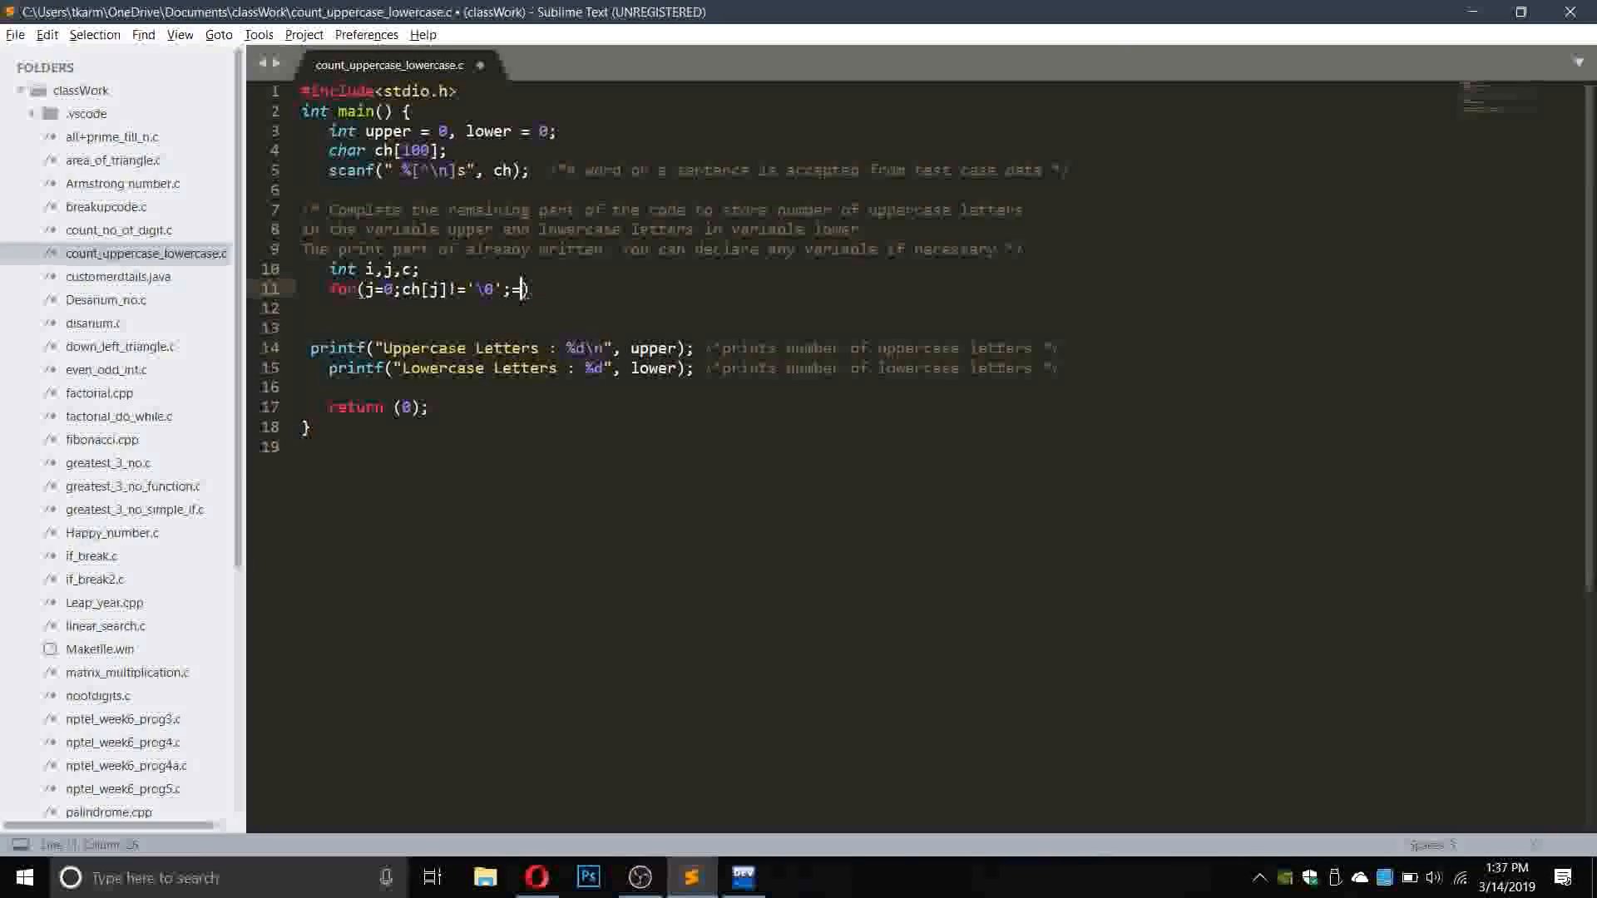
{"action": "type", "text": "++j"}
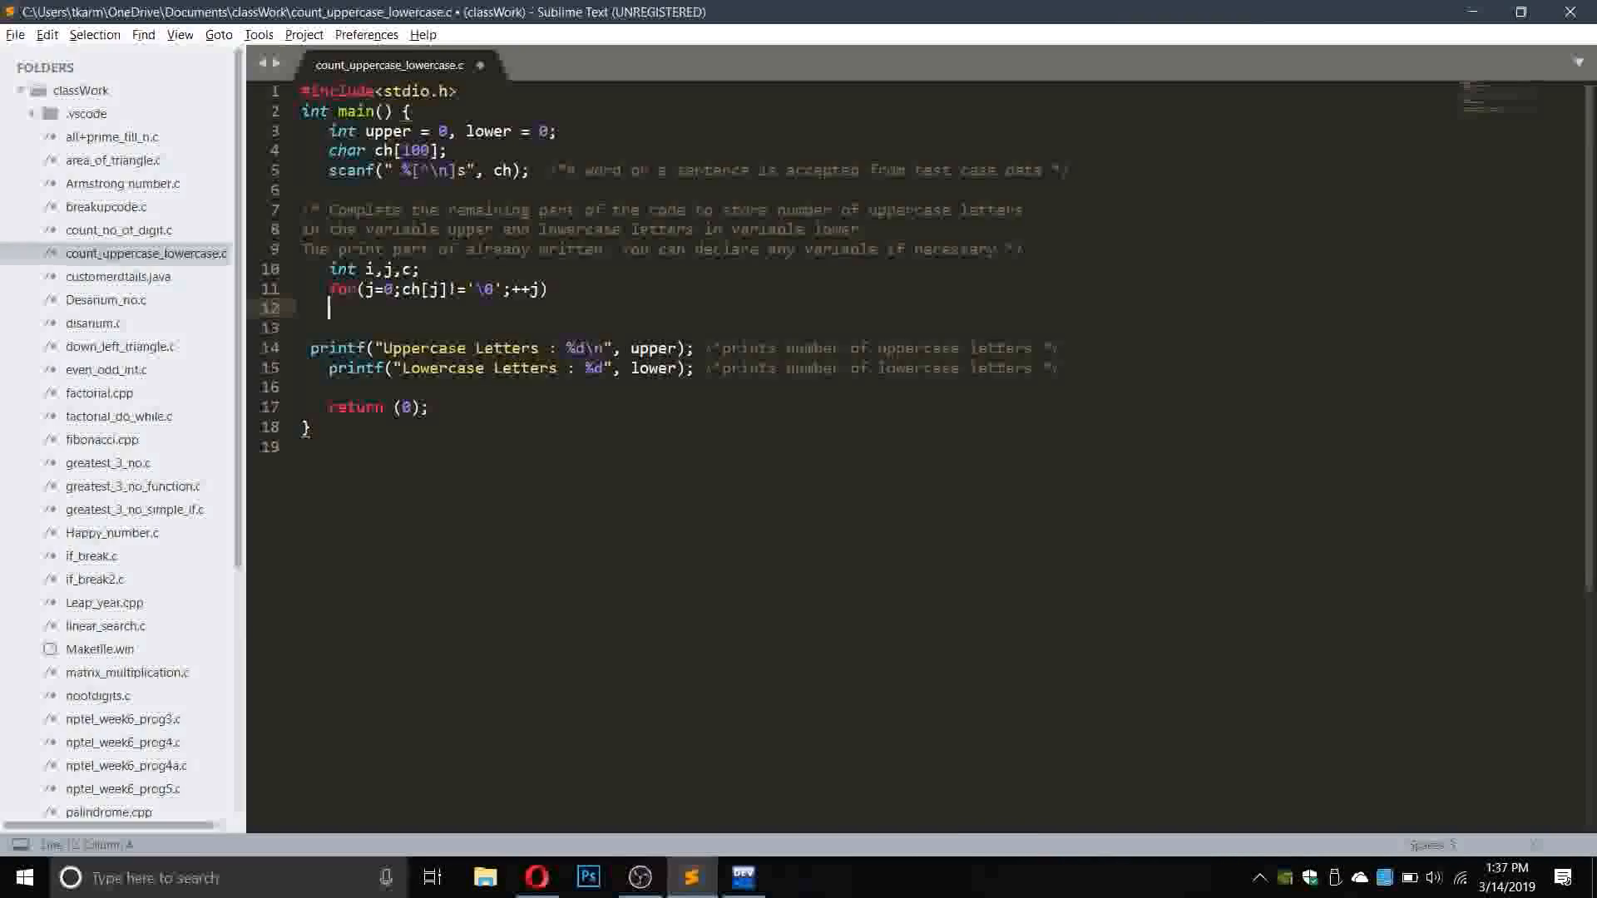
{"action": "type", "text": ";"}
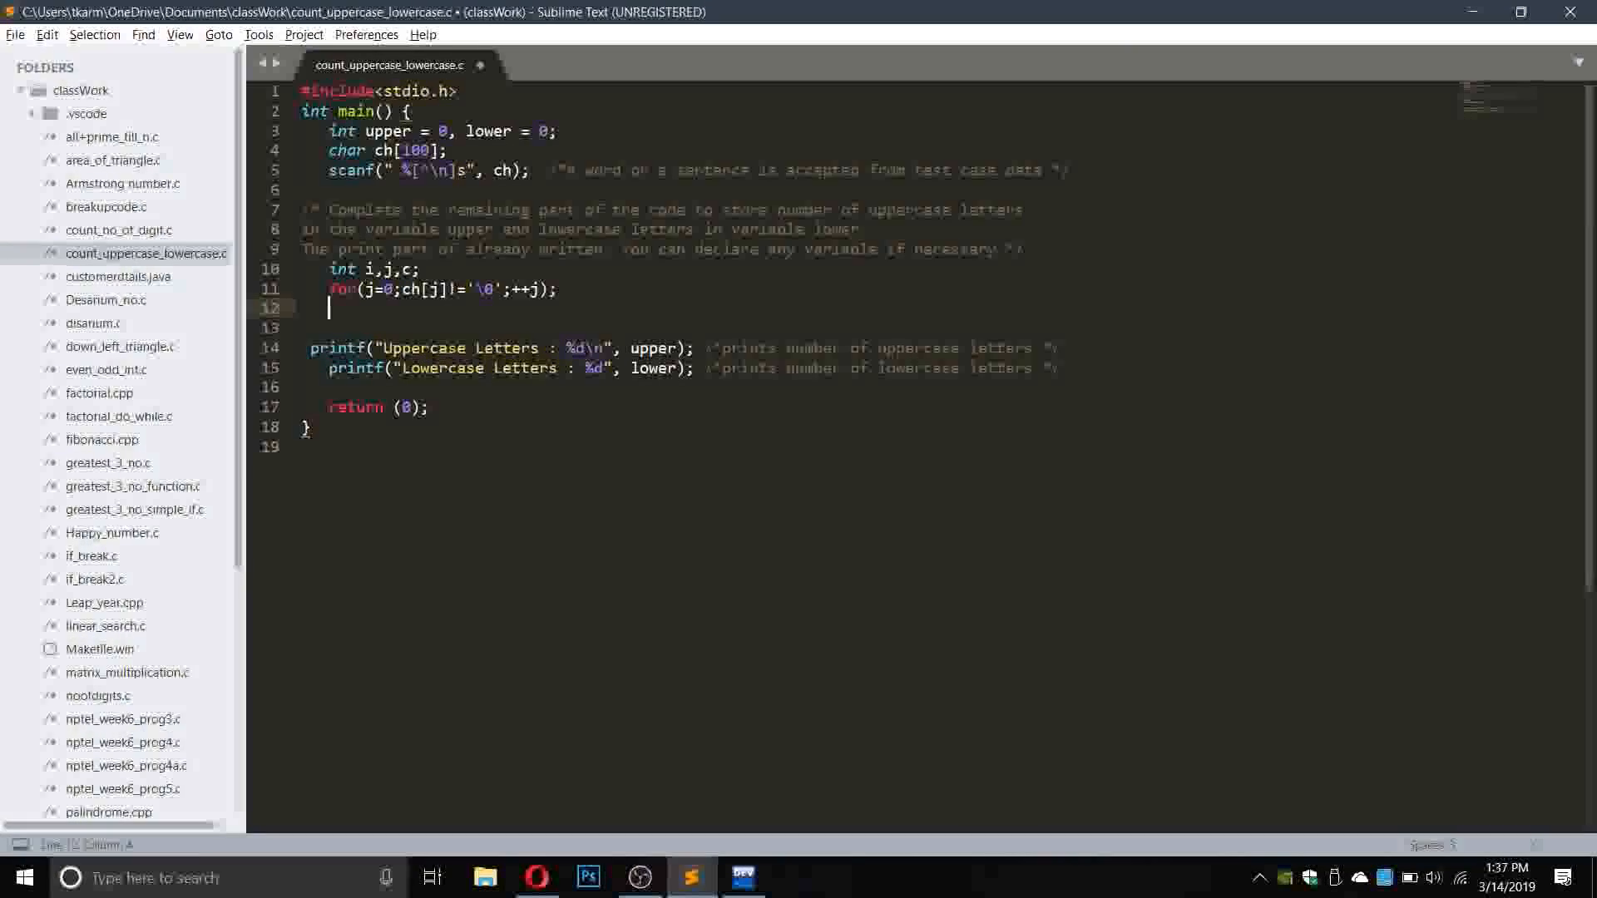
Add a for loop over i from 0 to j containing an if statement.
{"action": "type", "text": "for (int i = 0; i < count; ++i)"}
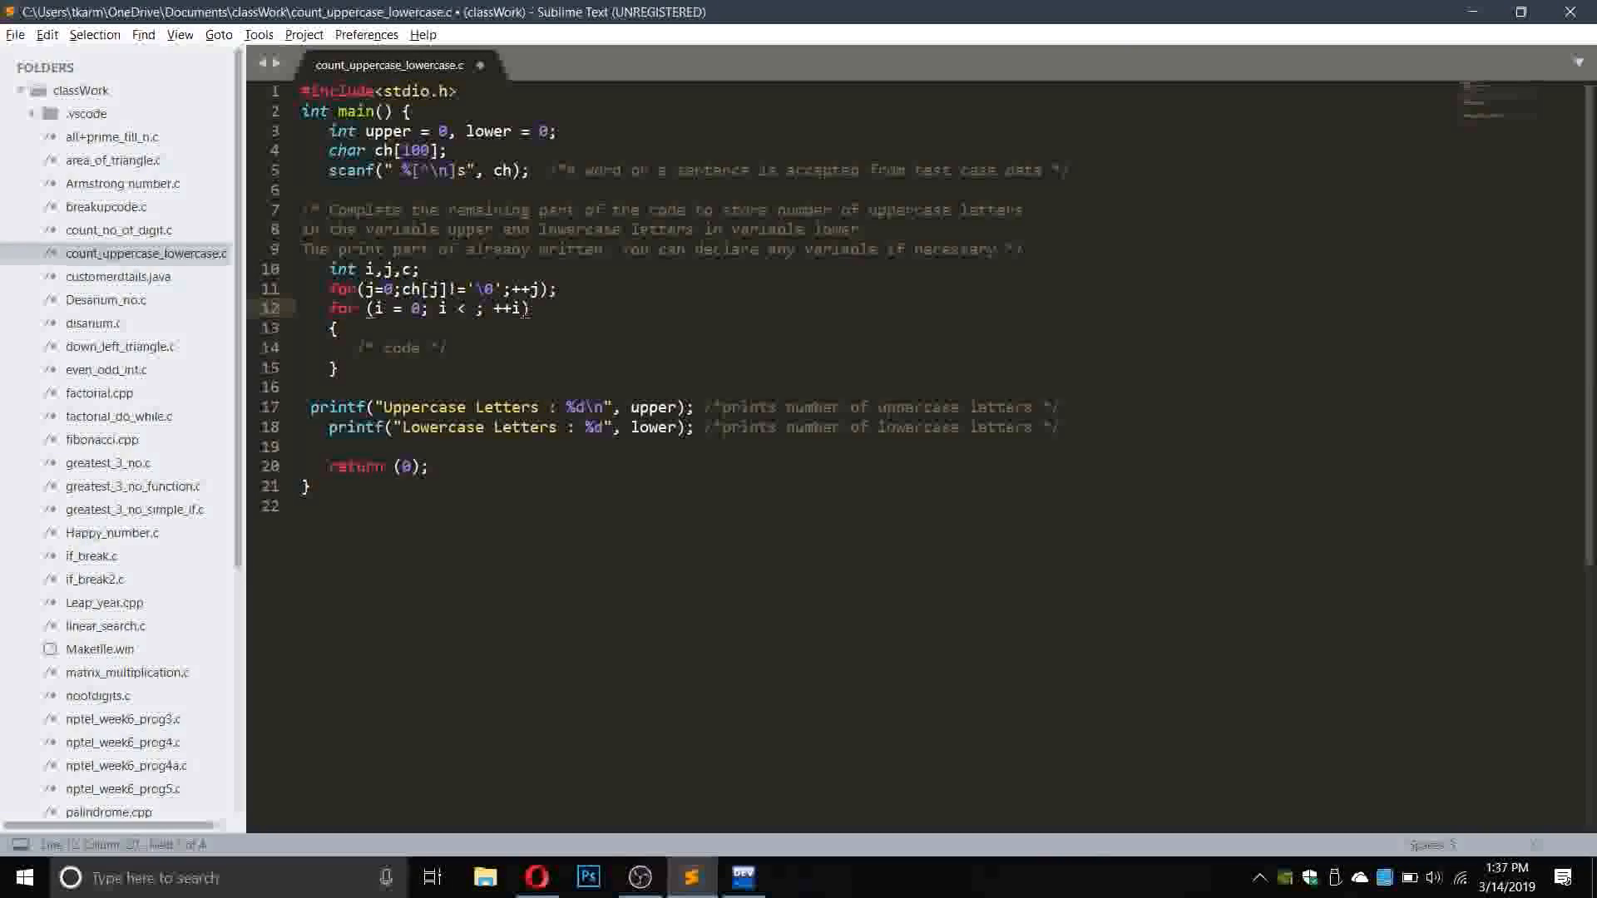
{"action": "type", "text": "j"}
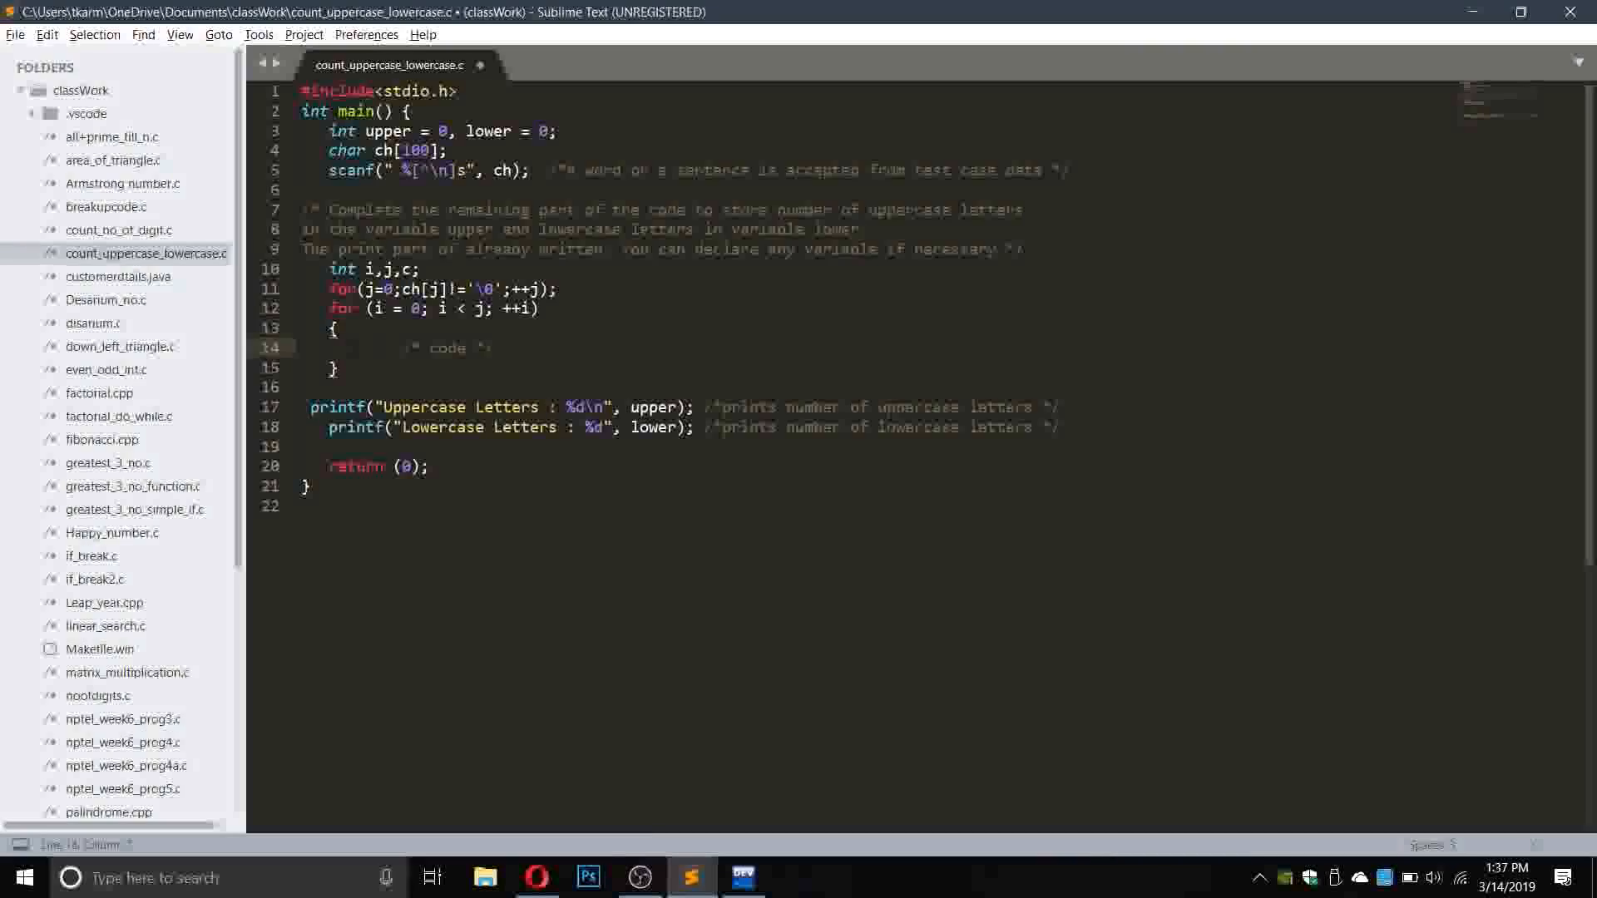
{"action": "type", "text": "if()"}
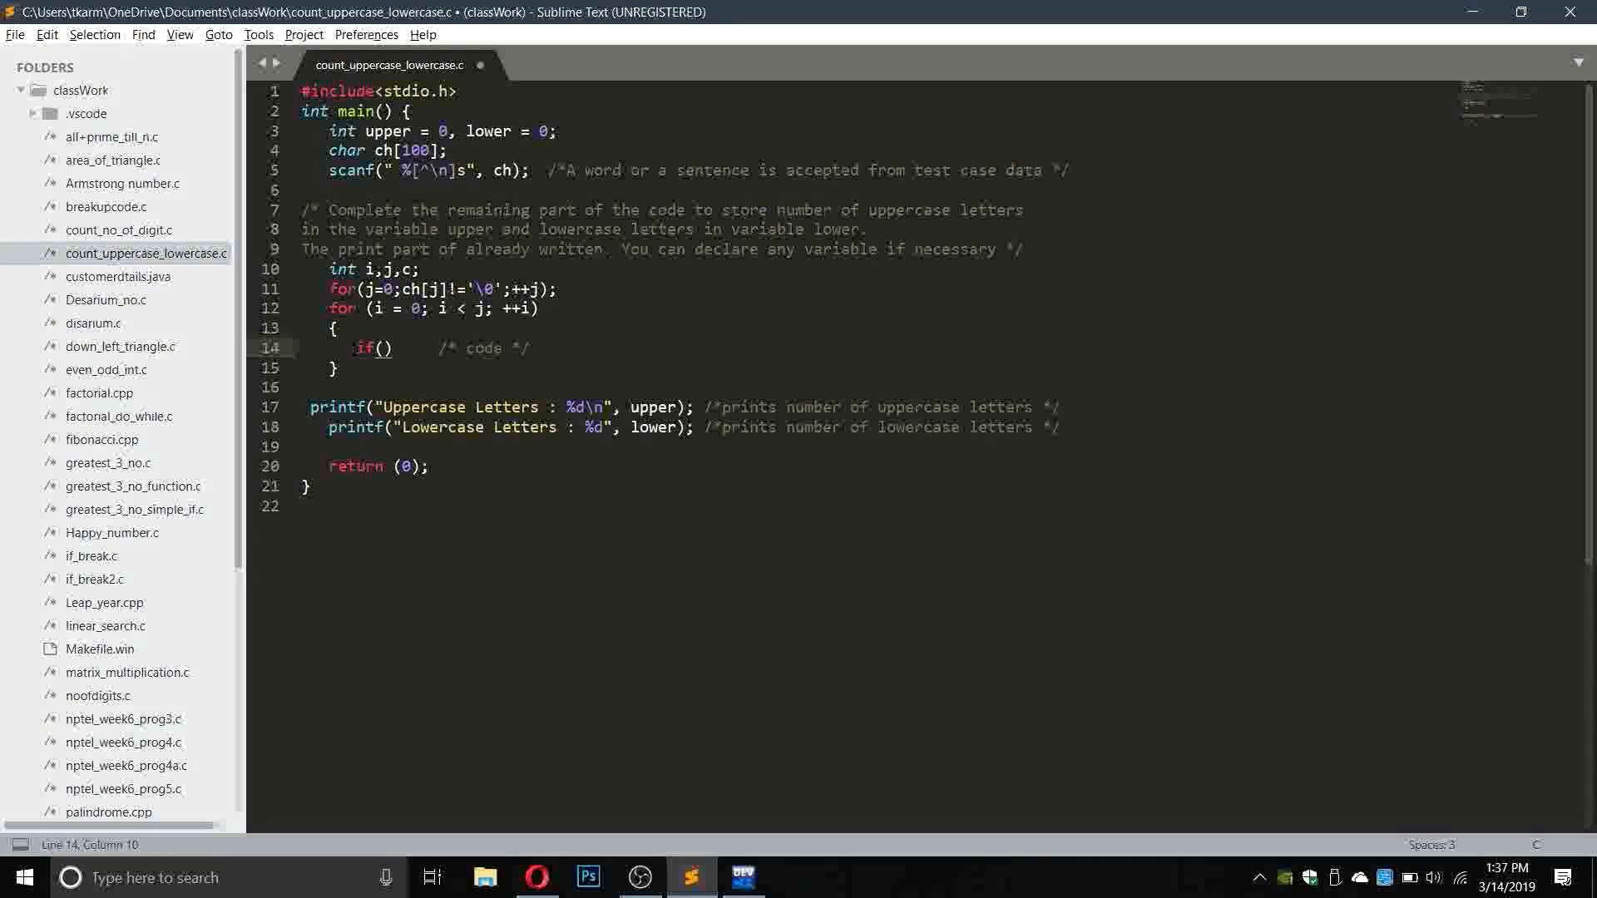
Insert c=(int)ch[i]; above the if and begin its condition with c.
{"action": "key", "text": "enter"}
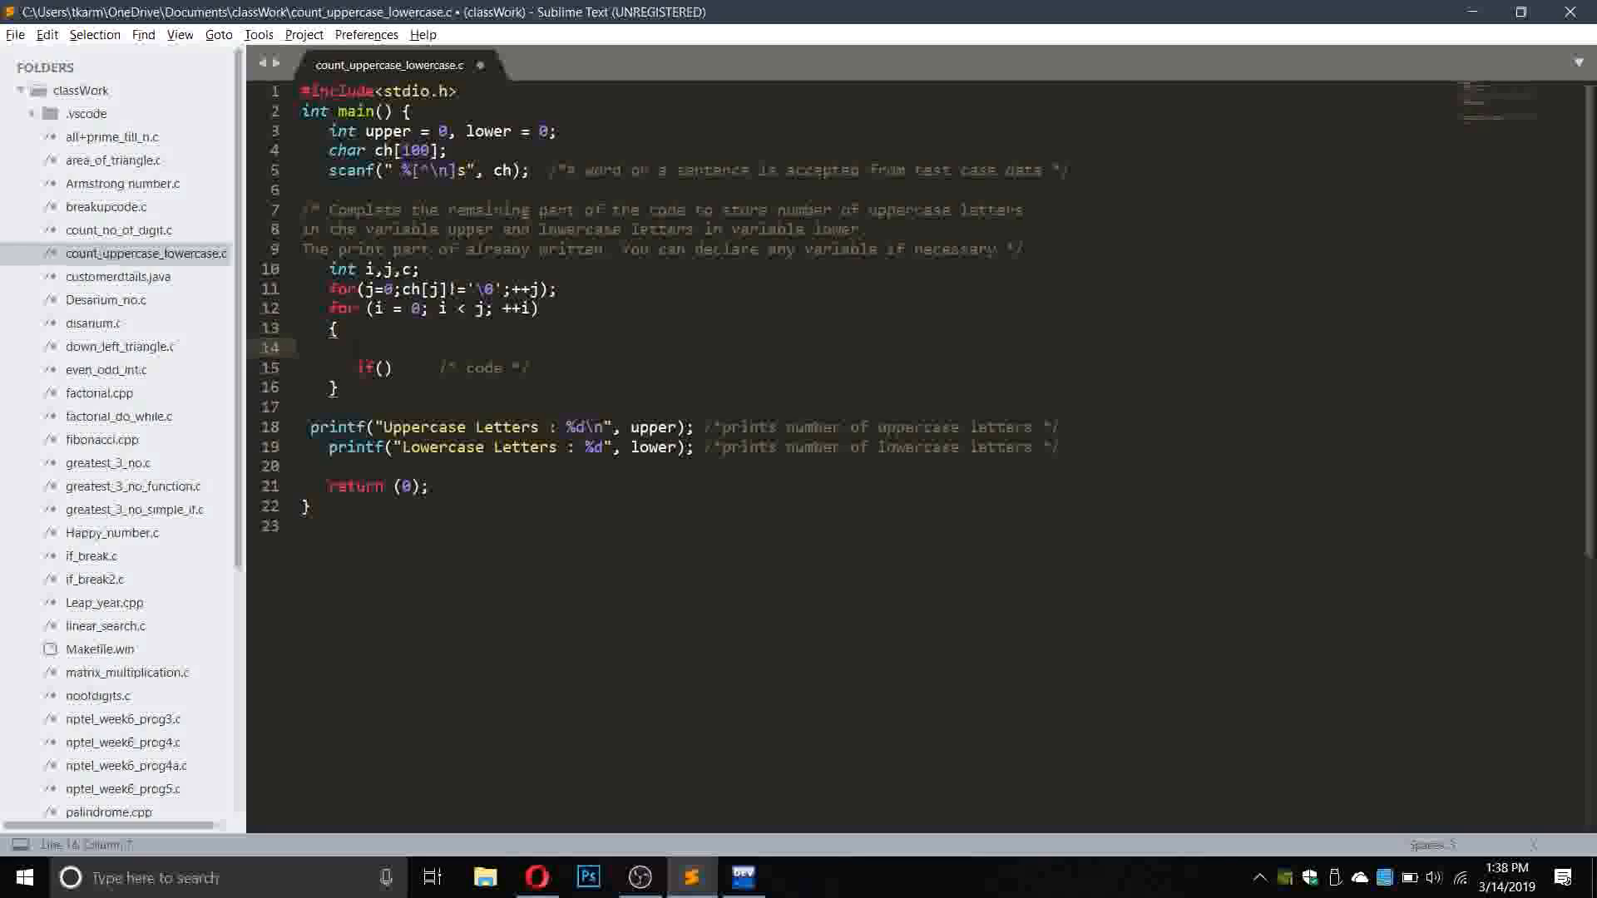
{"action": "type", "text": "c="}
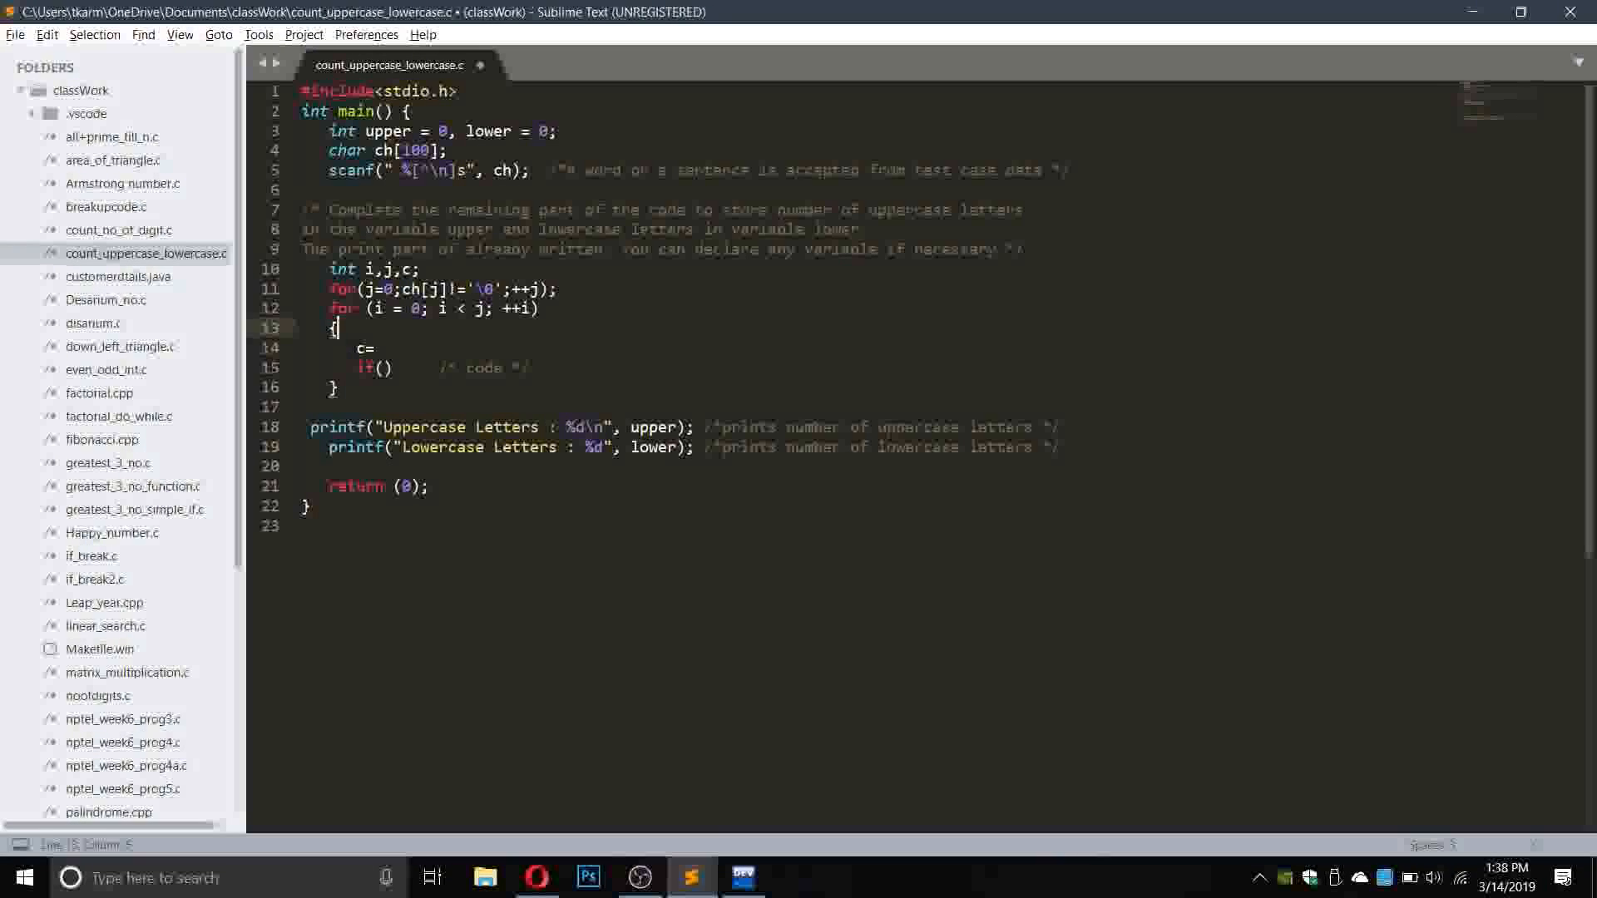
{"action": "type", "text": "()"}
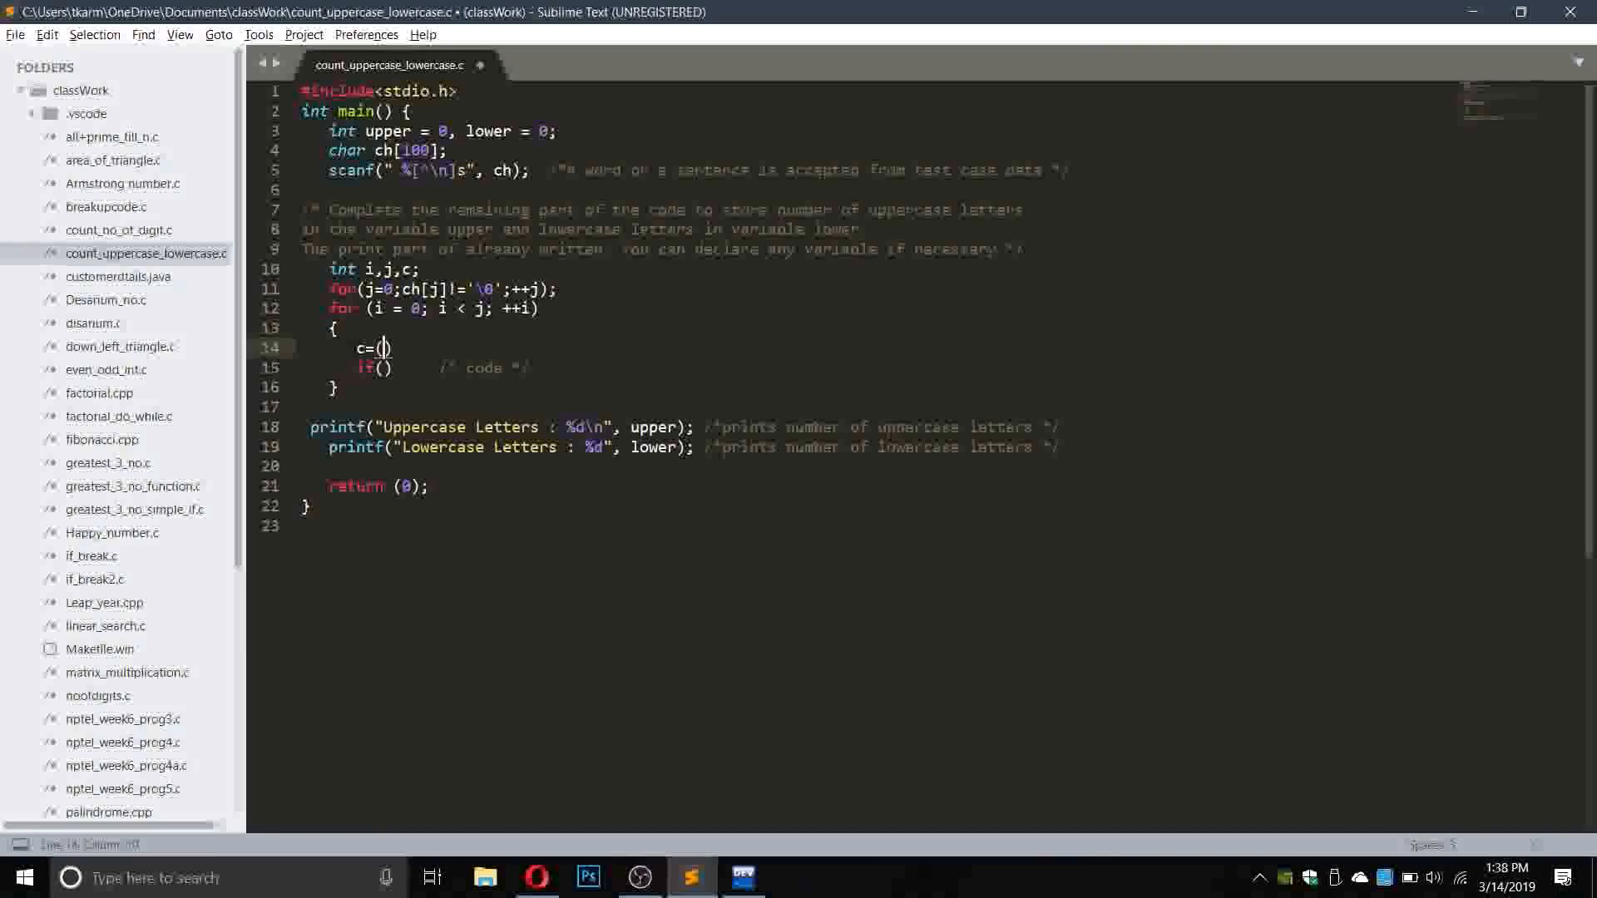
{"action": "type", "text": "int"}
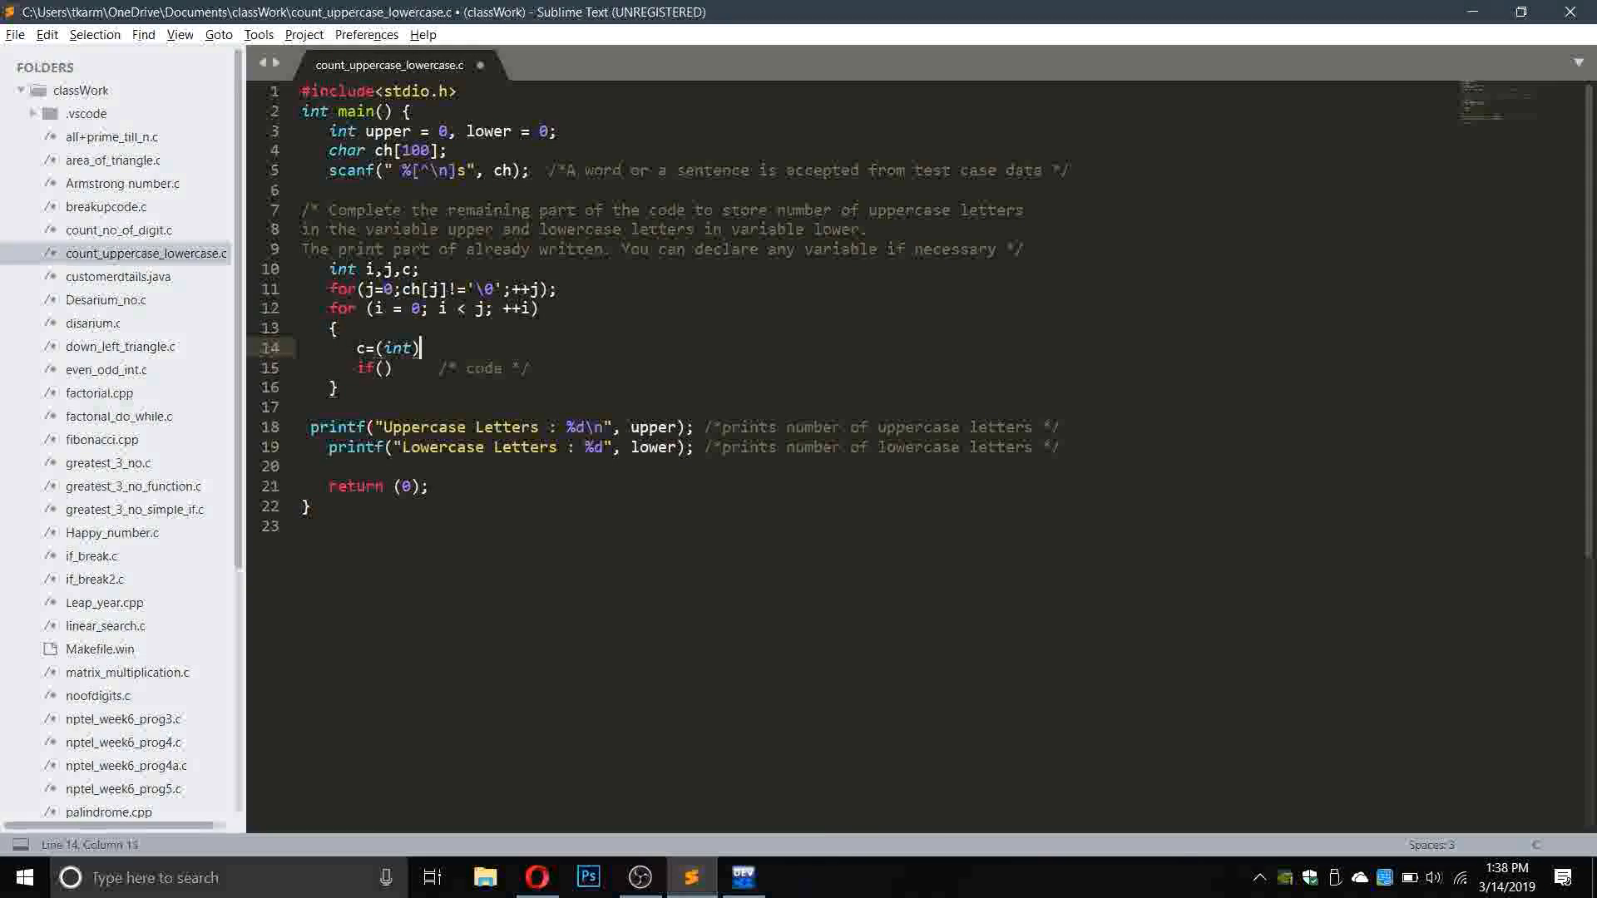
{"action": "type", "text": "c"}
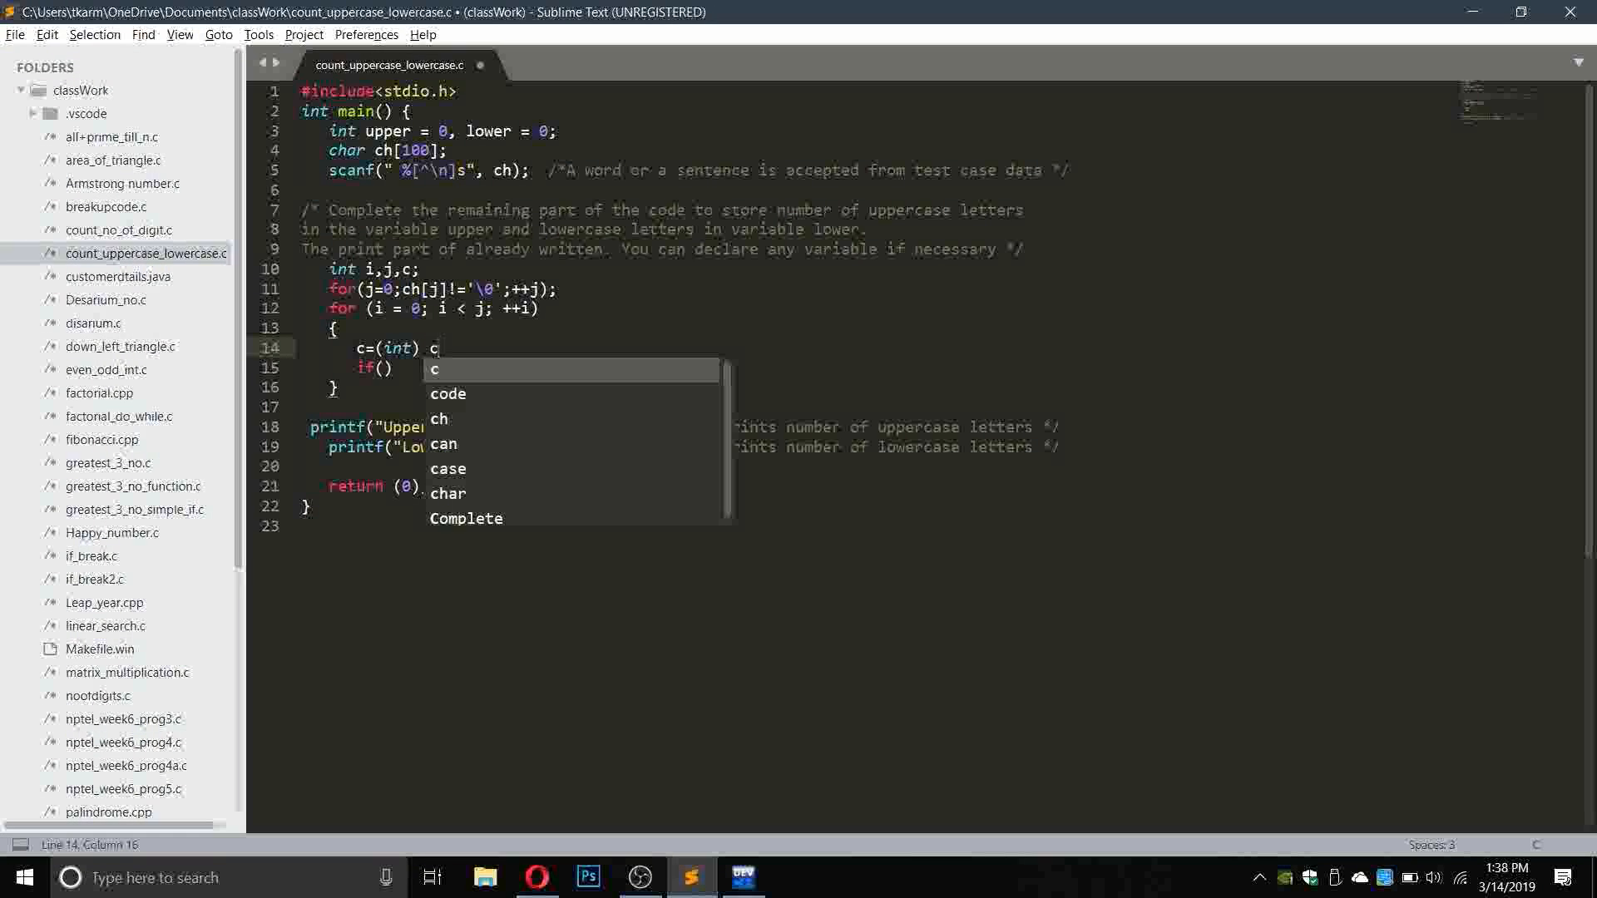
{"action": "type", "text": "h"}
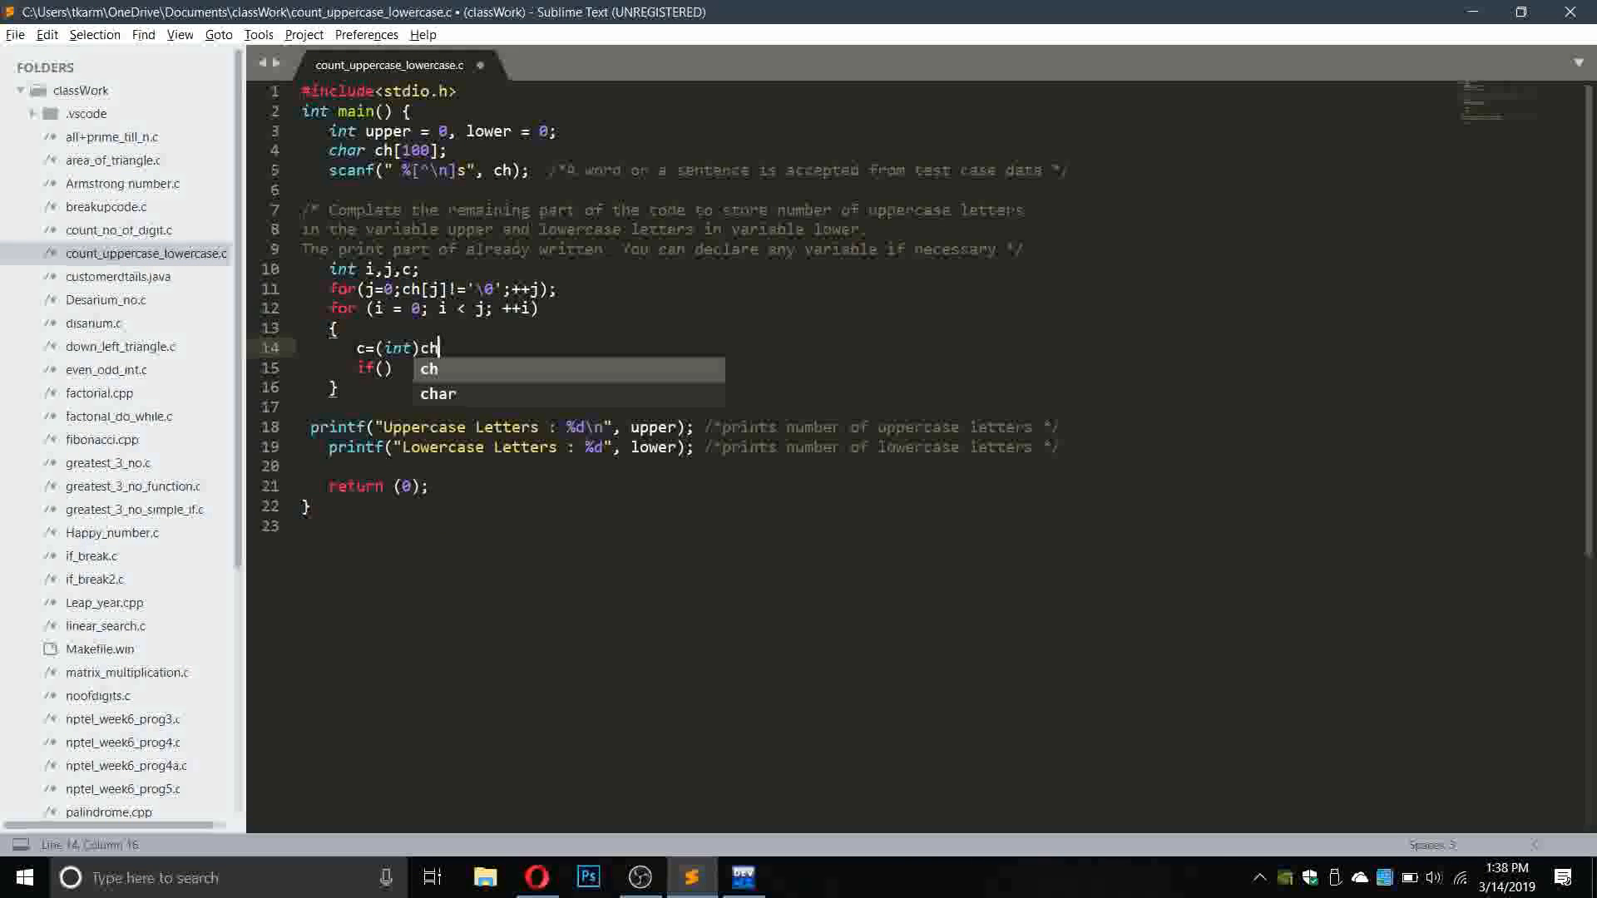
{"action": "type", "text": "[i];"}
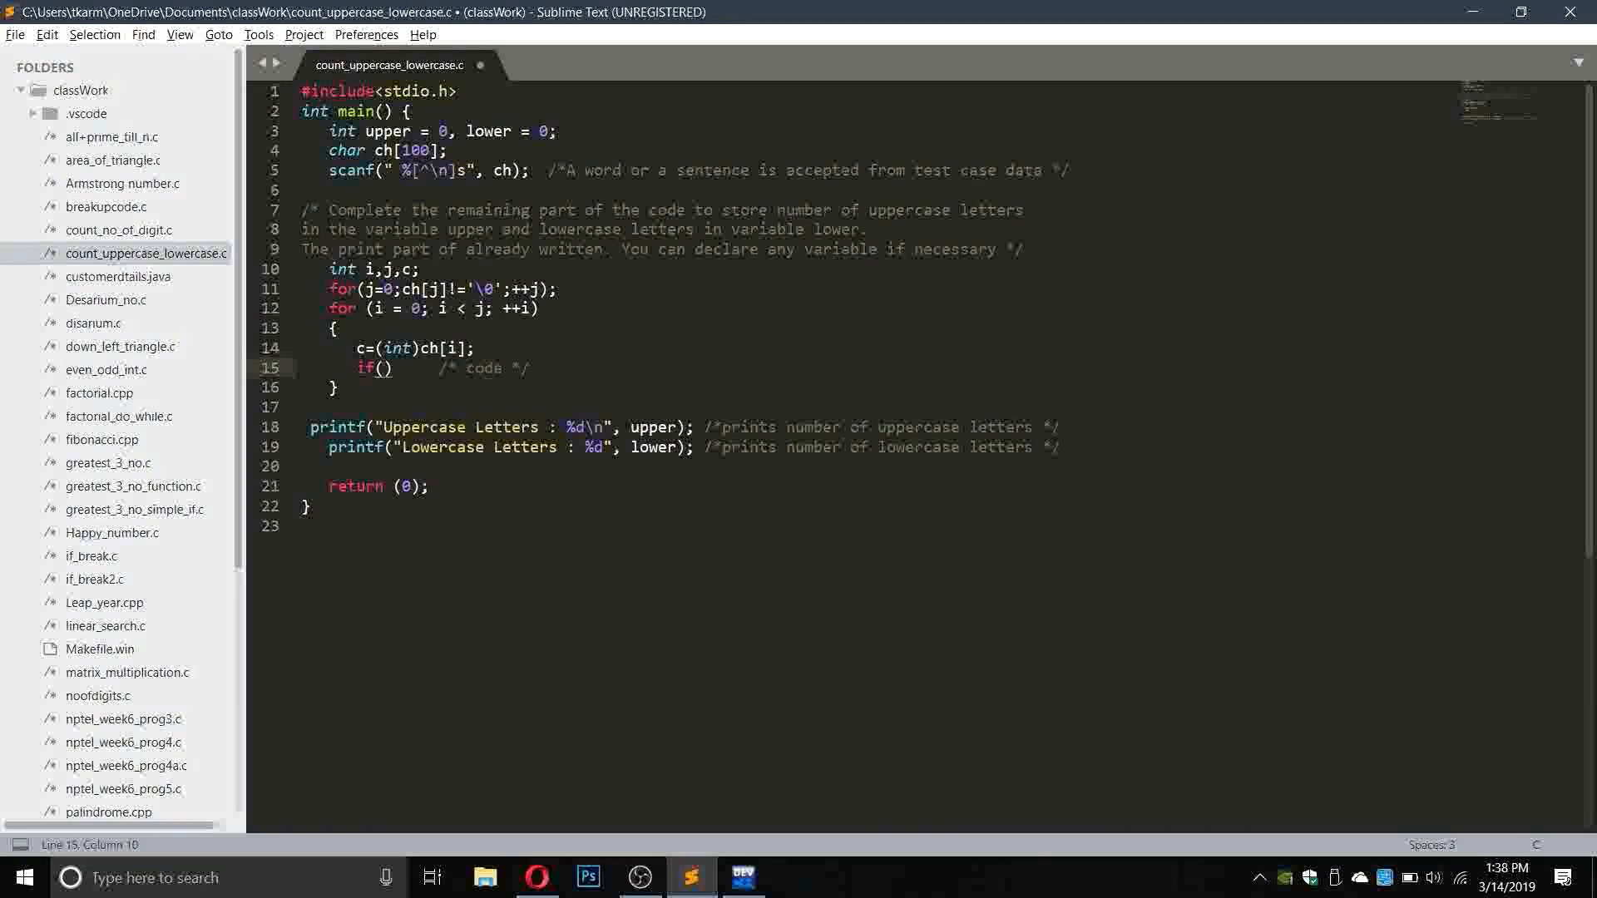
{"action": "type", "text": "c"}
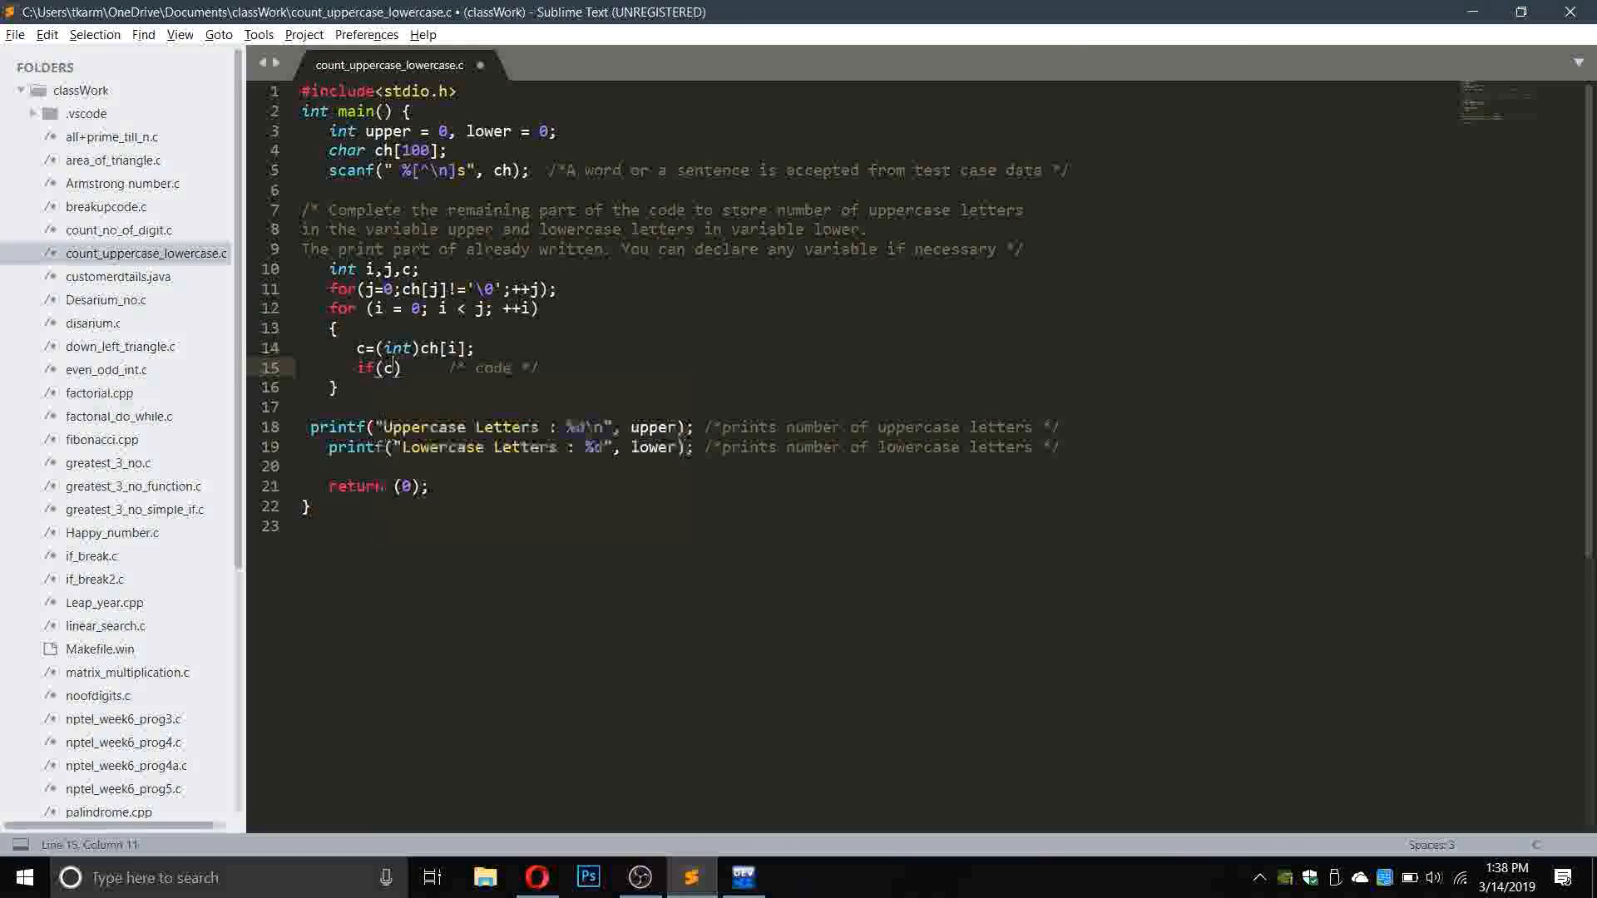
Check the assignment page and the ASCII table for uppercase letter codes.
{"action": "left_click", "coordinate": [536, 876]}
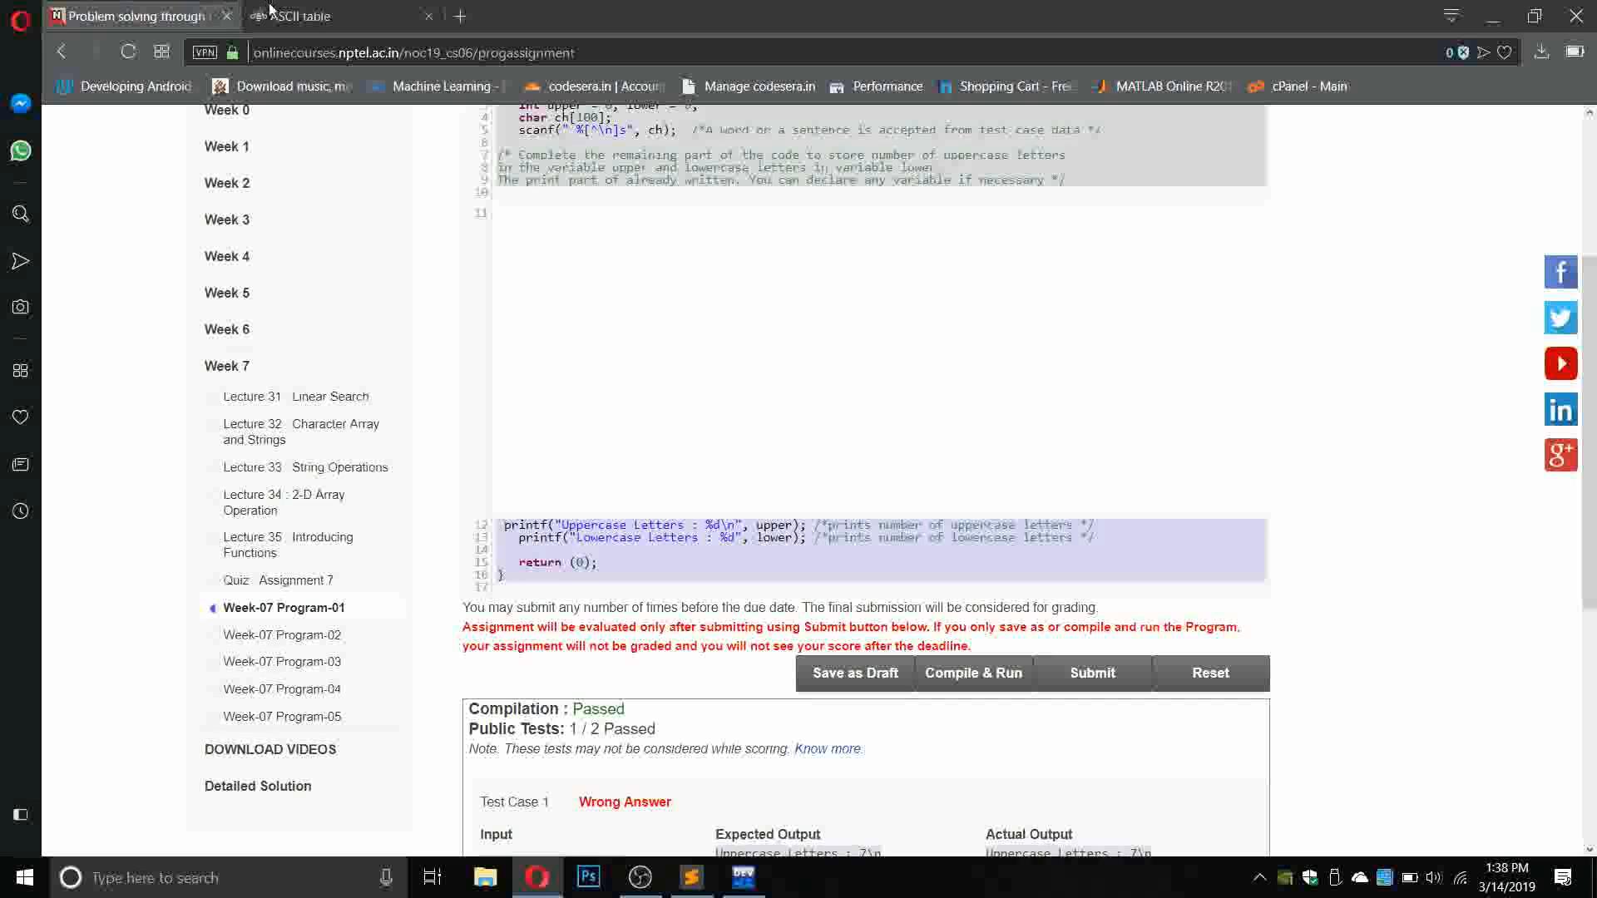
{"action": "left_click", "coordinate": [305, 15]}
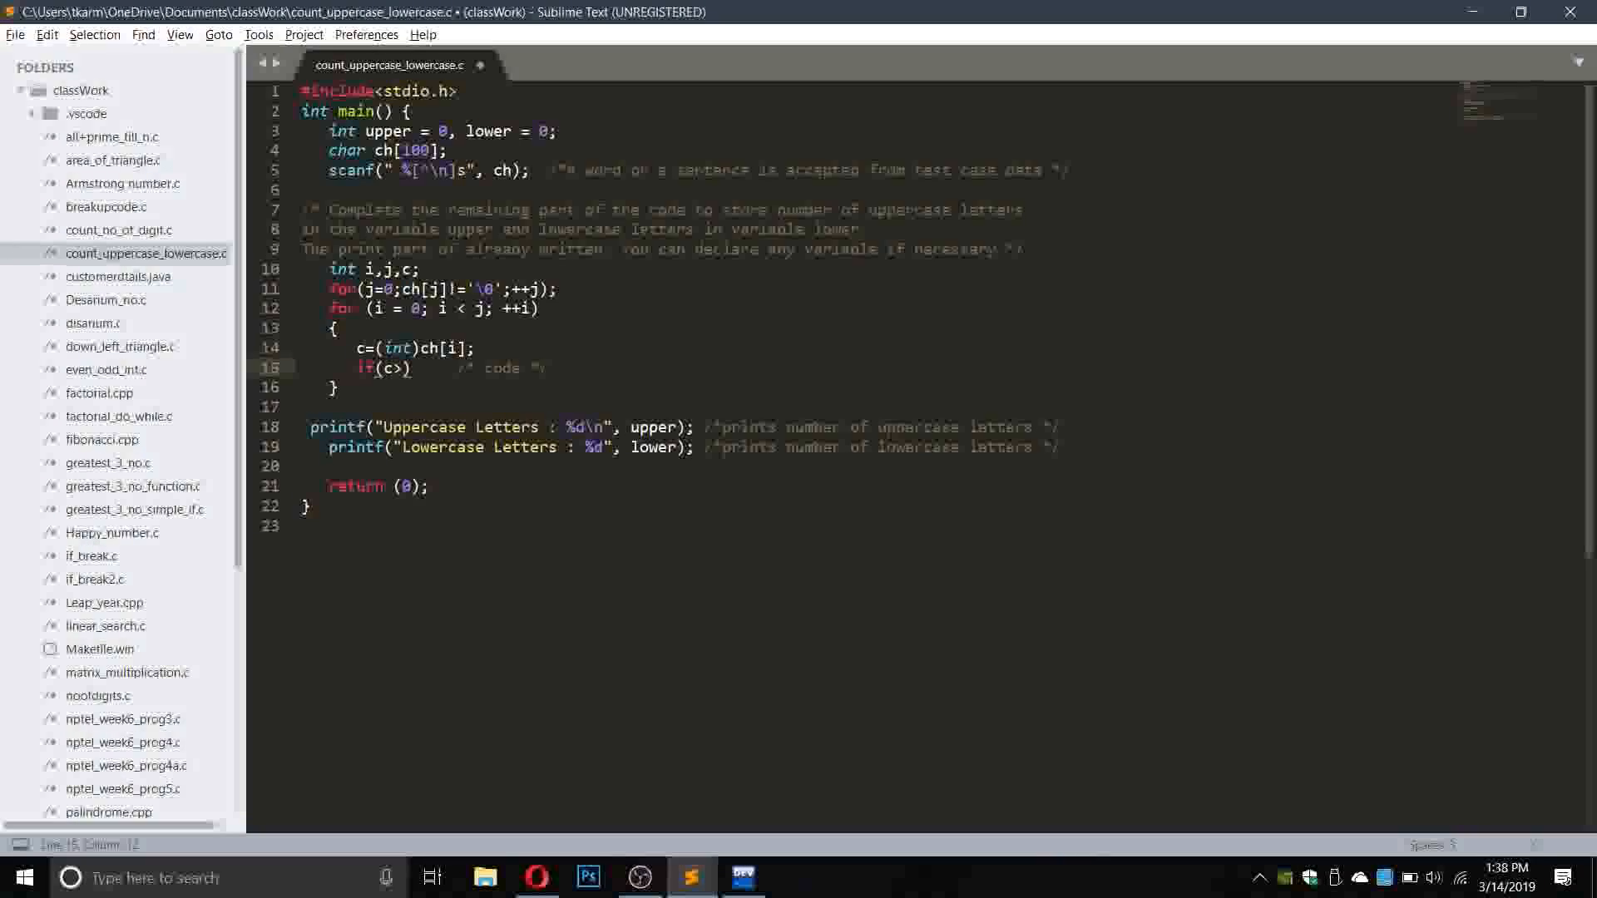
Complete the condition as if(c>64&&c<91) and increment upper inside it.
{"action": "left_click", "coordinate": [398, 368]}
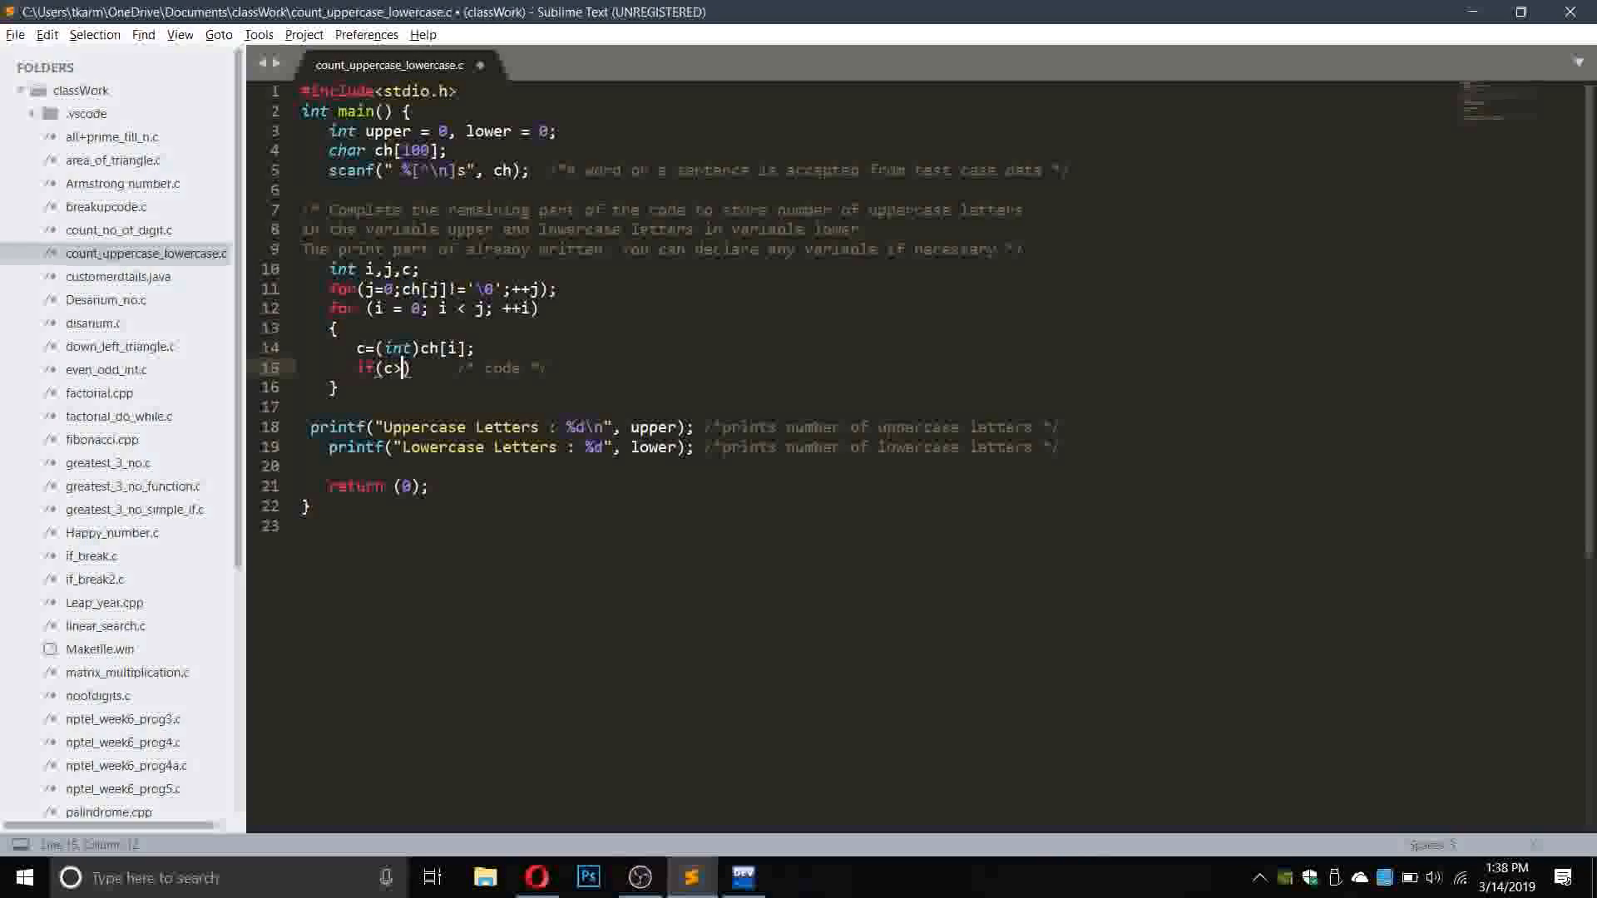
{"action": "type", "text": "64"}
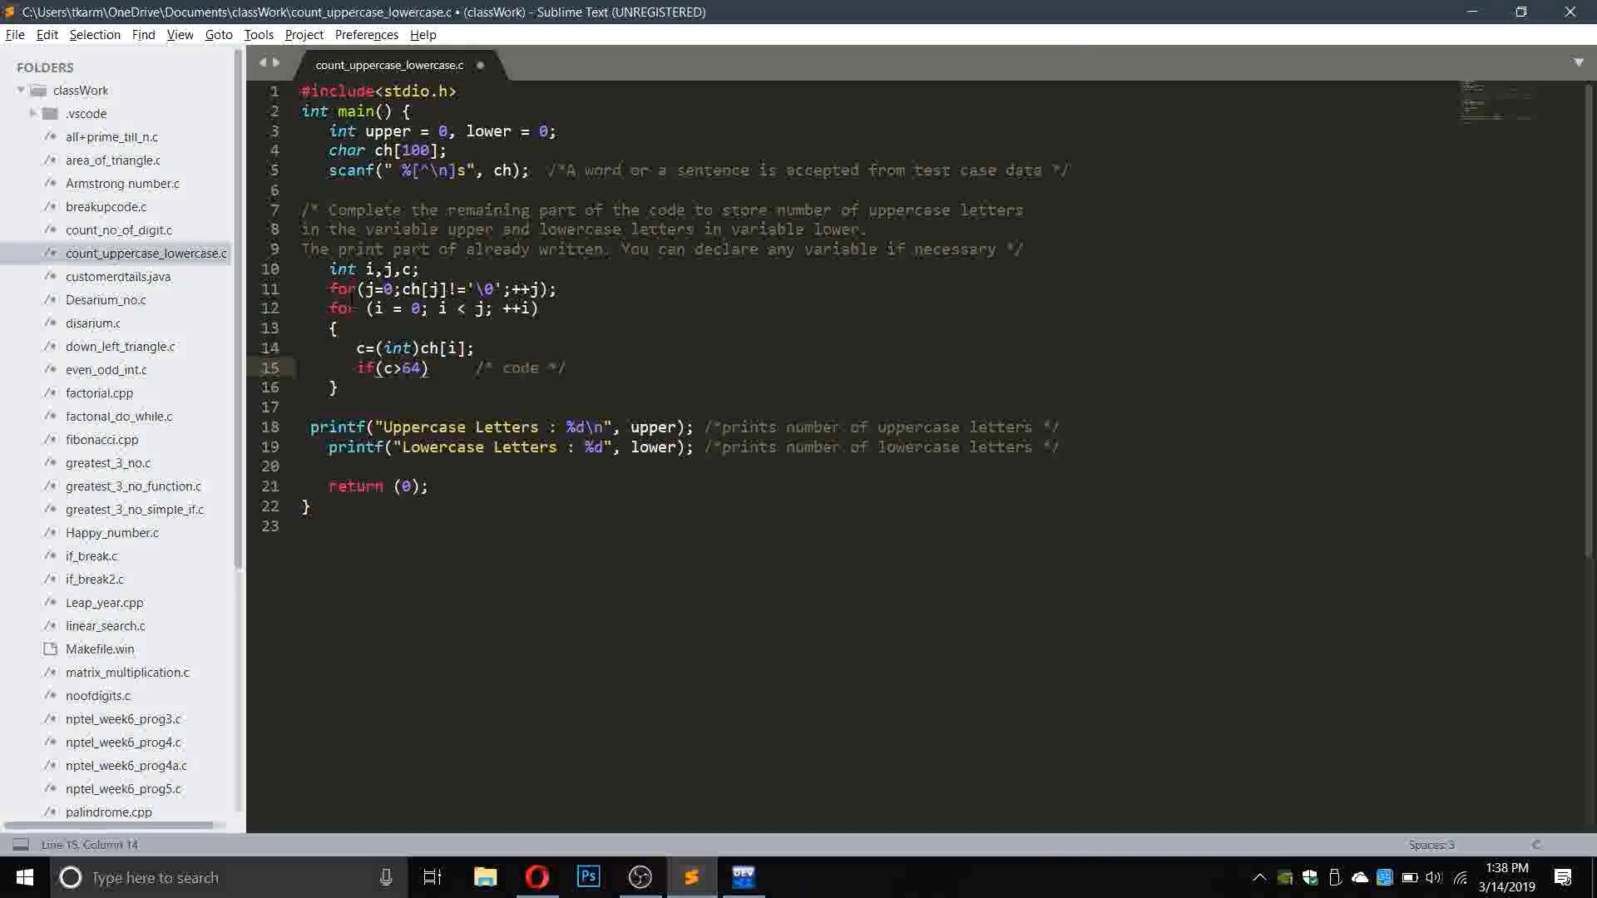
{"action": "type", "text": "&&c"}
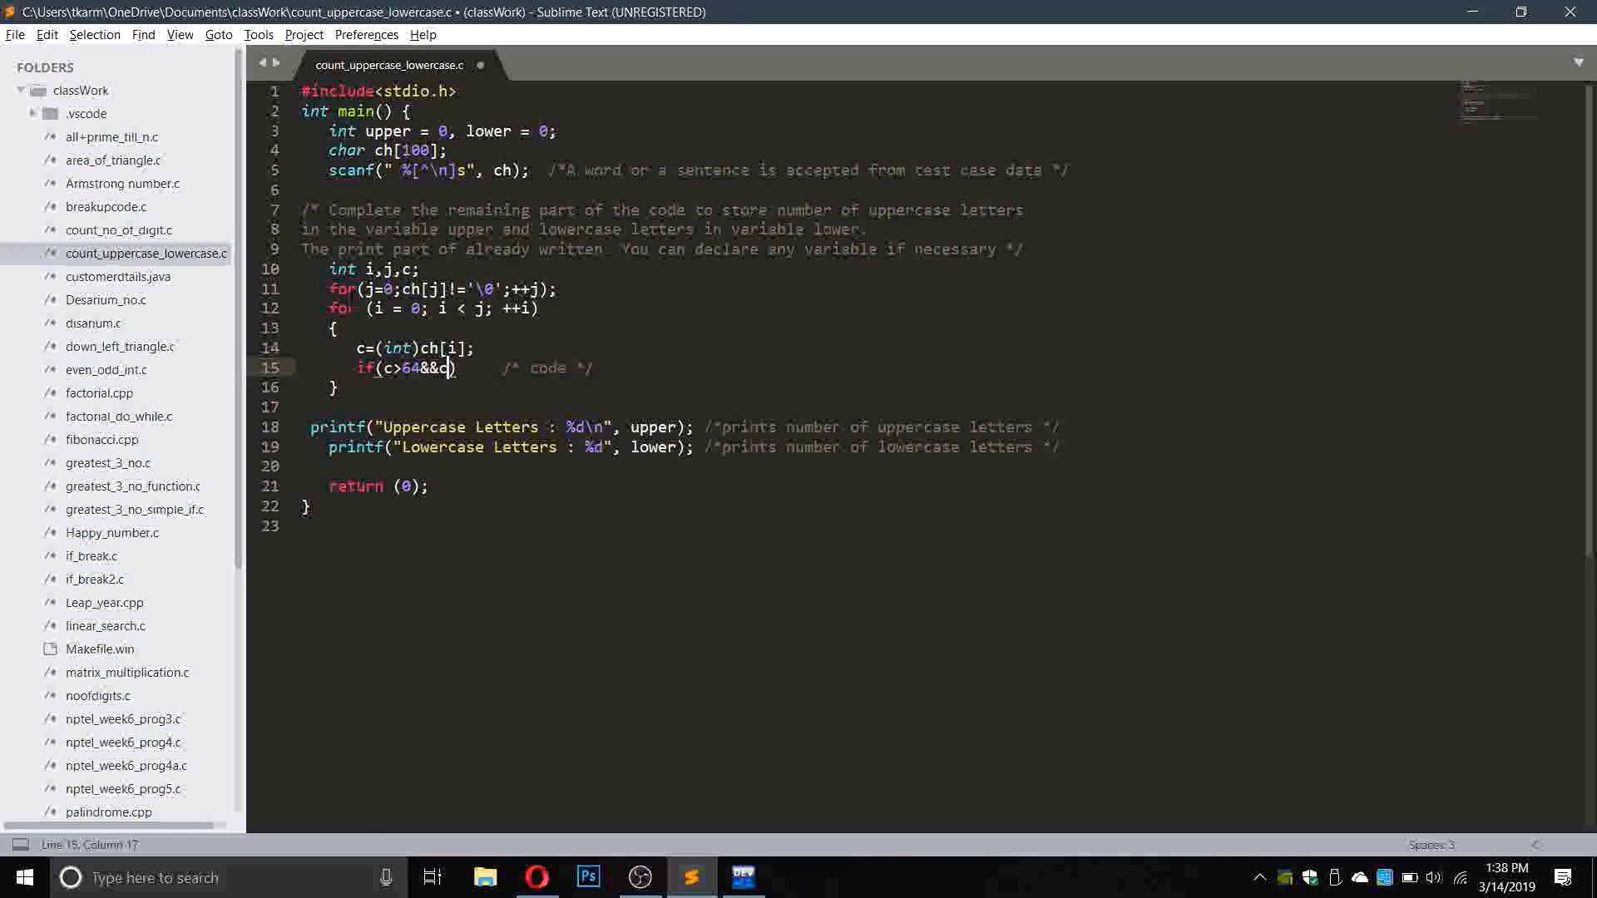
{"action": "left_click", "coordinate": [536, 876]}
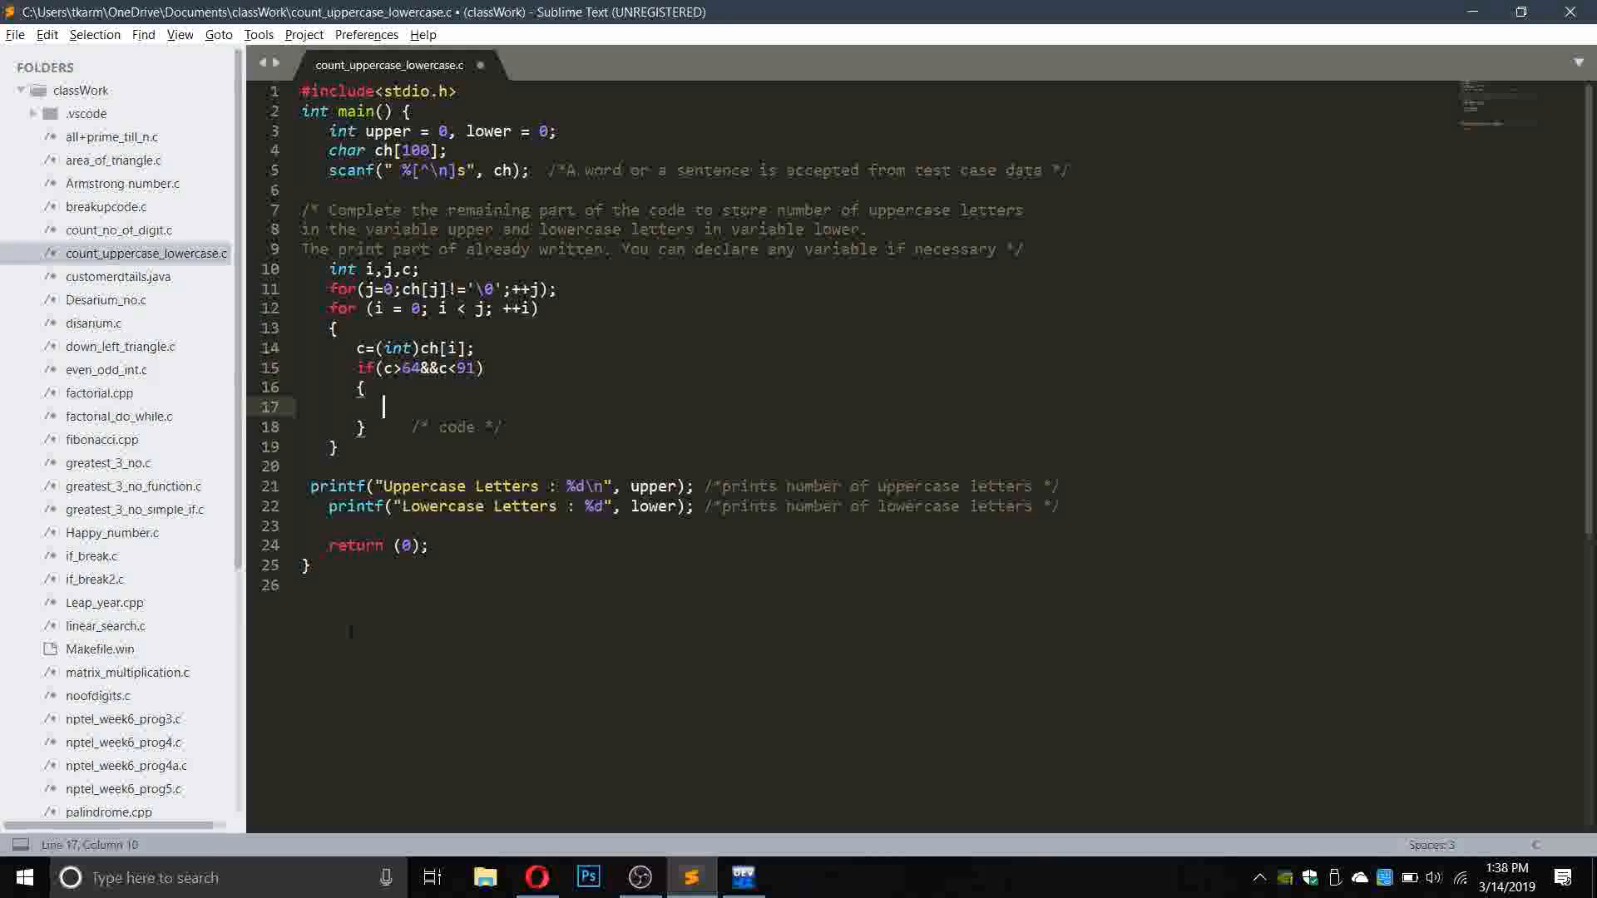
{"action": "type", "text": "upper++;"}
{"action": "type", "text": "{"}
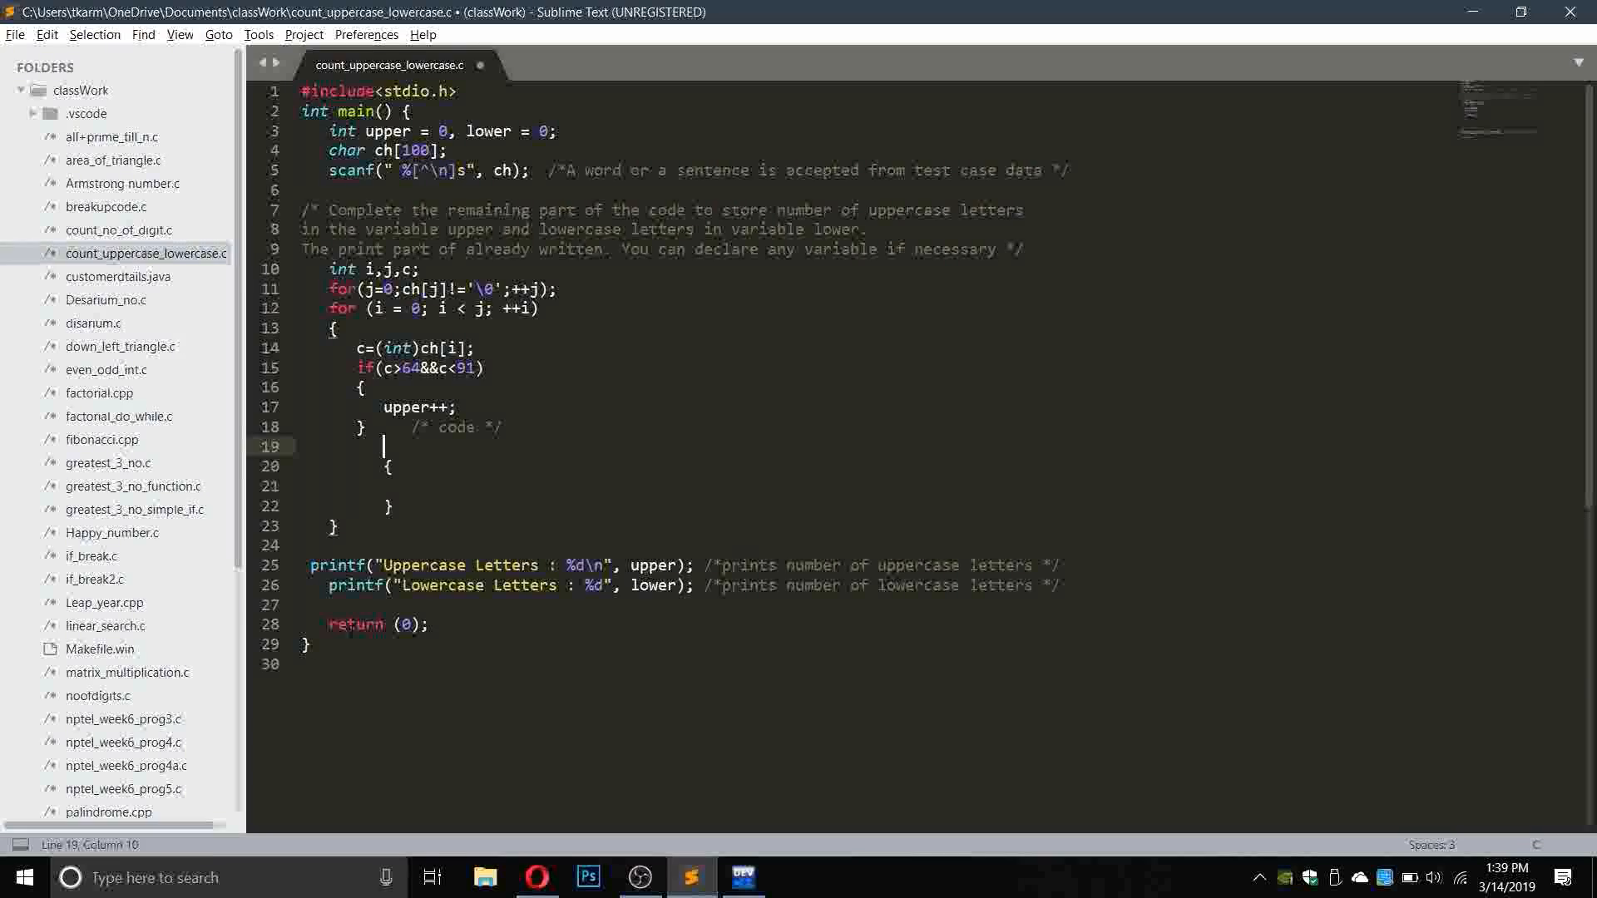
Write the lowercase test if(c>96&&c<123), checking letter codes in the ASCII table.
{"action": "type", "text": "if()"}
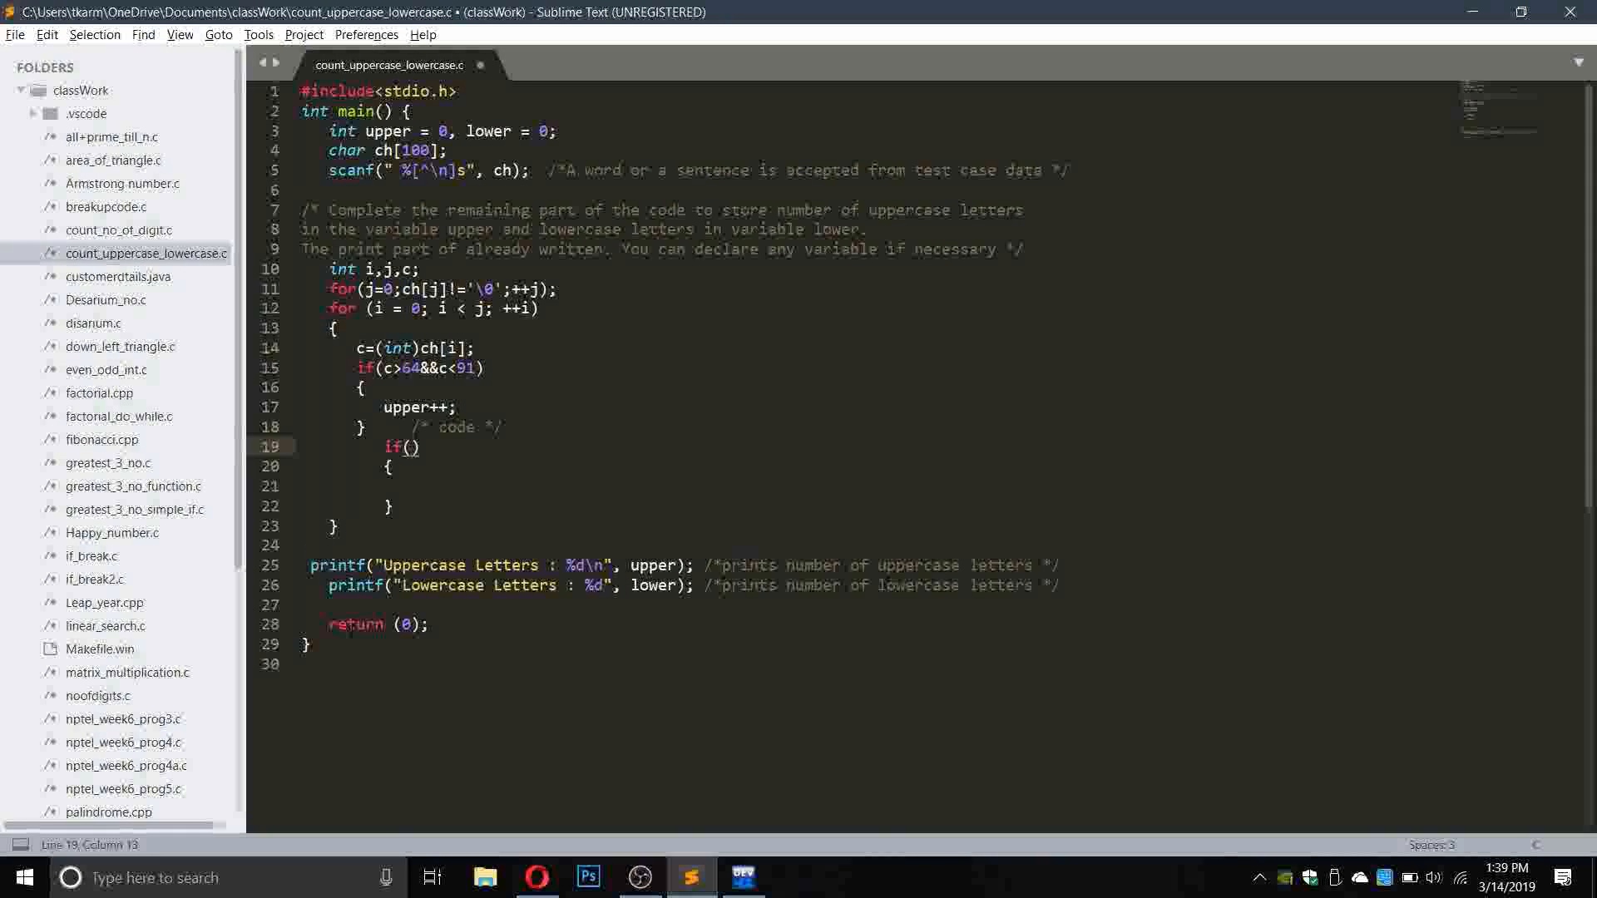
{"action": "type", "text": "c>"}
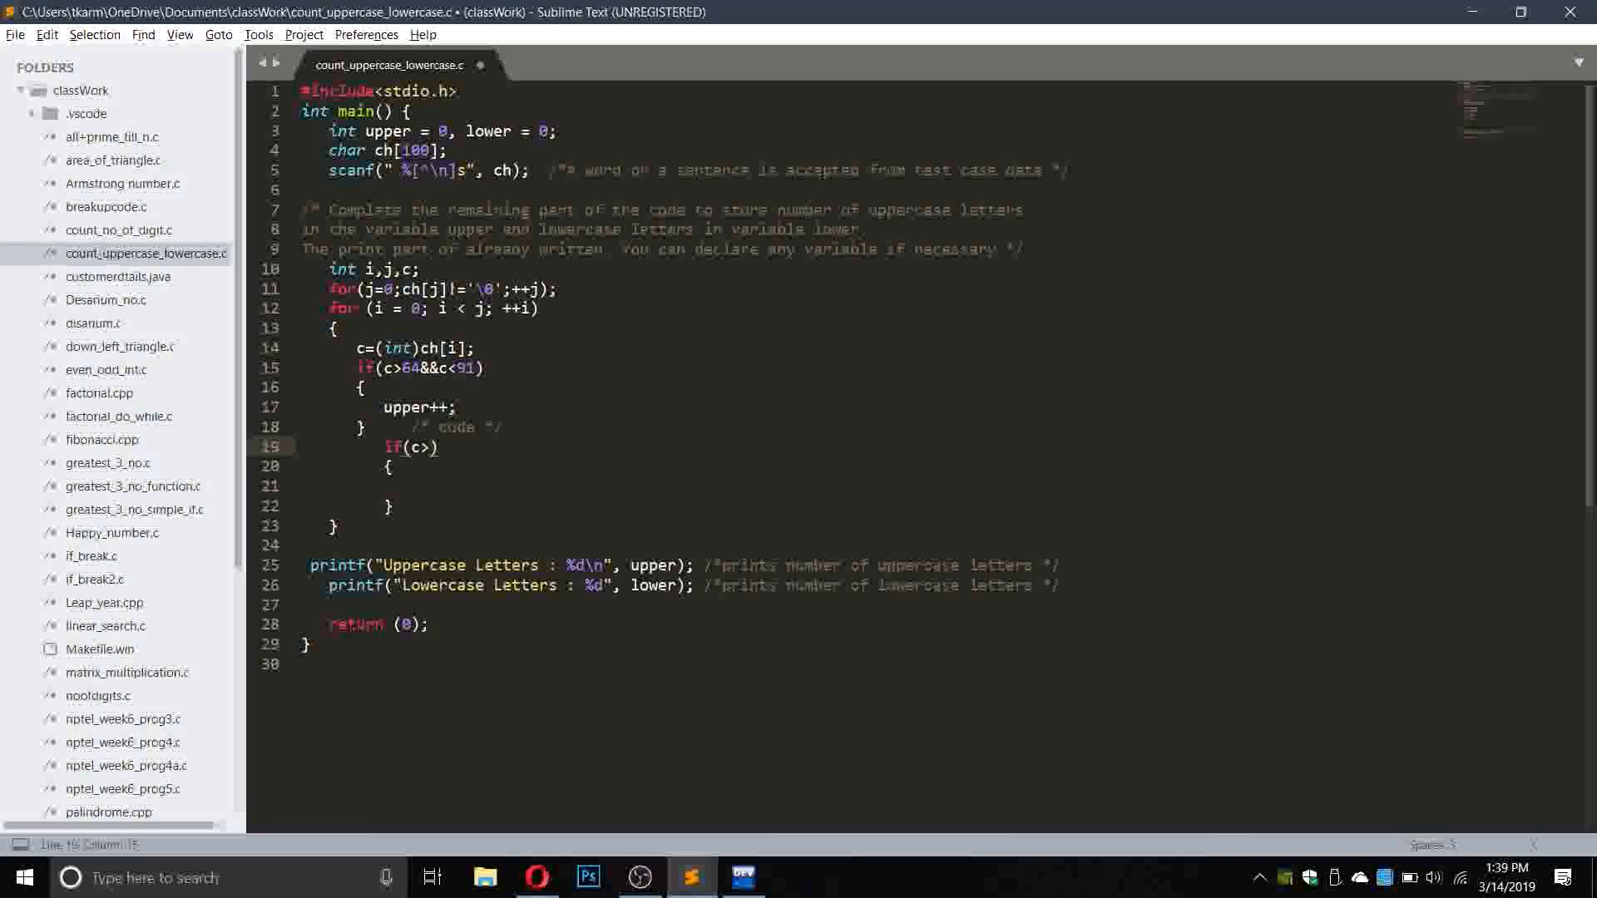
{"action": "type", "text": "121"}
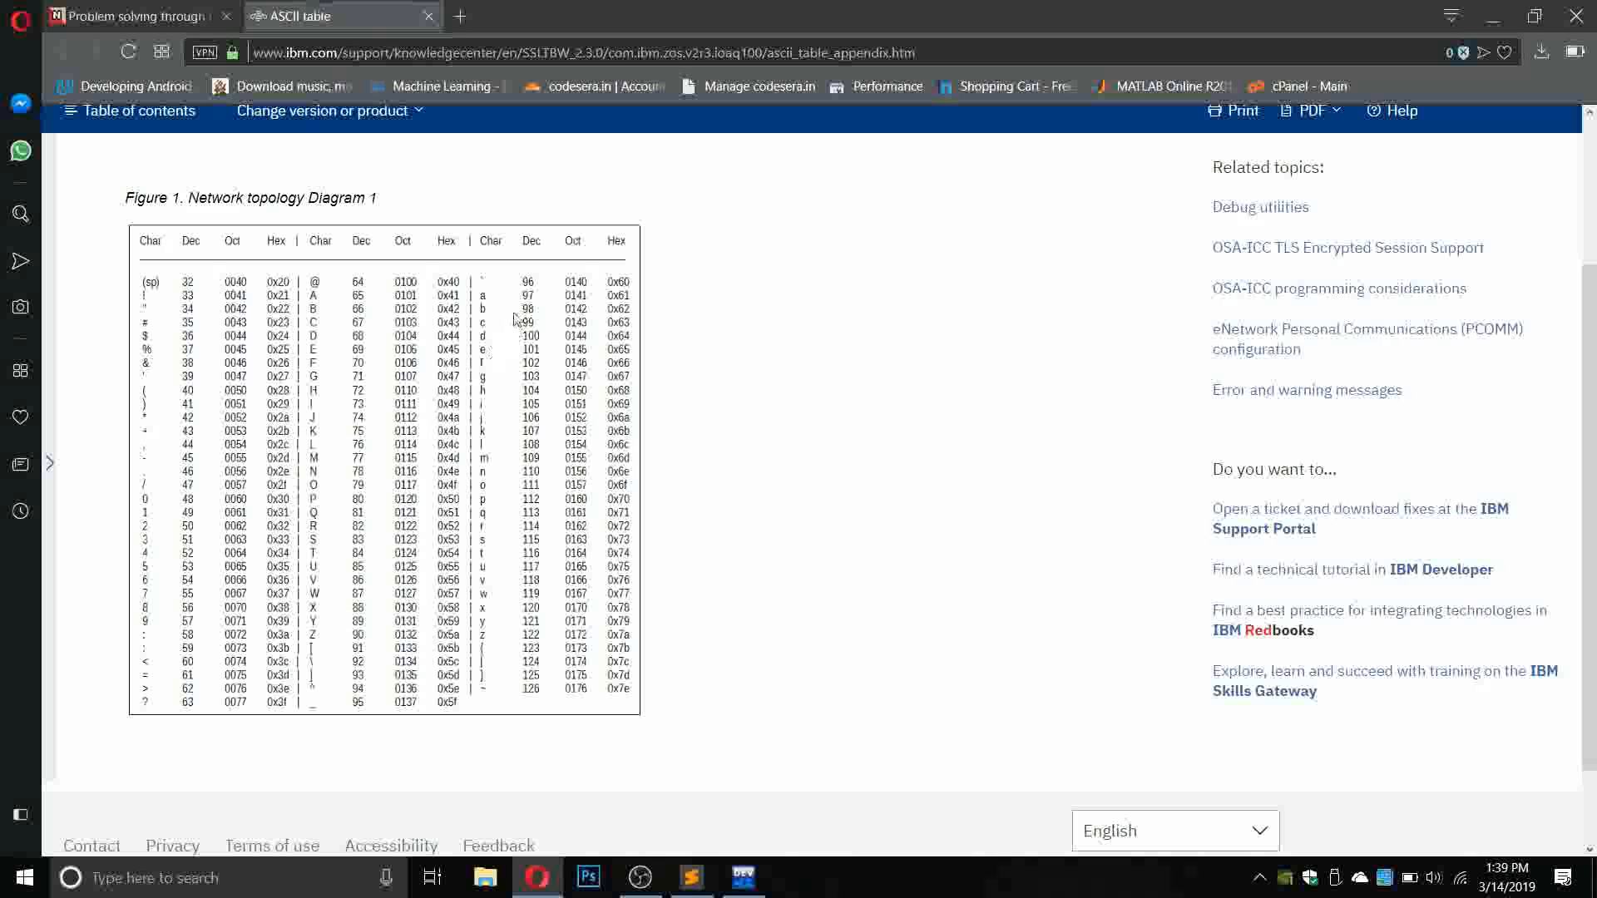
{"action": "left_click", "coordinate": [691, 876]}
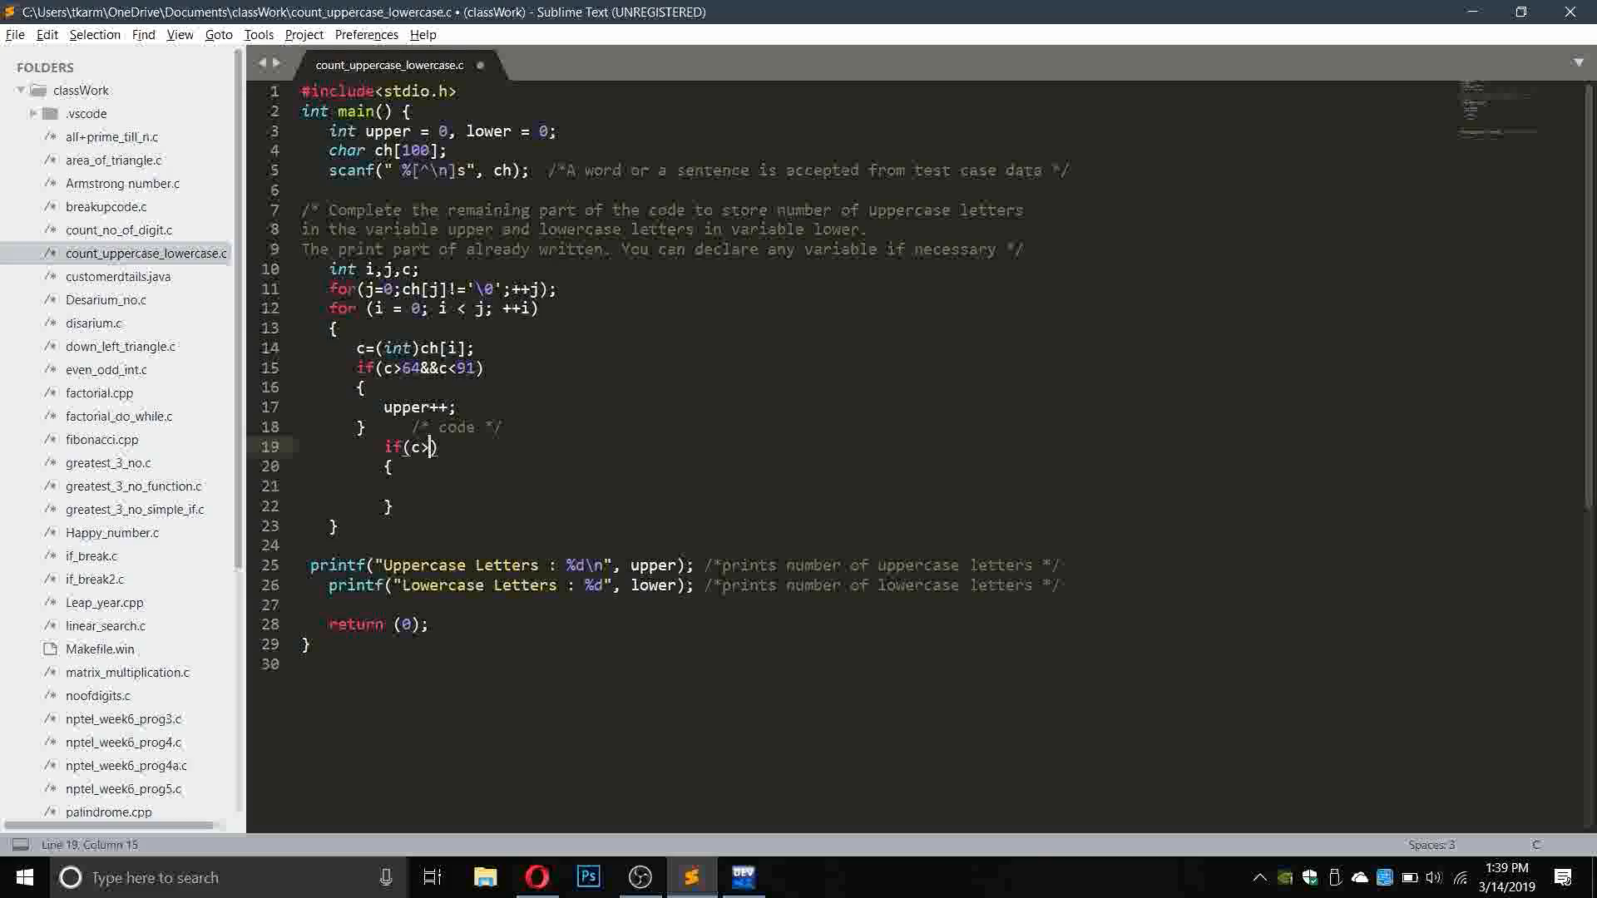
{"action": "type", "text": "96"}
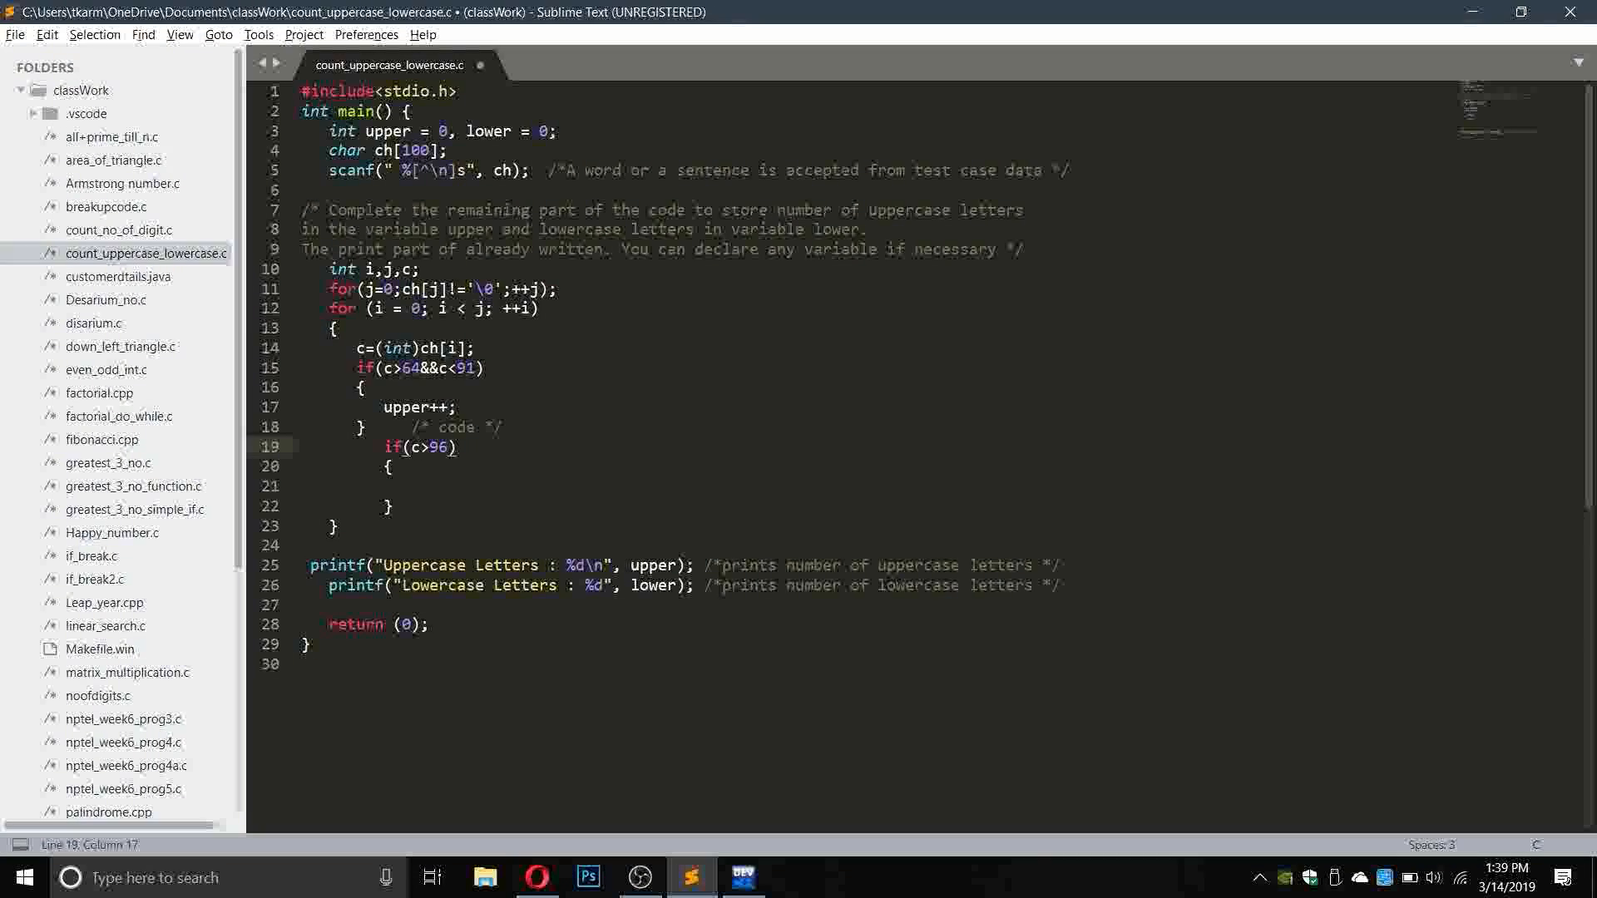
{"action": "type", "text": "&&"}
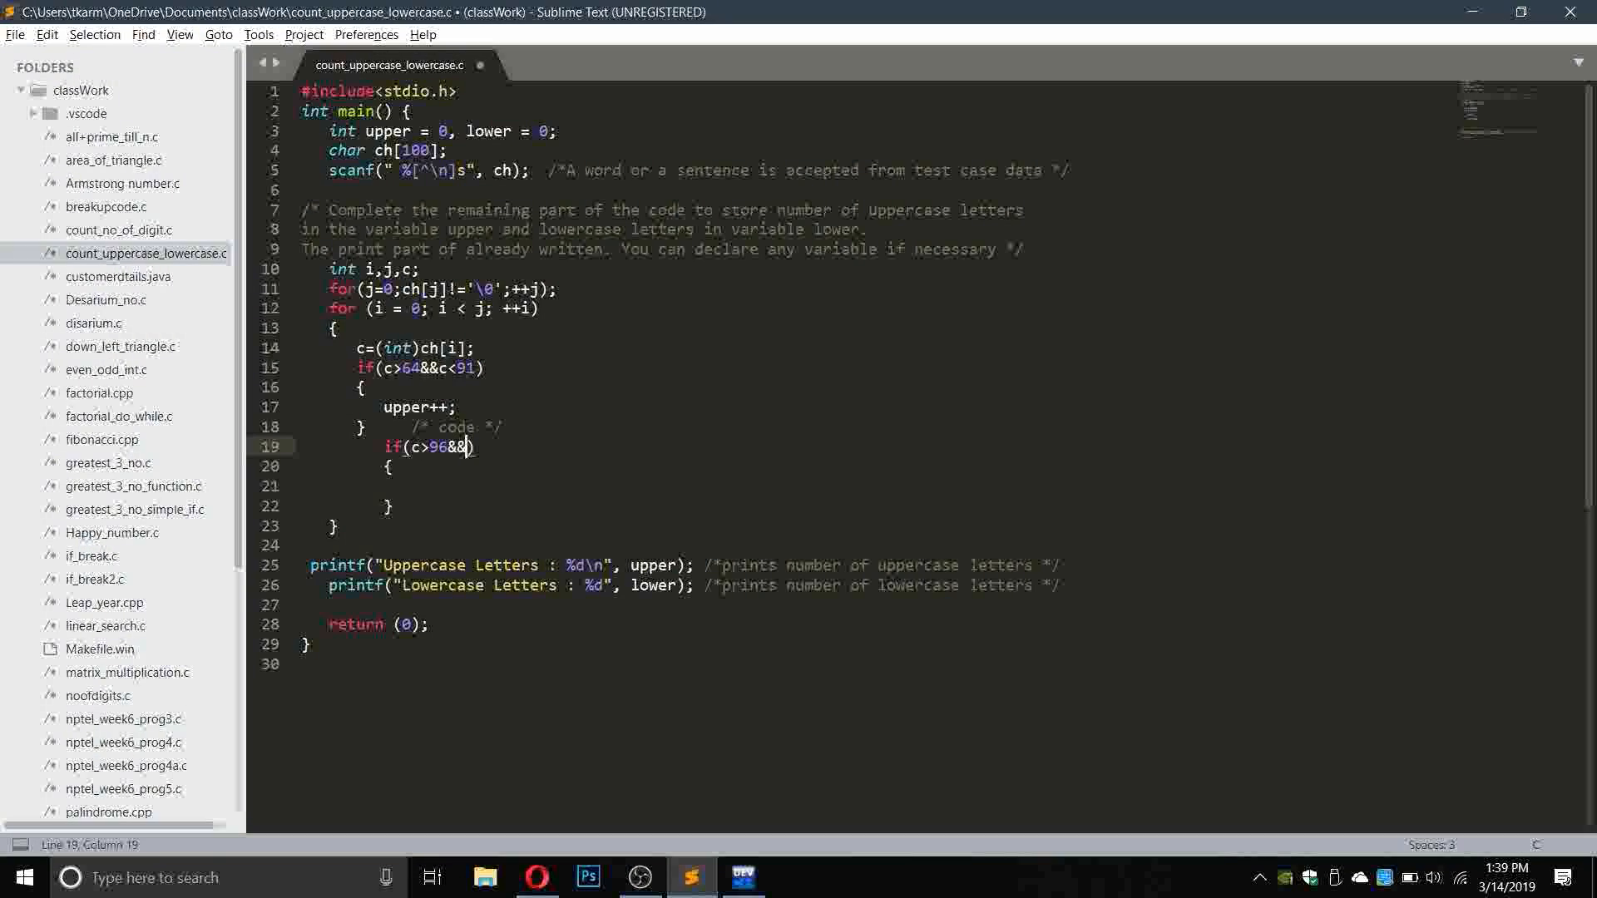
{"action": "type", "text": "c<"}
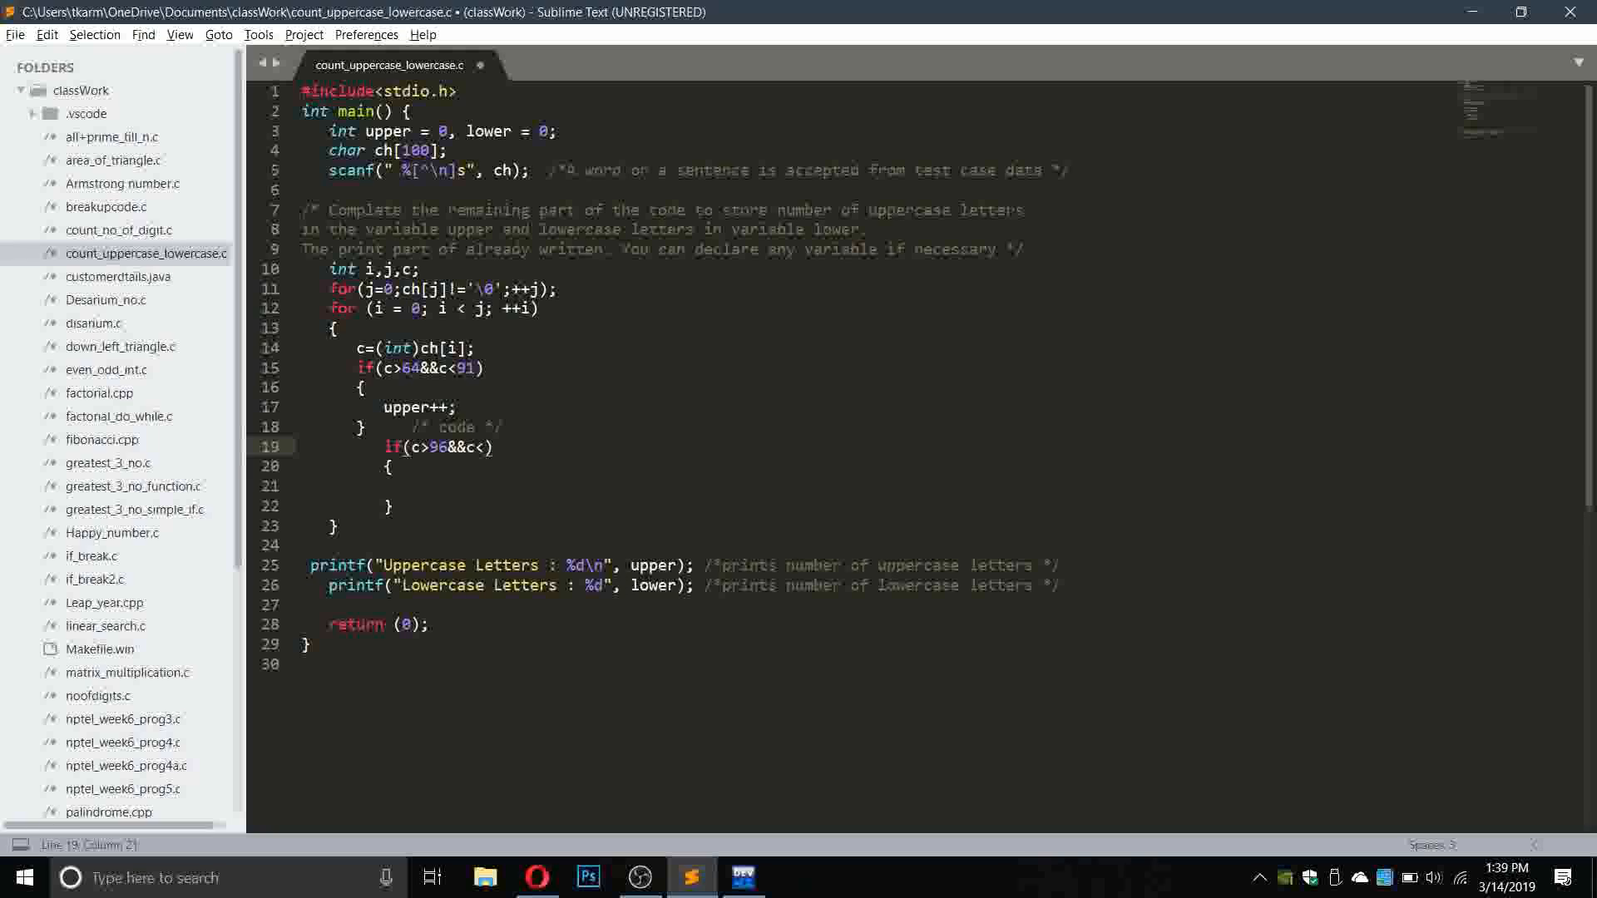
{"action": "left_click", "coordinate": [536, 877]}
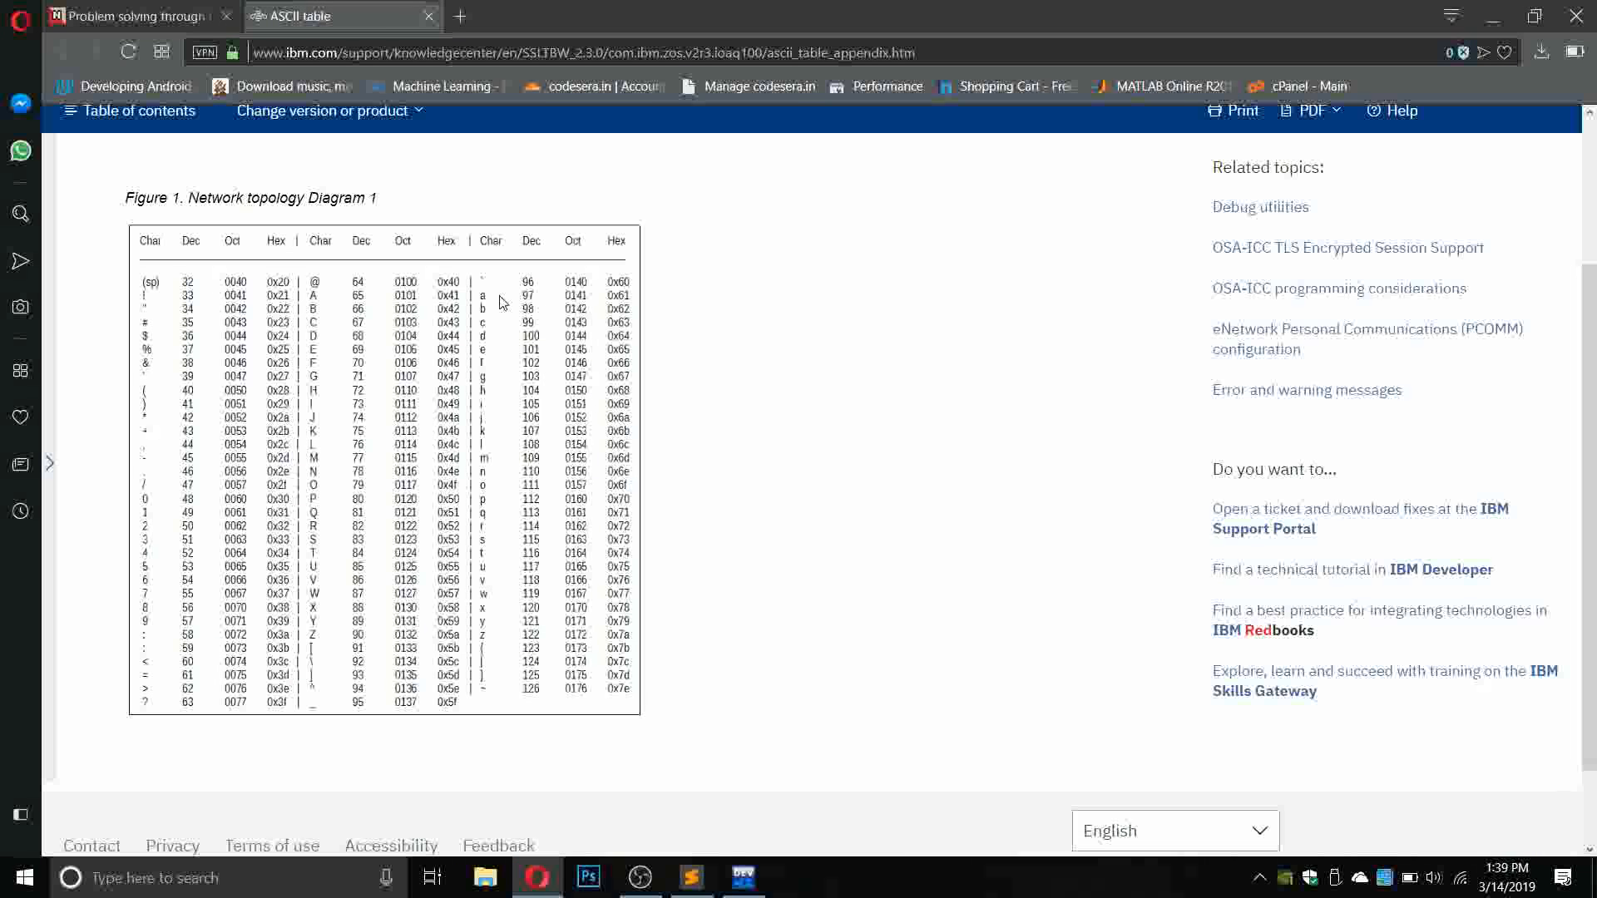
{"action": "left_click", "coordinate": [690, 877]}
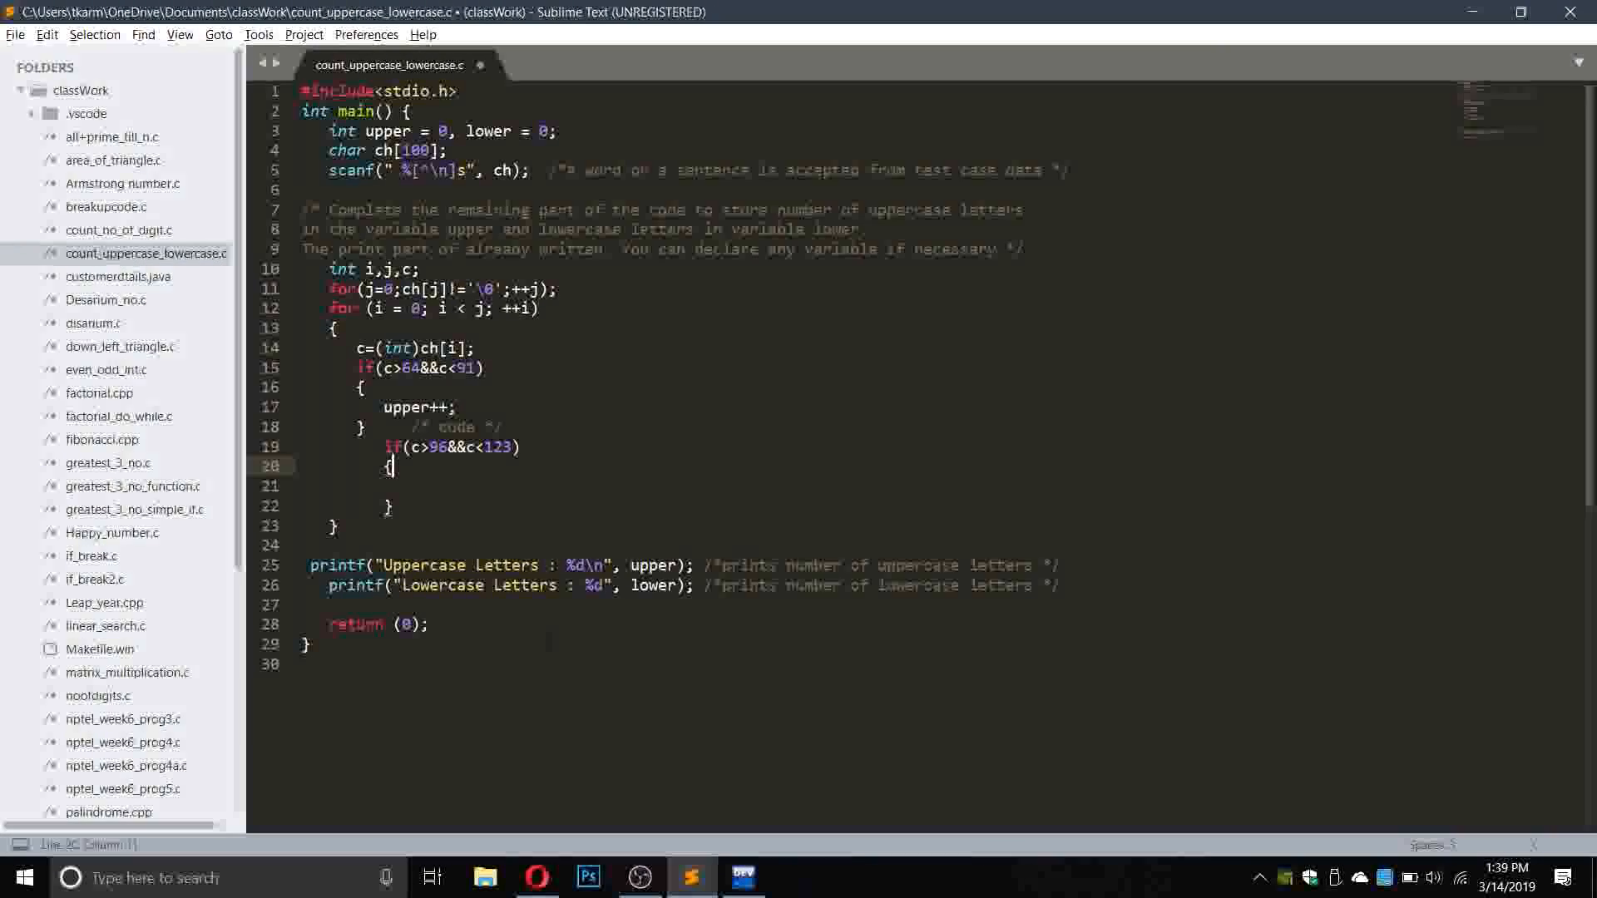
Increment lower inside the new block, save the file, and switch to Dev-C++.
{"action": "key", "text": "enter"}
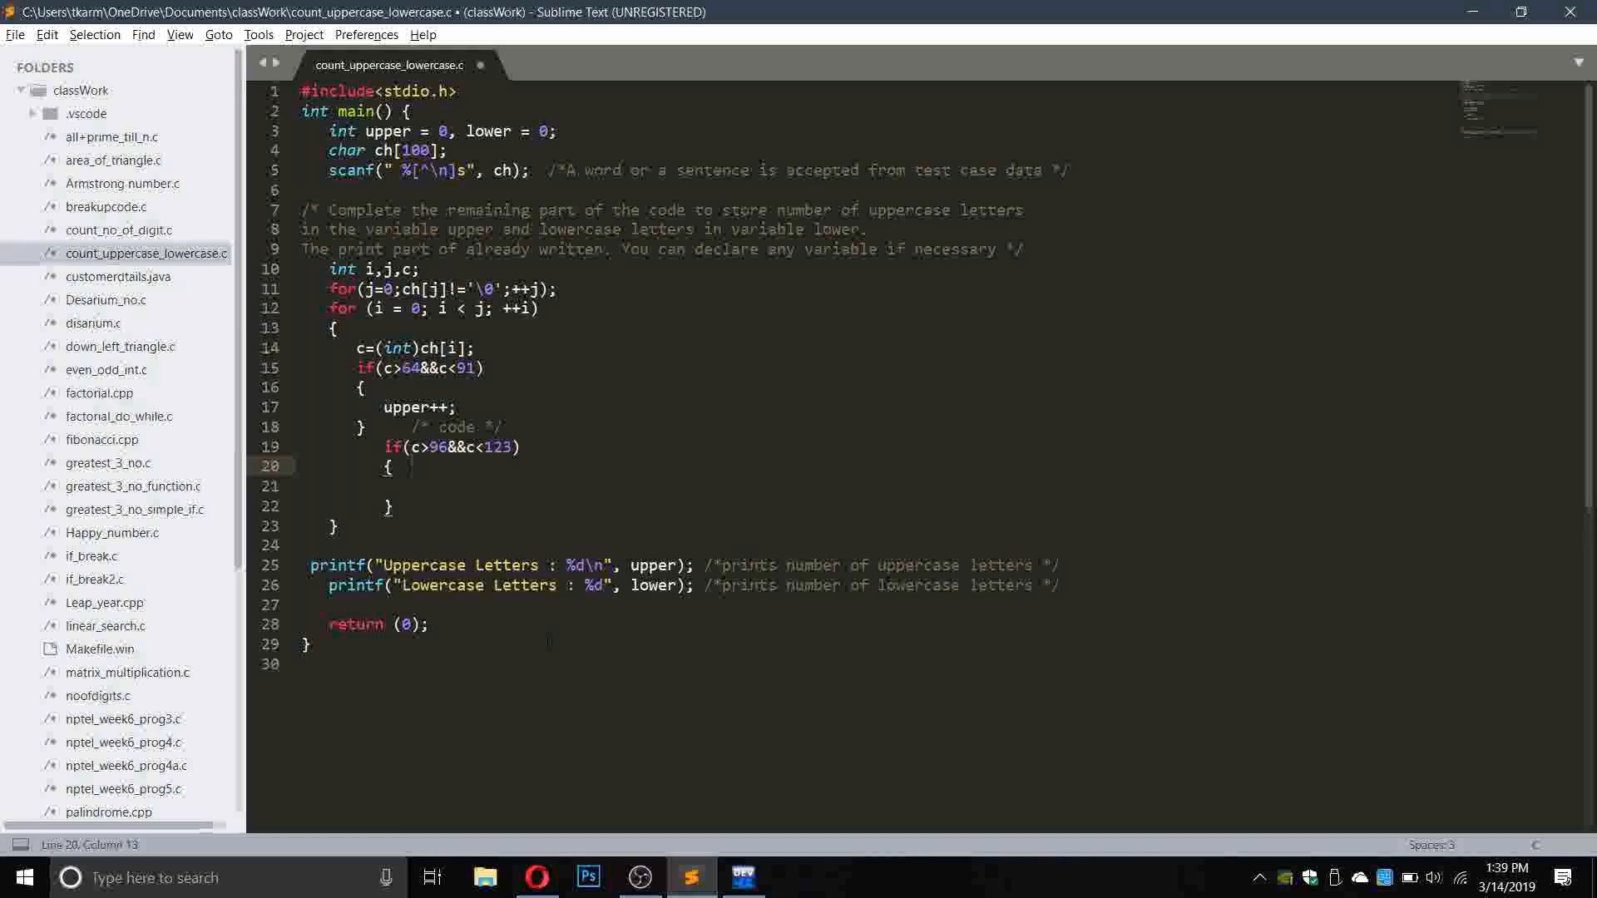
{"action": "left_click", "coordinate": [408, 486]}
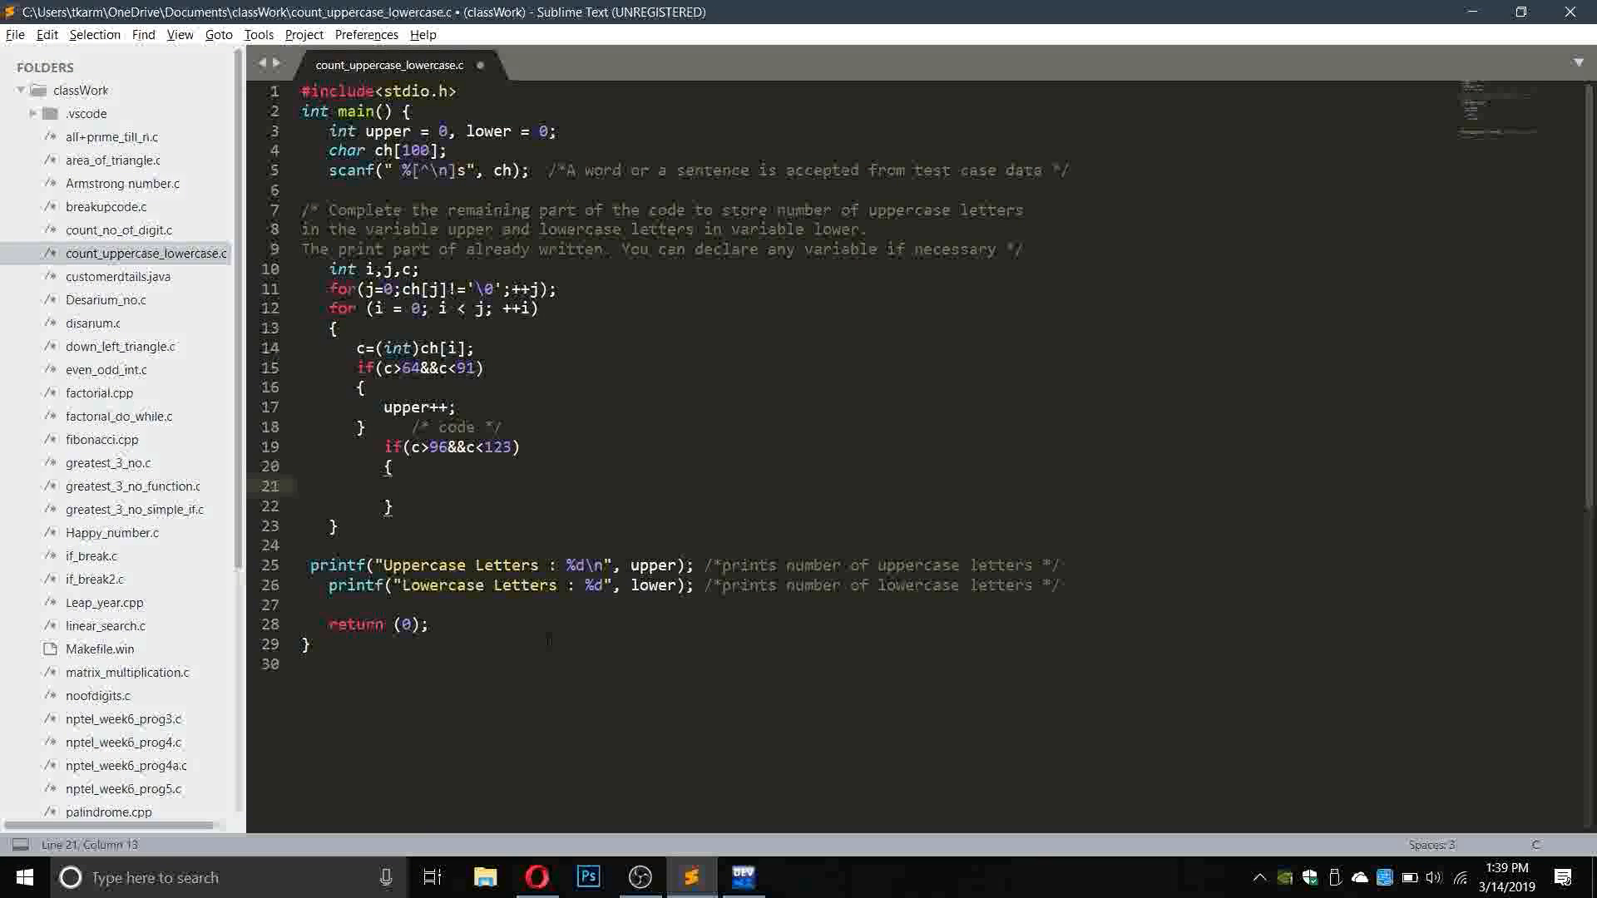
{"action": "type", "text": "lower"}
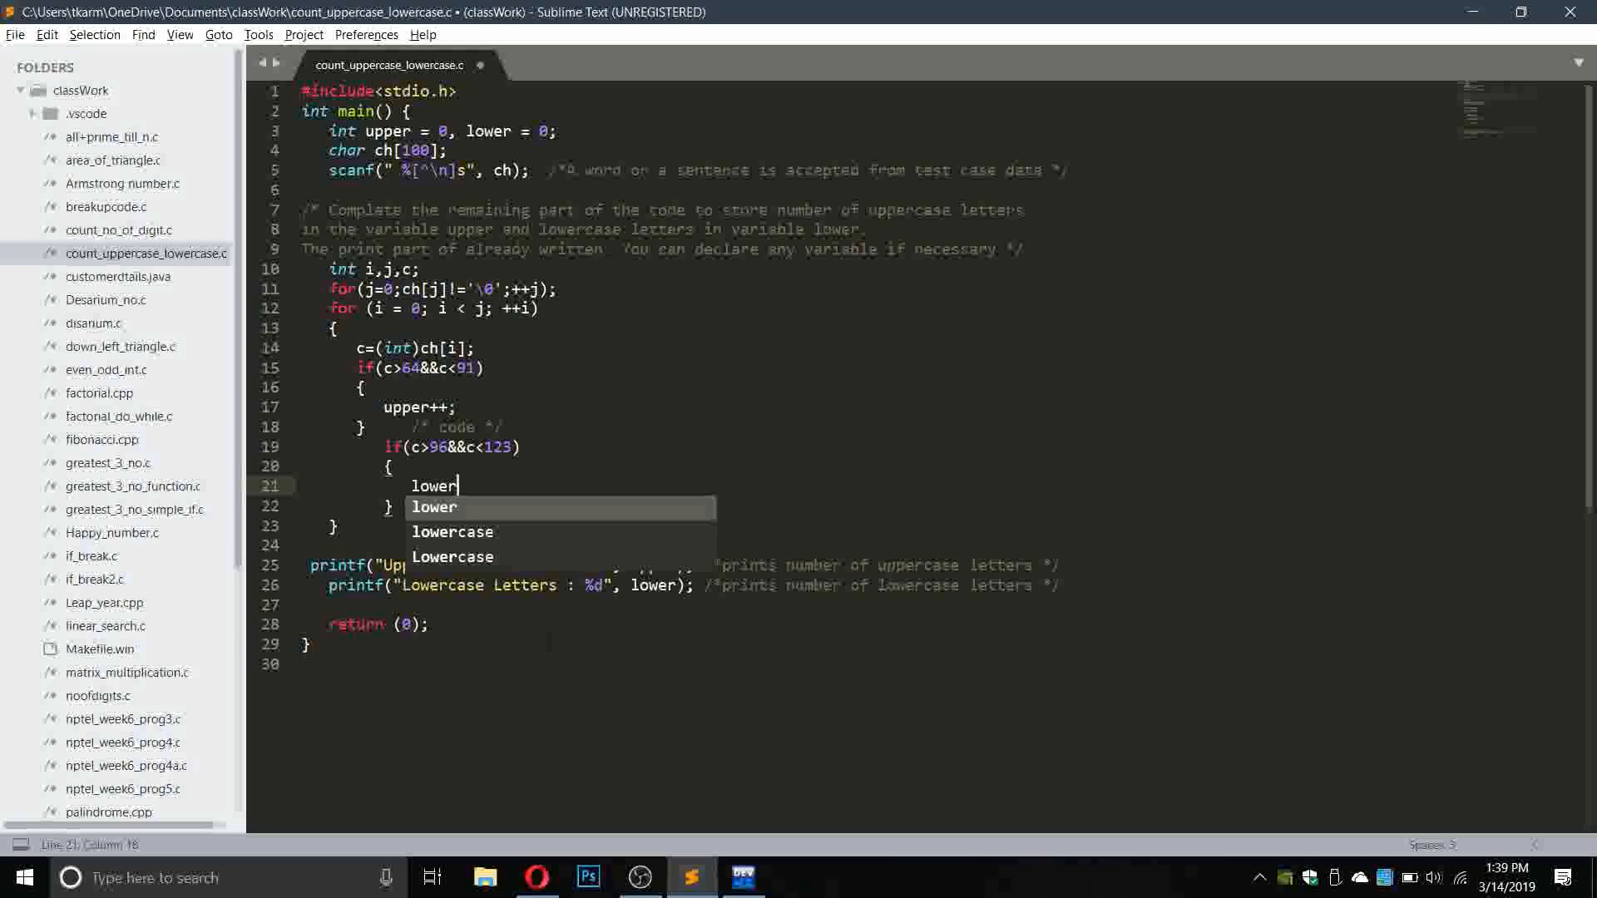
{"action": "type", "text": "++;"}
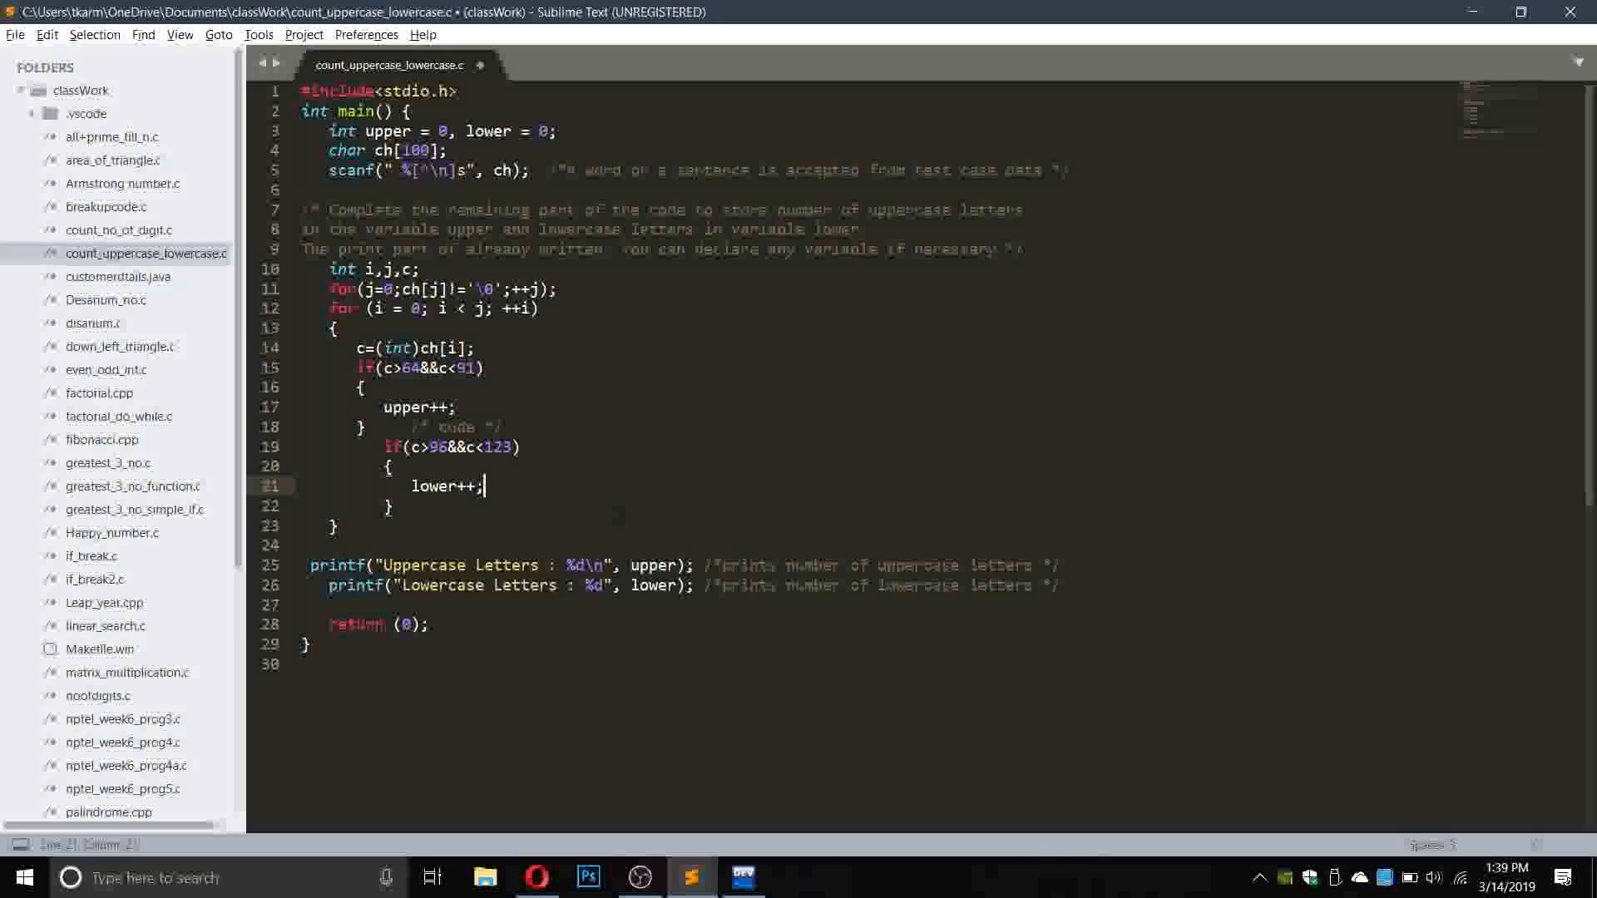
{"action": "key", "text": "ctrl+s"}
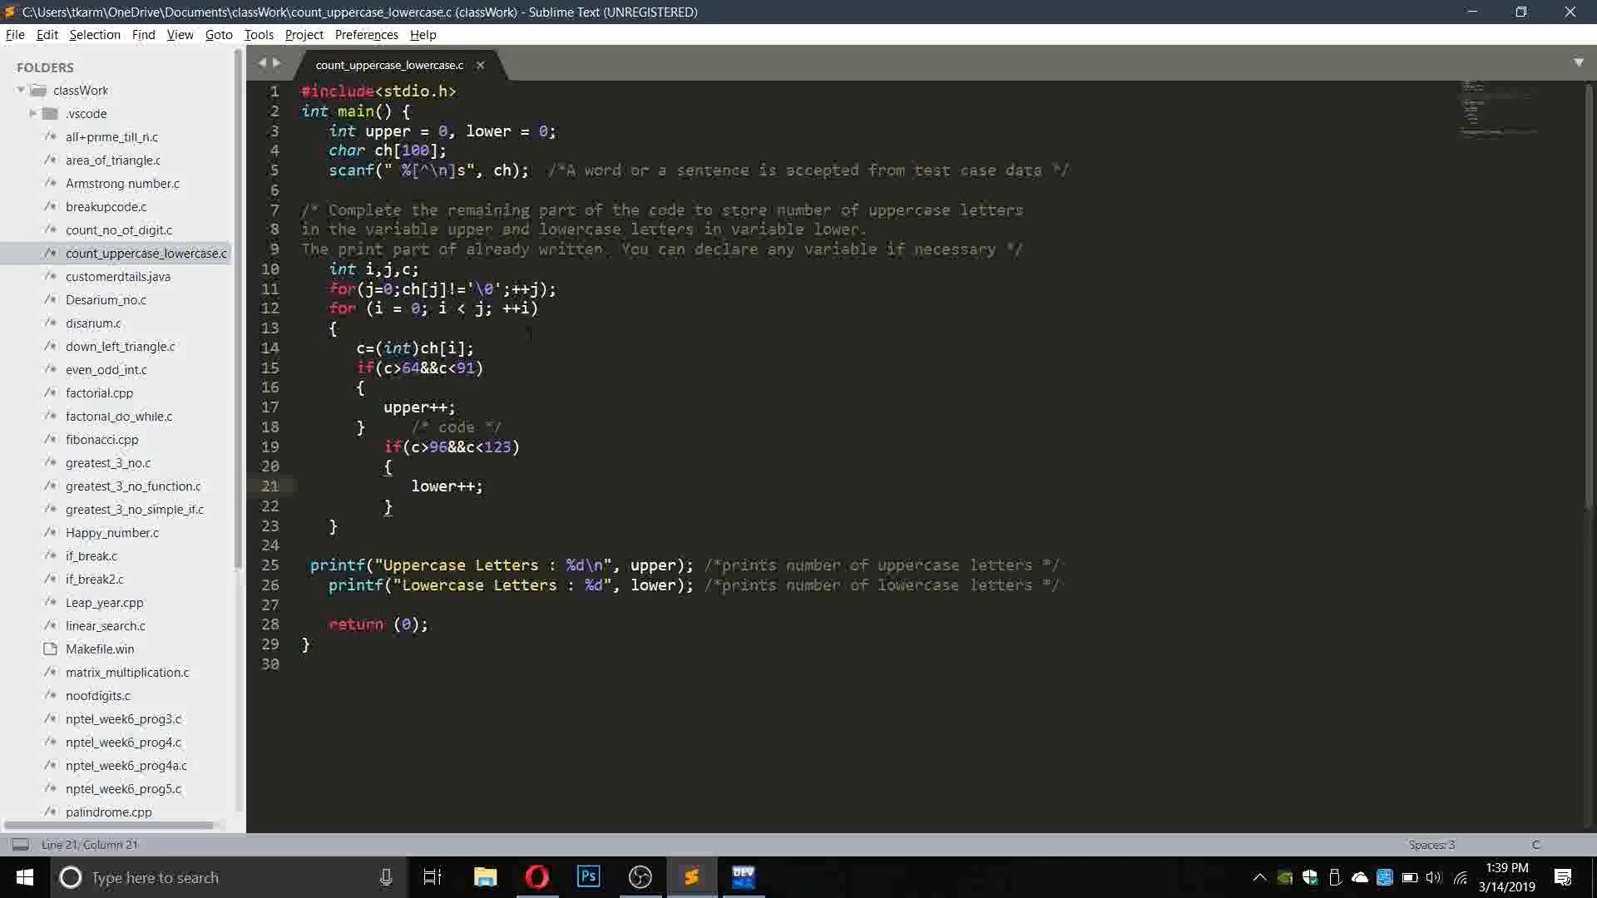
{"action": "key", "text": "ctrl+a"}
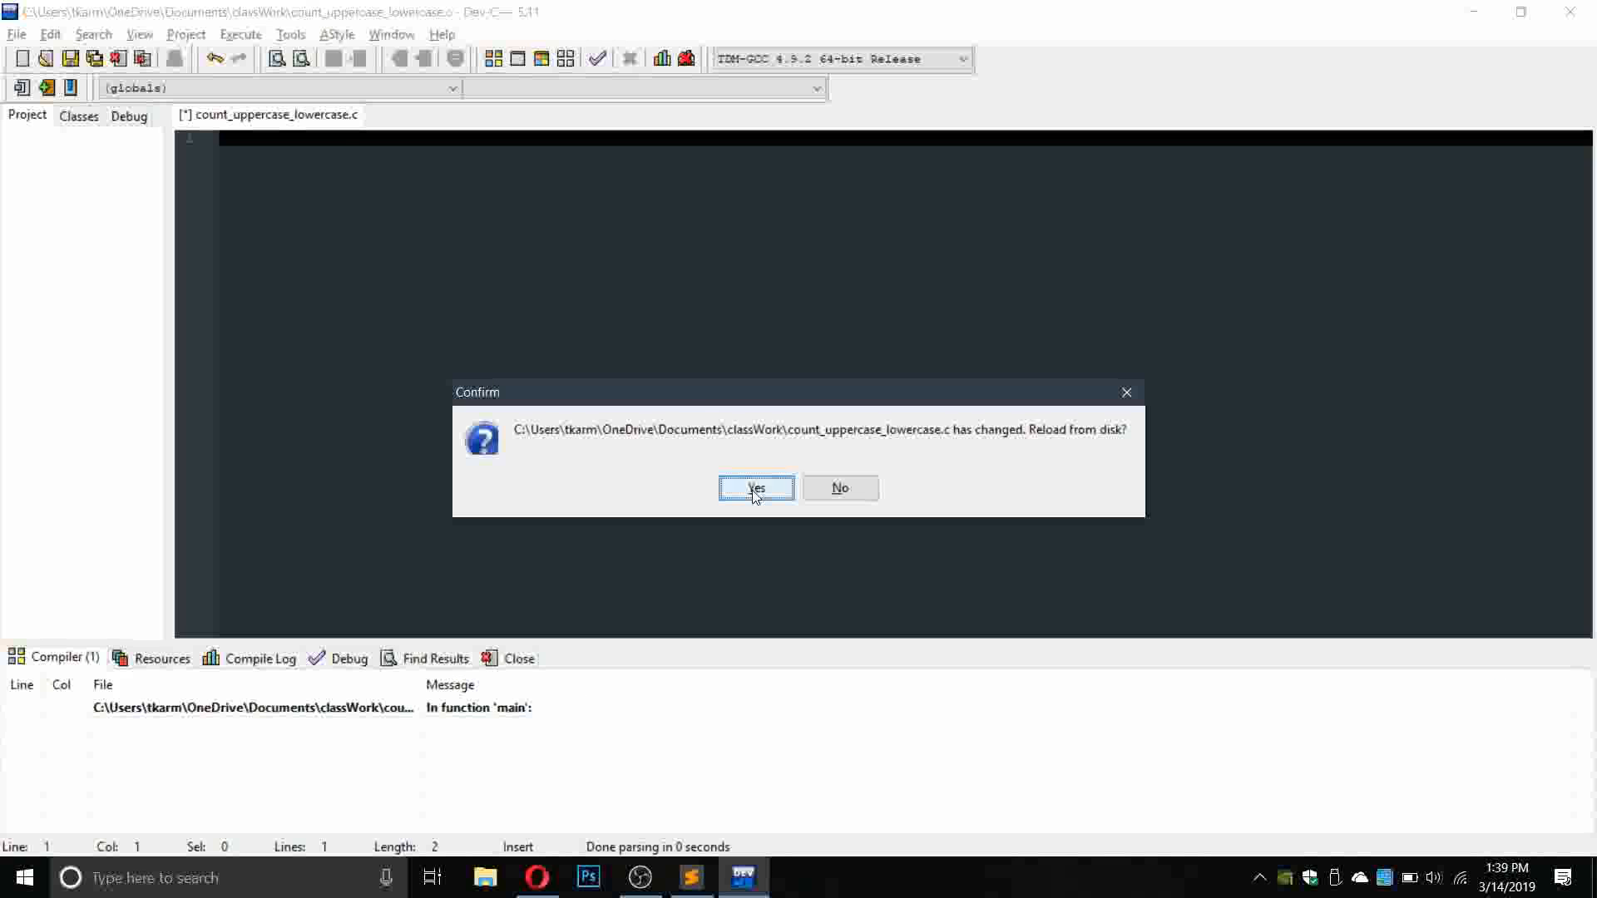
Reload and run the program in Dev-C++, getting 7 uppercase and 10 lowercase letters.
{"action": "left_click", "coordinate": [757, 488]}
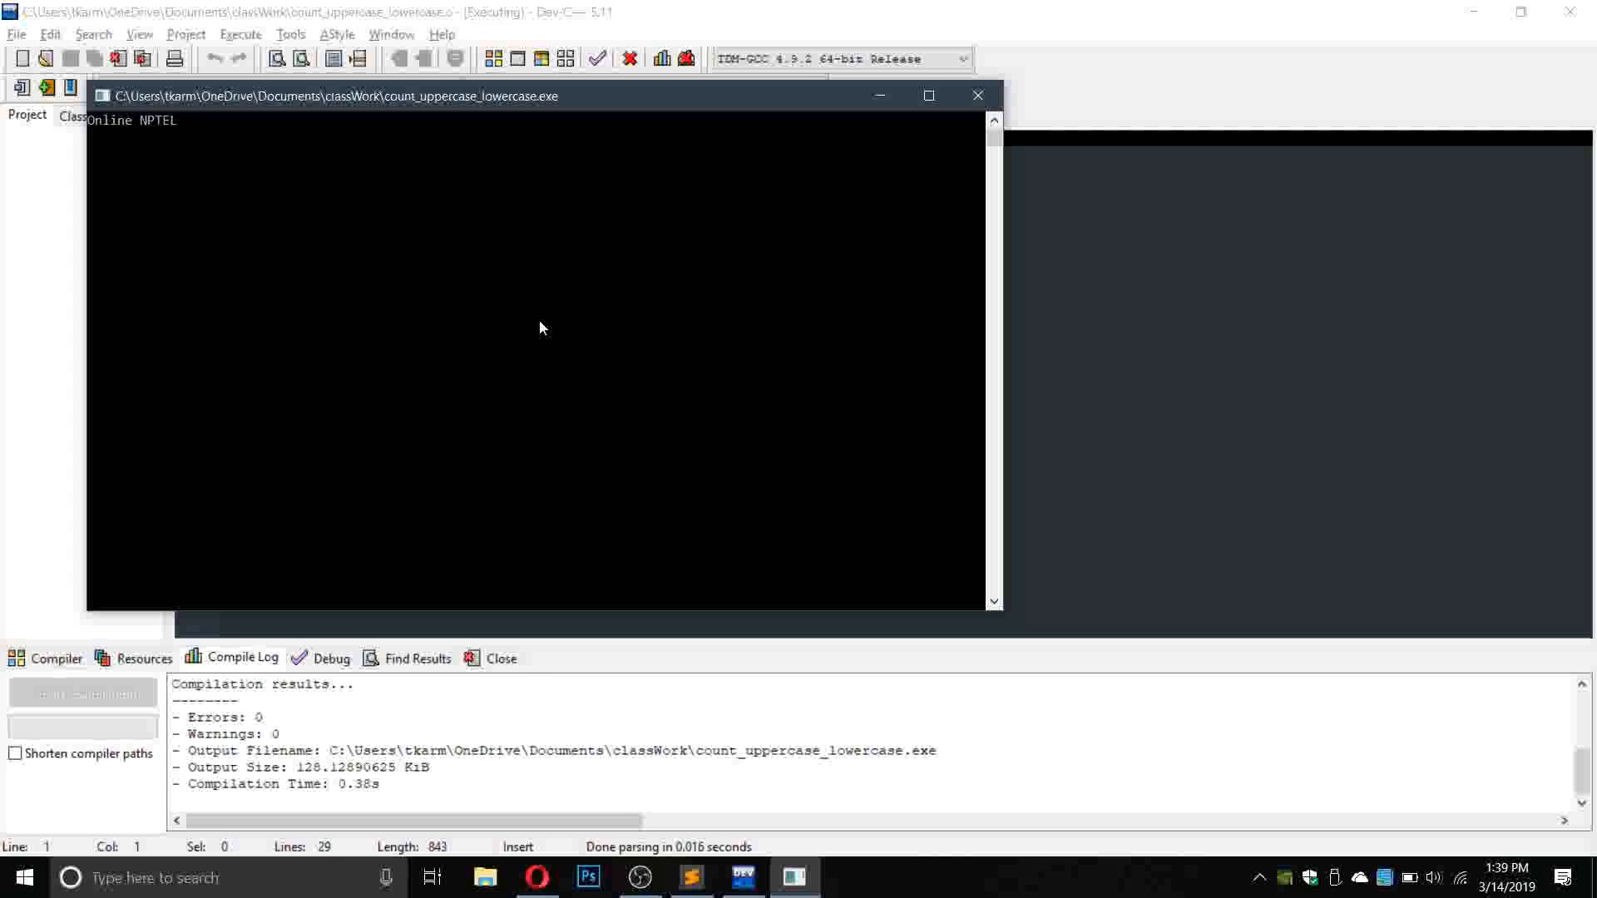
{"action": "type", "text": "CO"}
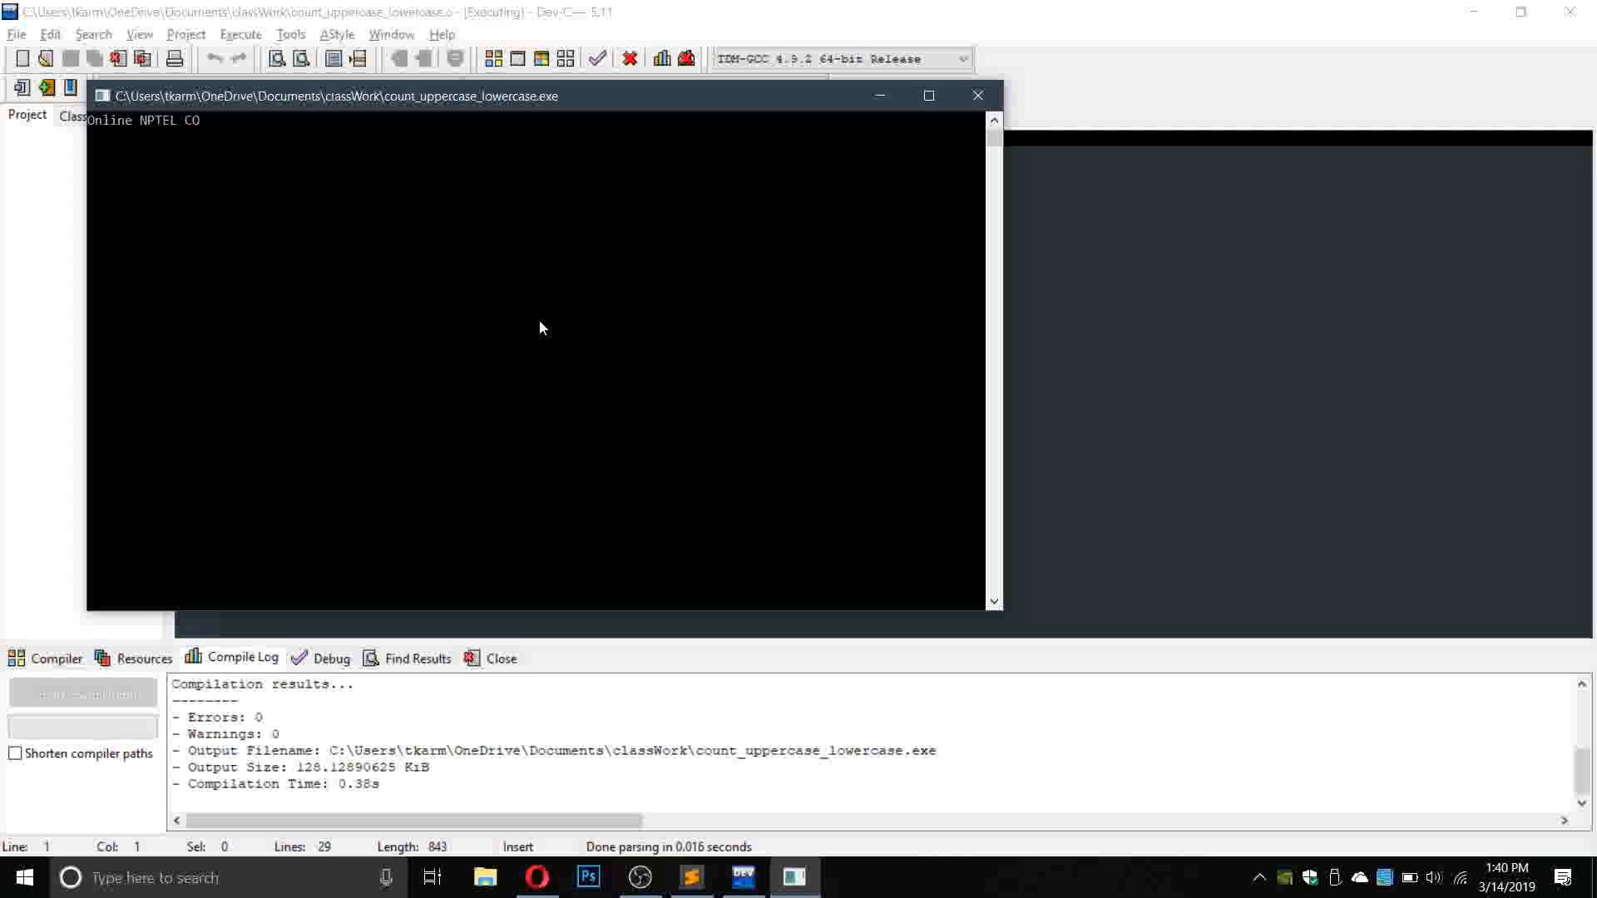
{"action": "type", "text": "urse."}
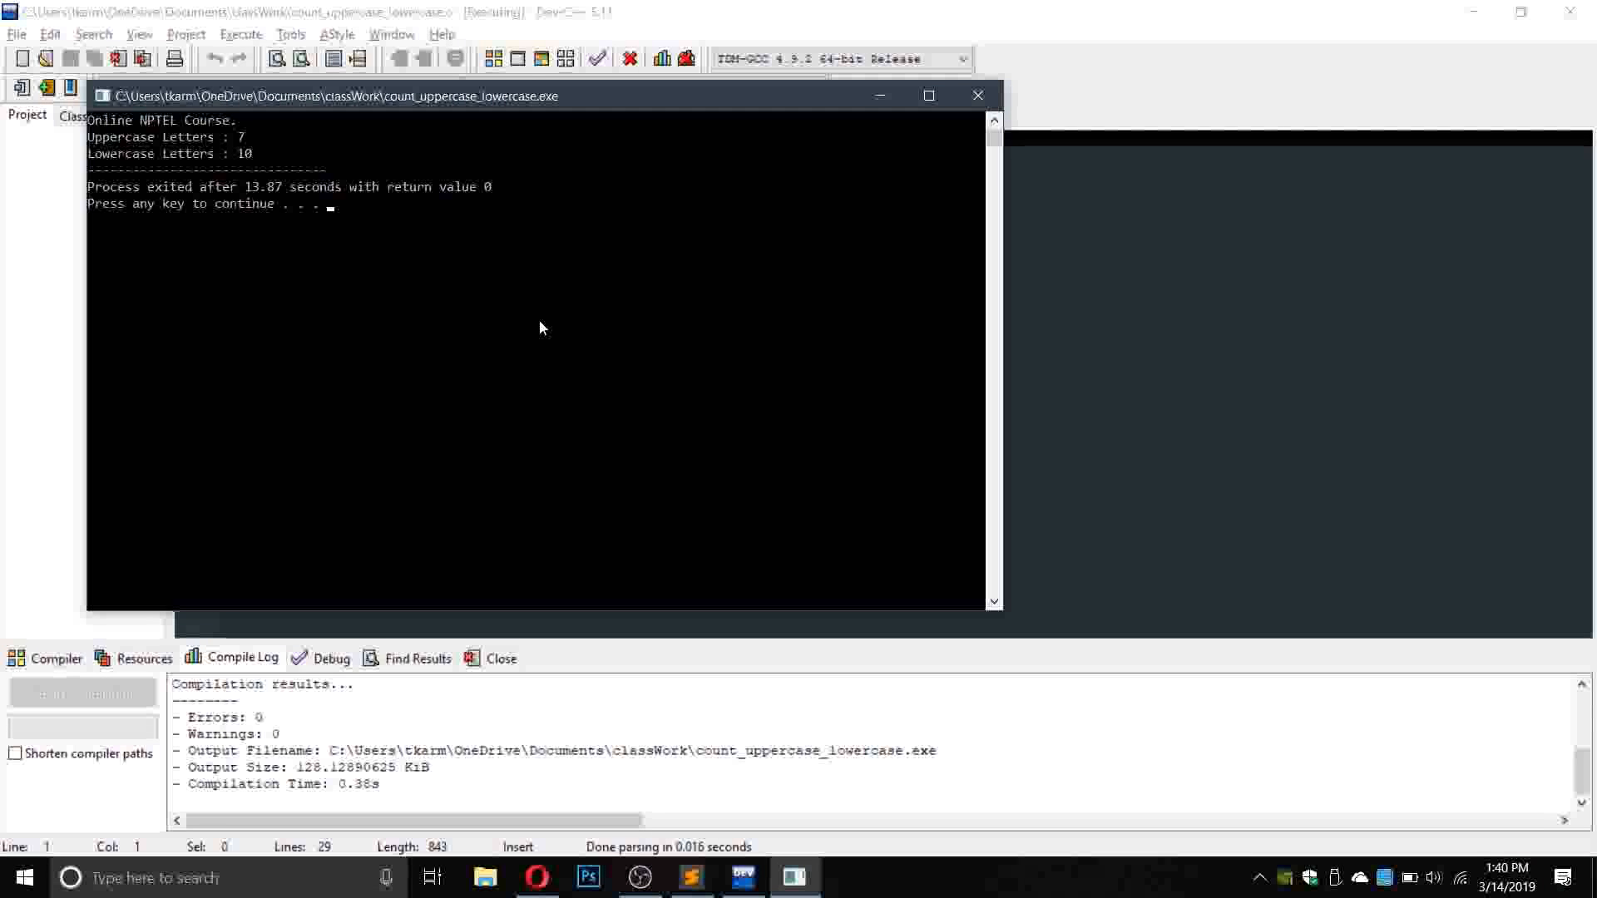
{"action": "key", "text": "alt+tab"}
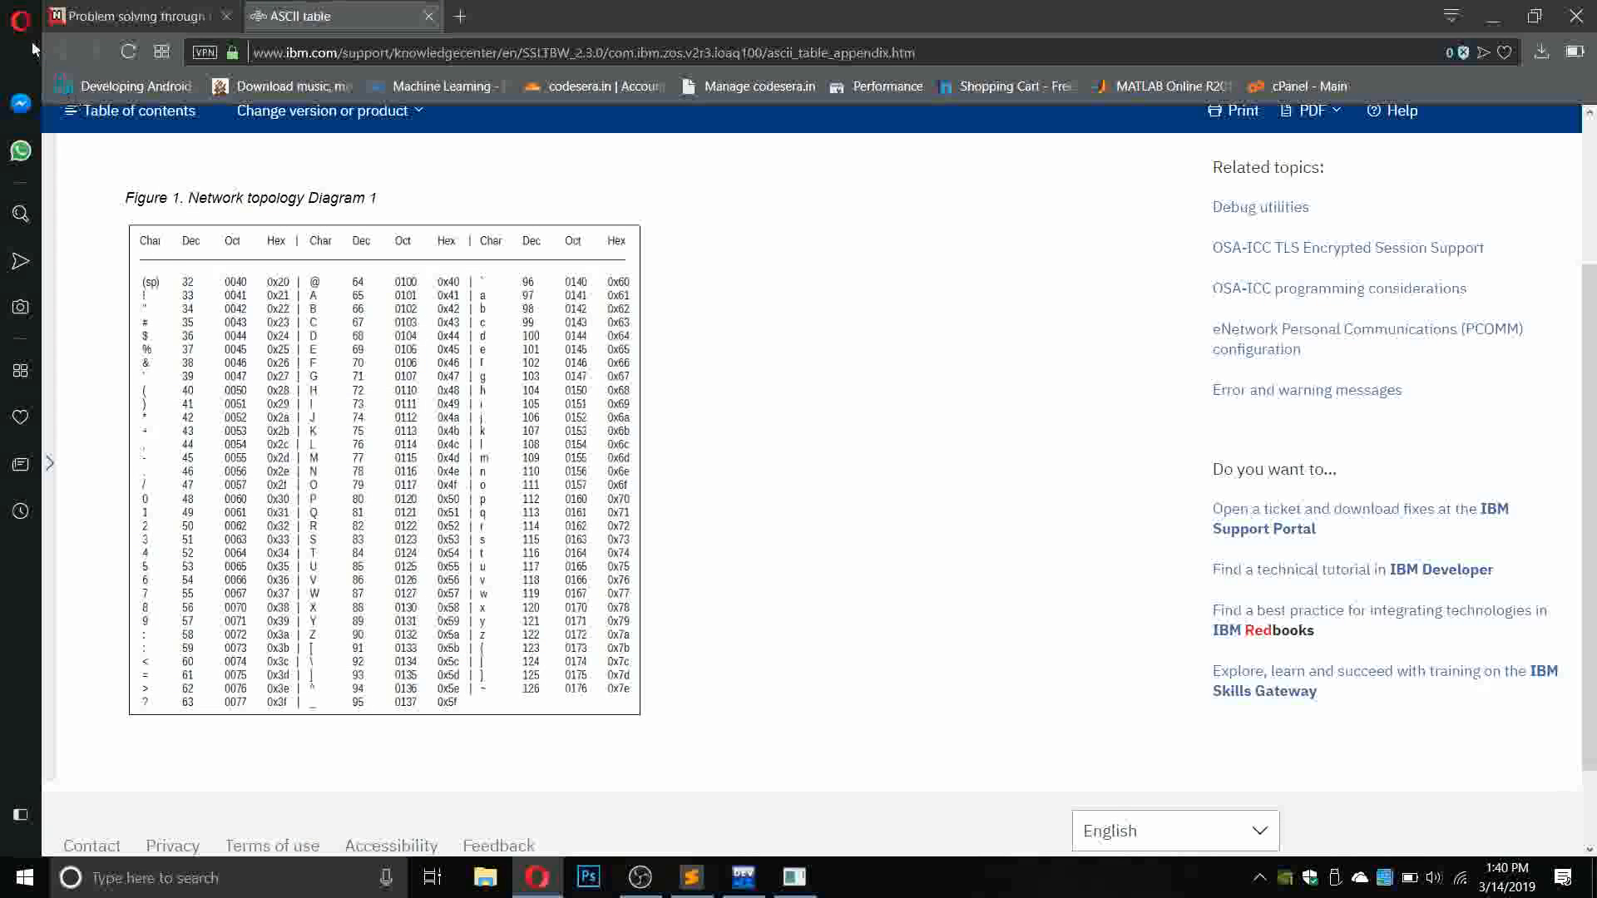
Rerun the public tests to pass 2/2 and submit Program-01 for 100/100.
{"action": "left_click", "coordinate": [132, 16]}
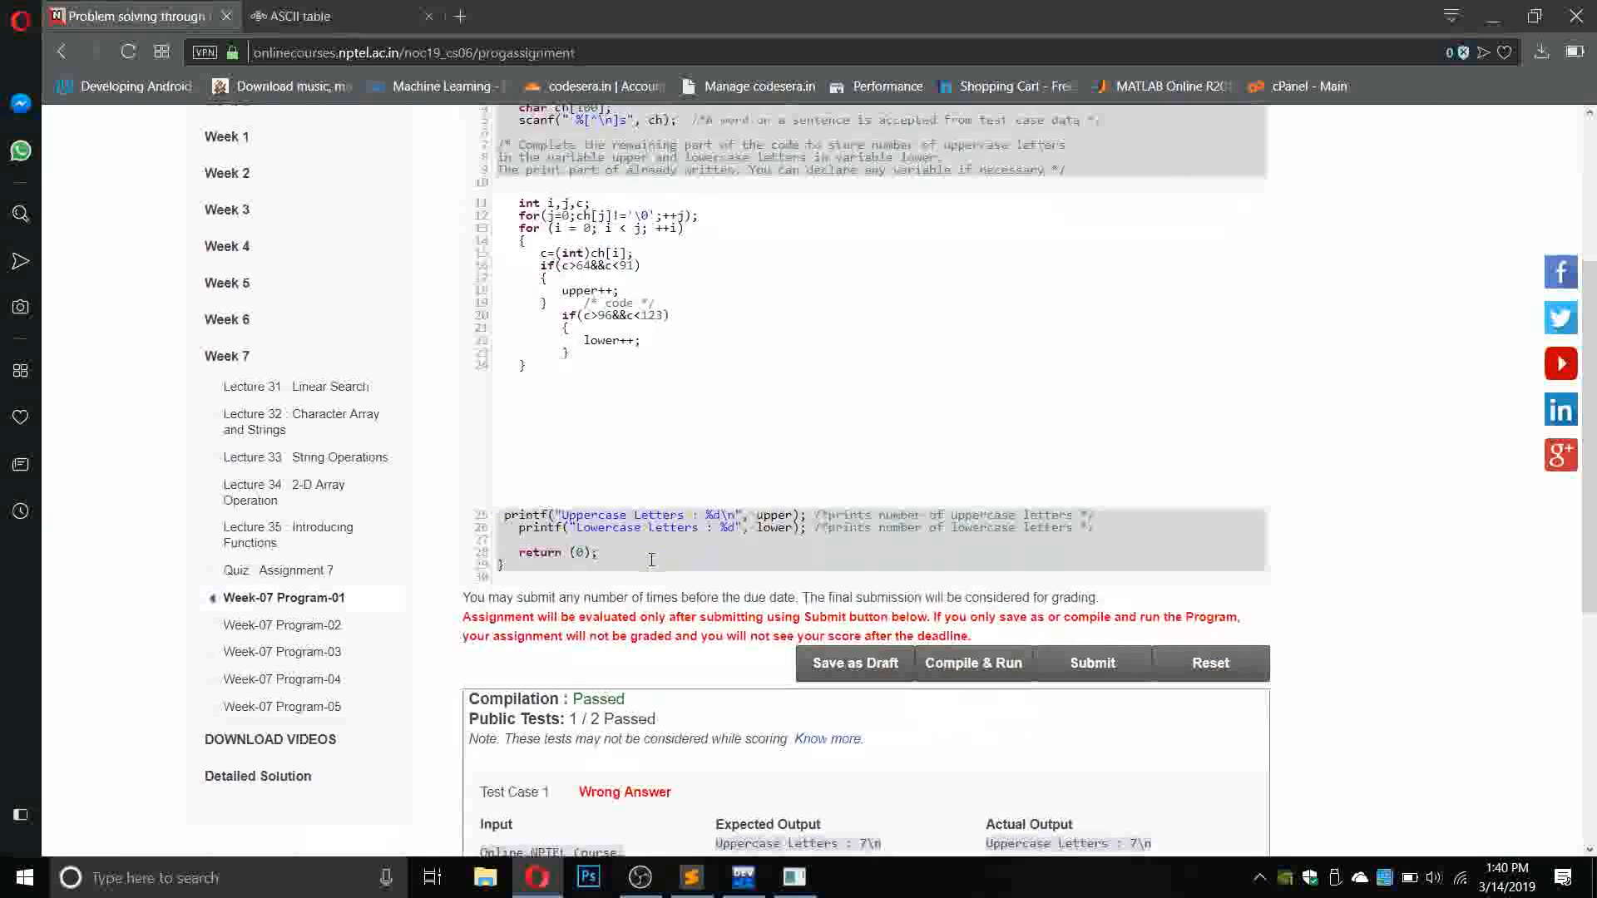
{"action": "left_click", "coordinate": [971, 663]}
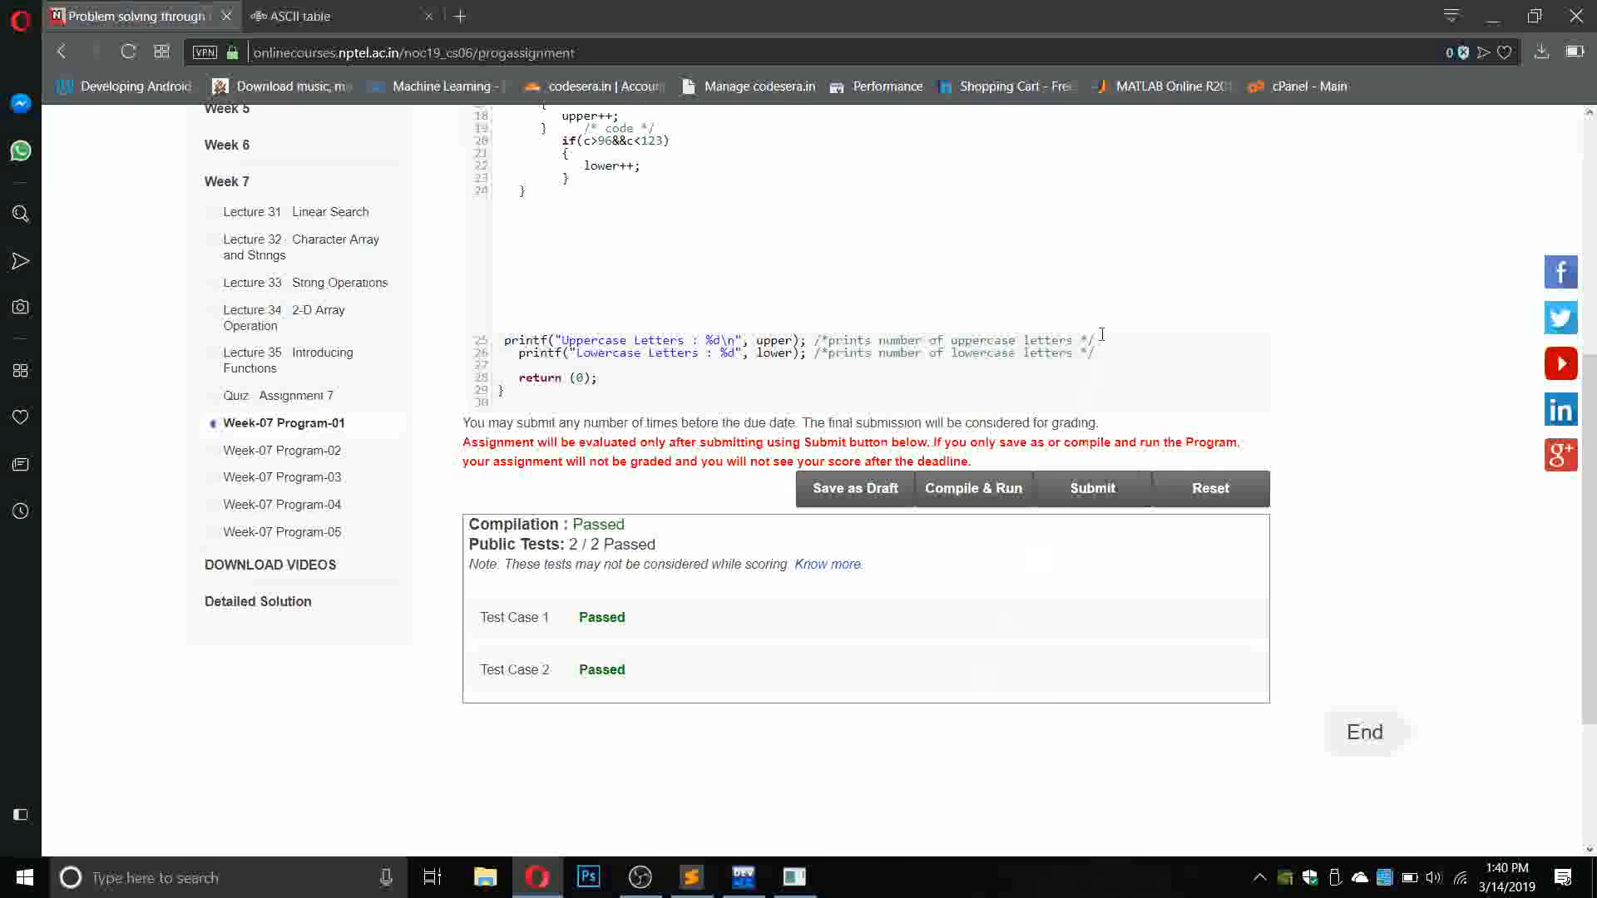
{"action": "left_click", "coordinate": [1090, 488]}
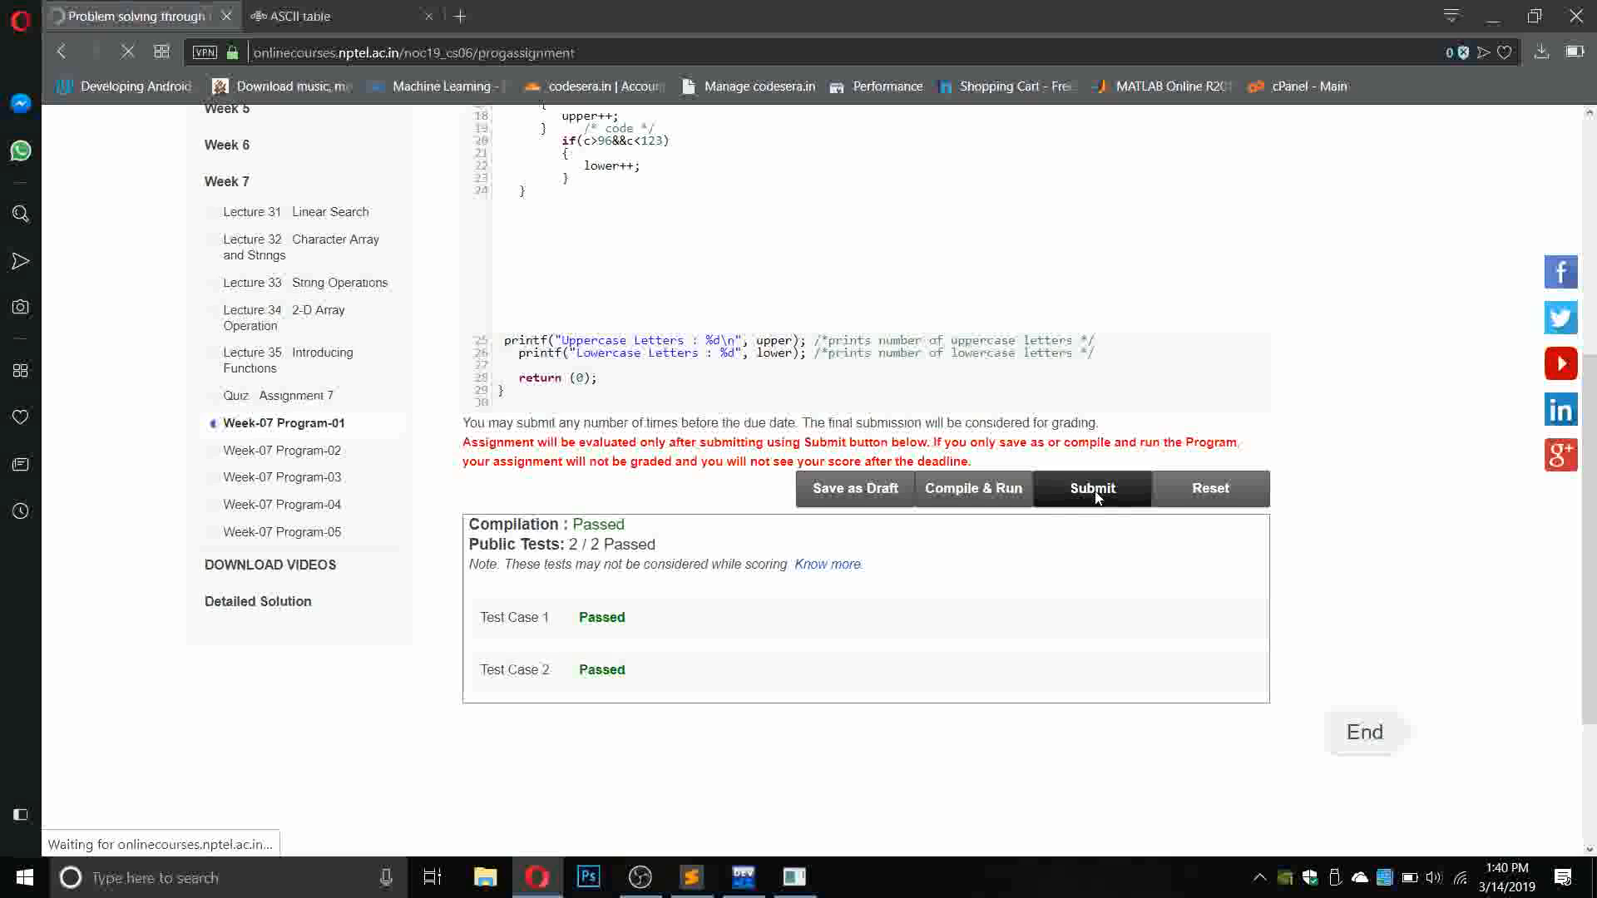
{"action": "left_click", "coordinate": [1091, 489]}
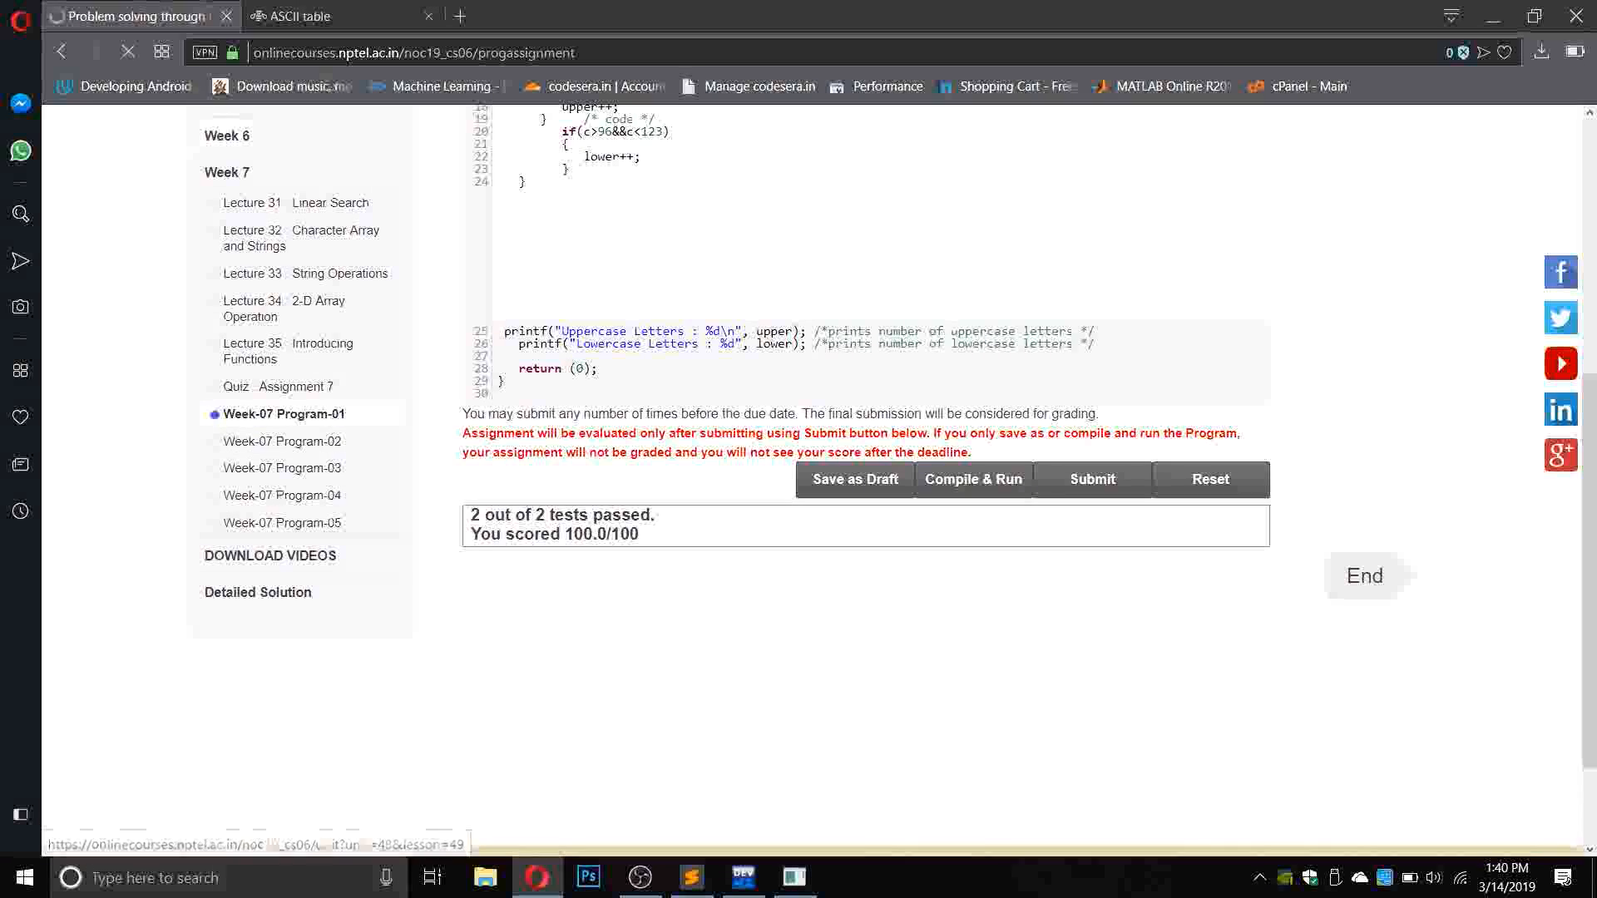
{"action": "left_click", "coordinate": [282, 440]}
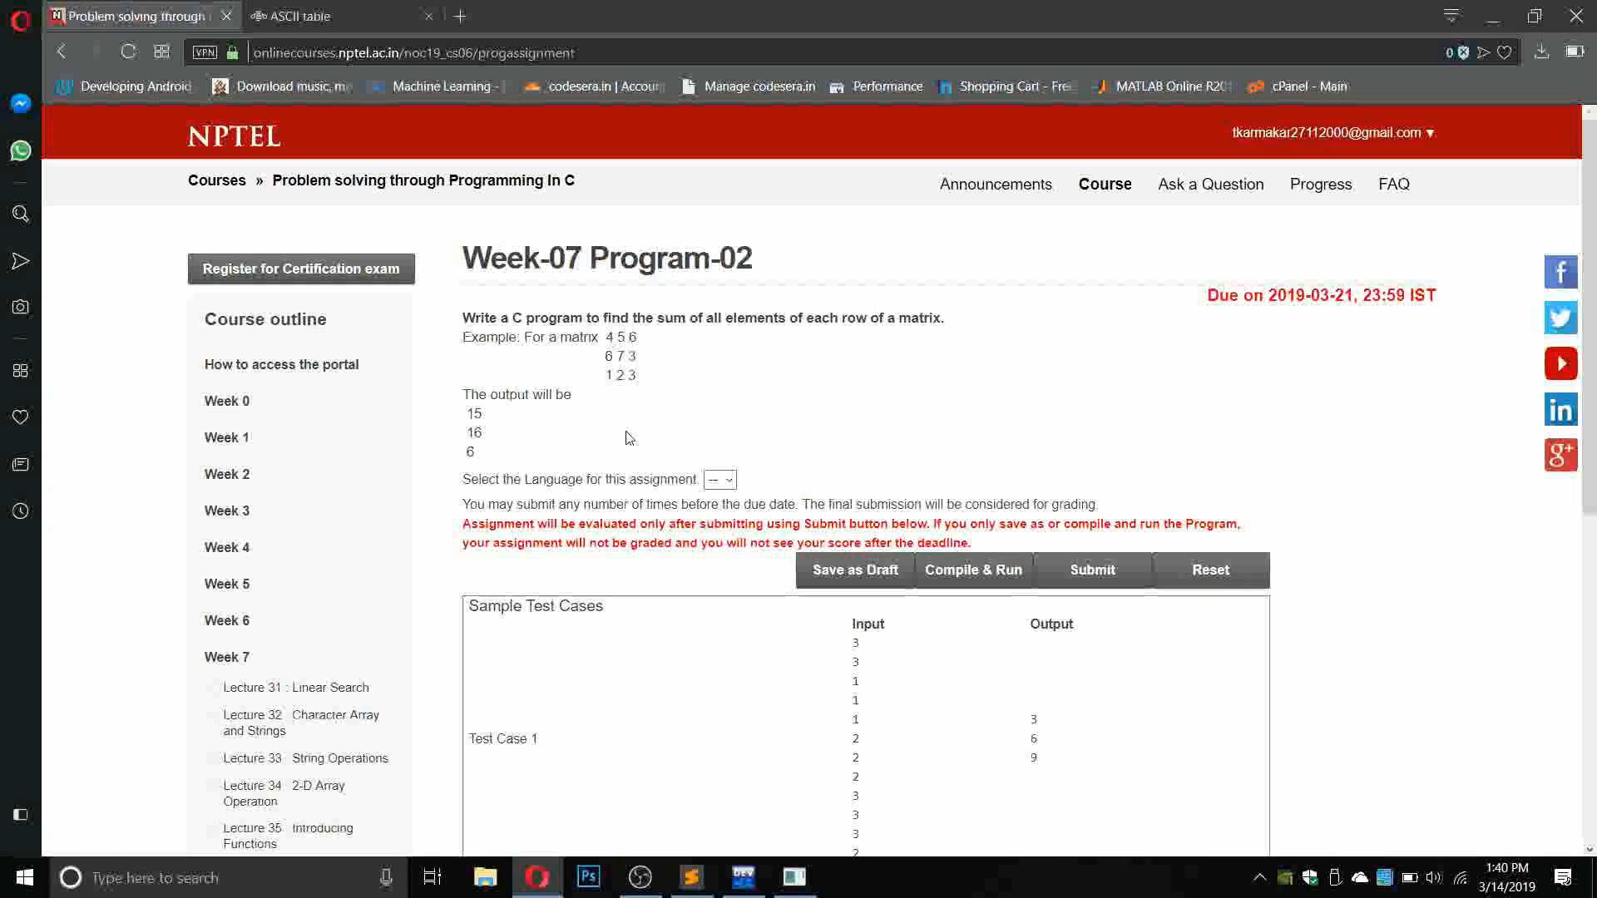
{"action": "mouse_move", "coordinate": [749, 468]}
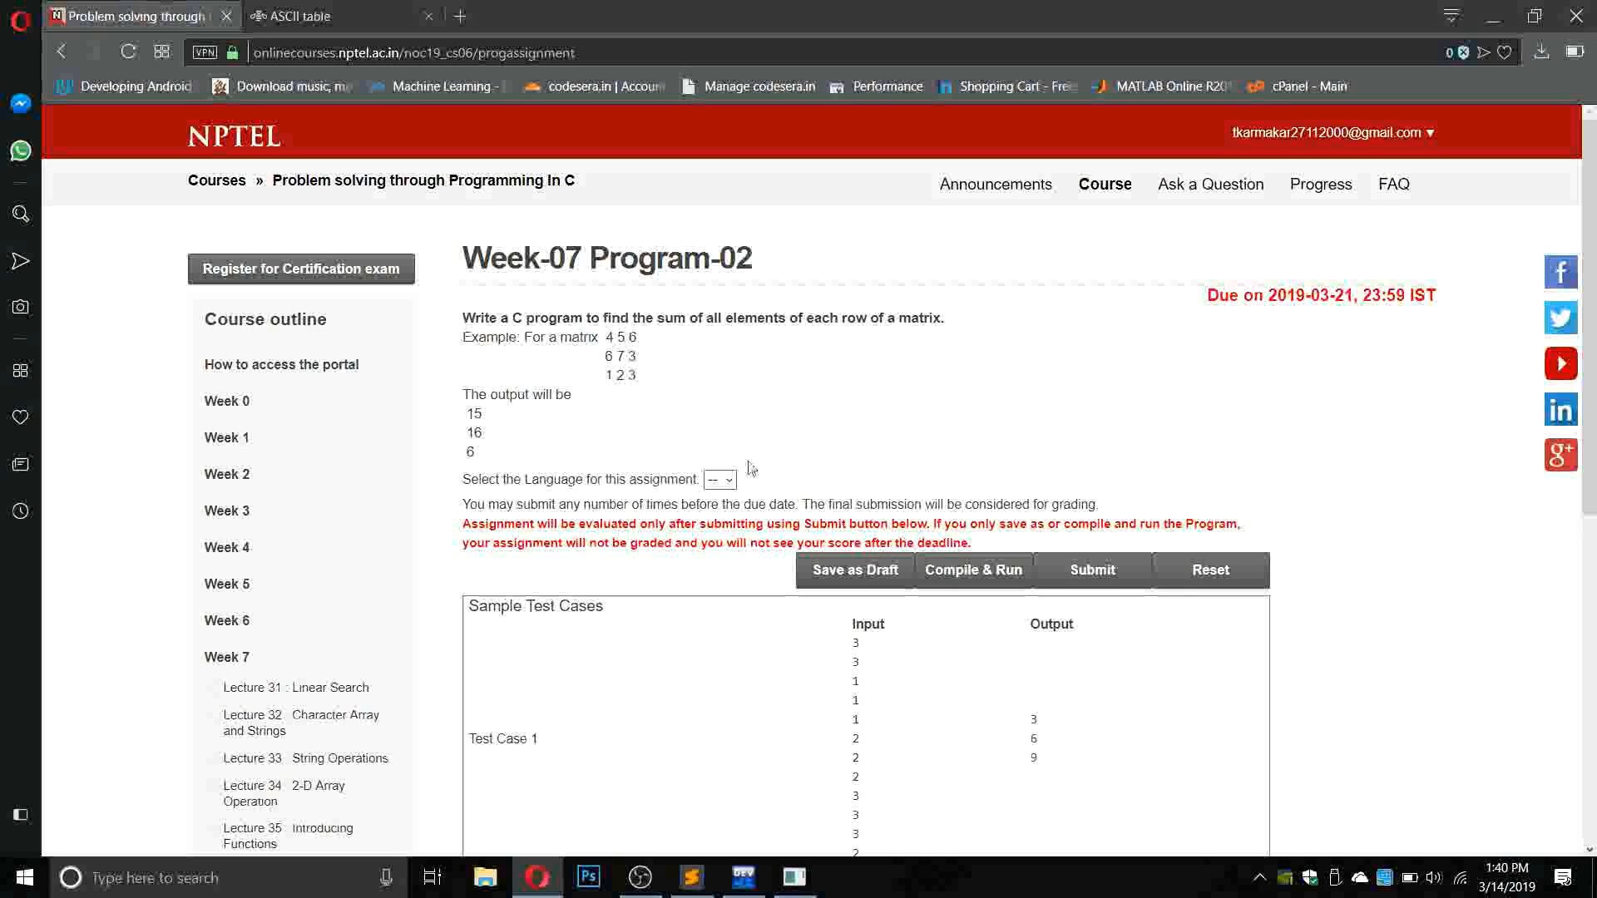
Select C for Program-02 and scroll through the row-sum starter code.
{"action": "left_click", "coordinate": [718, 480]}
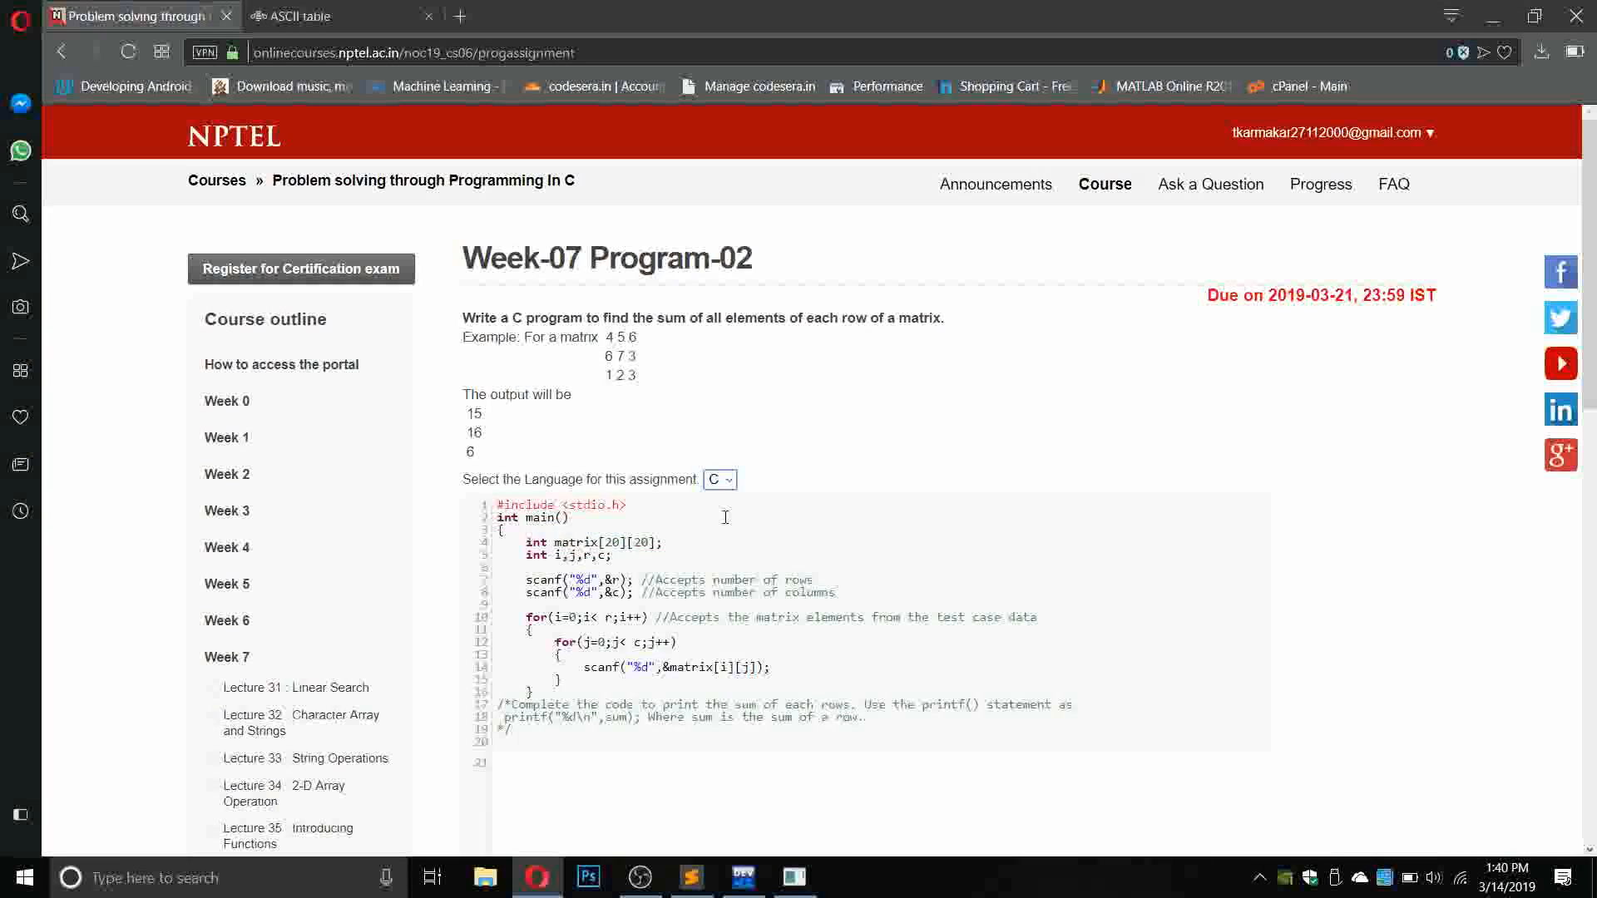
{"action": "scroll", "scroll_direction": "down", "scroll_amount": 3}
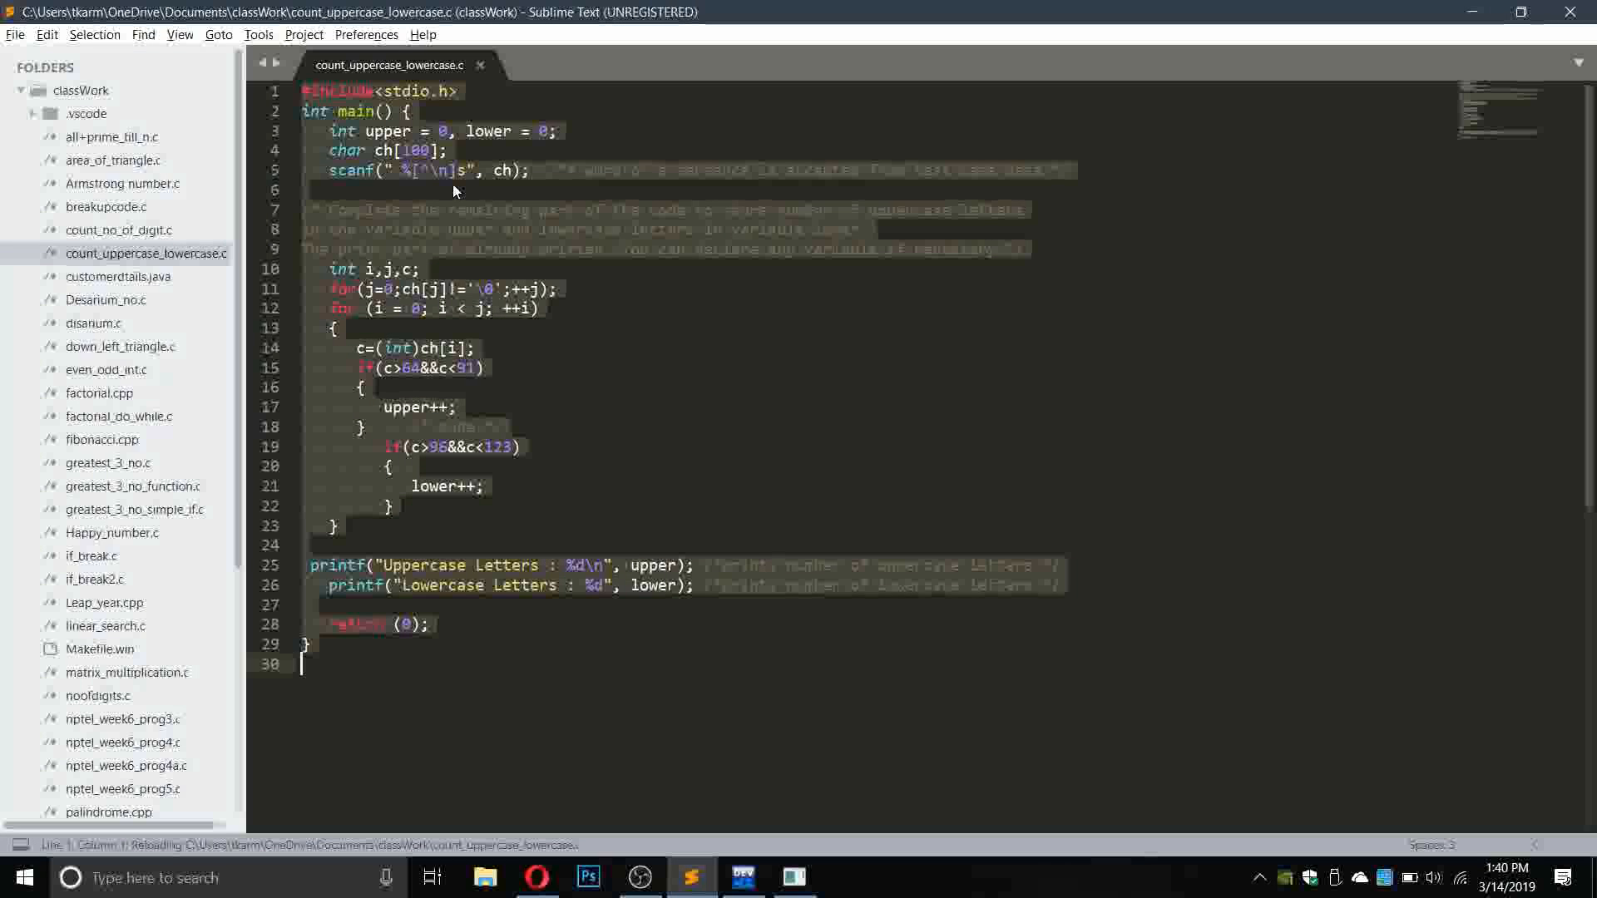
Create a new file and save it as sum_row_matrix.c.
{"action": "key", "text": "ctrl+n"}
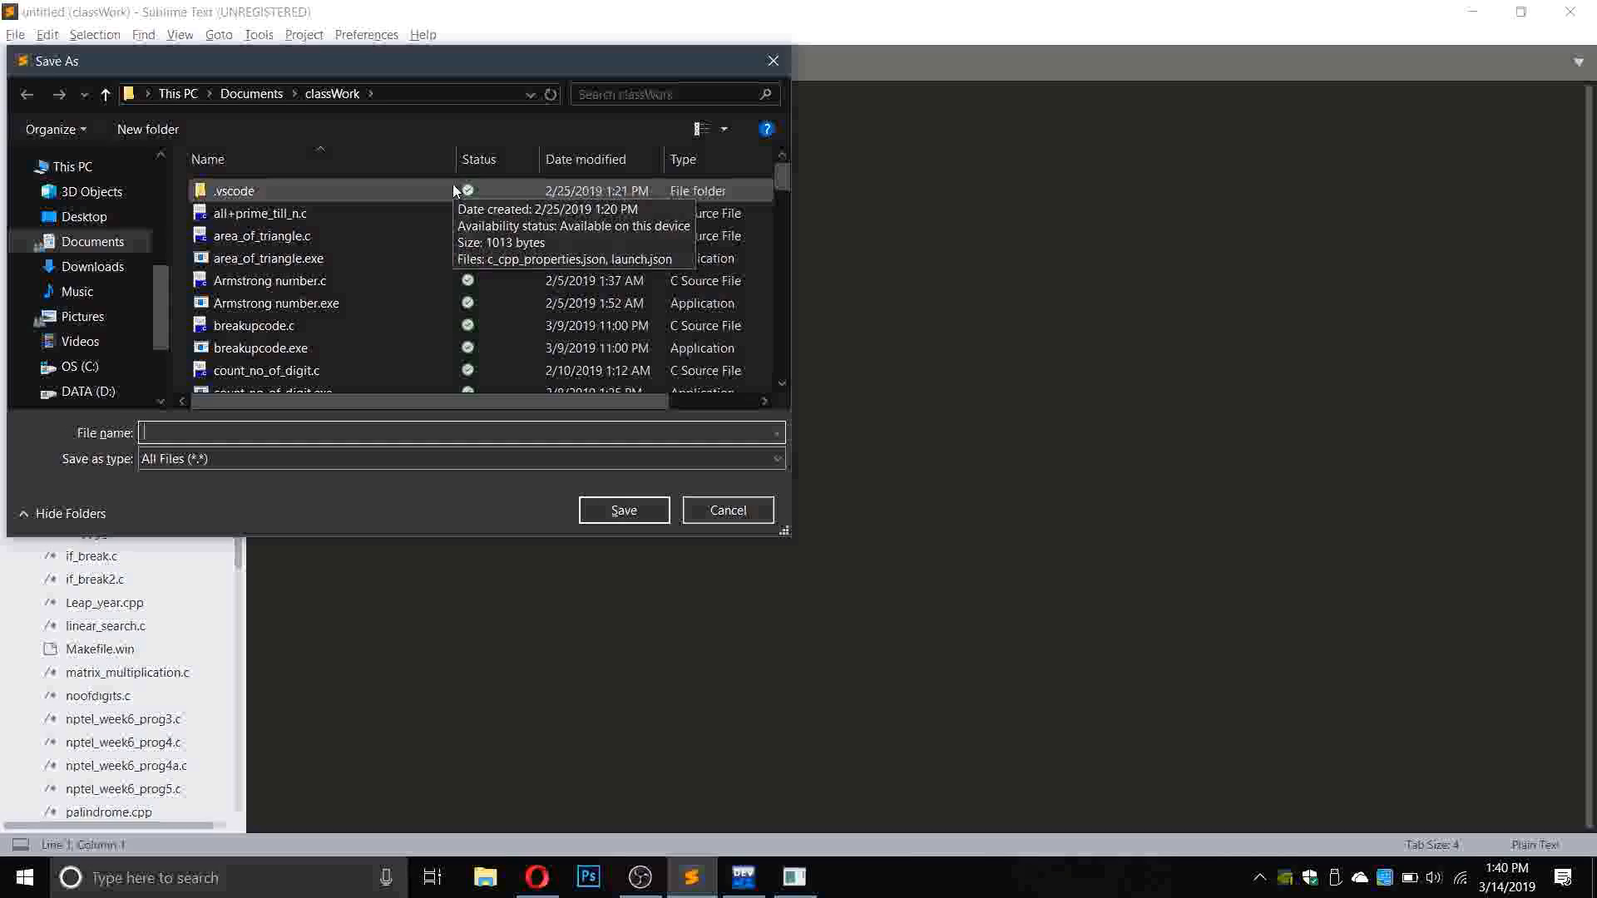
{"action": "type", "text": "sum_row_"}
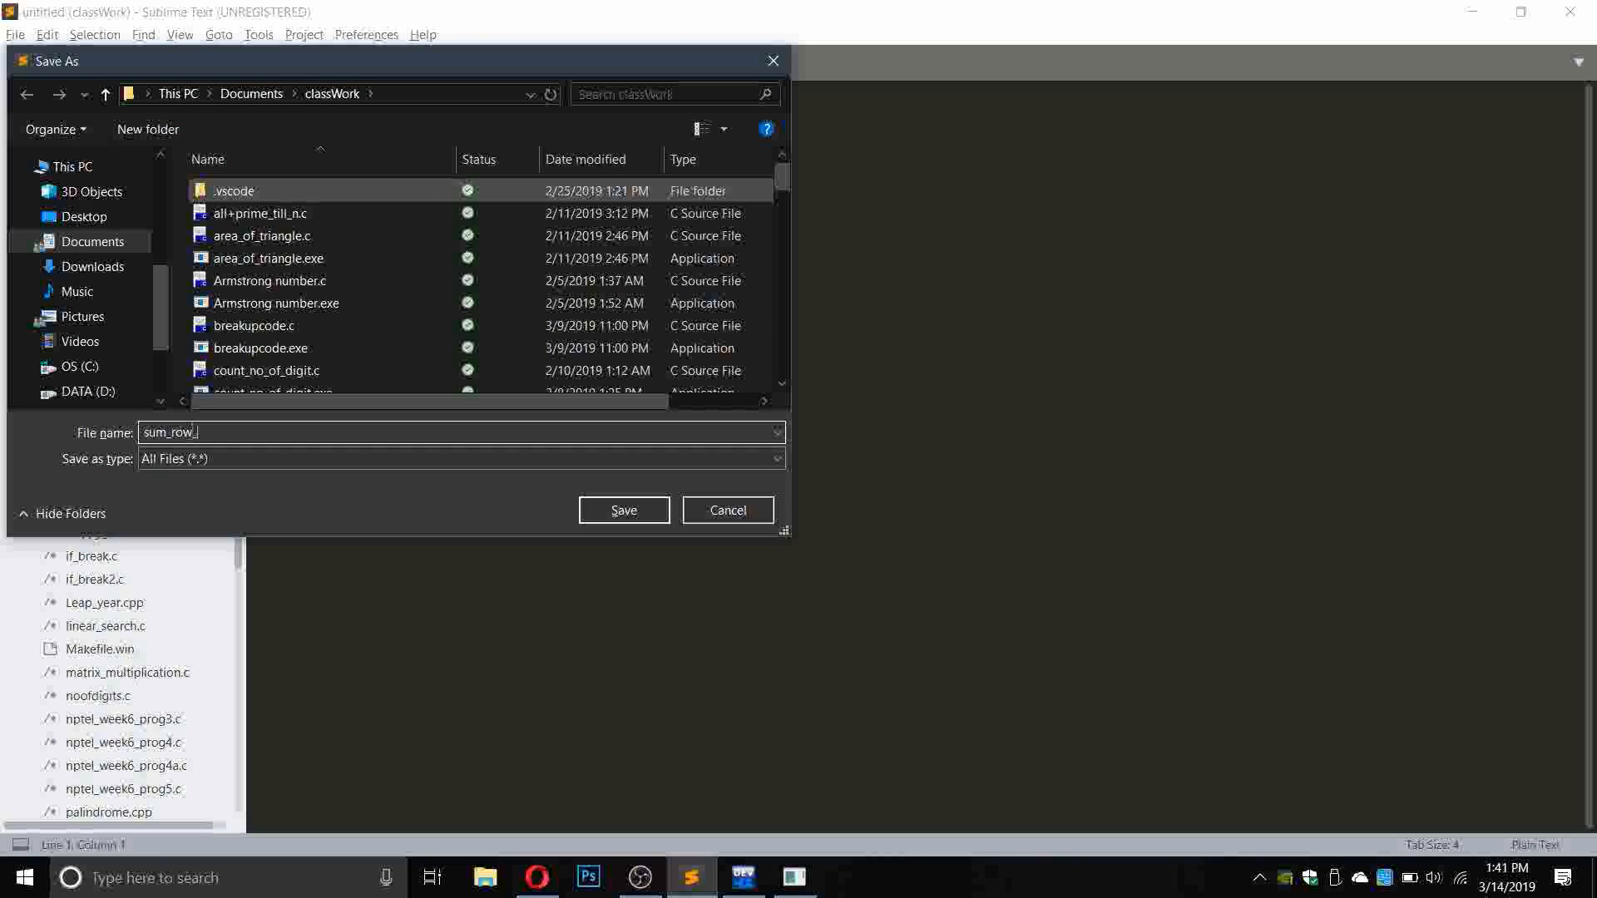
{"action": "type", "text": "matri"}
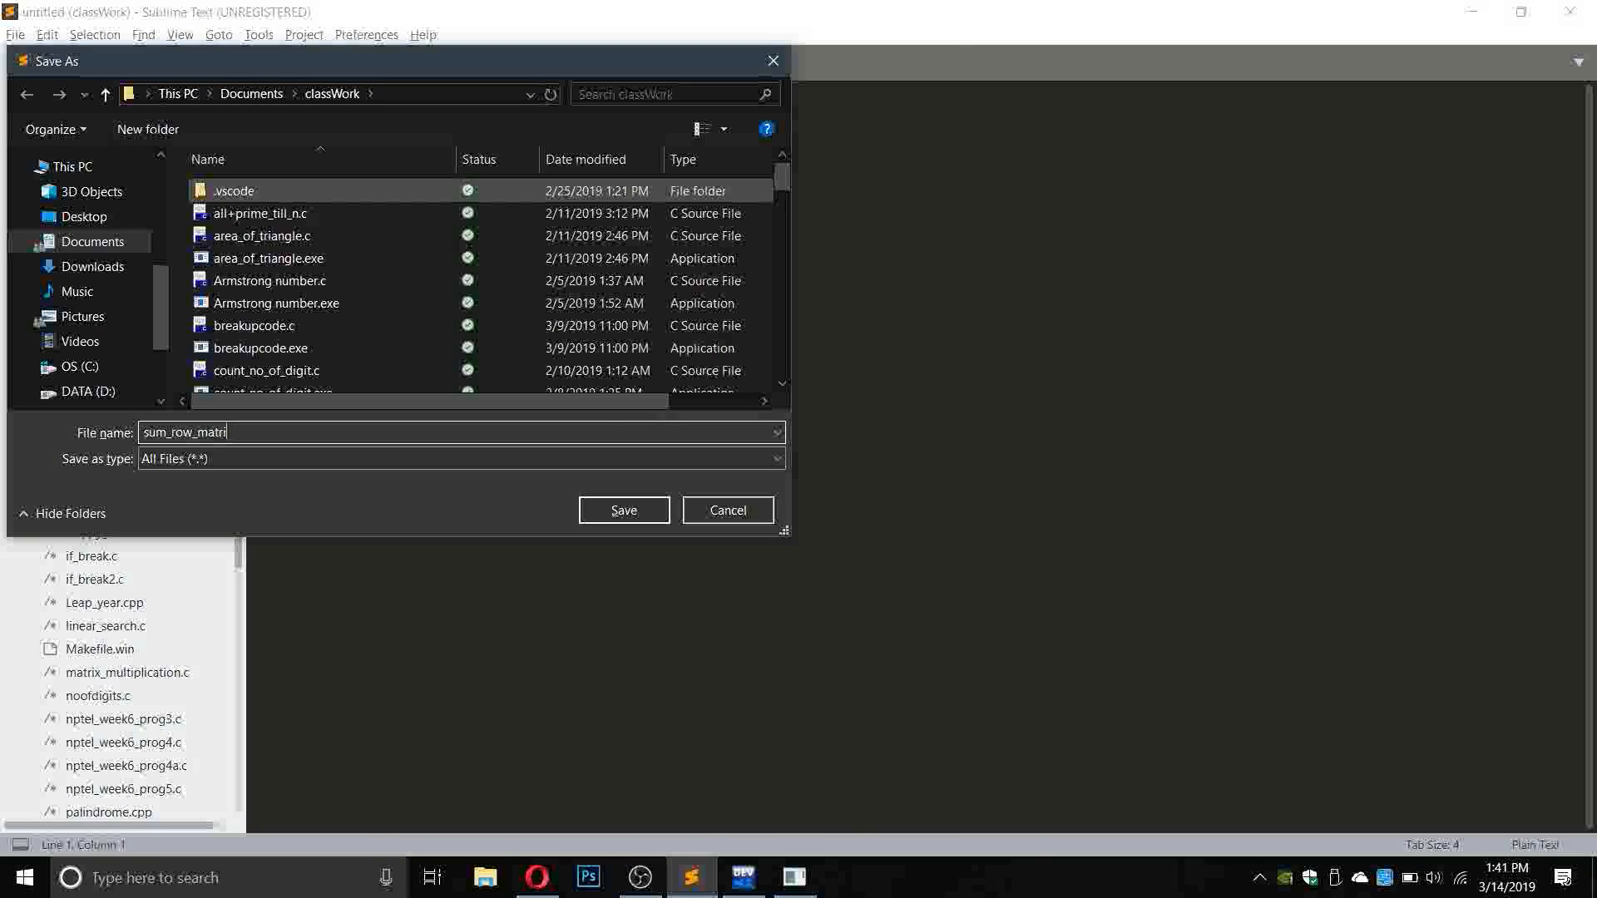
{"action": "type", "text": "x."}
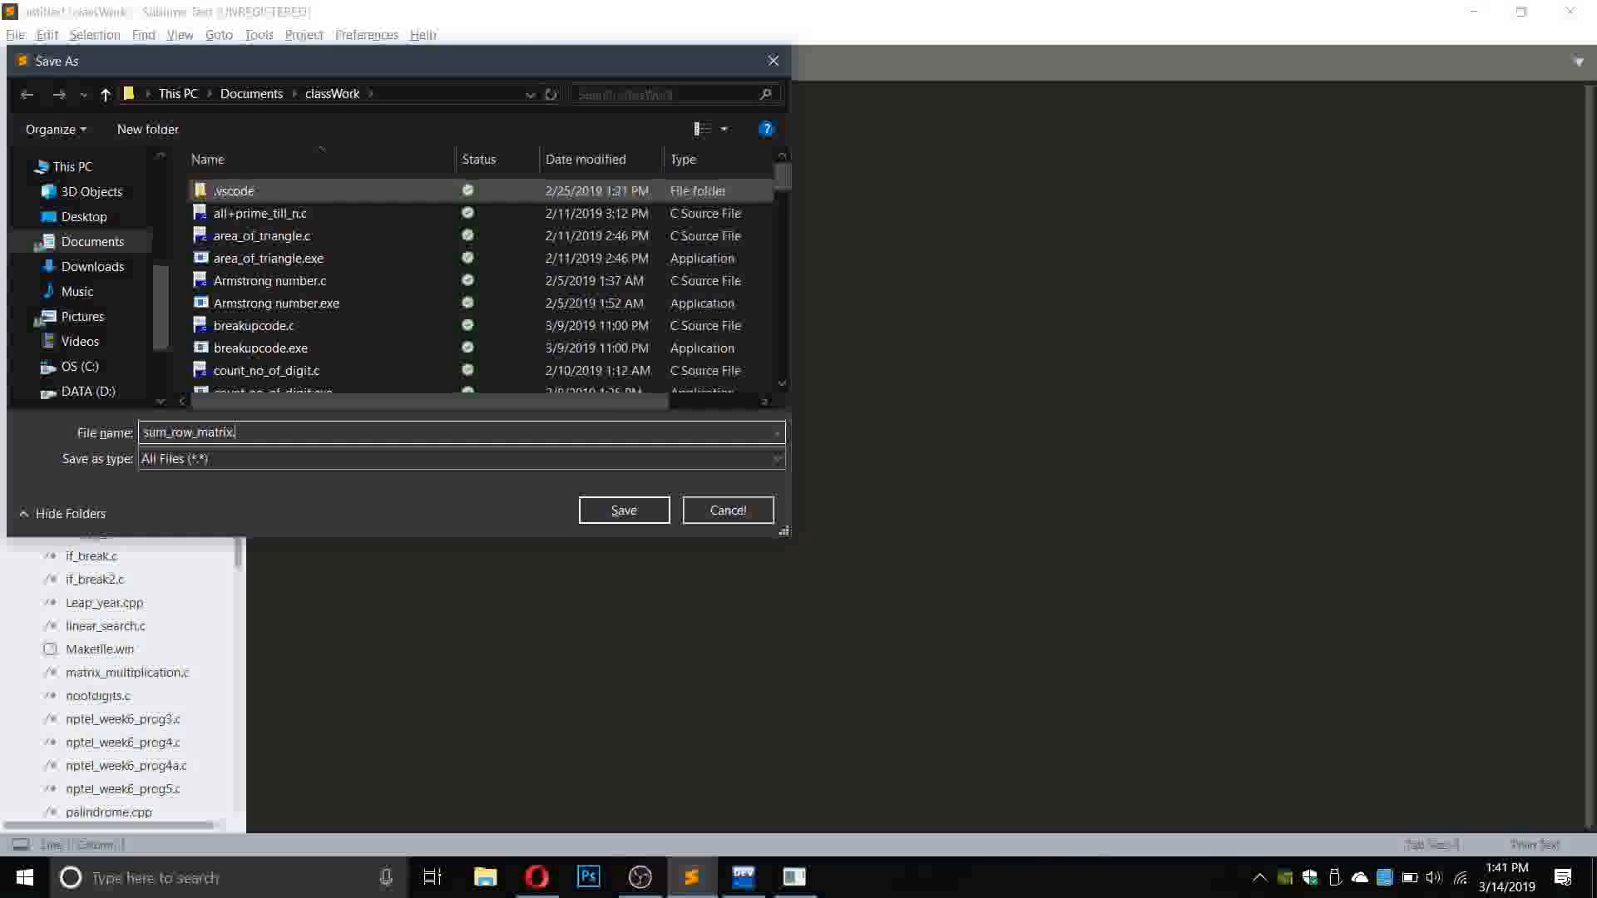
{"action": "left_click", "coordinate": [622, 509]}
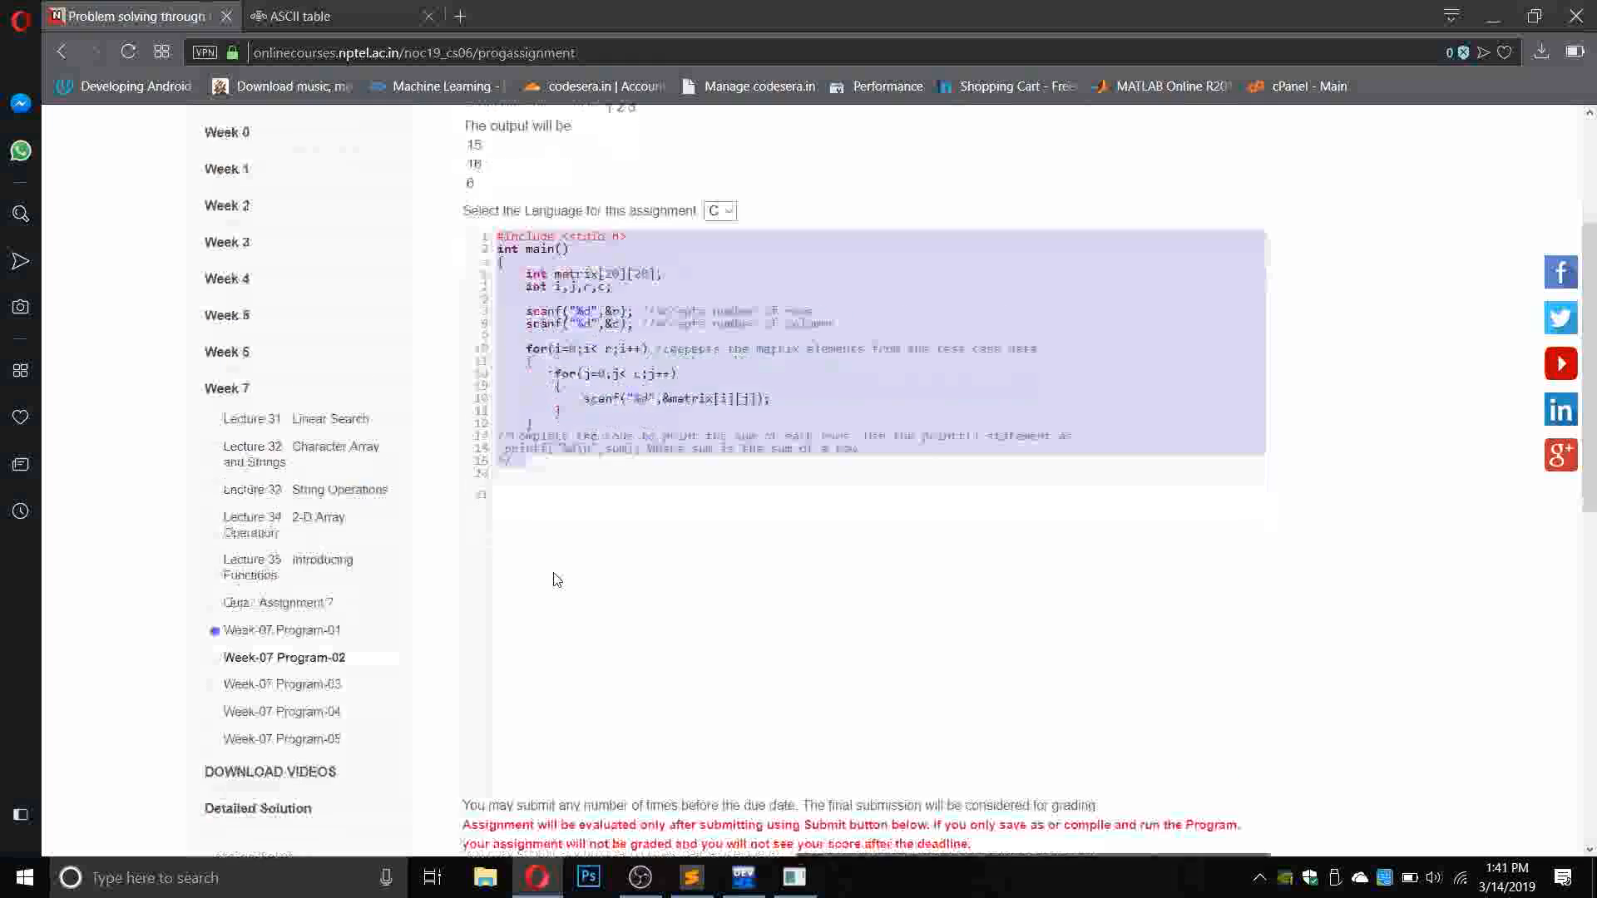
Review Program-02's two sample test cases and select its row-sum starter code.
{"action": "scroll", "scroll_direction": "down", "scroll_amount": 3}
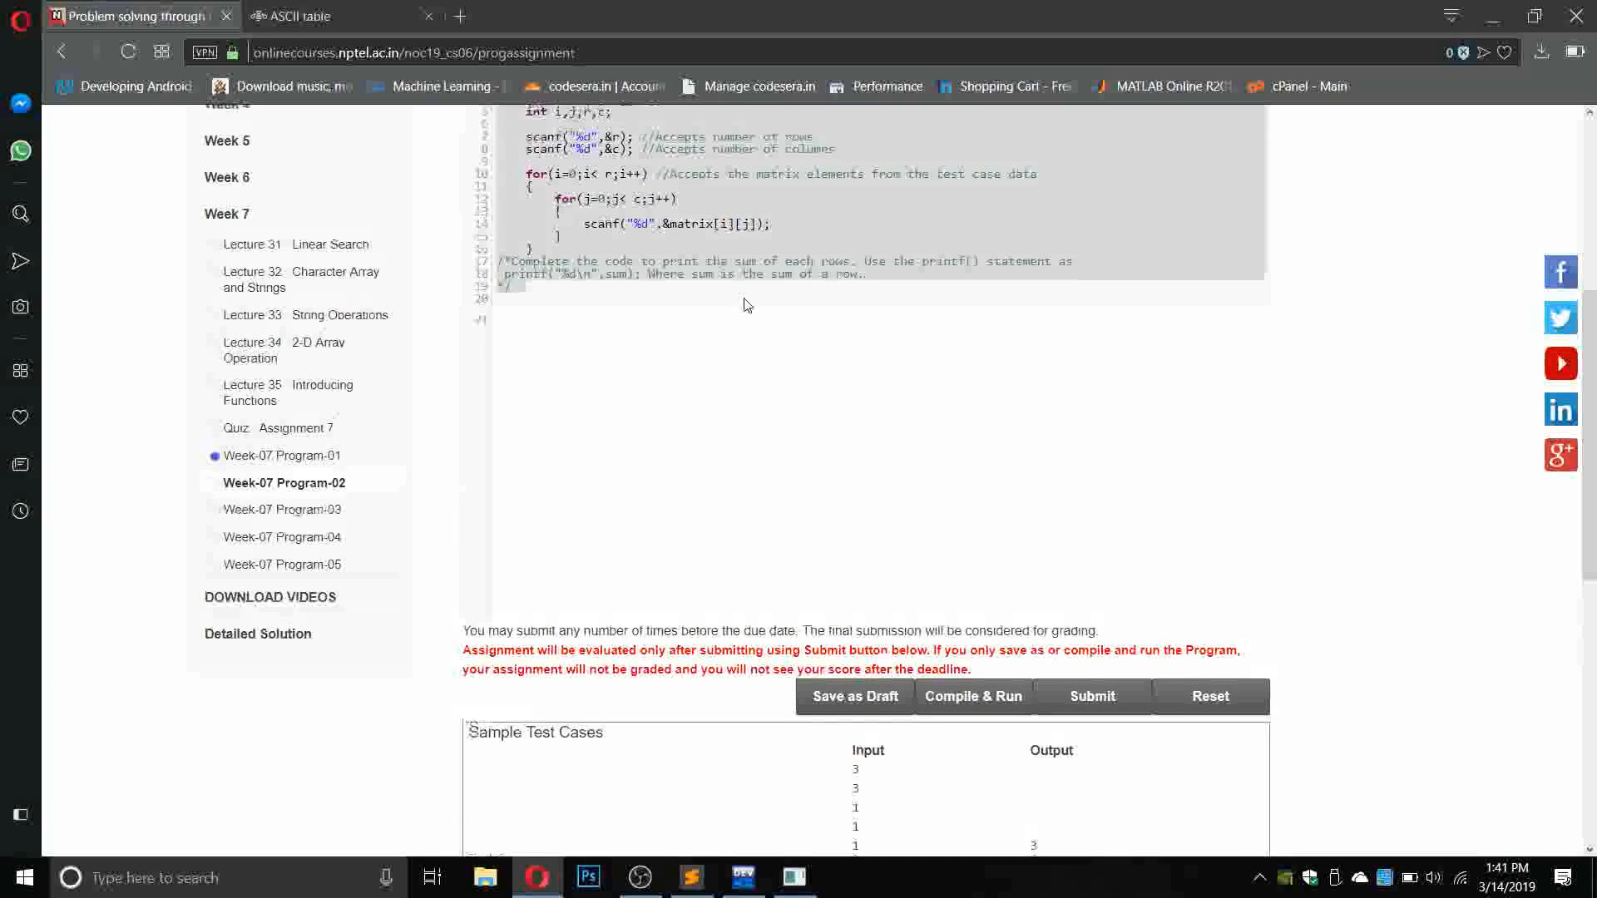
{"action": "left_click", "coordinate": [743, 297]}
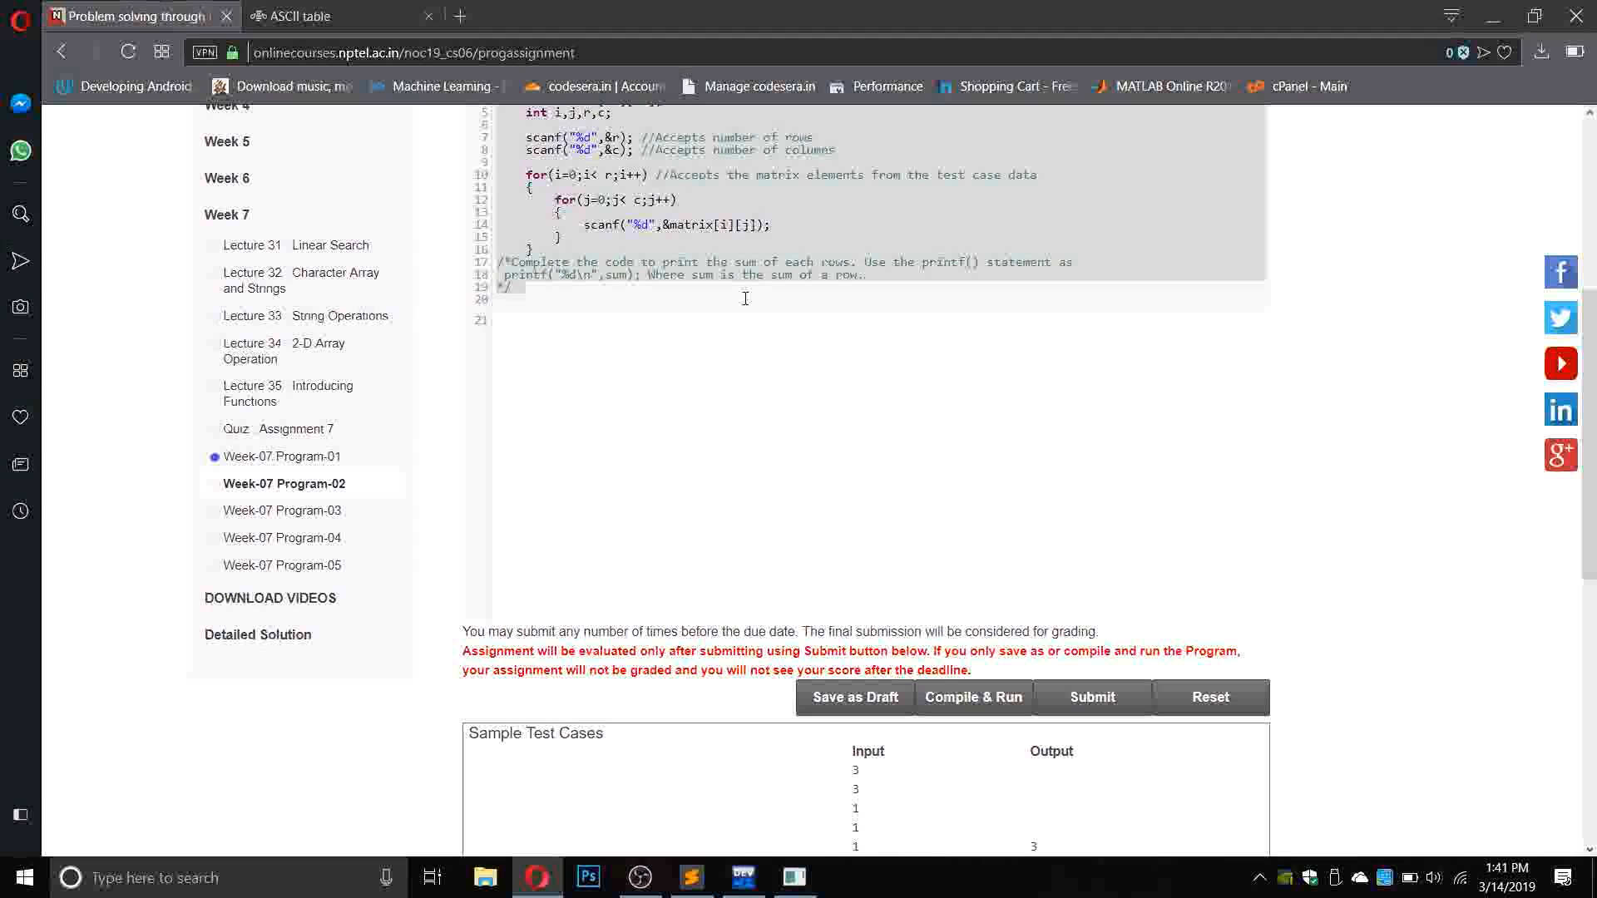
{"action": "scroll", "scroll_direction": "down", "scroll_amount": 3}
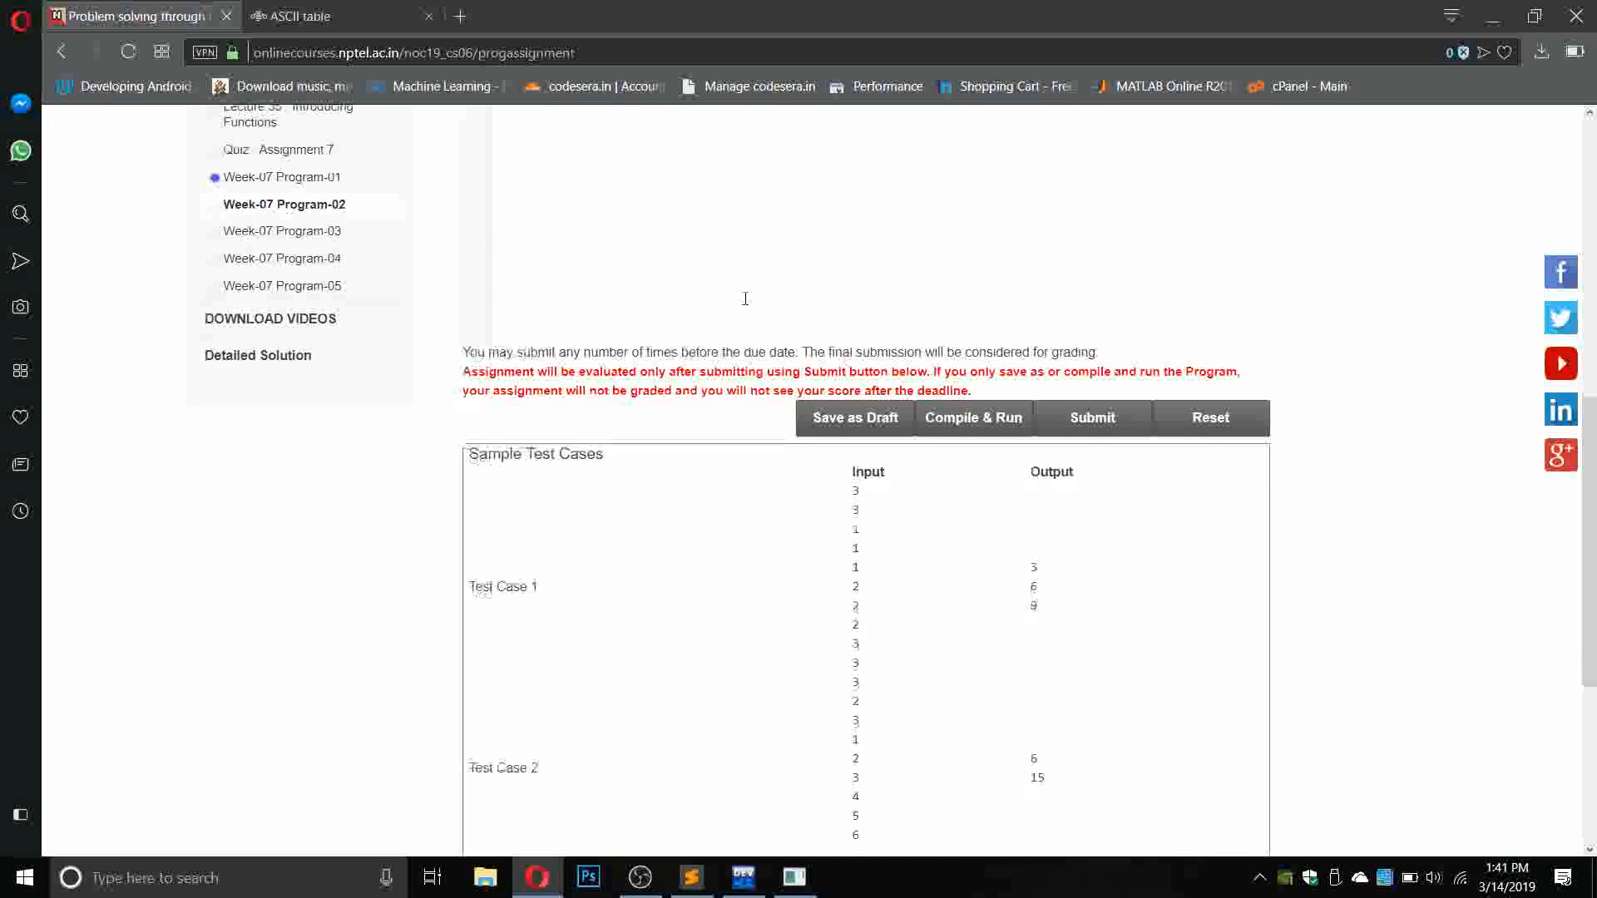
{"action": "scroll", "scroll_direction": "down", "scroll_amount": 3}
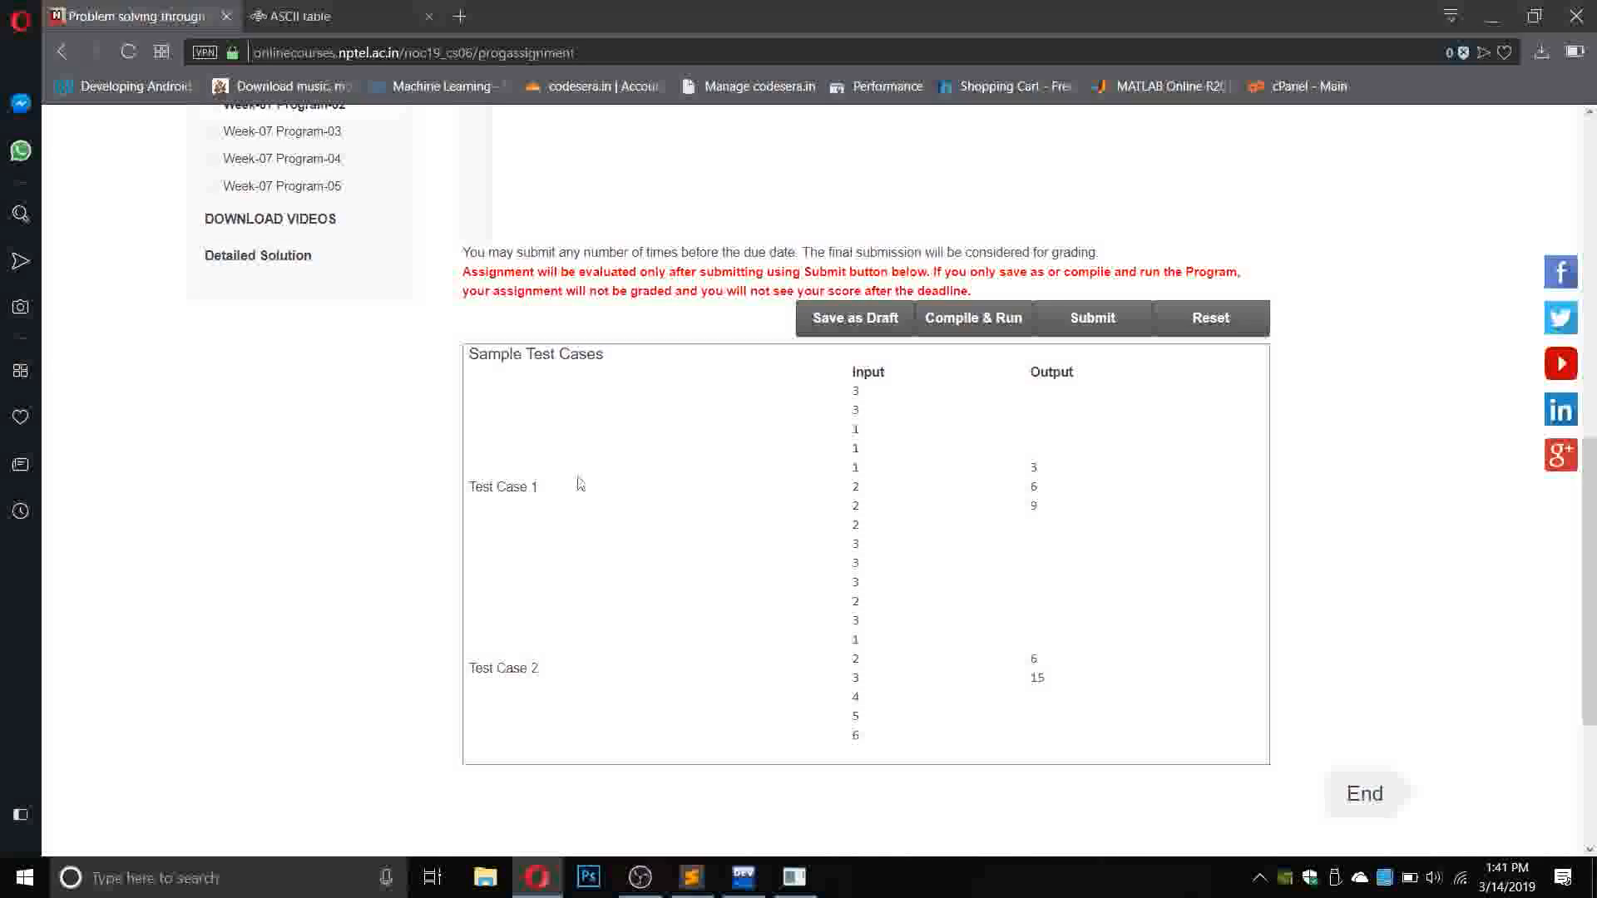
{"action": "mouse_move", "coordinate": [880, 444]}
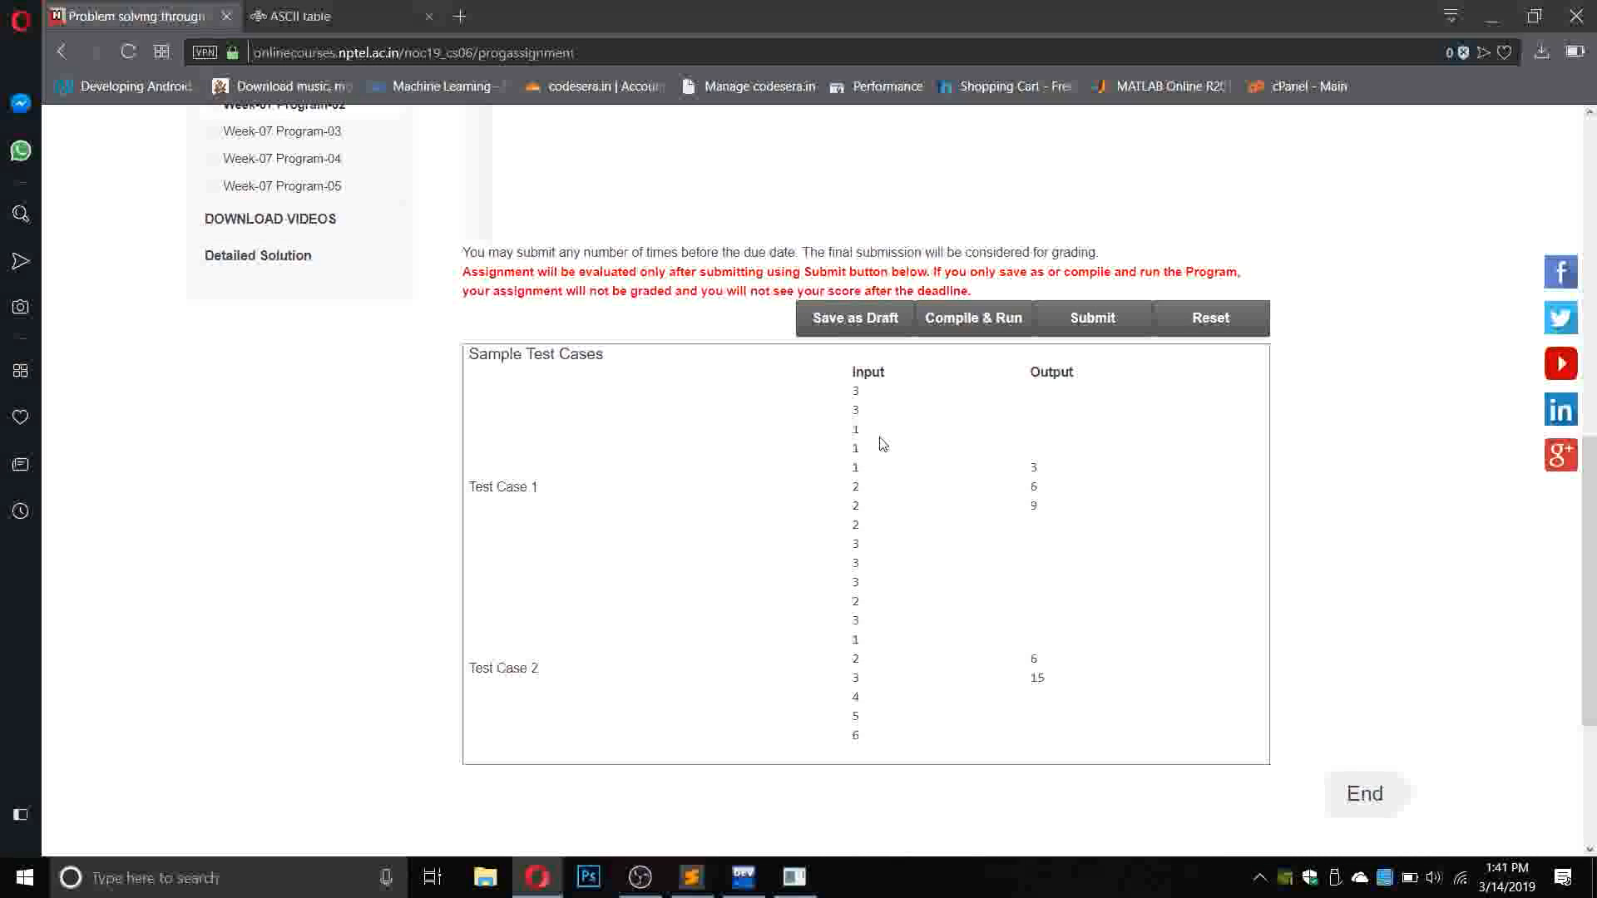
{"action": "scroll", "scroll_direction": "up", "scroll_amount": 3}
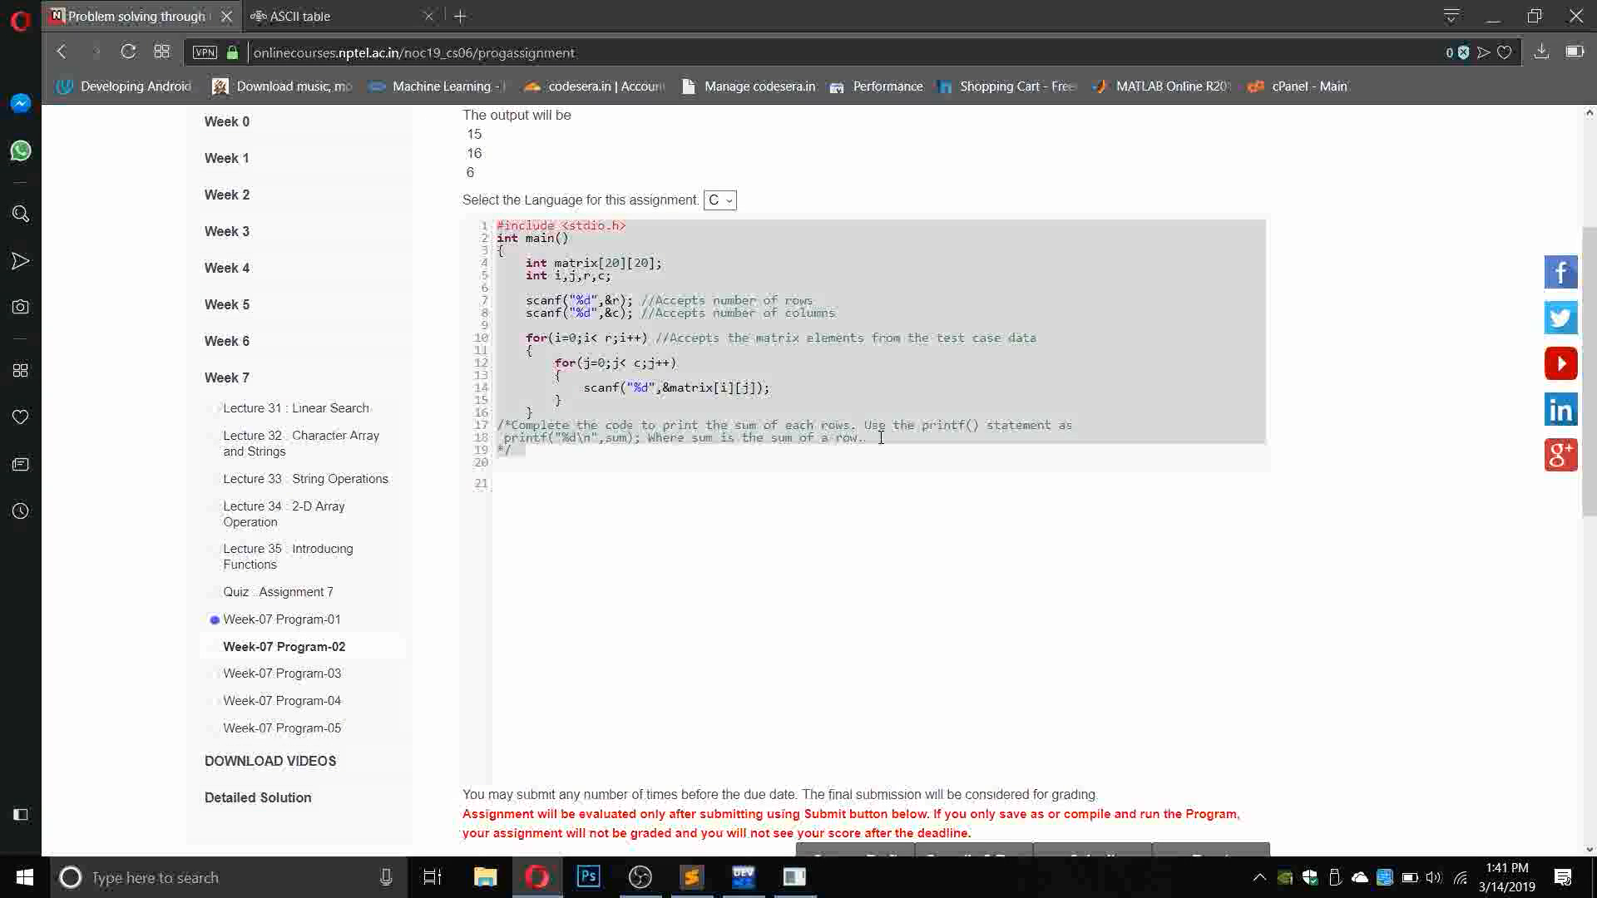
{"action": "scroll", "scroll_direction": "down", "scroll_amount": 3}
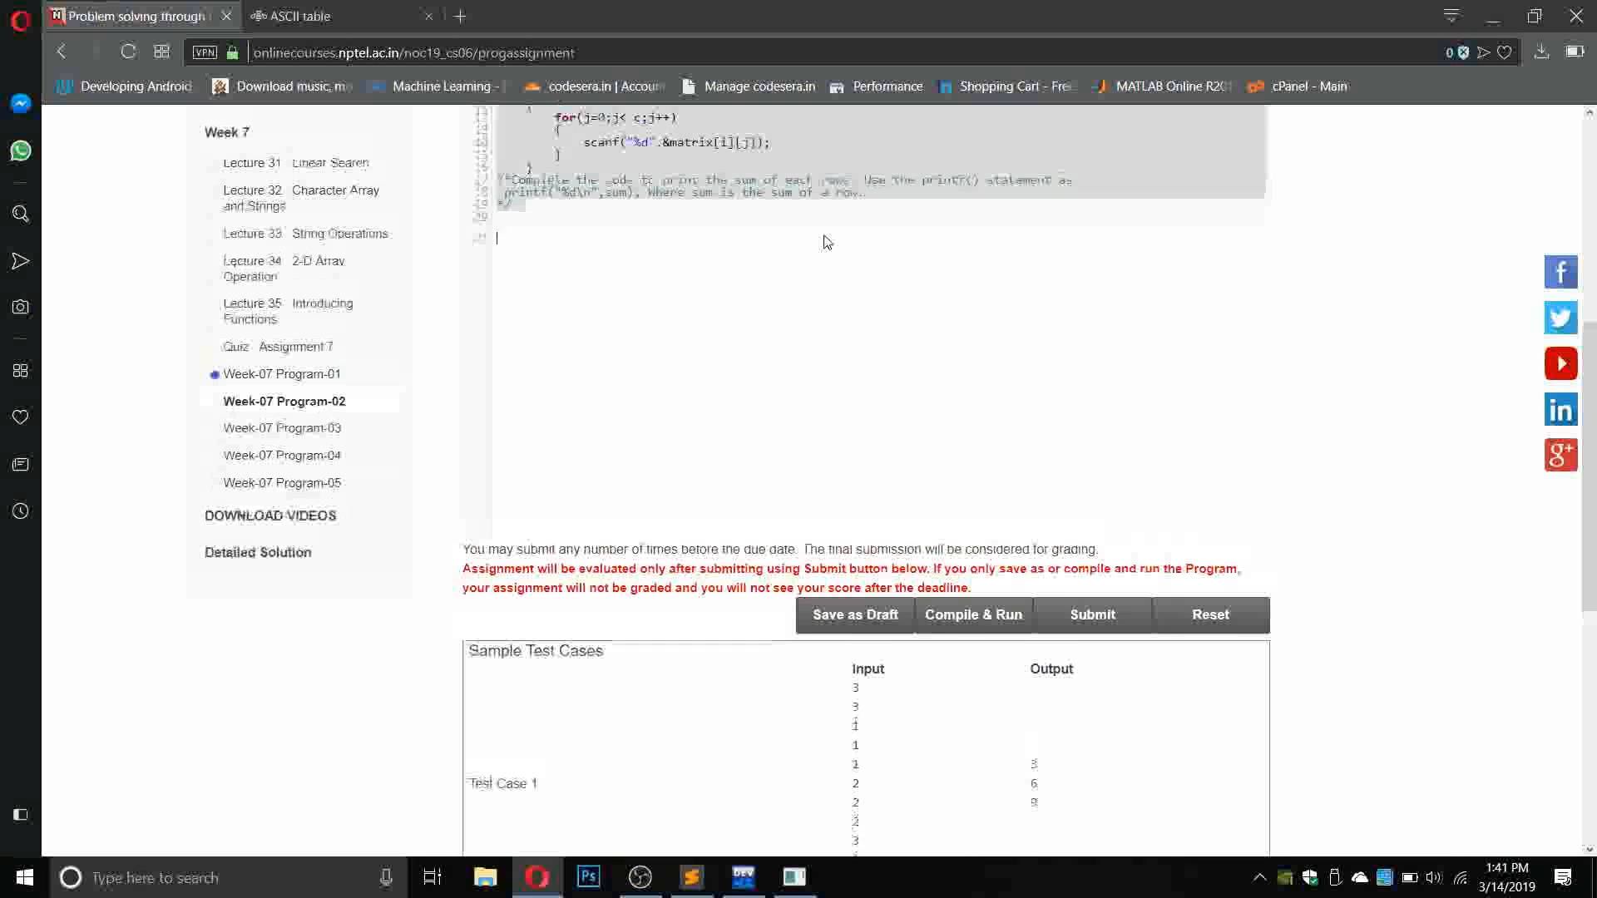
{"action": "key", "text": "alt+tab"}
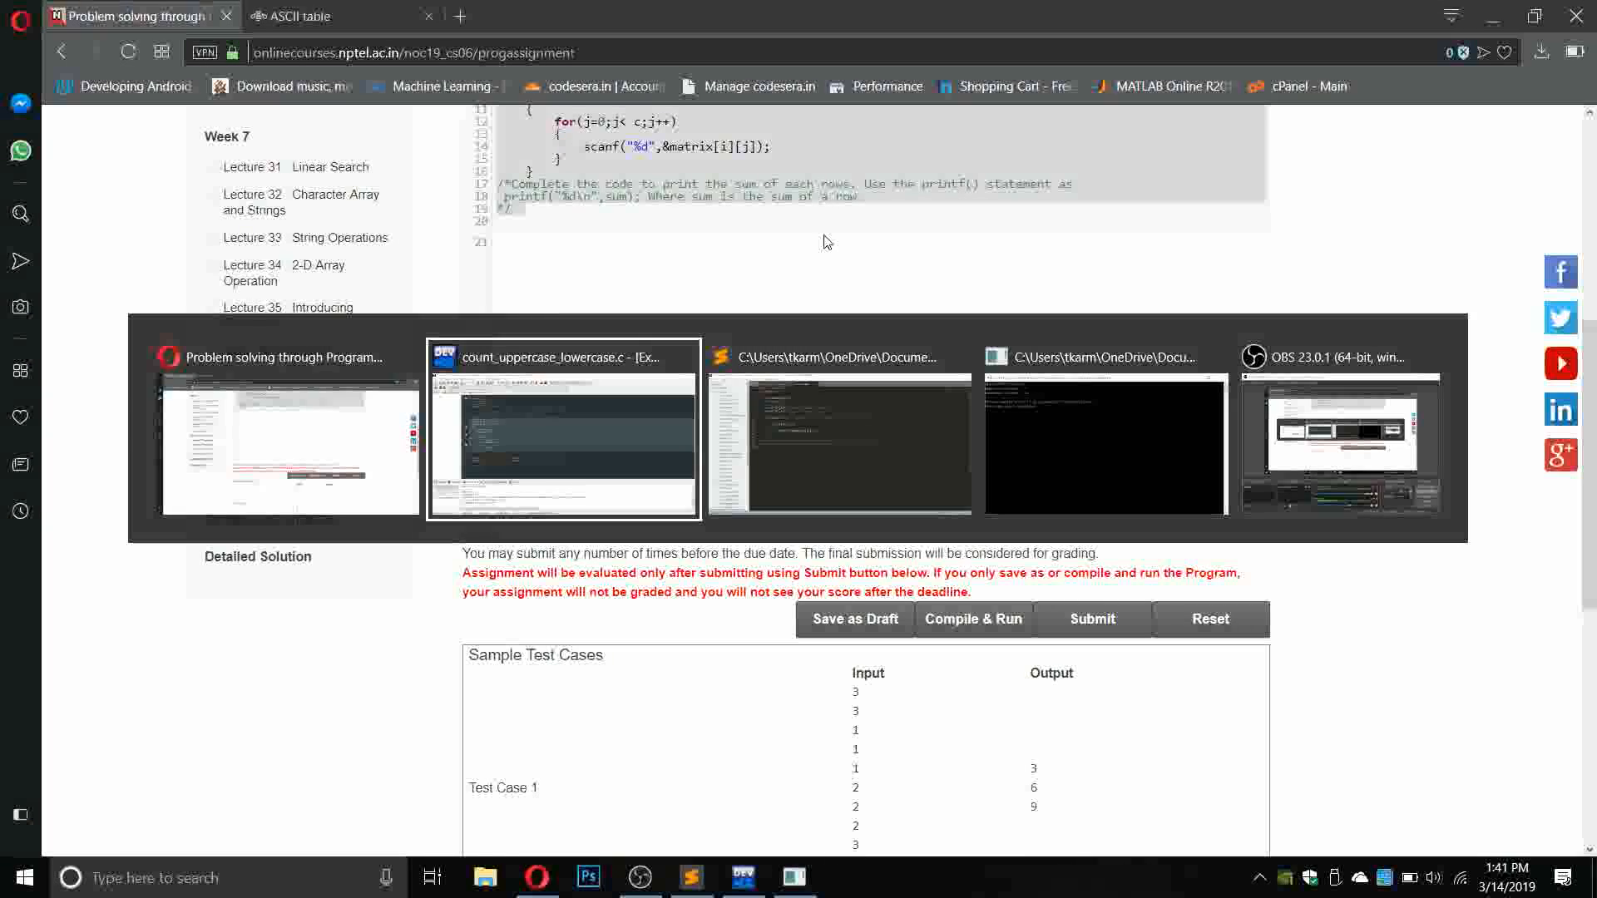
Replace the copied scanf line in the inner loop with sum=matrix[i][j].
{"action": "left_click", "coordinate": [563, 427]}
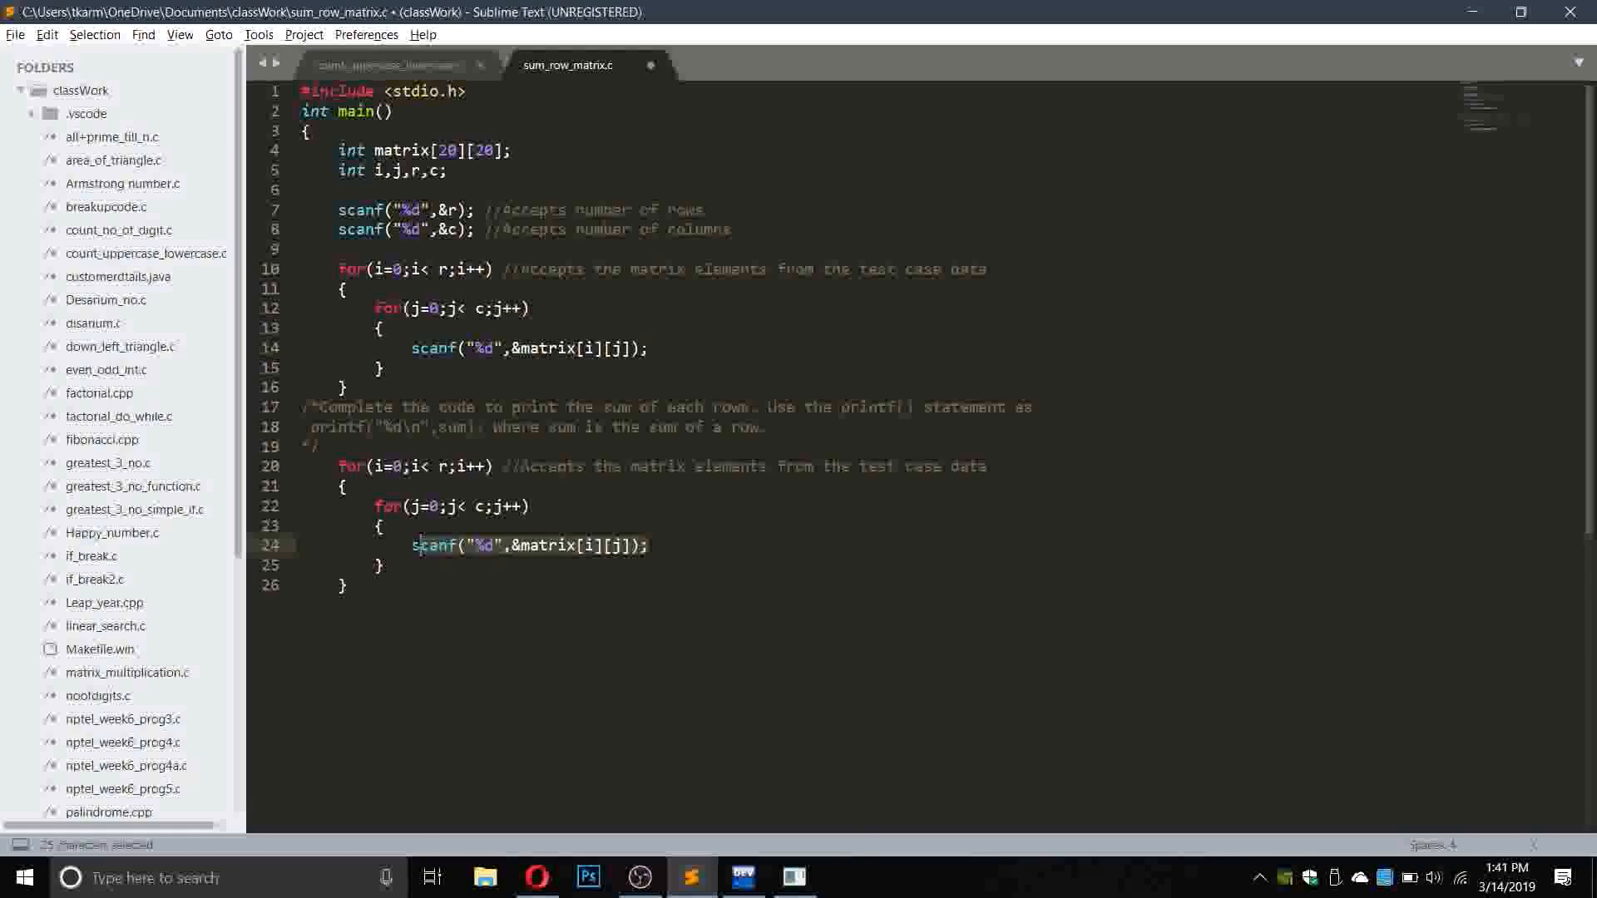
{"action": "key", "text": "Delete"}
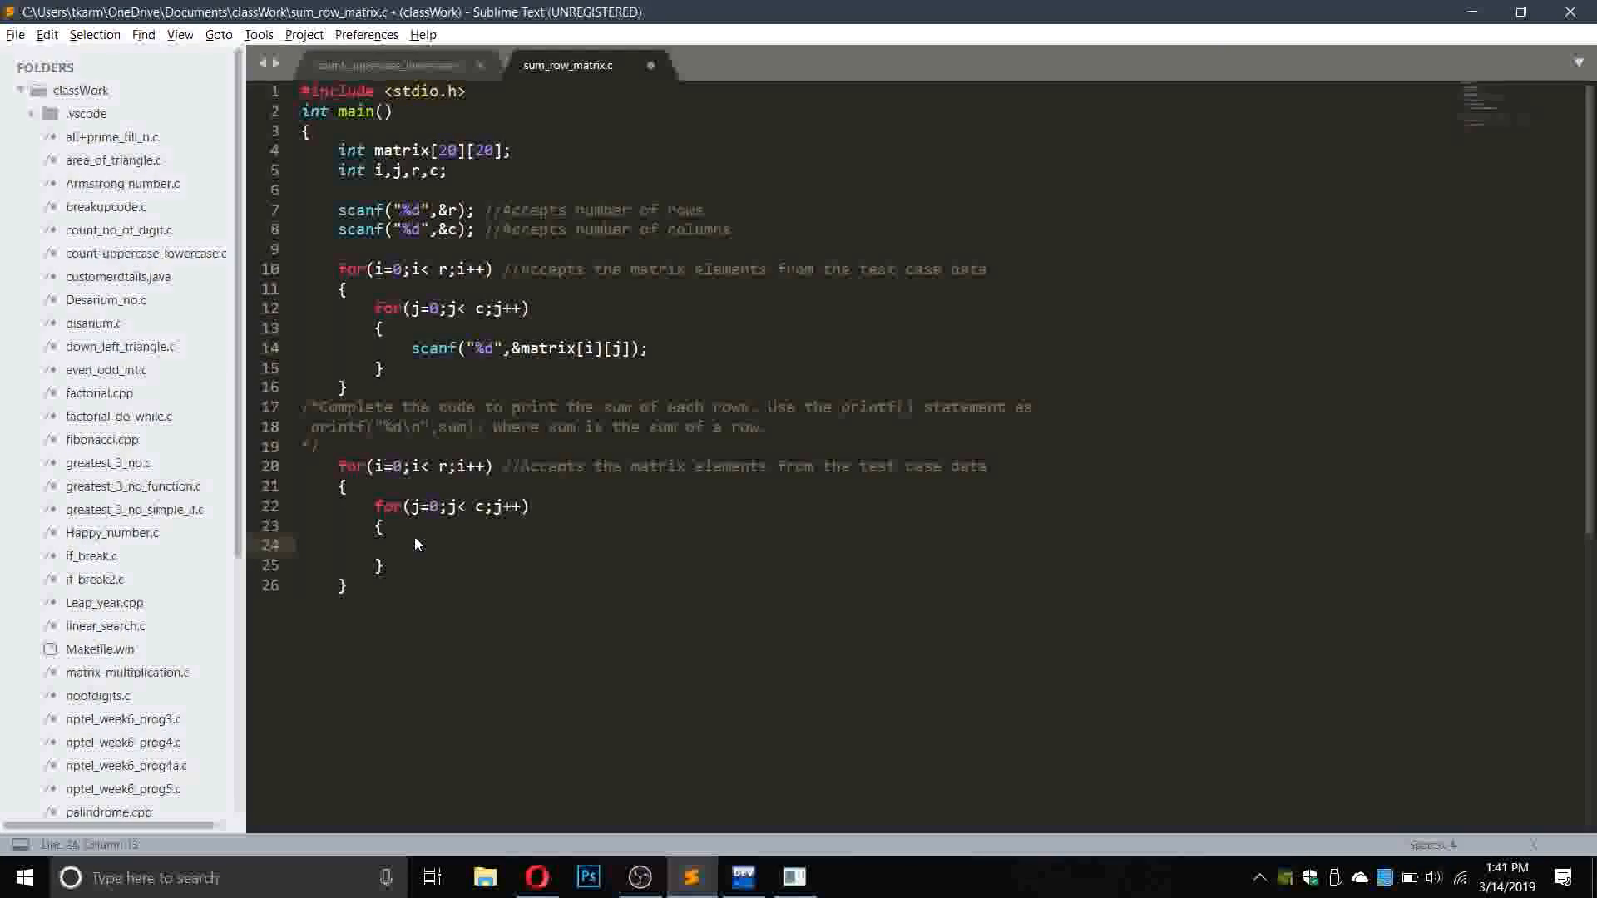
{"action": "type", "text": "sum"}
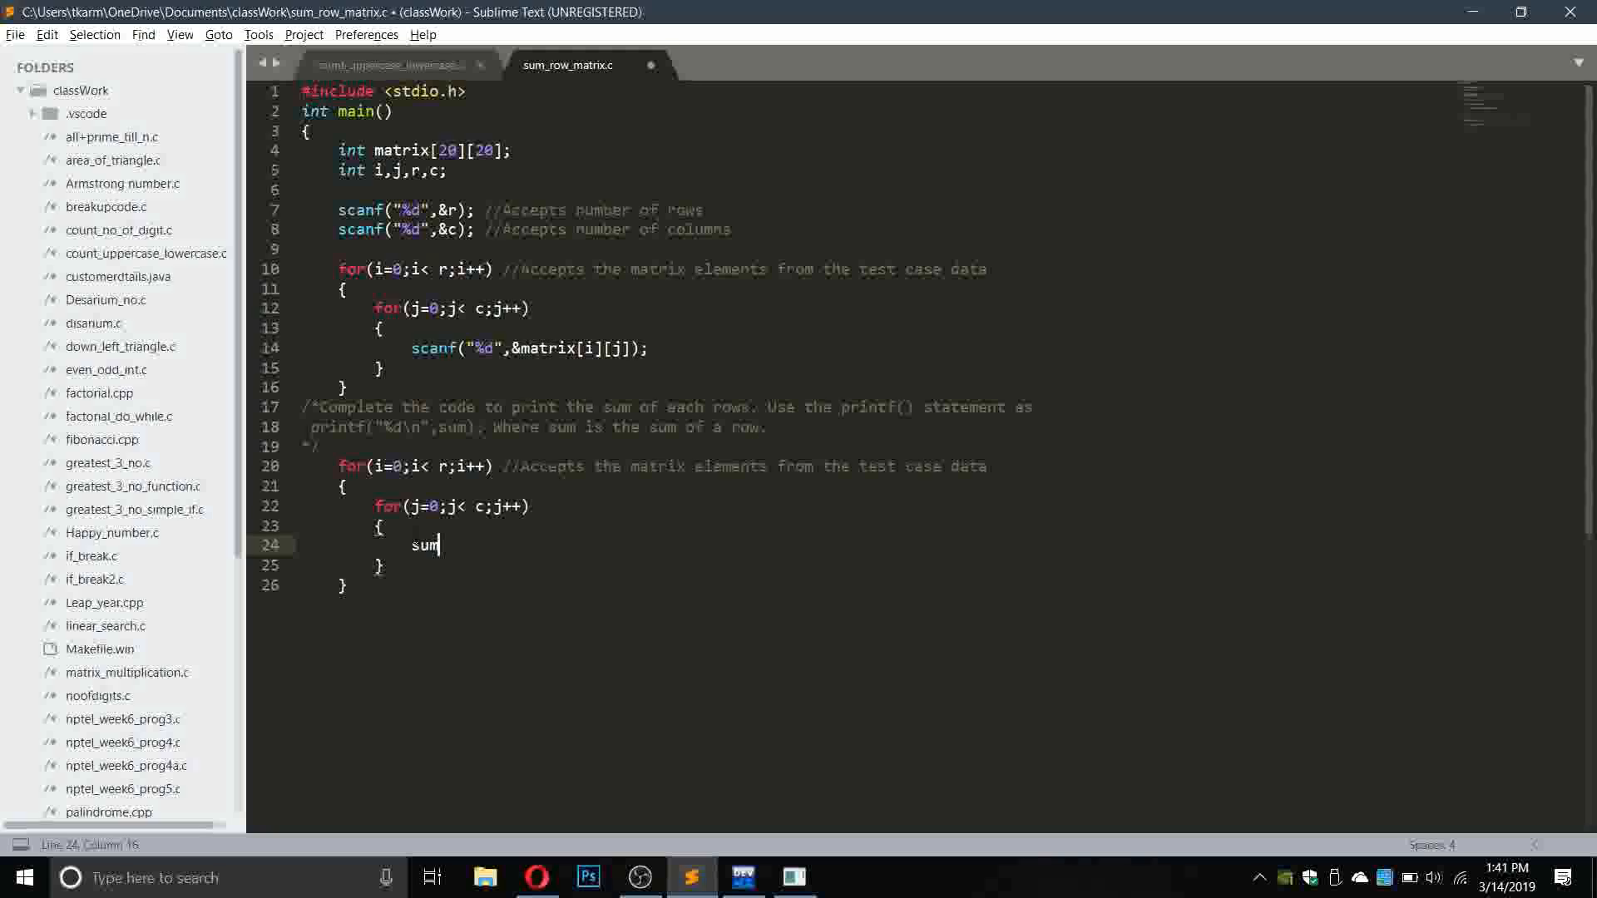
{"action": "type", "text": "="}
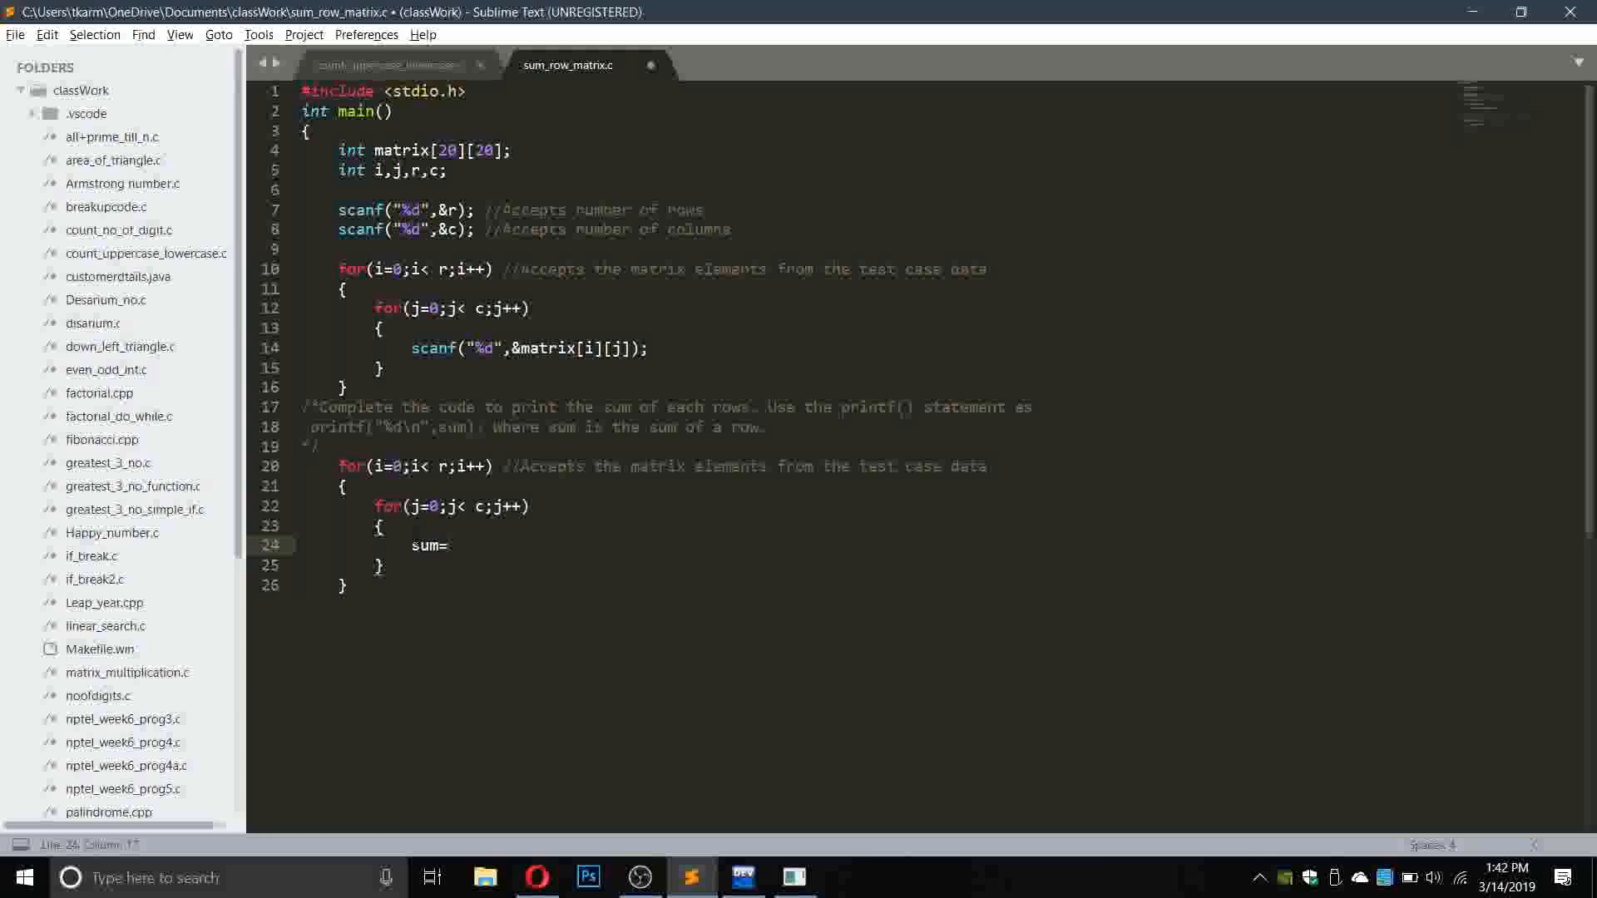
{"action": "type", "text": "a["}
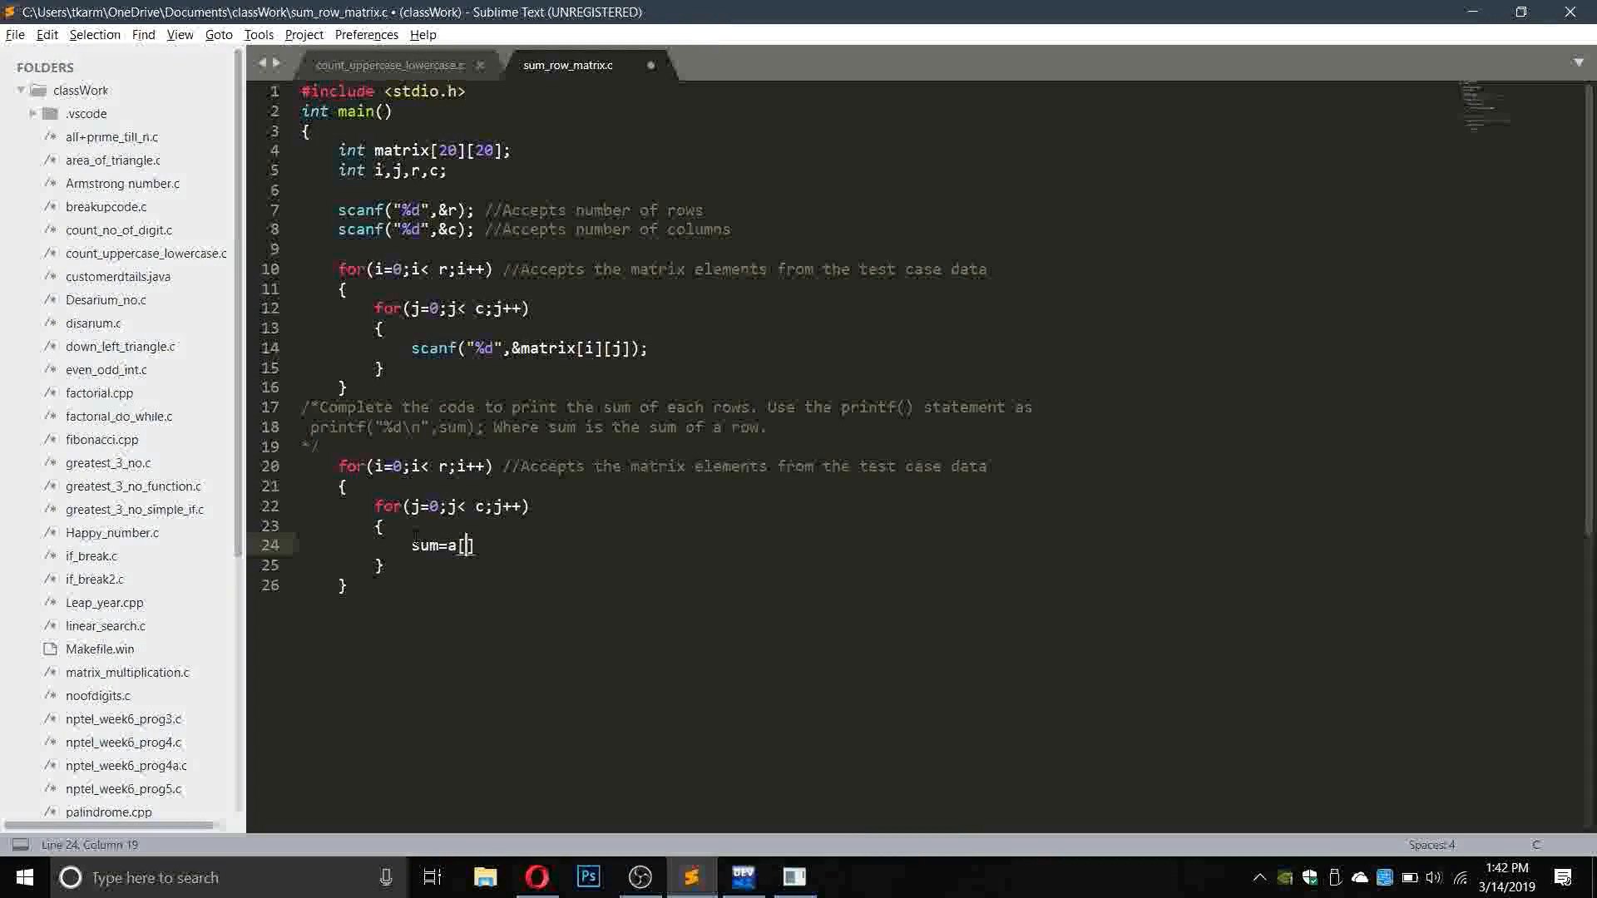
{"action": "type", "text": "ma"}
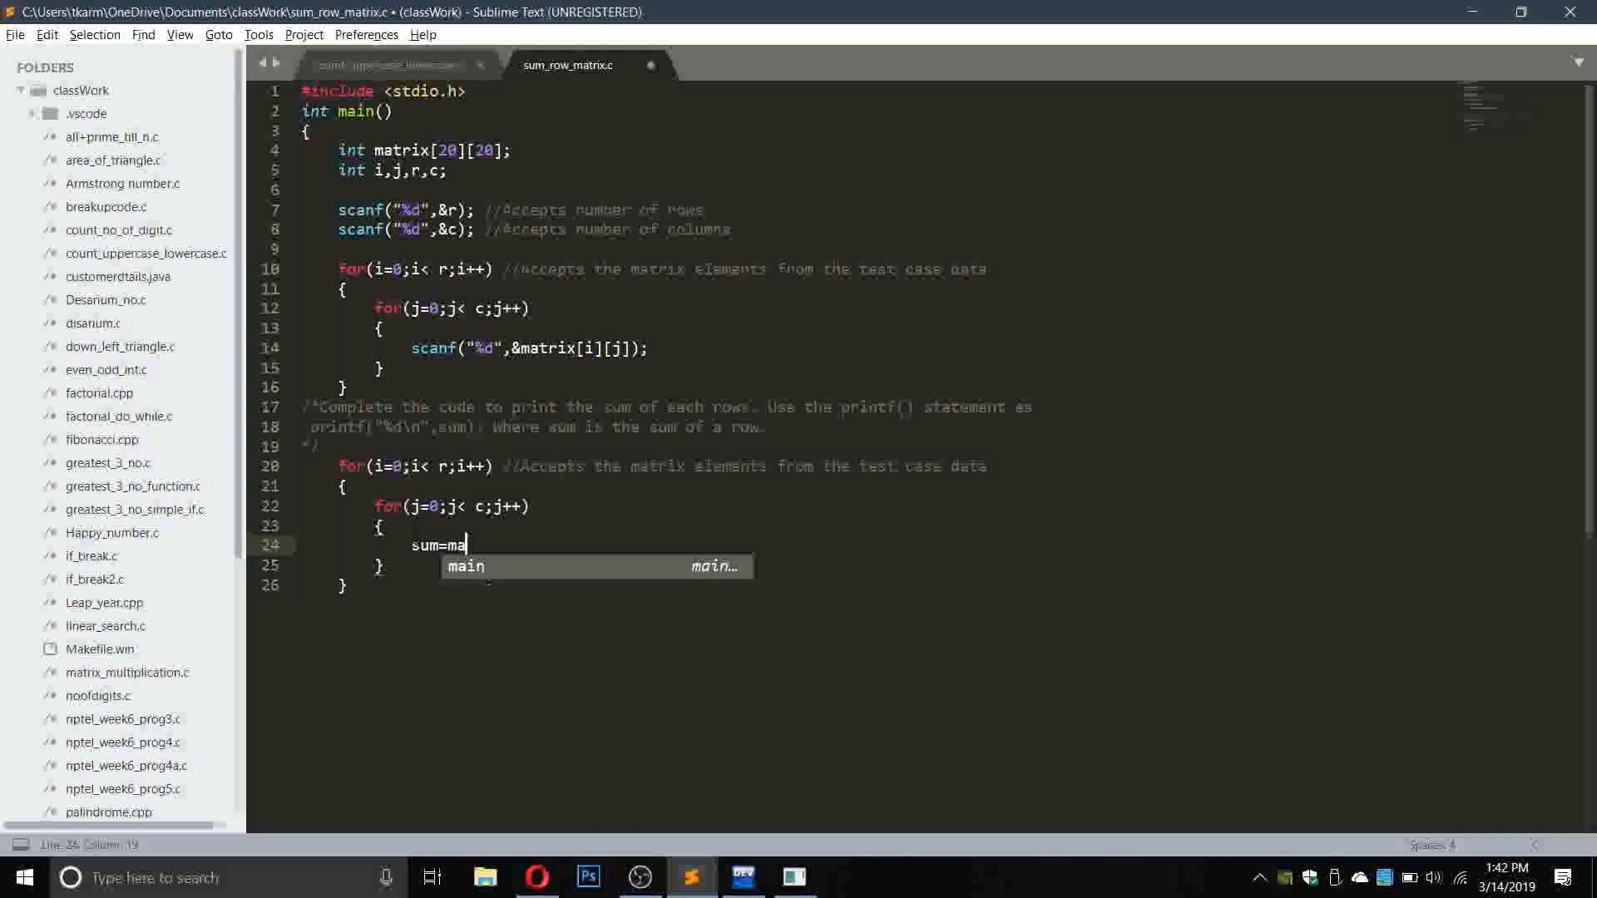
{"action": "type", "text": "trix["}
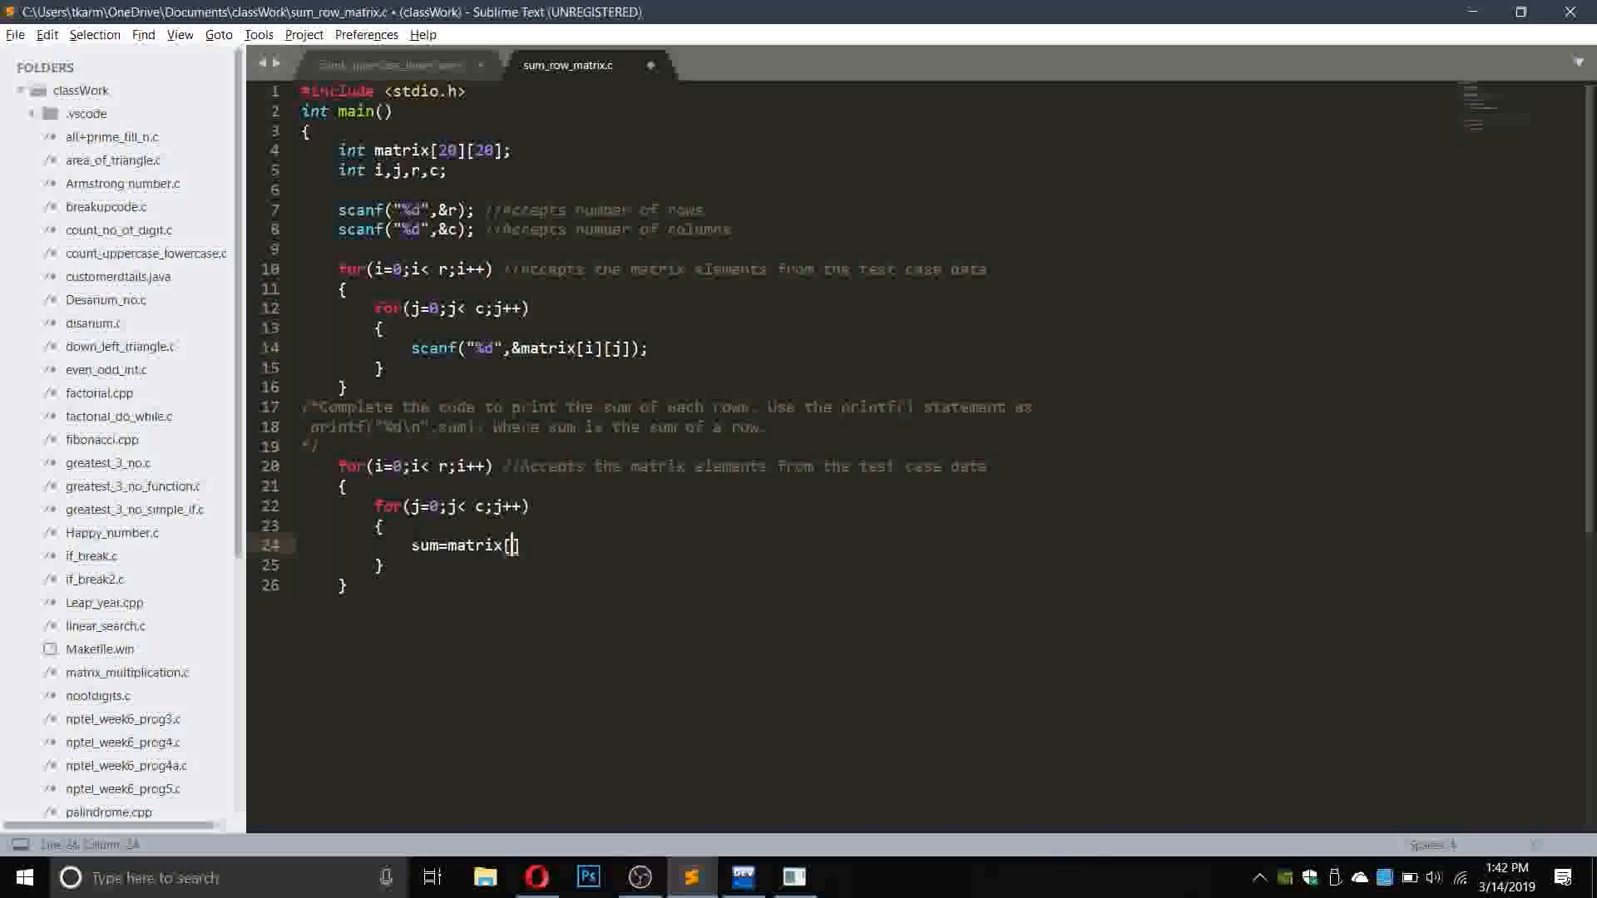
{"action": "type", "text": "i"}
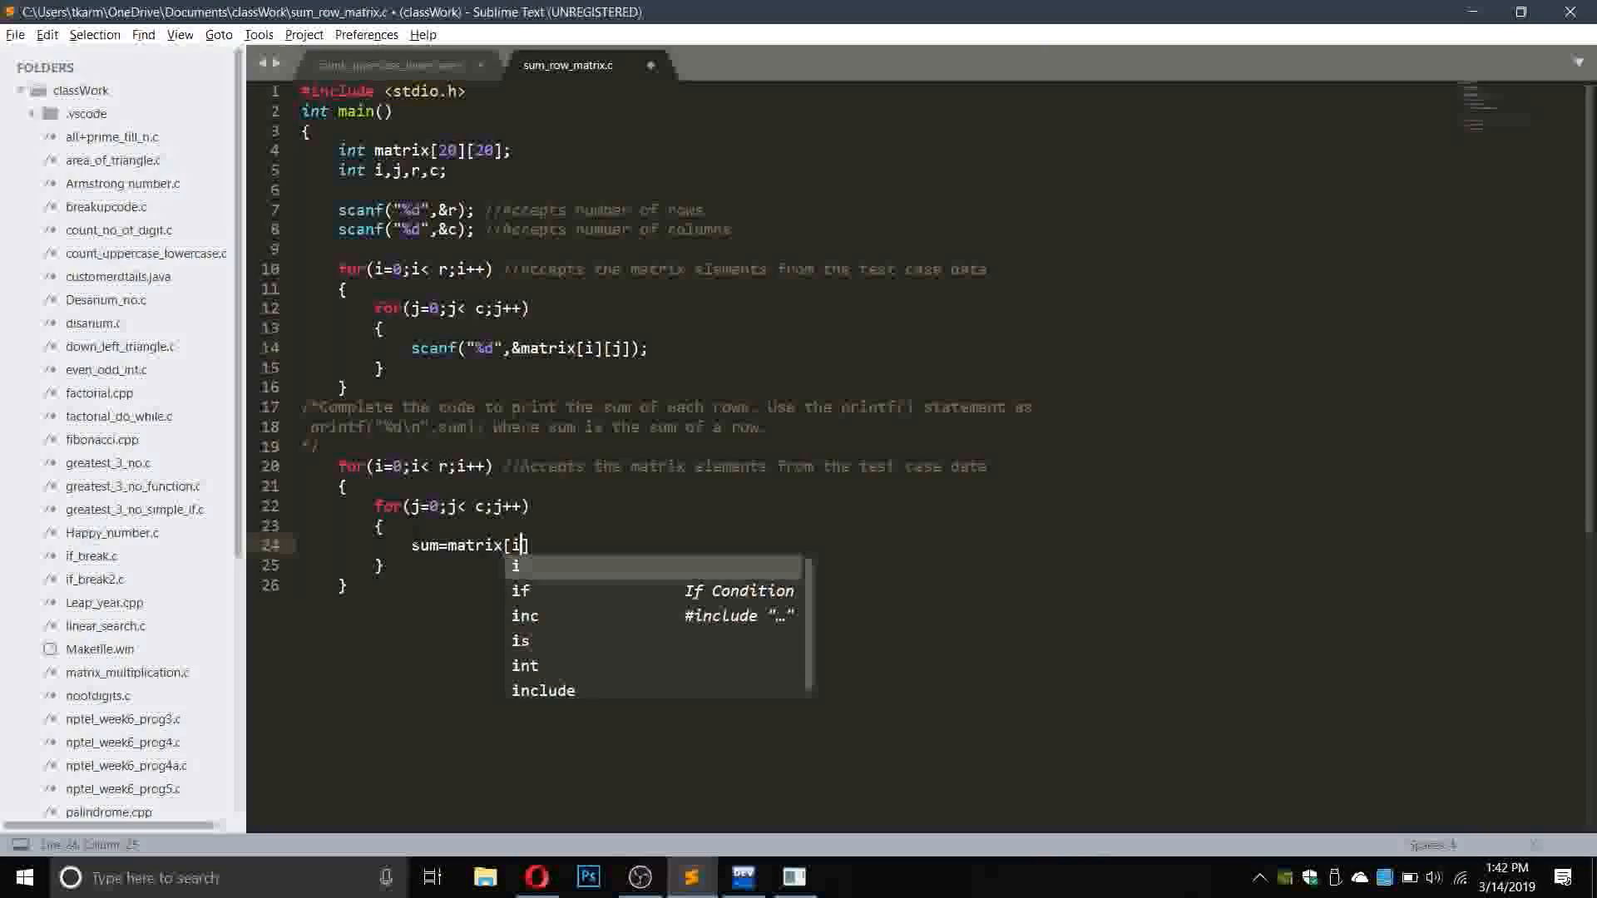
{"action": "type", "text": "]["}
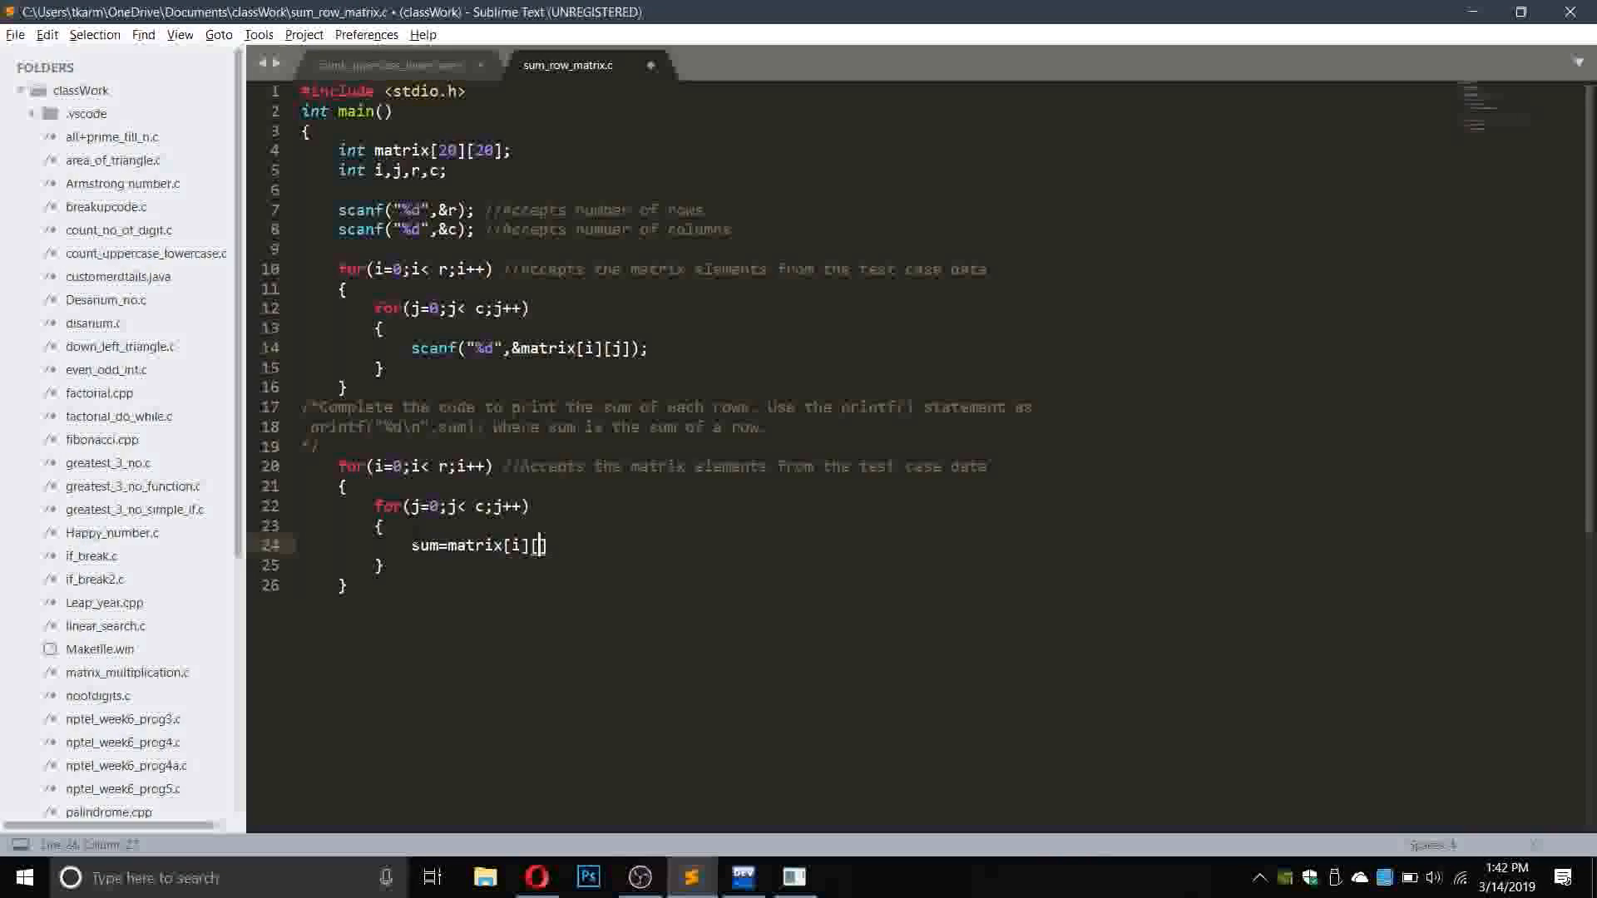
{"action": "type", "text": "j"}
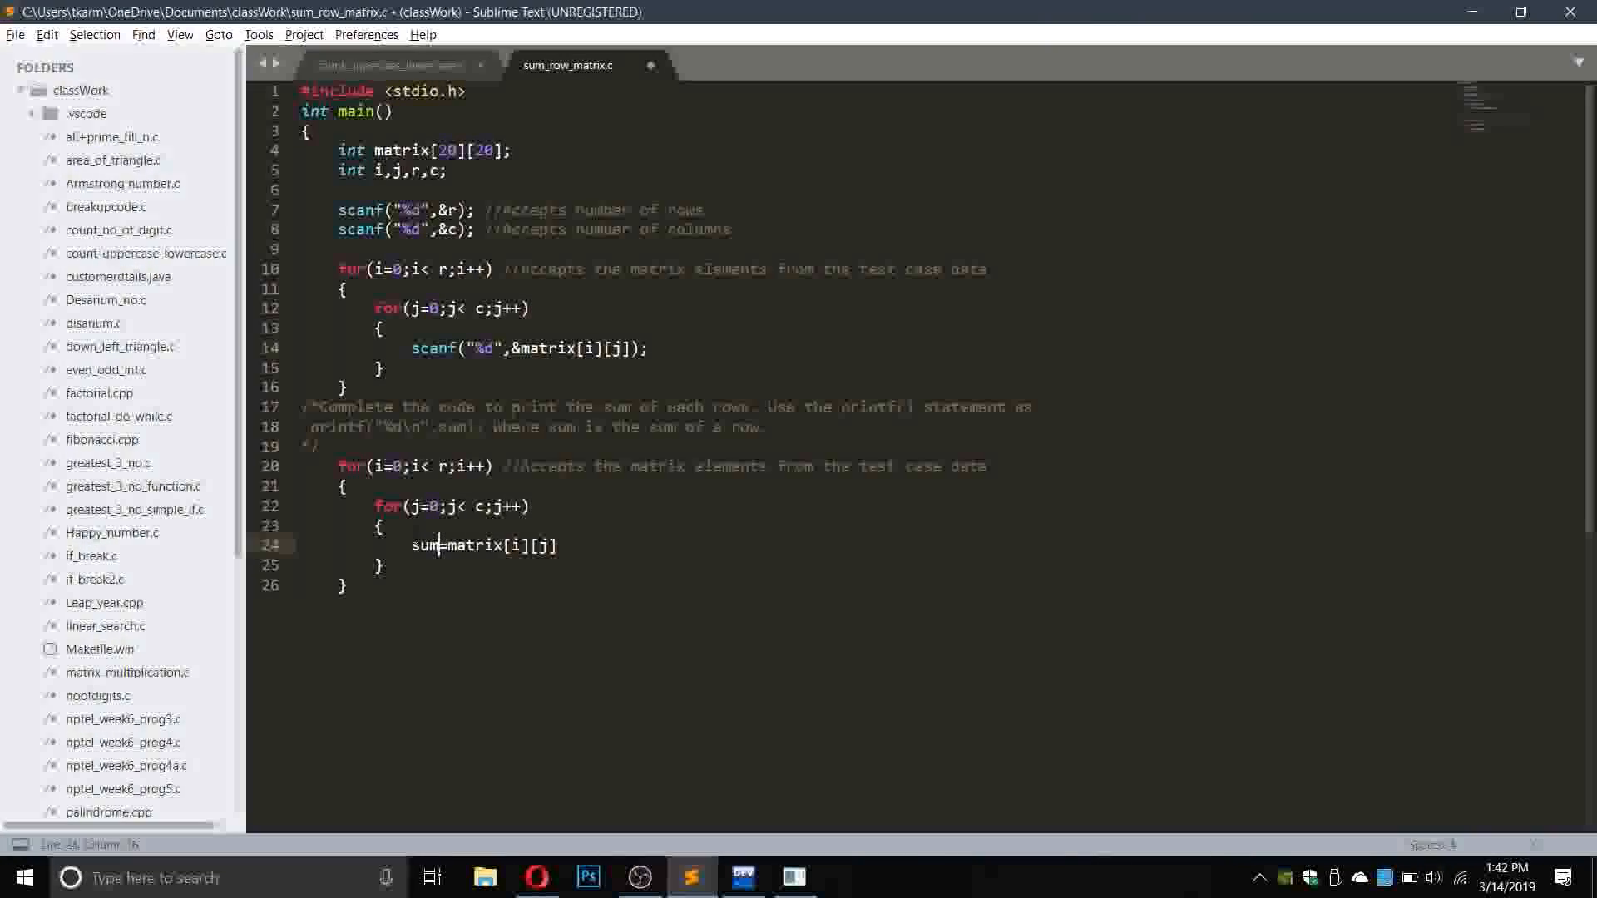
{"action": "type", "text": "sum+"}
{"action": "type", "text": "printf(\"%d\\n\", );"}
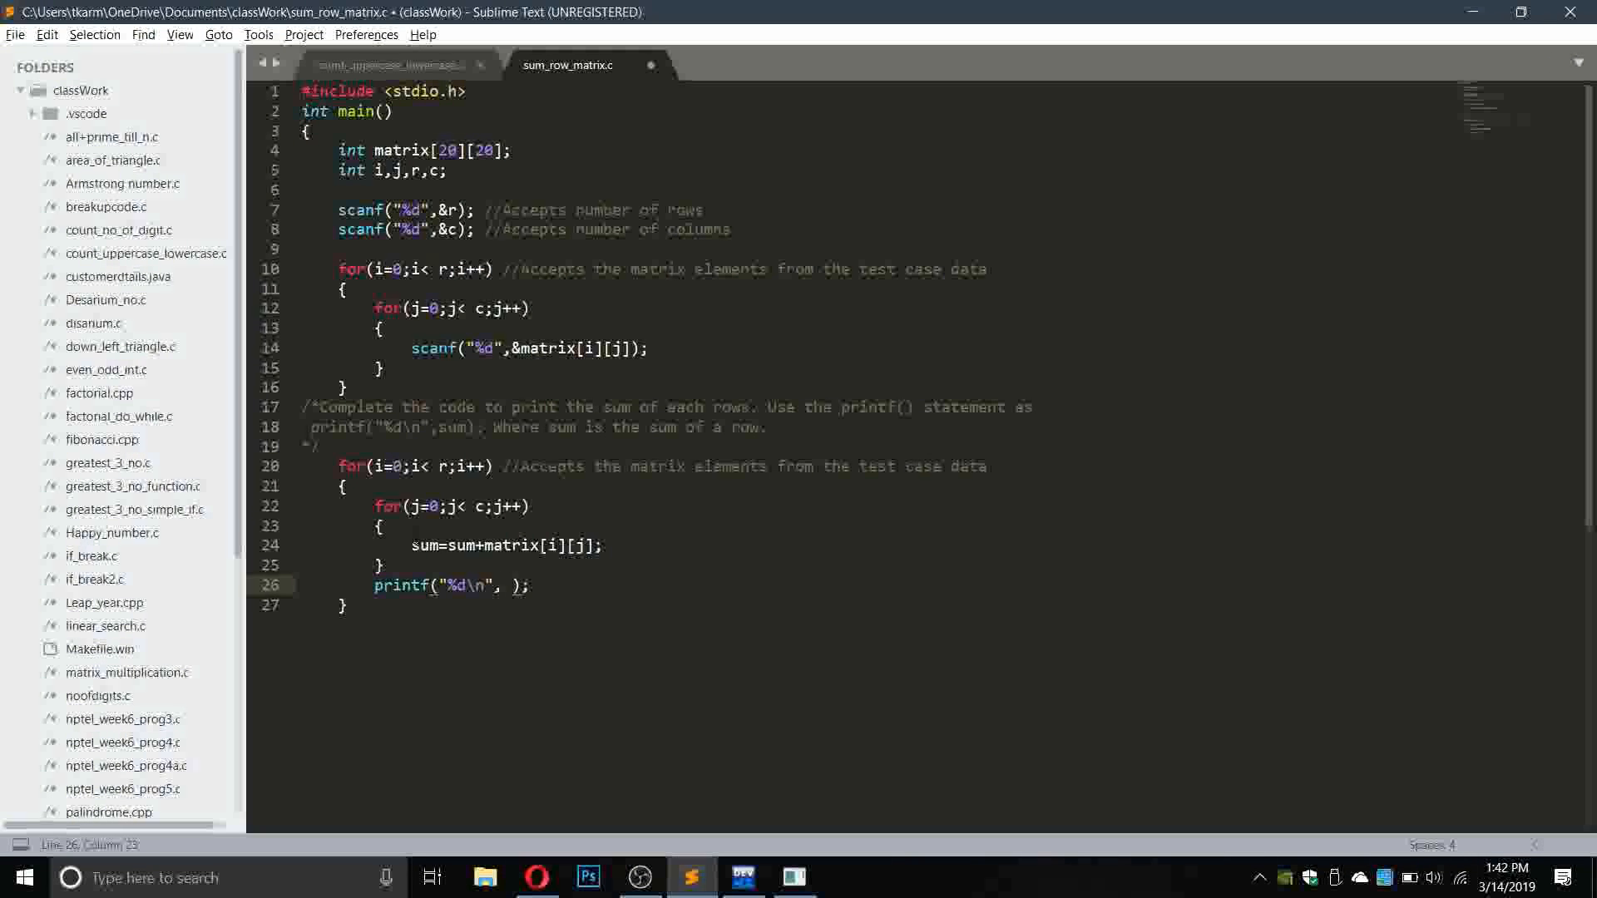
Add sum=sum+matrix[i][j], print and reset sum per row, and declare int sum=0.
{"action": "type", "text": "sum"}
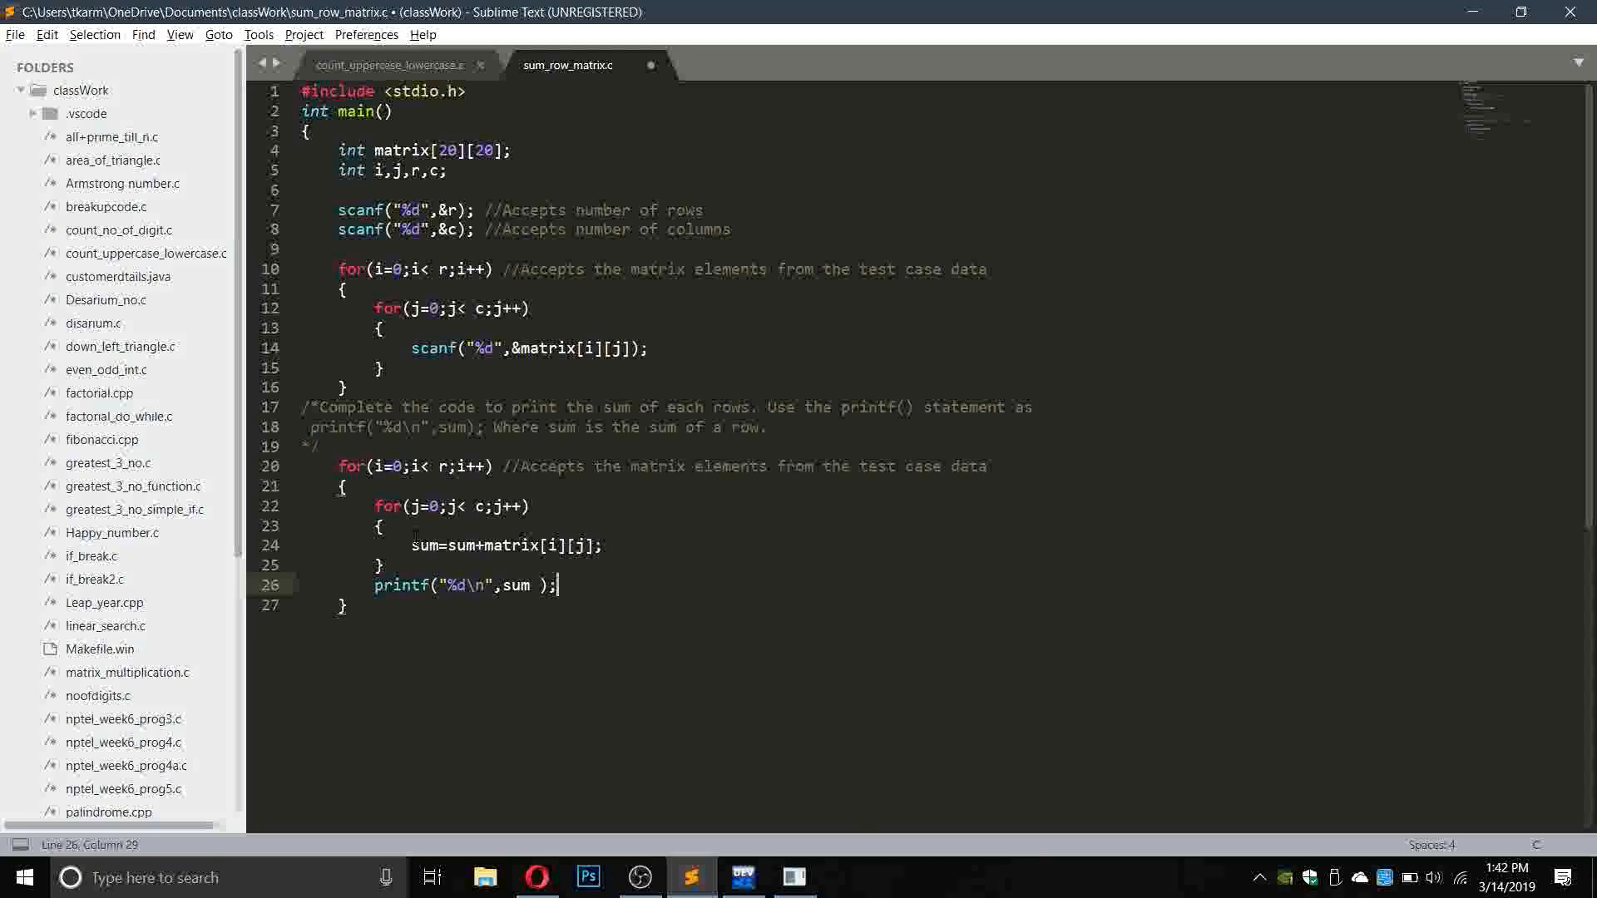
{"action": "type", "text": "sum="}
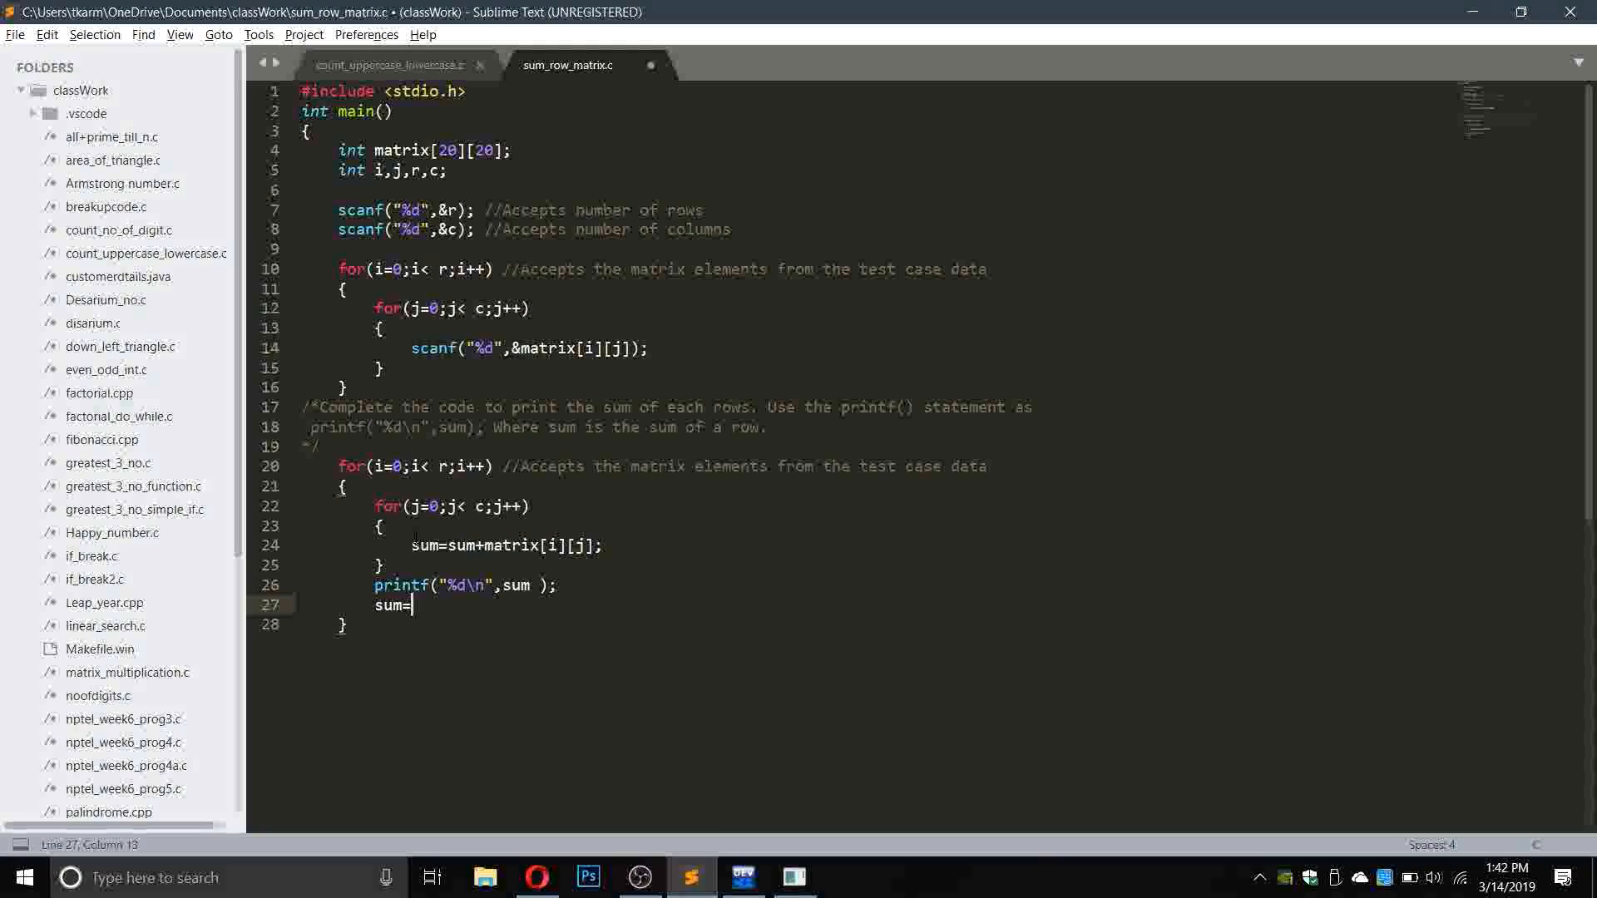
{"action": "type", "text": "0;"}
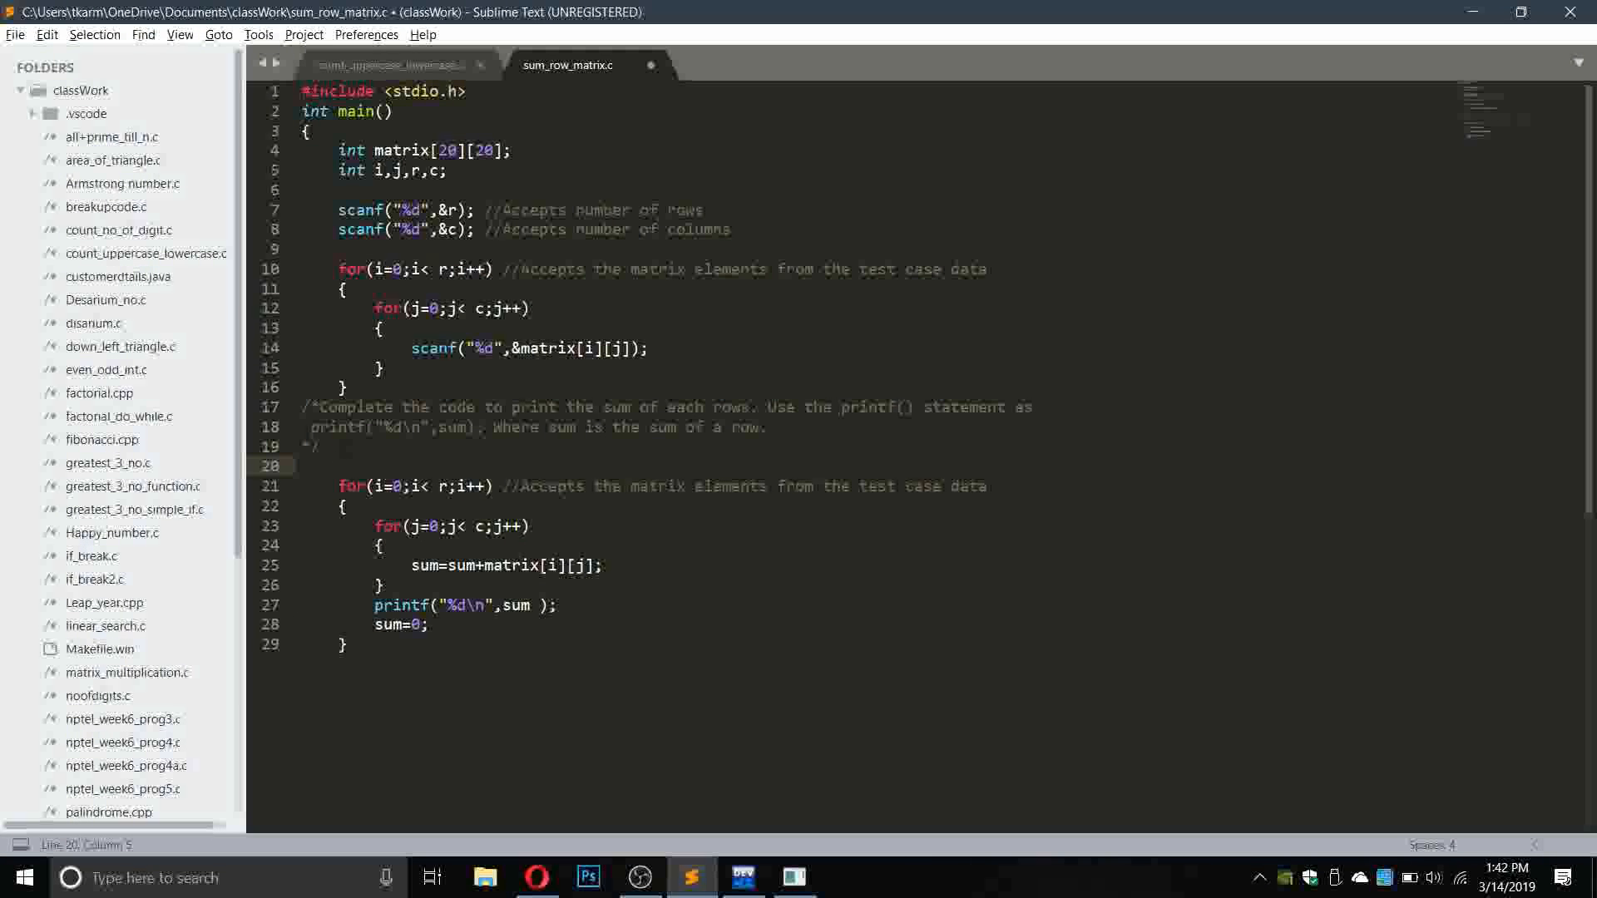
{"action": "type", "text": "int sum=0;"}
{"action": "type", "text": "}"}
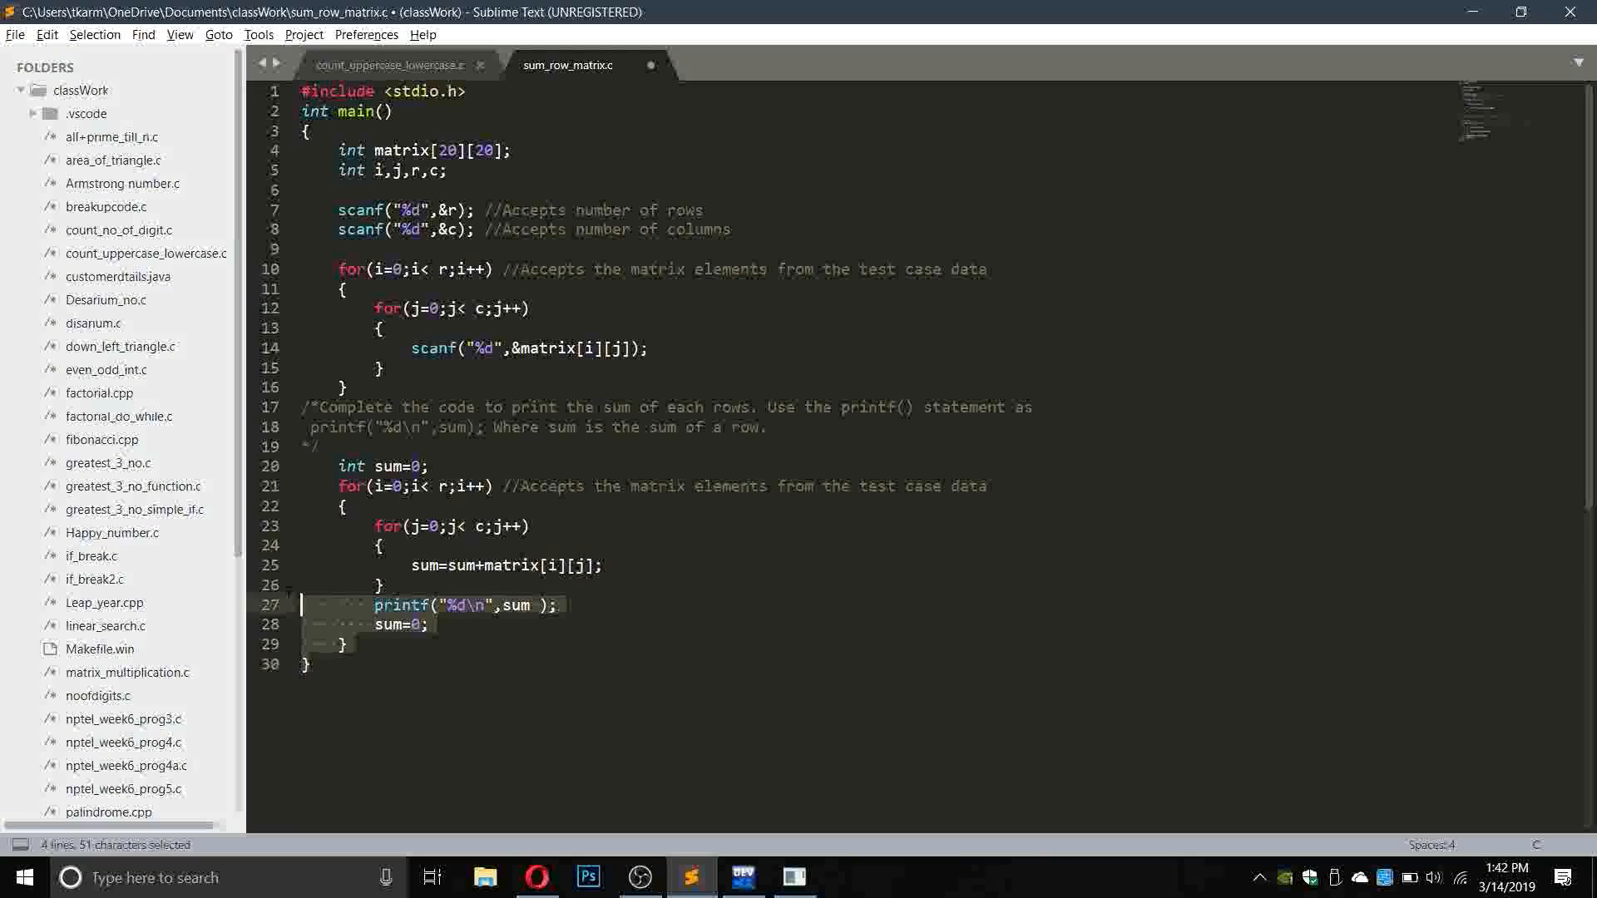
{"action": "left_click", "coordinate": [535, 877]}
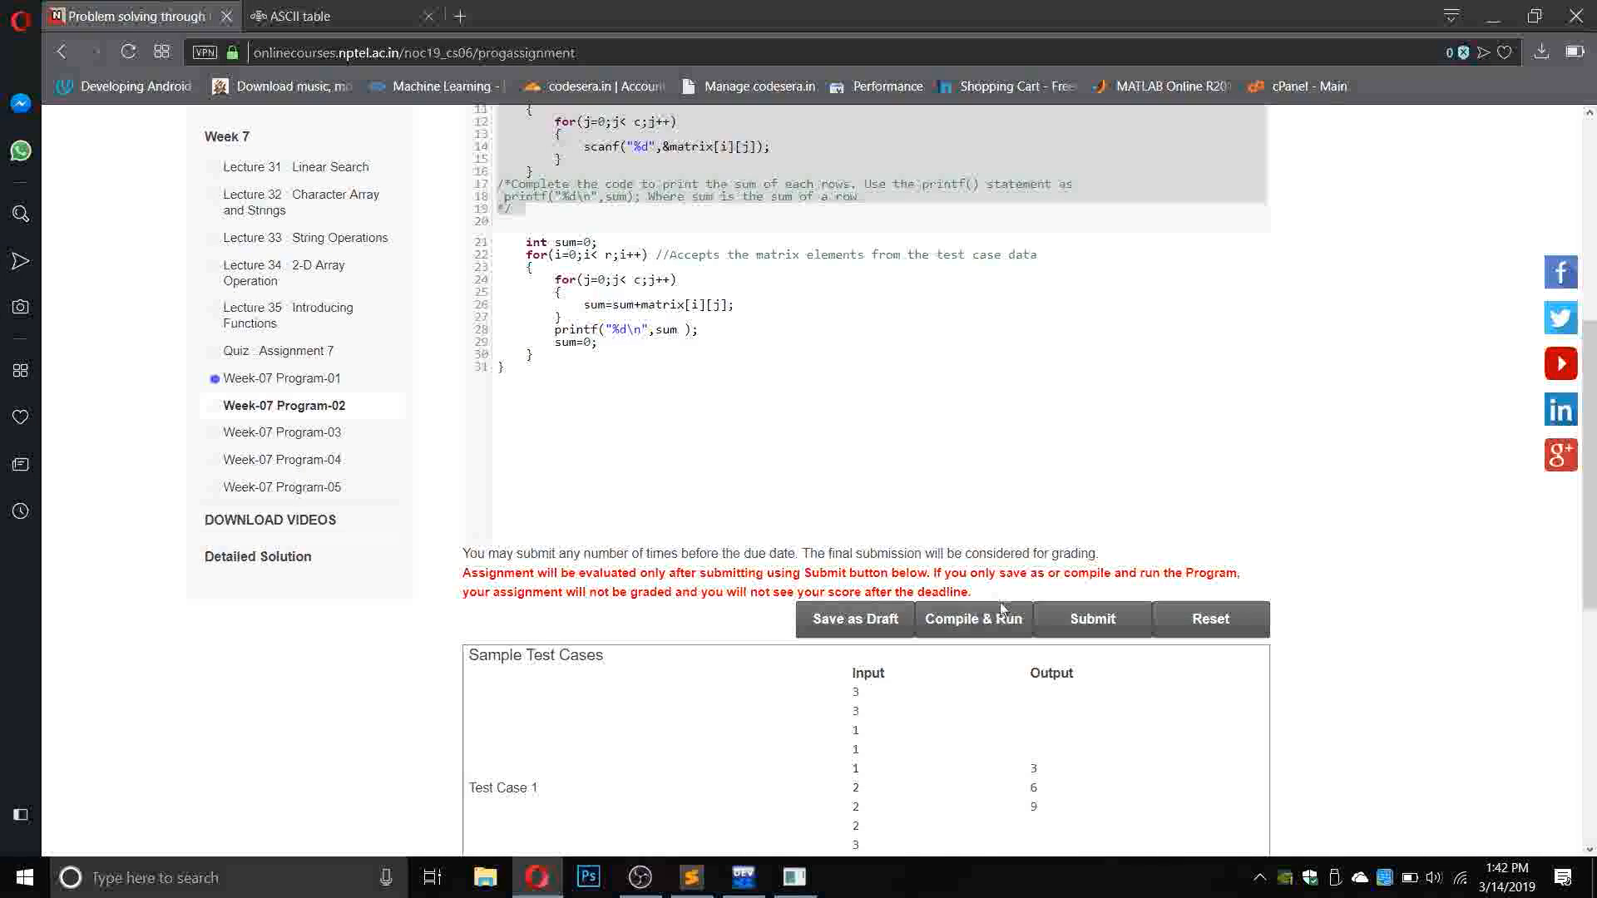
Compile and run the row-sum program against both public tests, then submit it.
{"action": "left_click", "coordinate": [972, 617]}
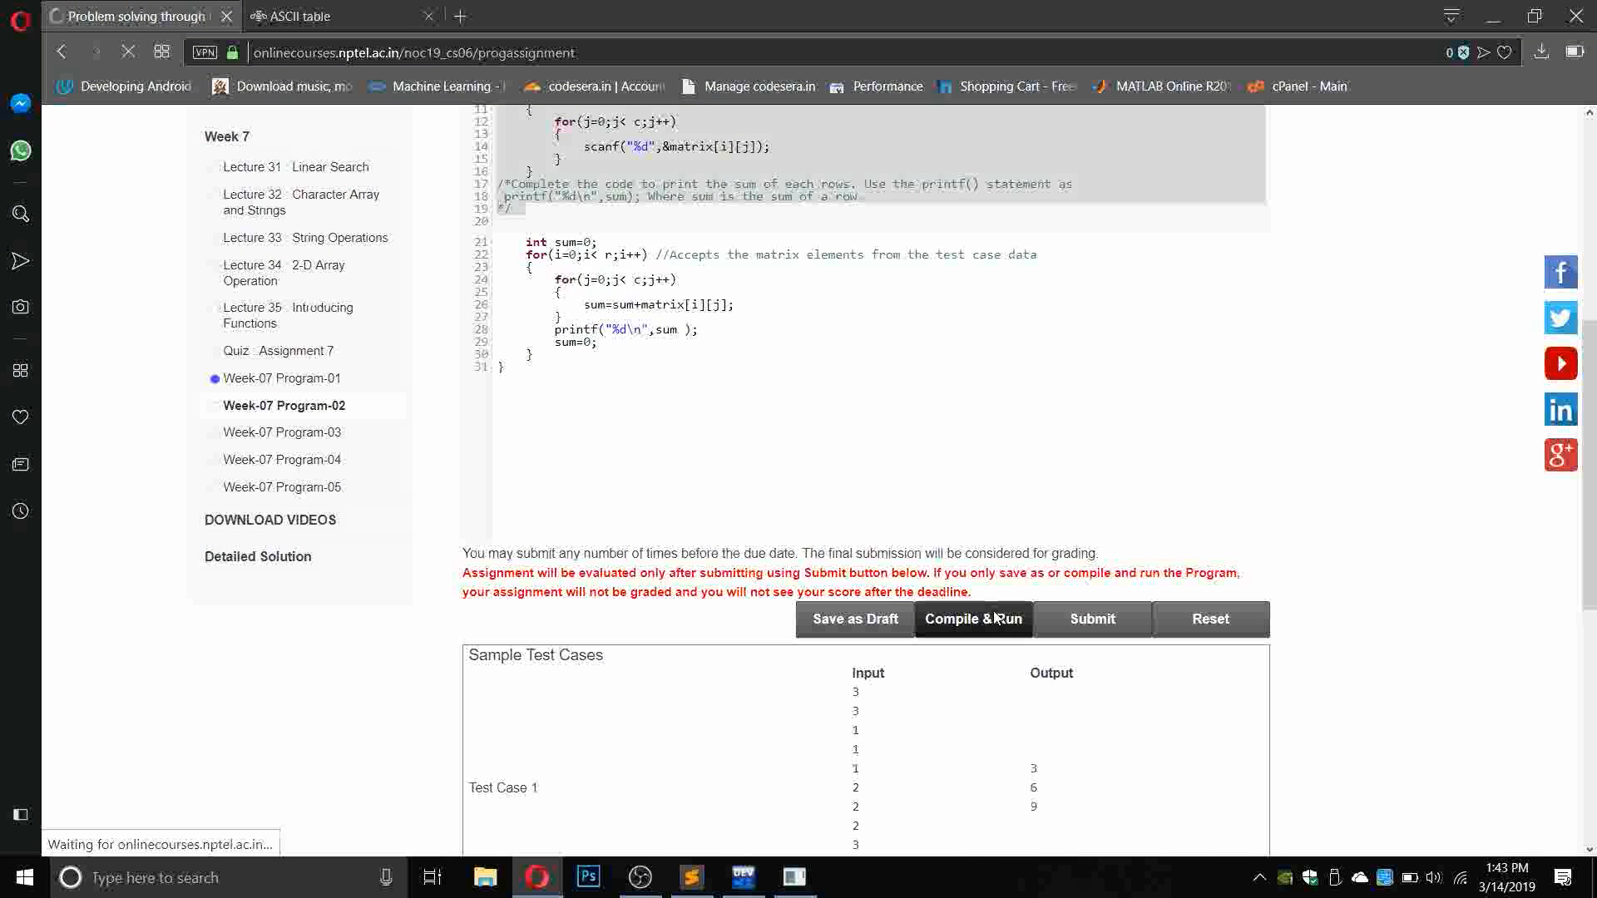
{"action": "left_click", "coordinate": [972, 618]}
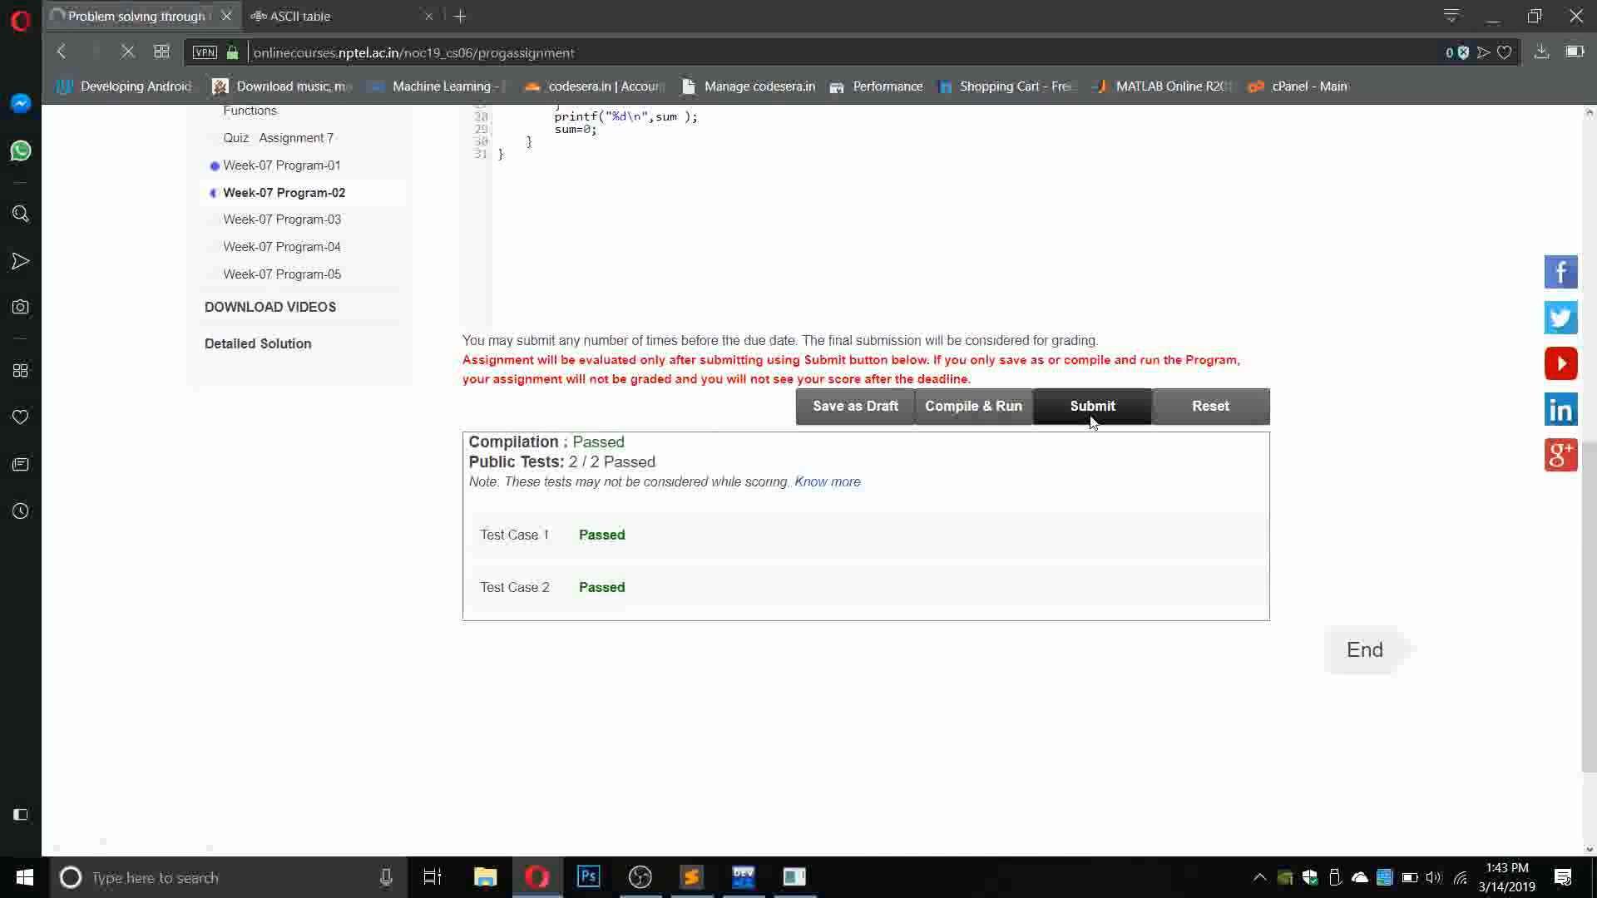
{"action": "left_click", "coordinate": [1090, 406]}
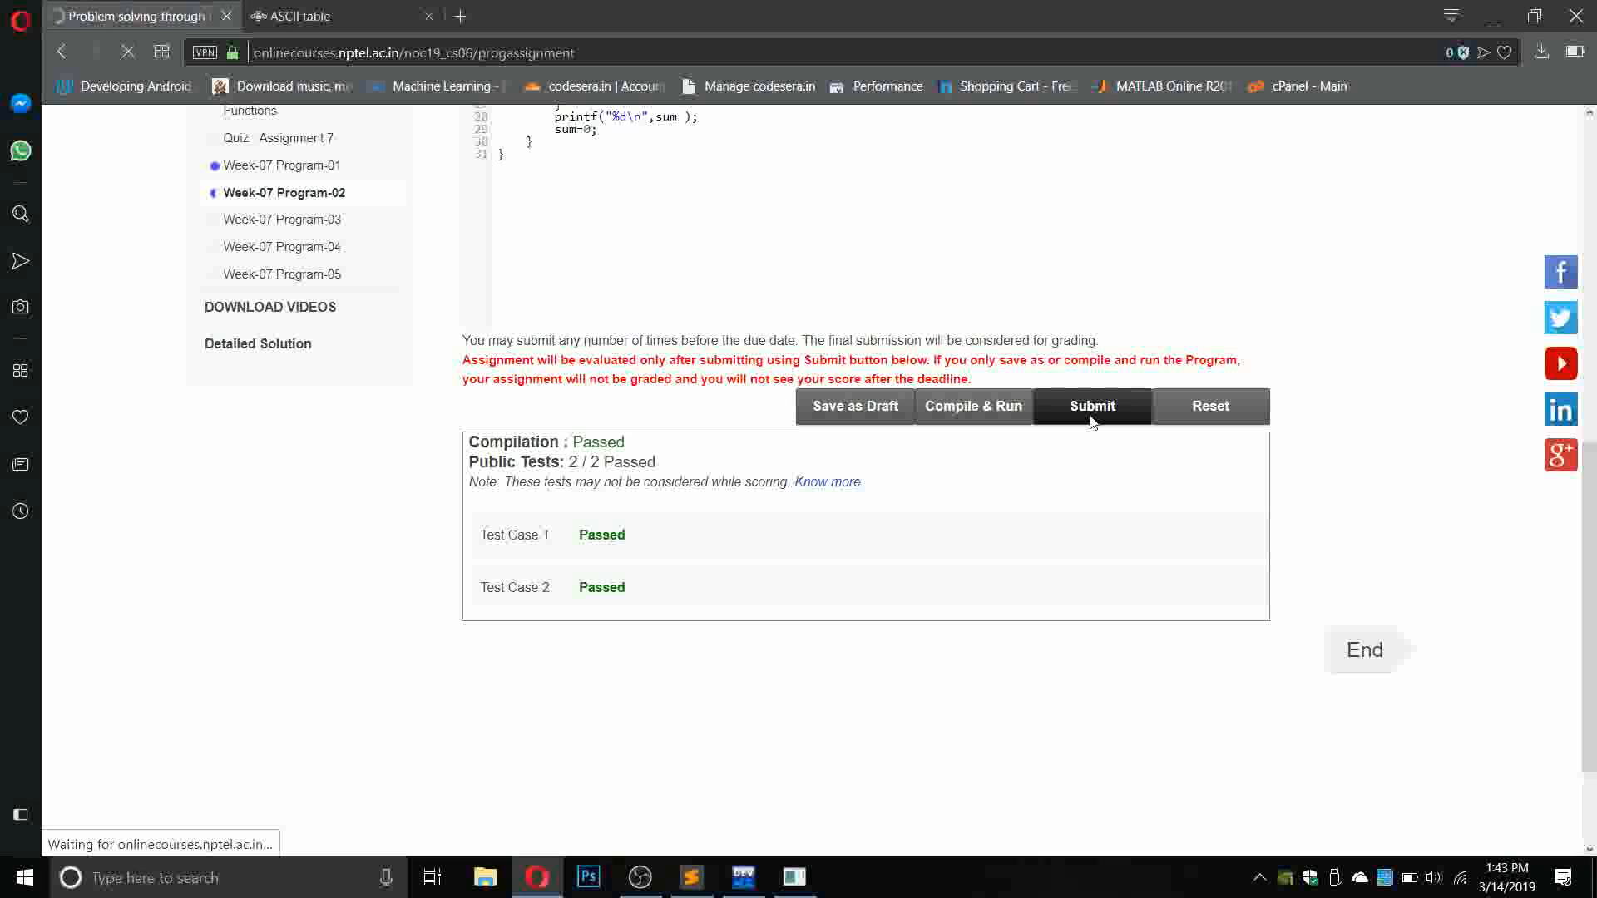
{"action": "left_click", "coordinate": [1091, 405]}
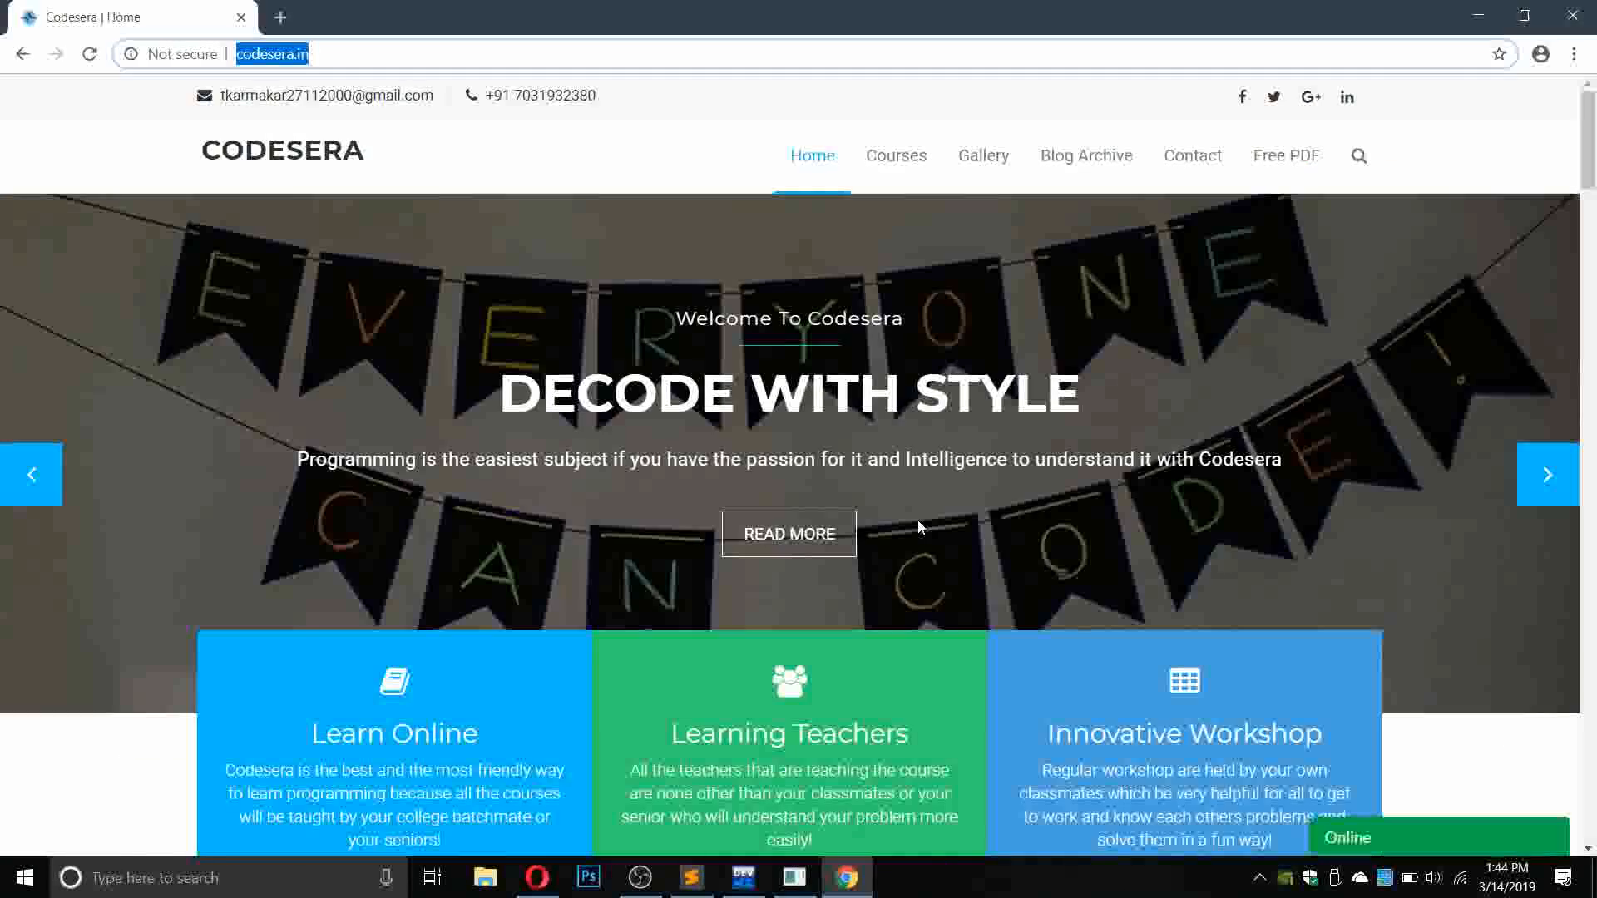
{"action": "scroll", "scroll_direction": "down", "scroll_amount": 3}
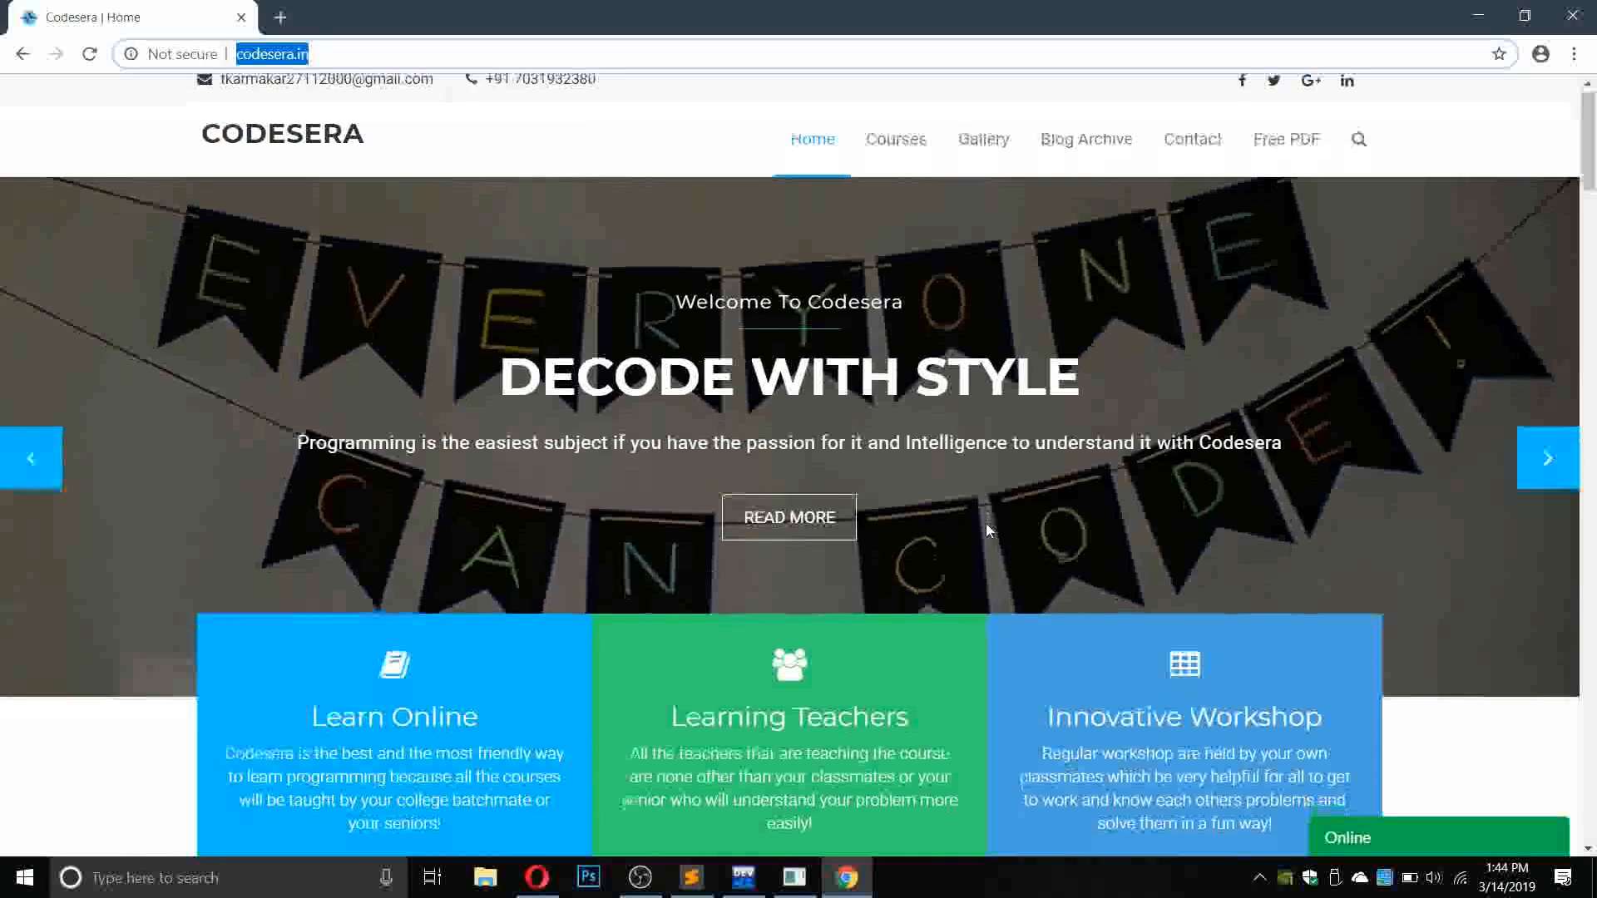
{"action": "scroll", "scroll_direction": "down", "scroll_amount": 3}
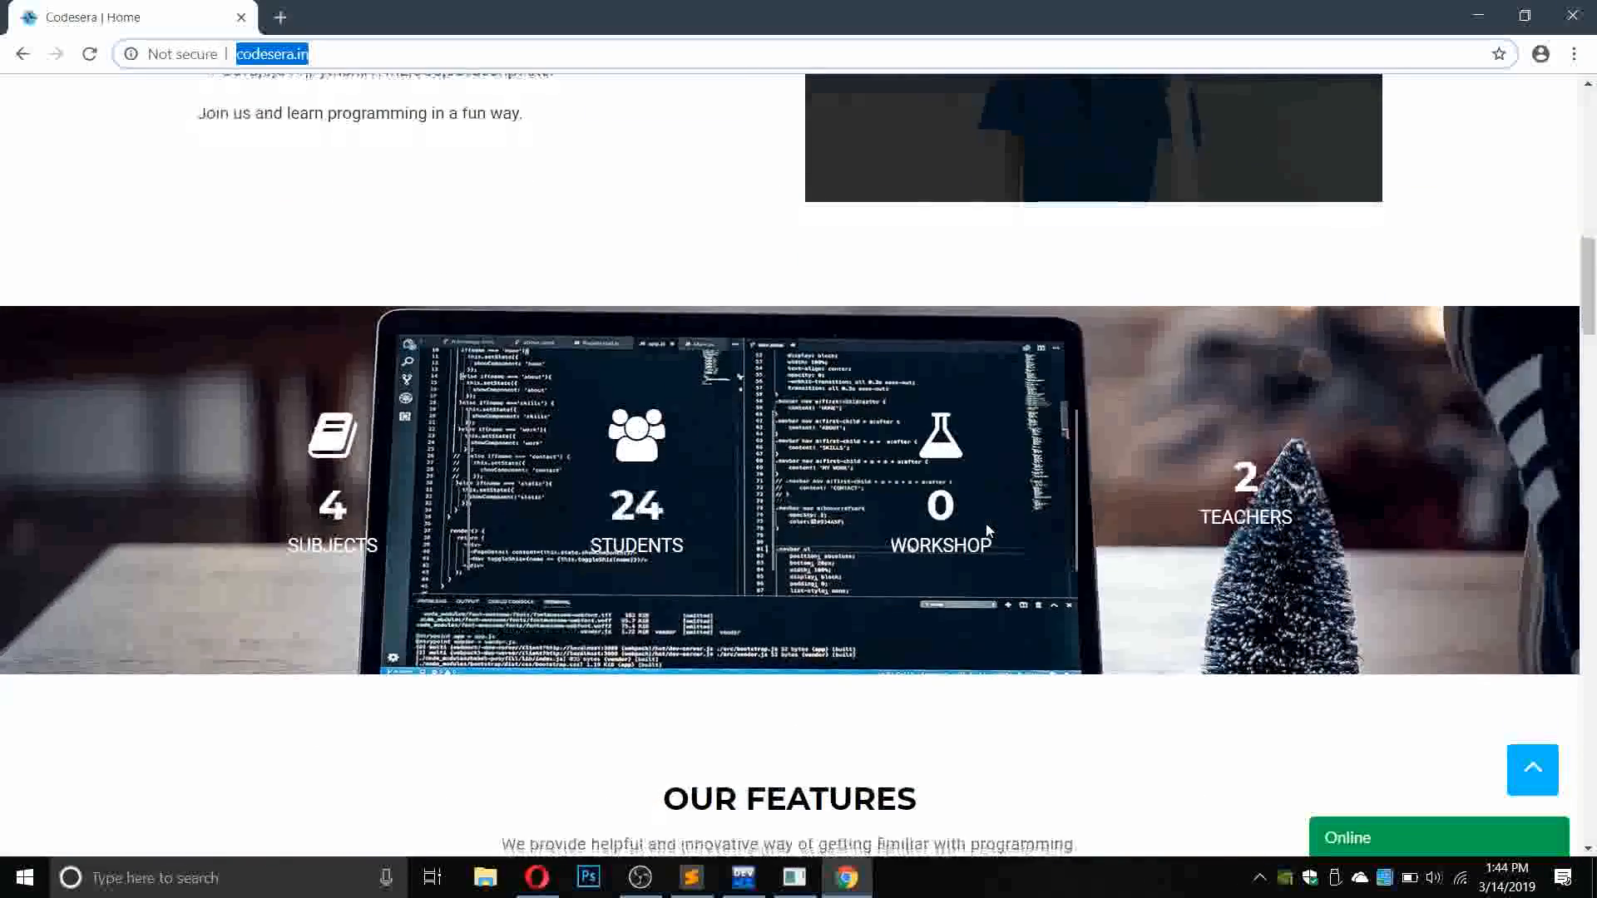
{"action": "scroll", "scroll_direction": "down", "scroll_amount": 3}
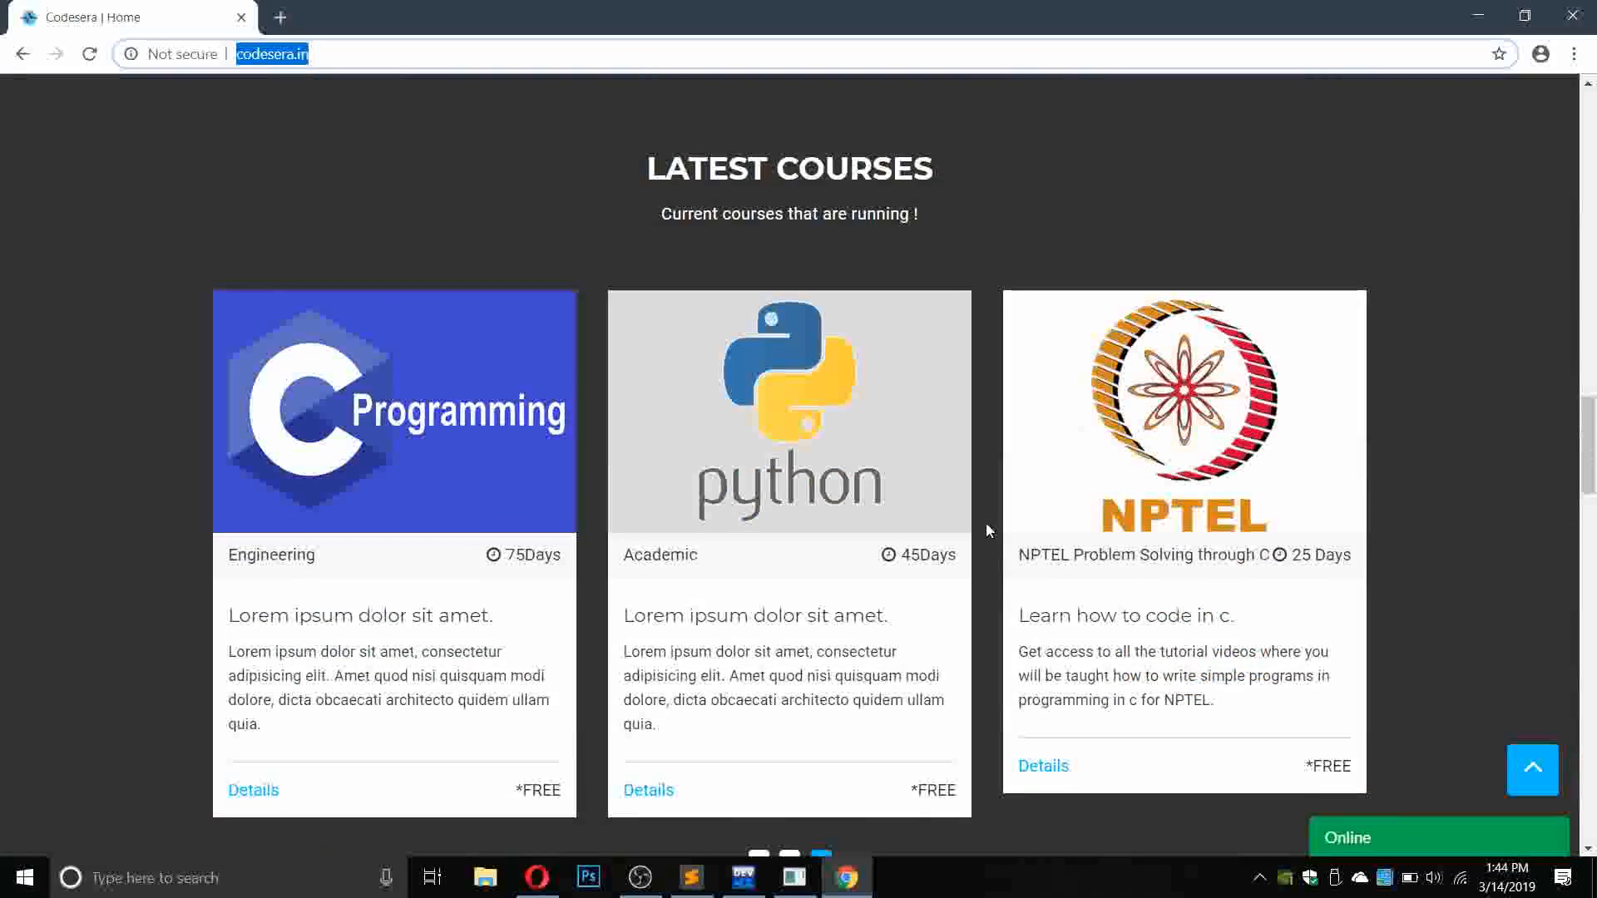
{"action": "scroll", "scroll_direction": "down", "scroll_amount": 3}
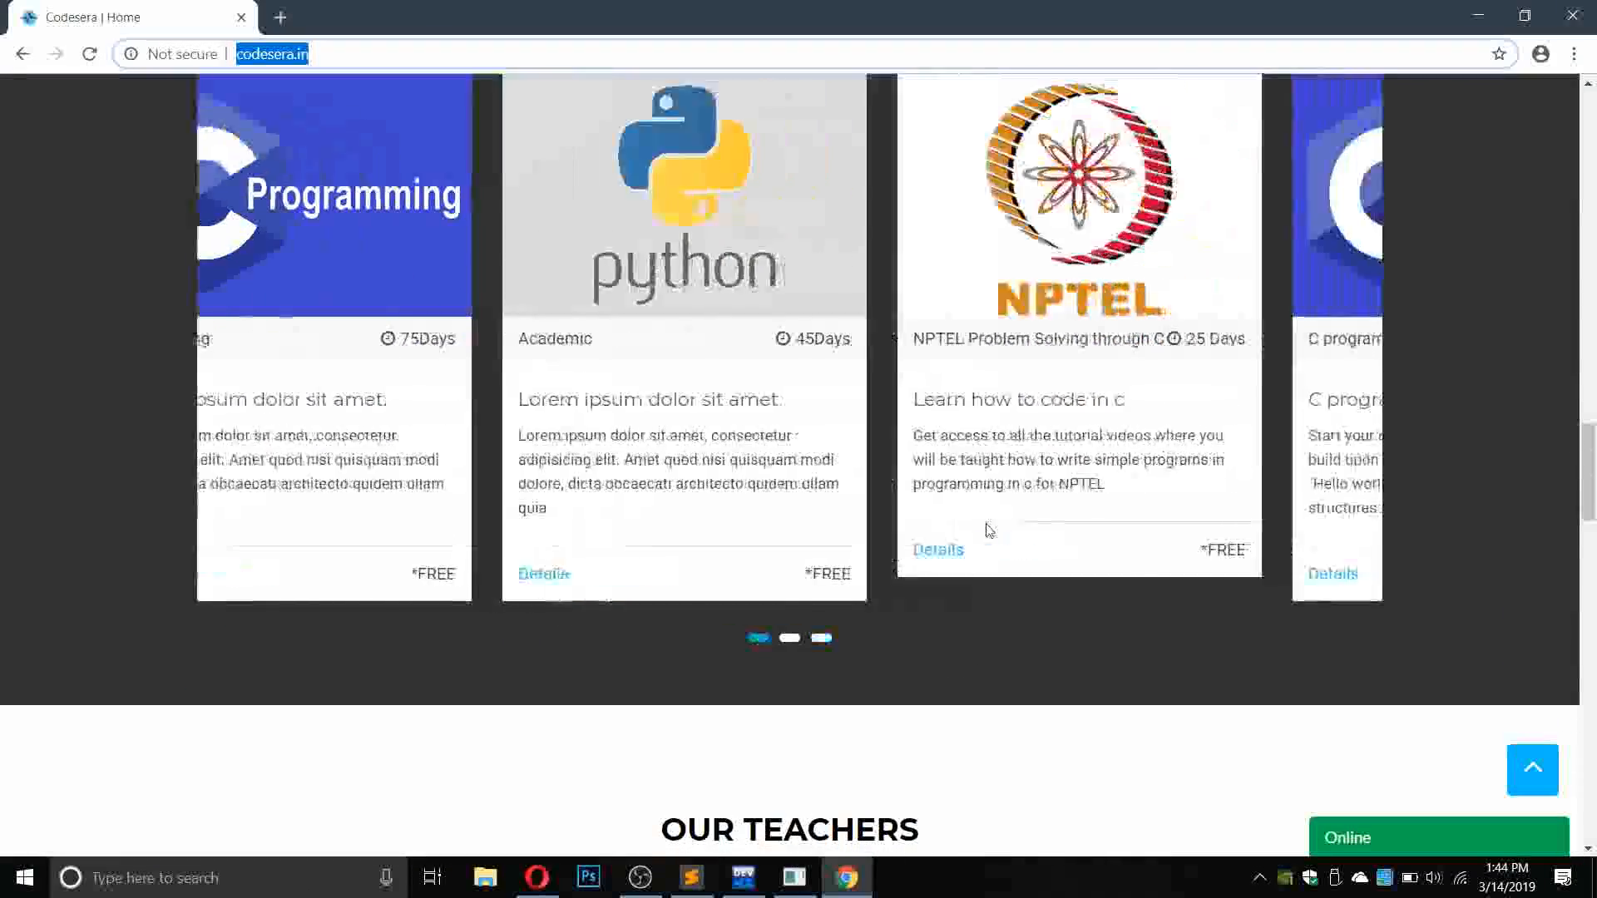
{"action": "scroll", "scroll_direction": "up", "scroll_amount": 3}
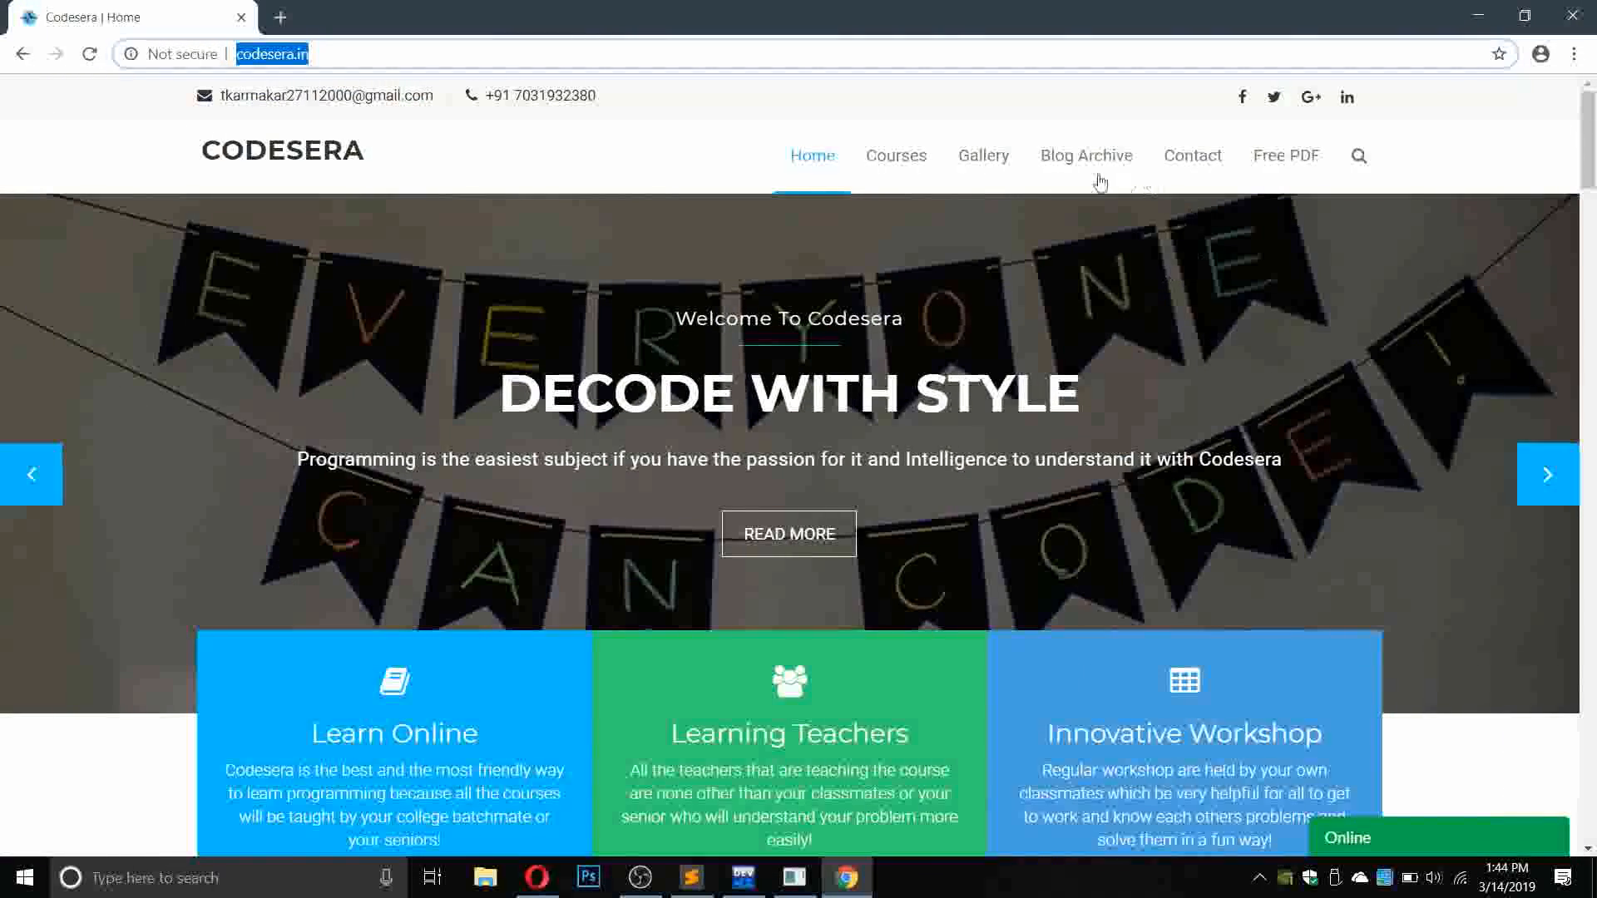
{"action": "left_click", "coordinate": [894, 154]}
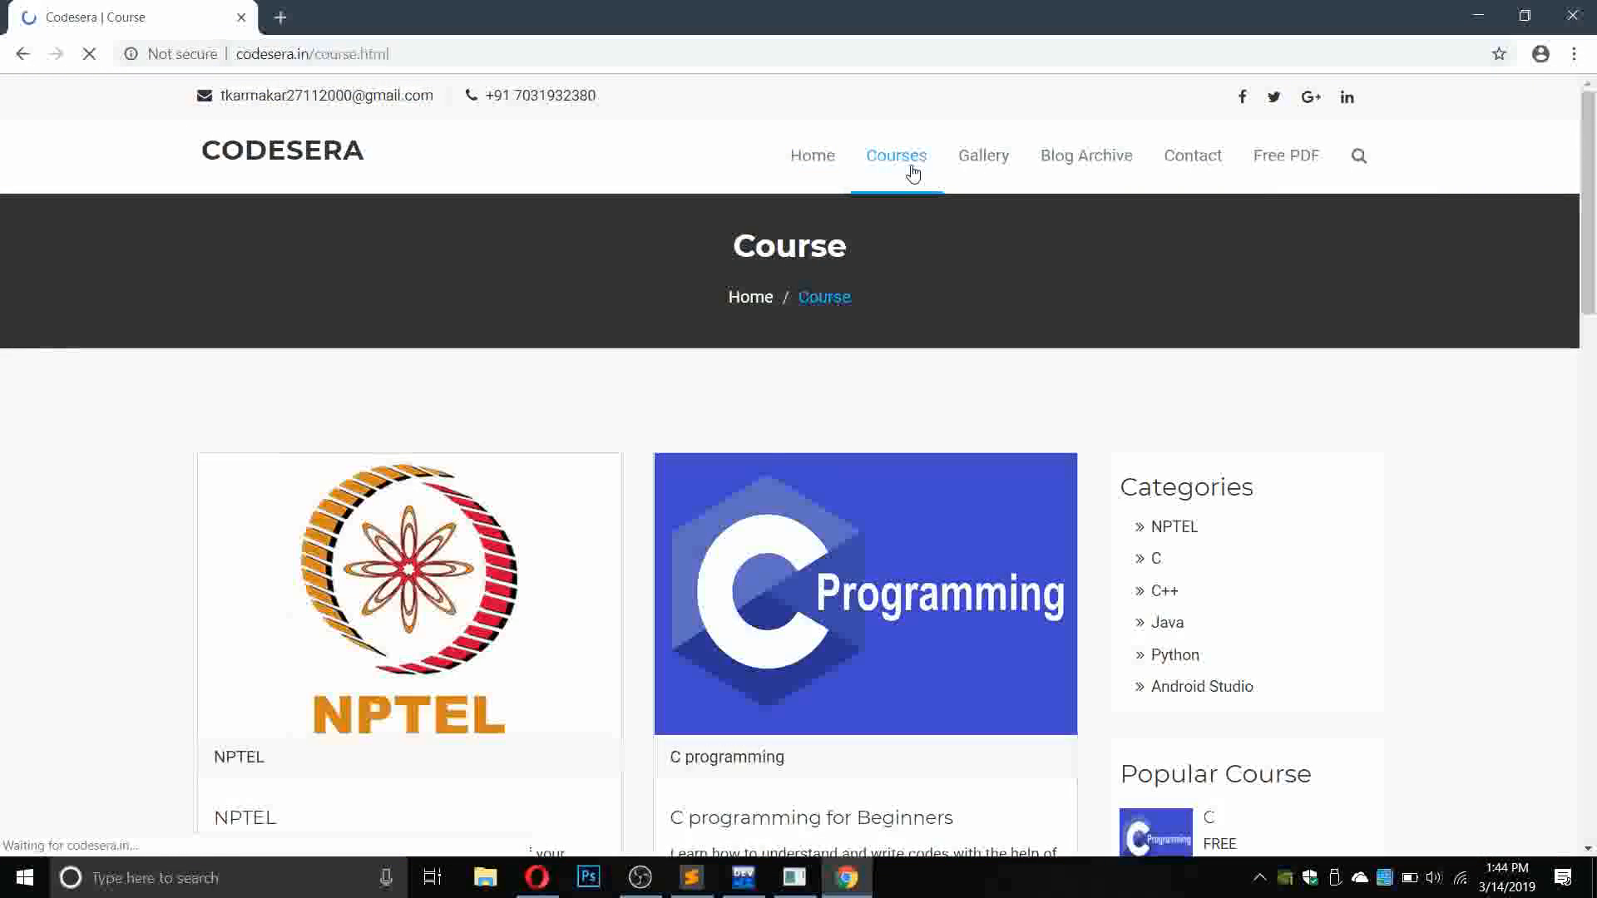
{"action": "scroll", "scroll_direction": "down", "scroll_amount": 3}
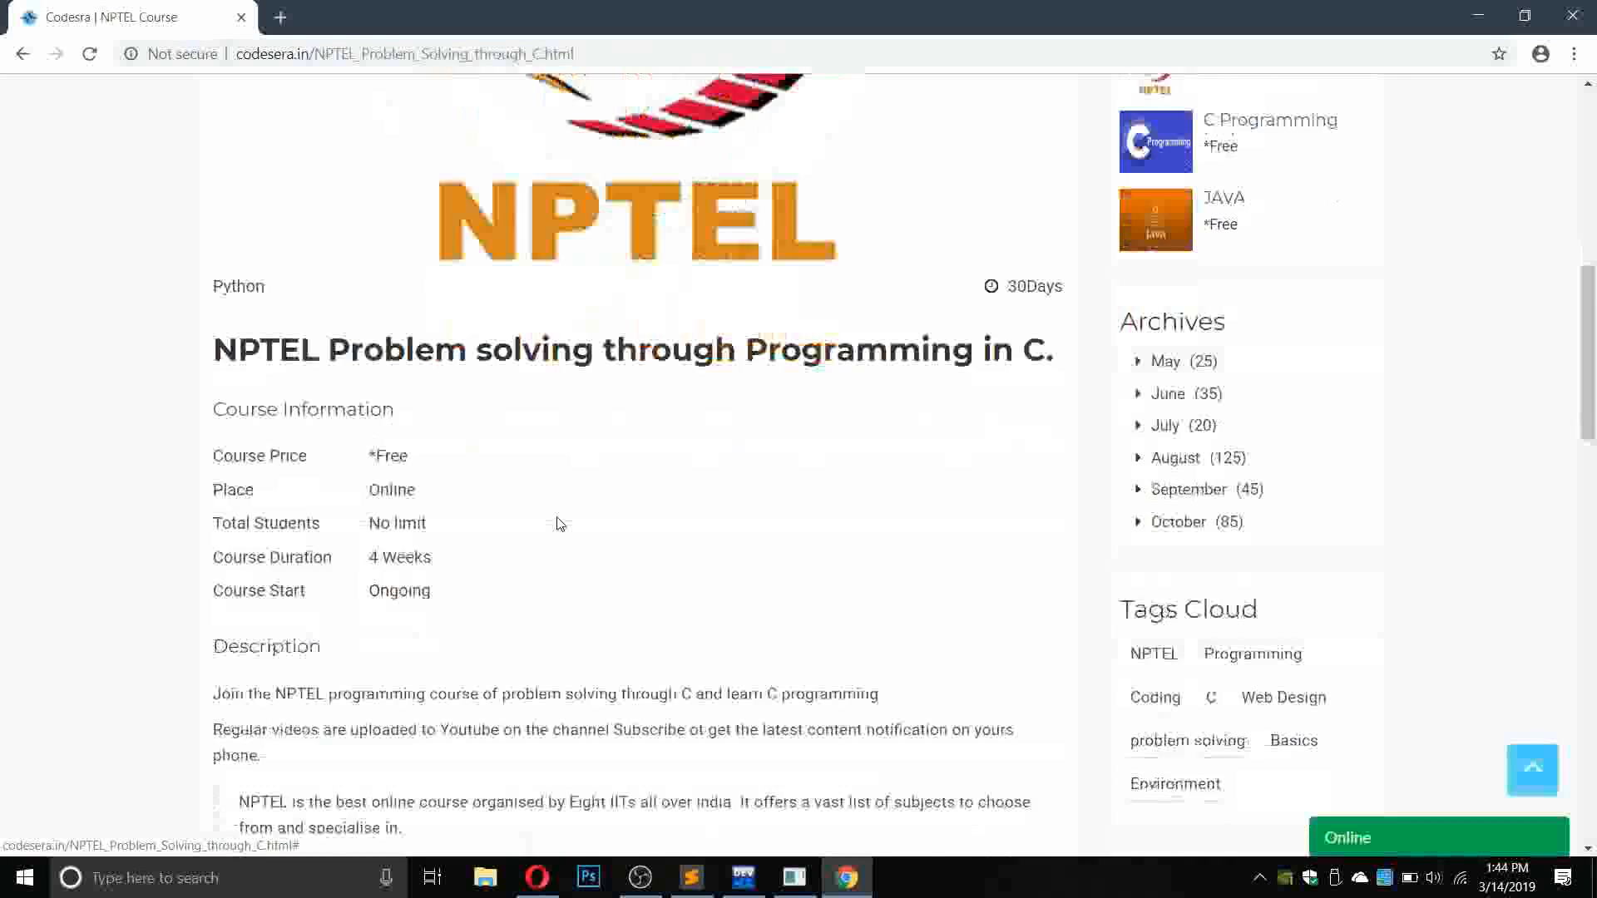
{"action": "scroll", "scroll_direction": "down", "scroll_amount": 3}
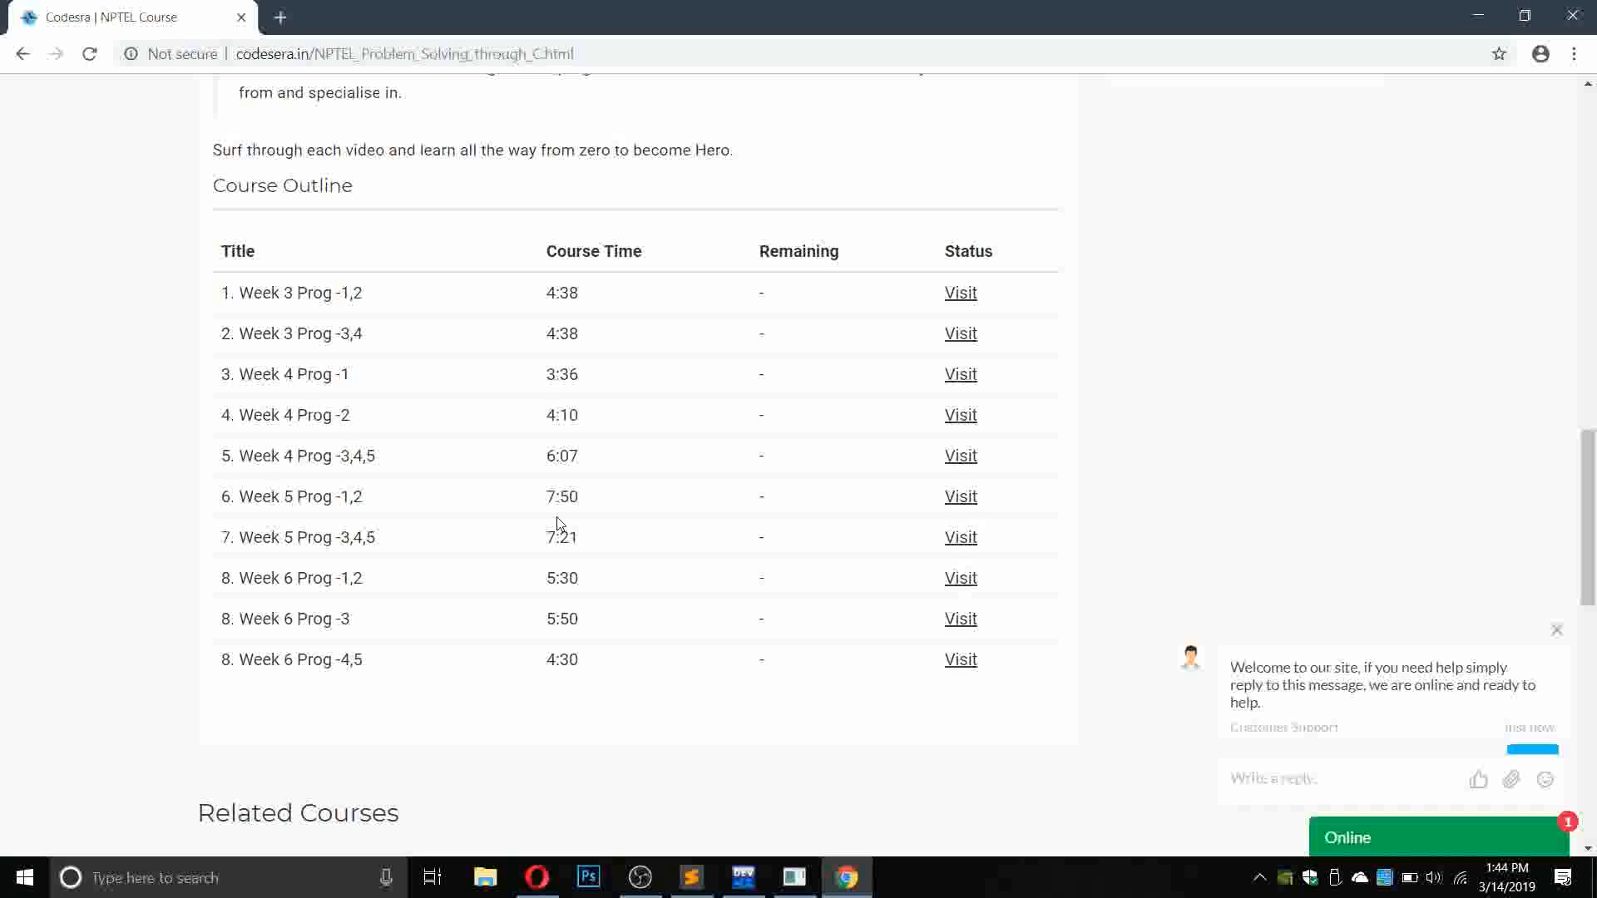
{"action": "scroll", "scroll_direction": "up", "scroll_amount": 3}
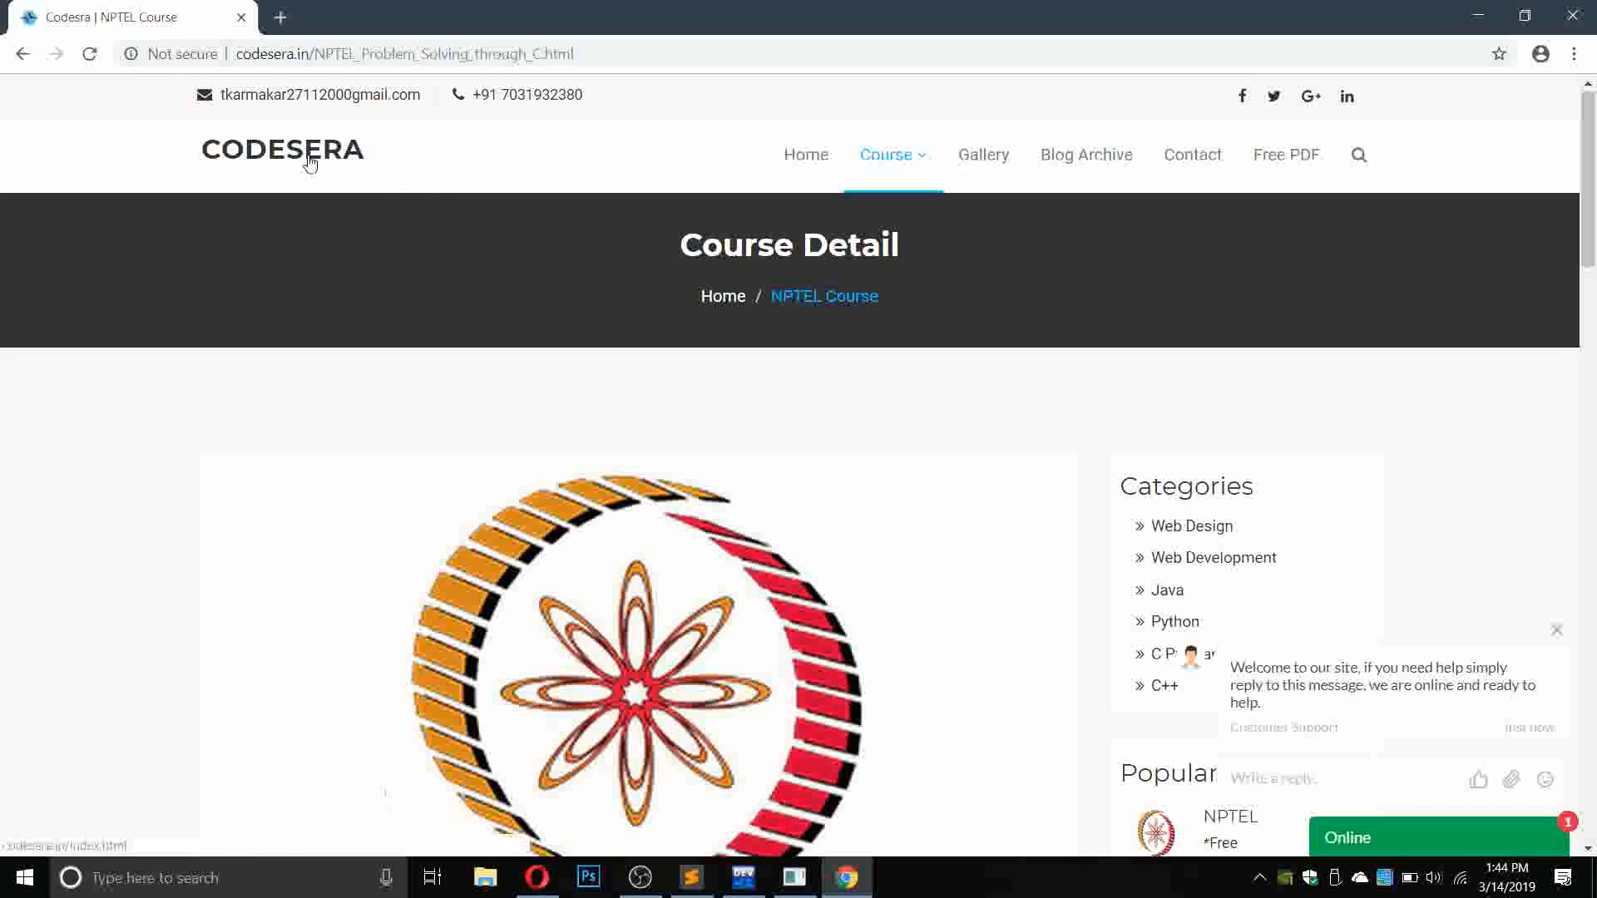
{"action": "left_click", "coordinate": [806, 155]}
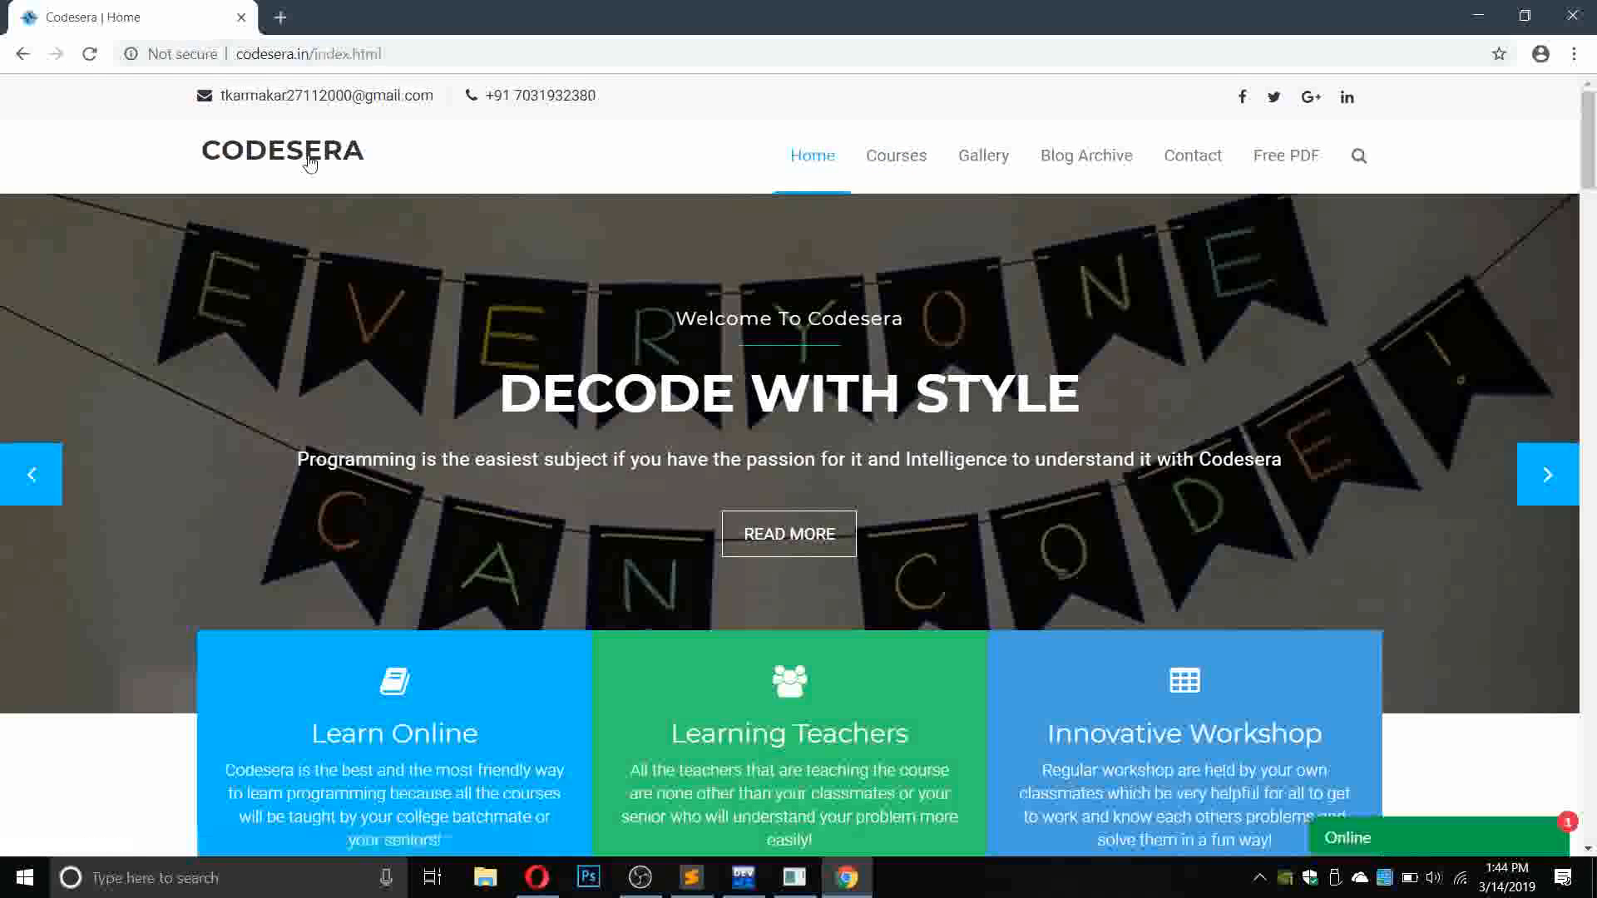